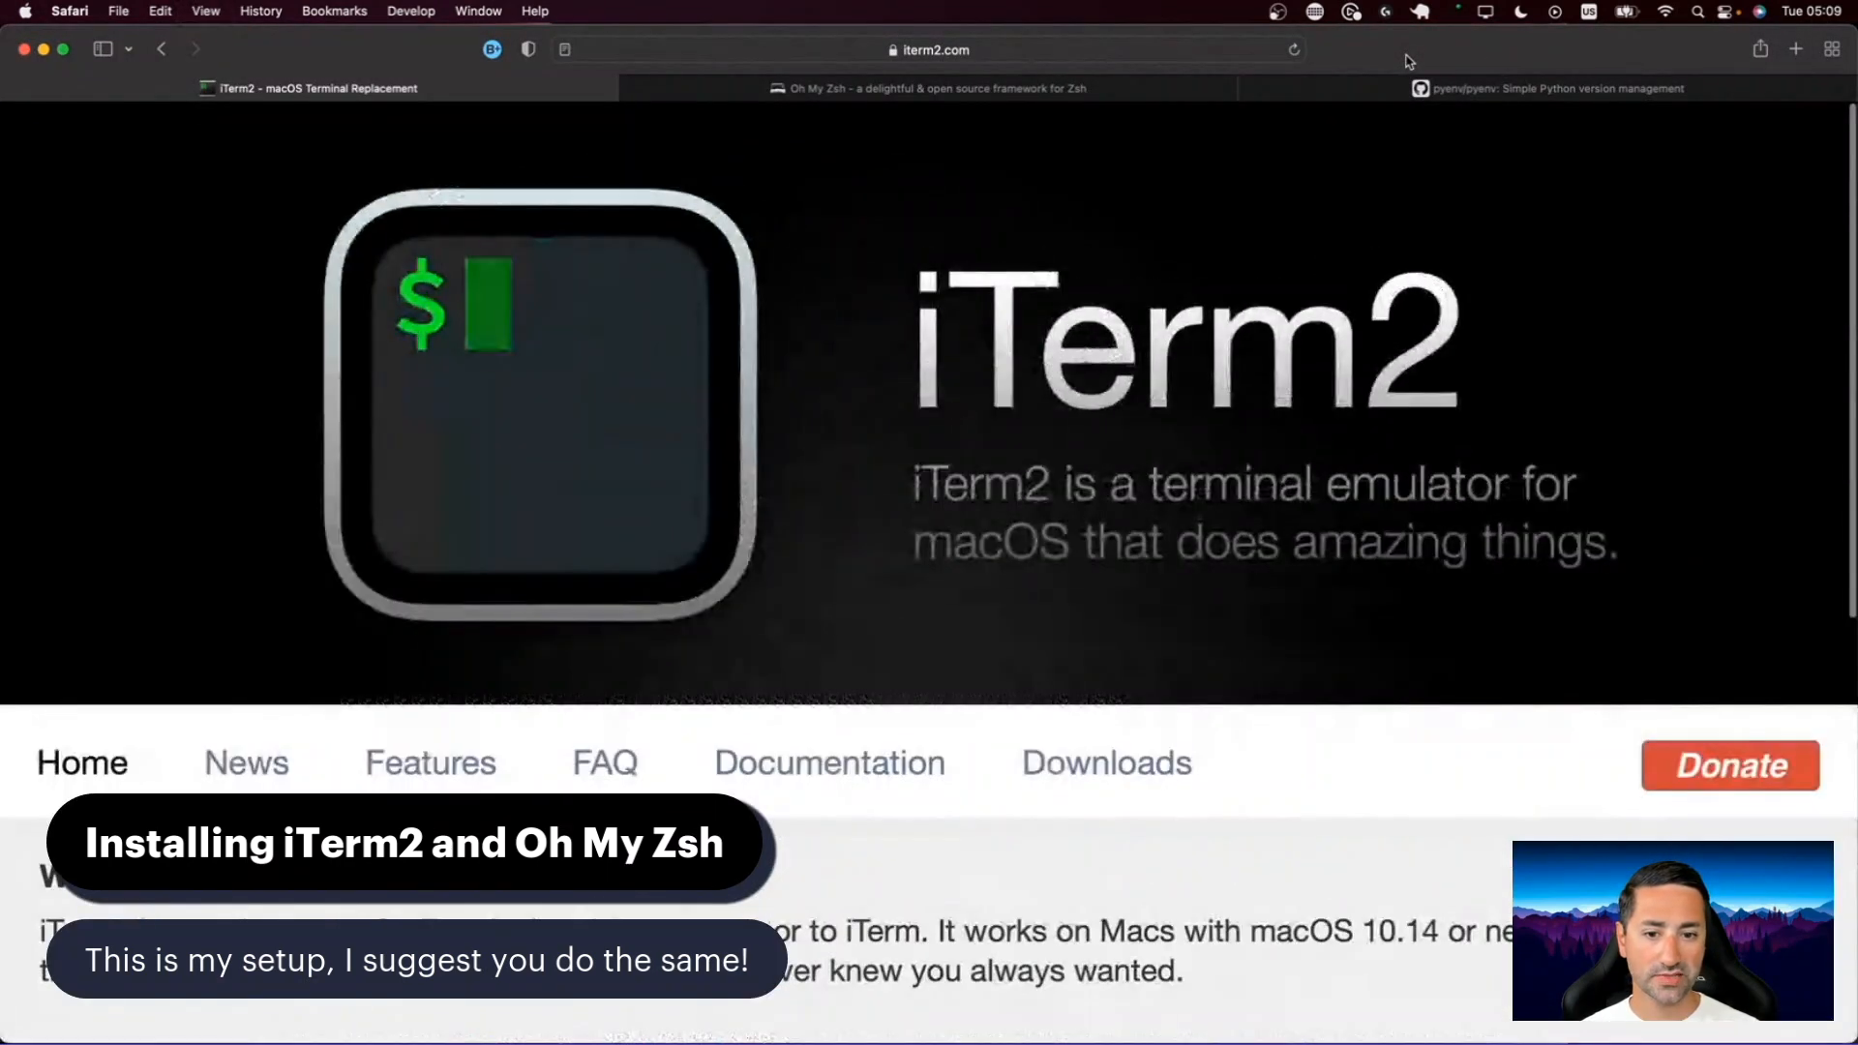
mouse_move(956, 575)
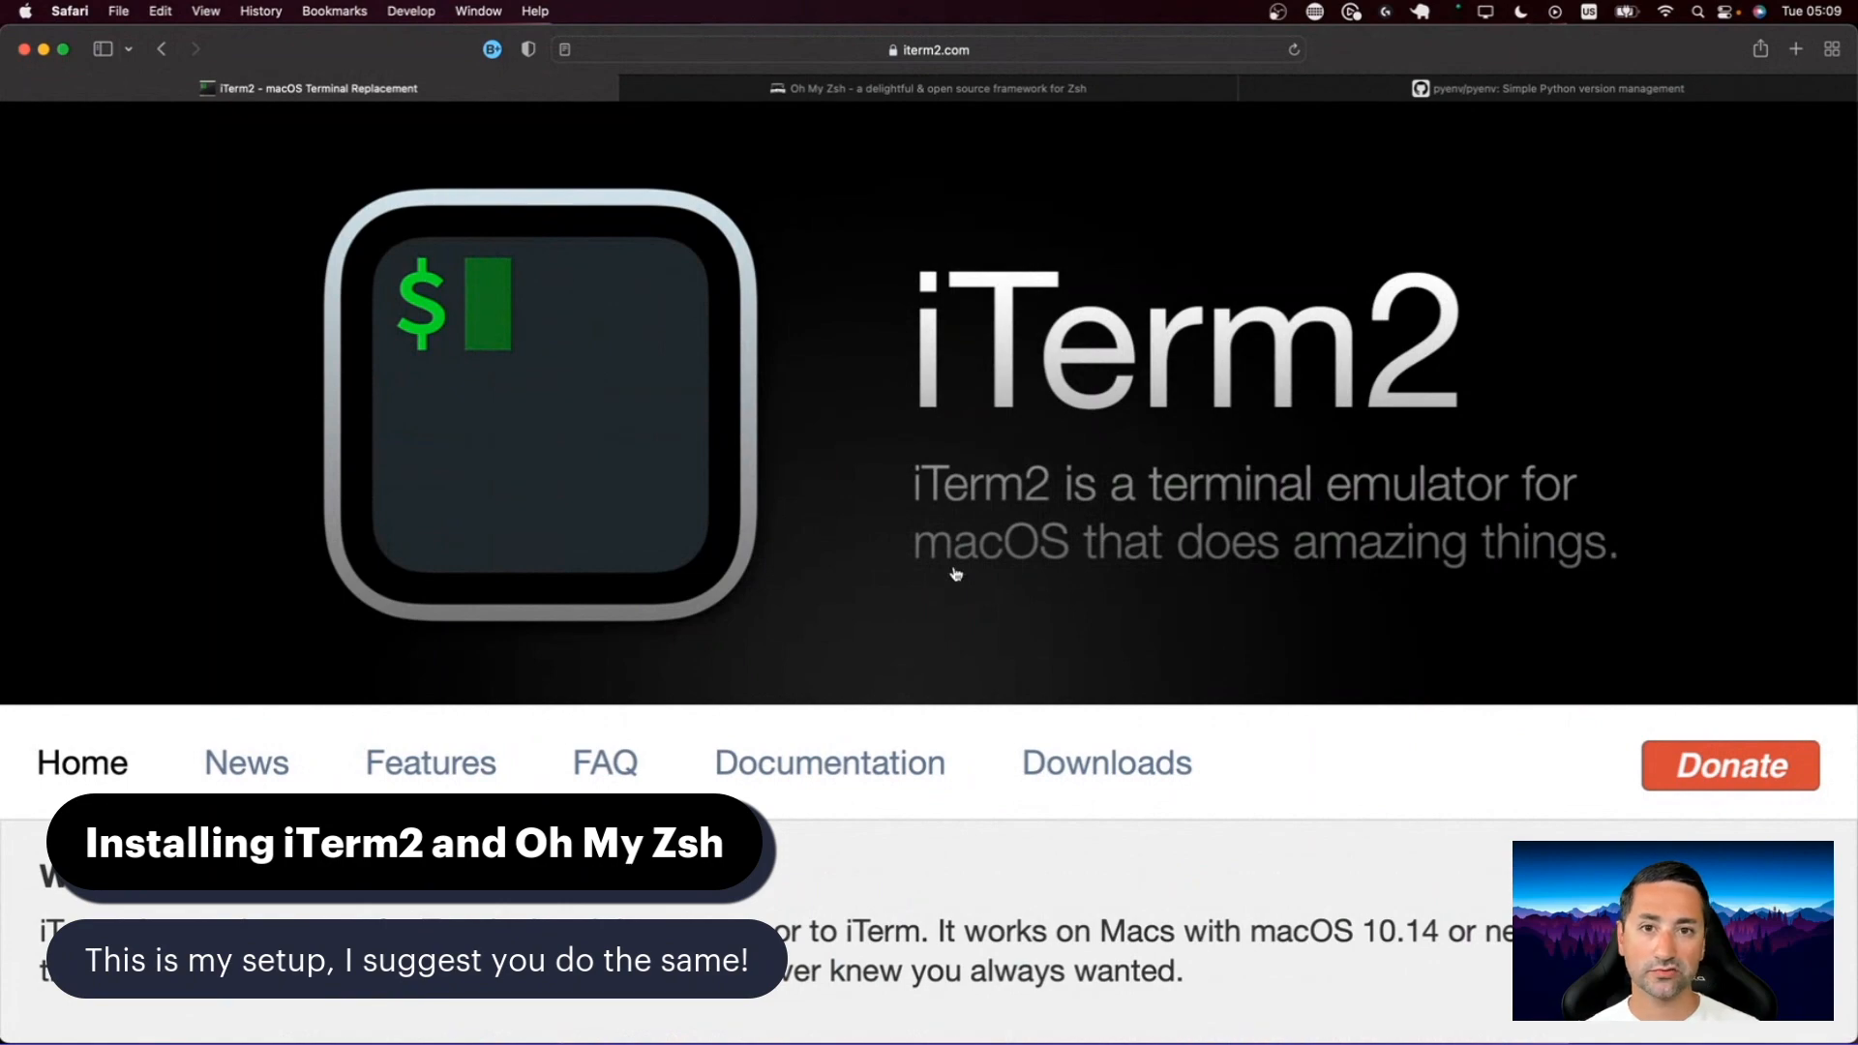
Step: Look over the iTerm2 Features page
scroll("down", 3)
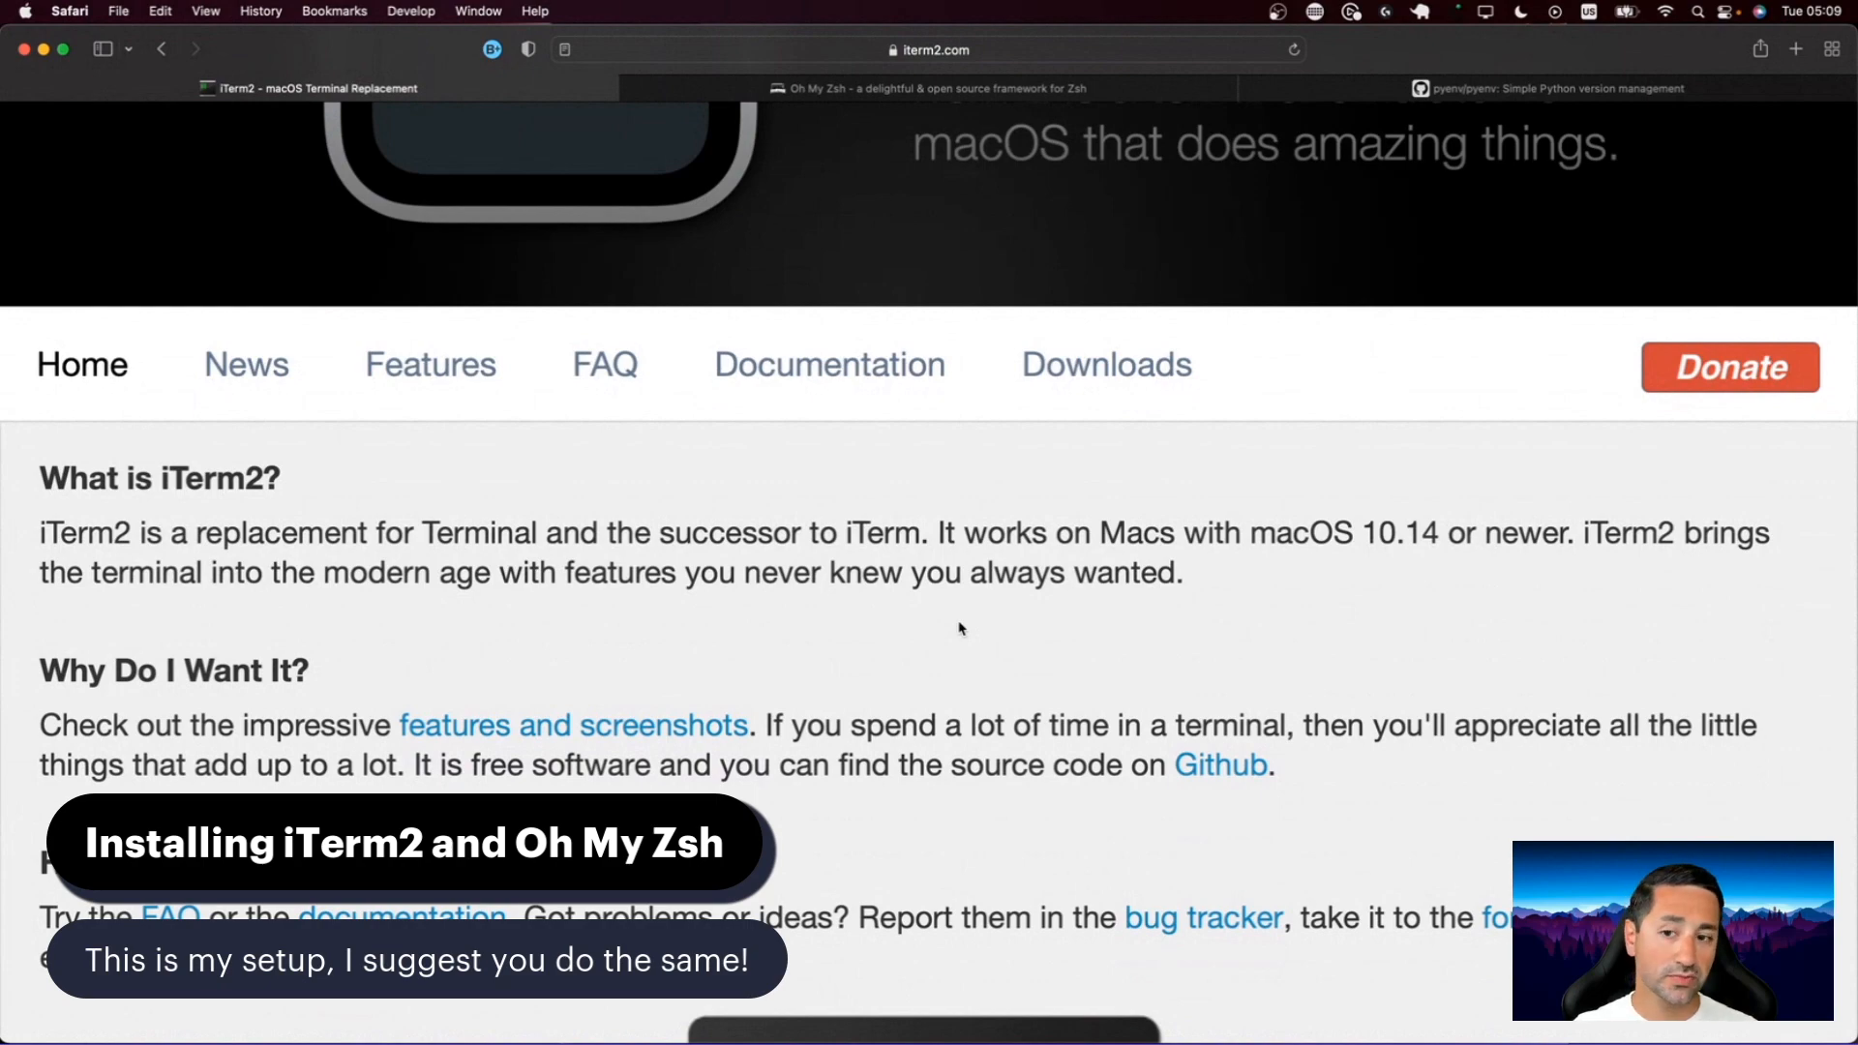
left_click(430, 364)
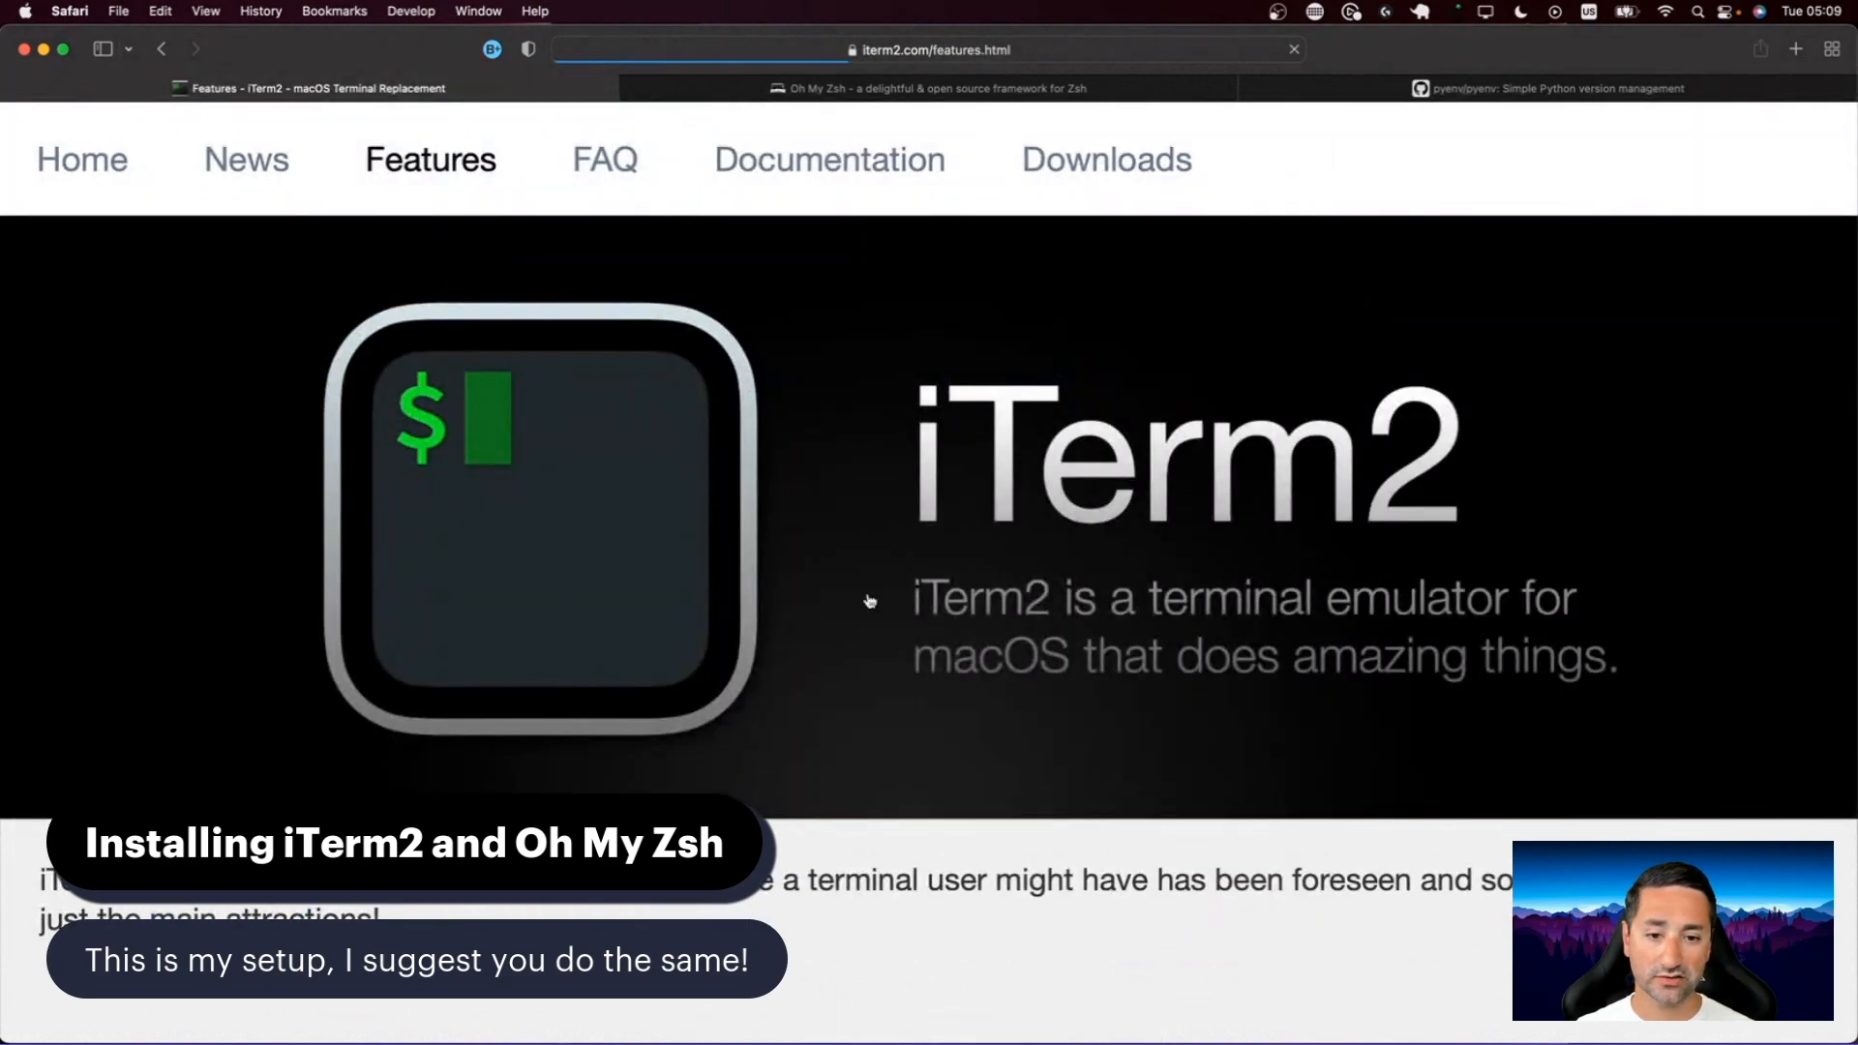
scroll("down", 3)
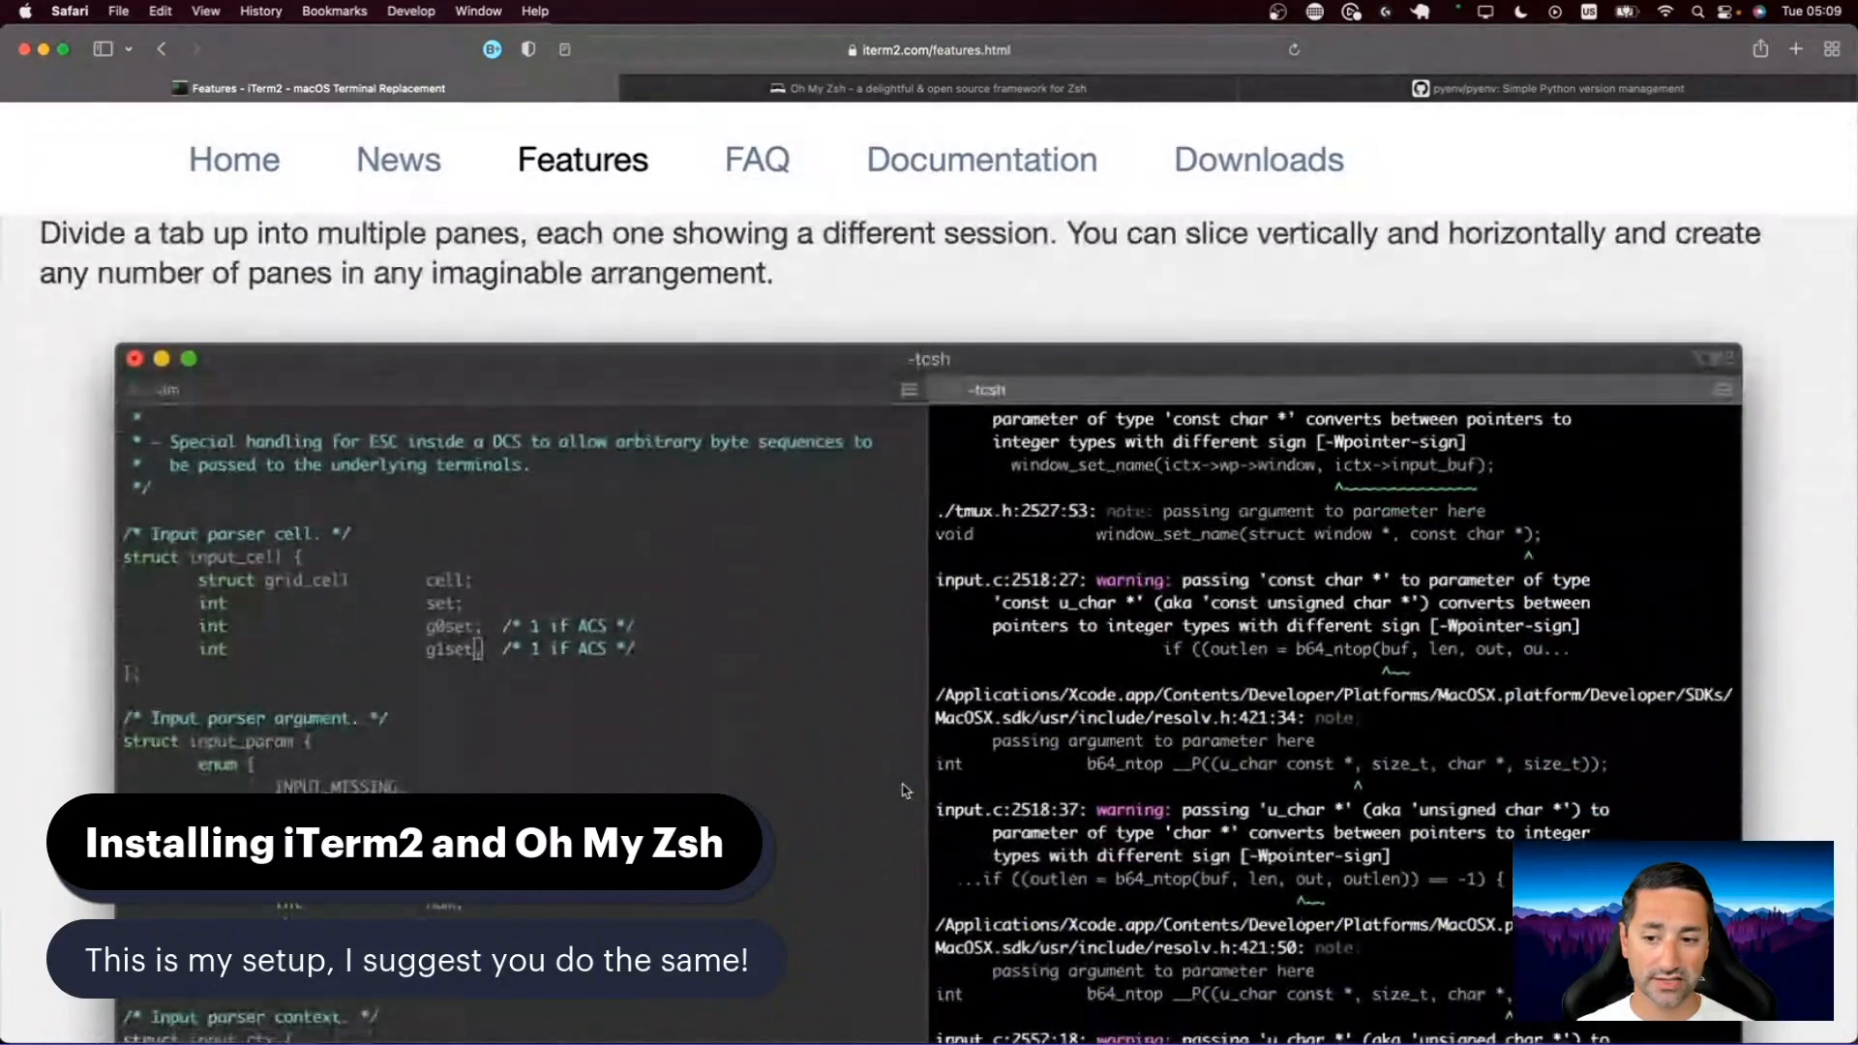
scroll("up", 3)
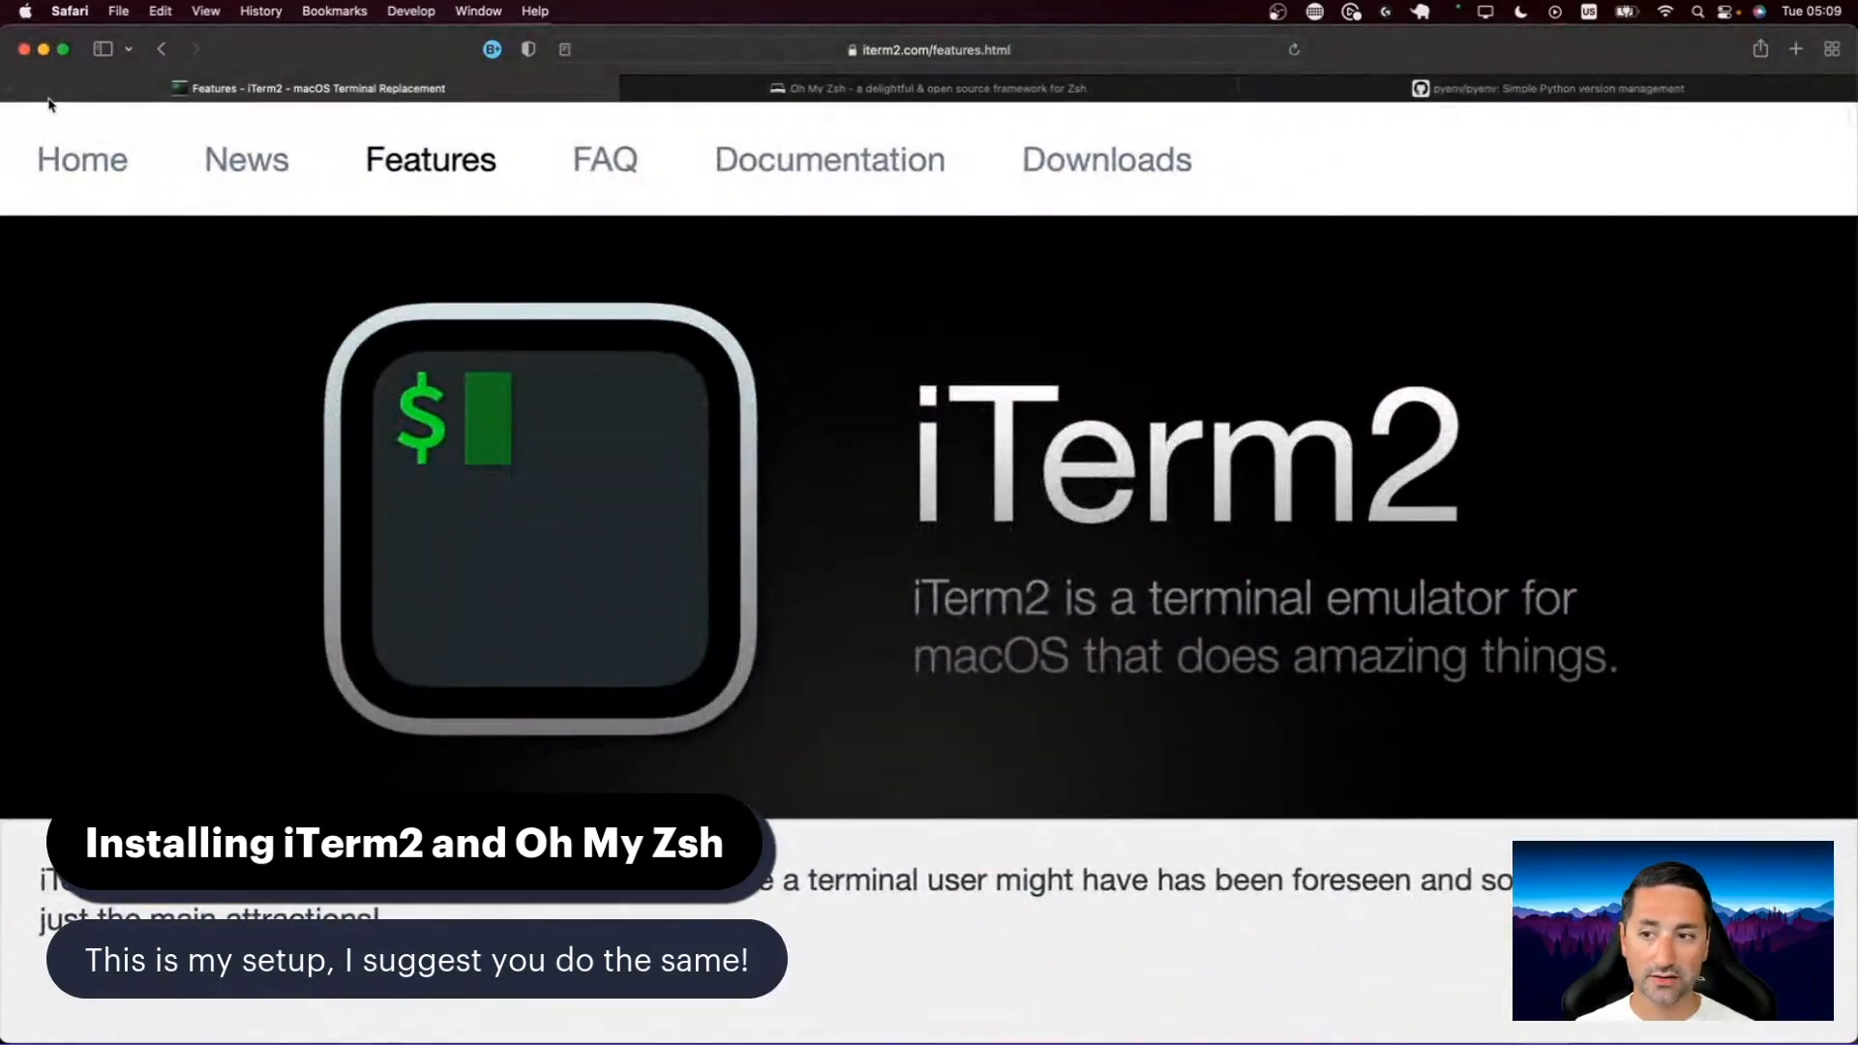
Step: Return to the iTerm2 home page and scroll down to the download section
left_click(82, 160)
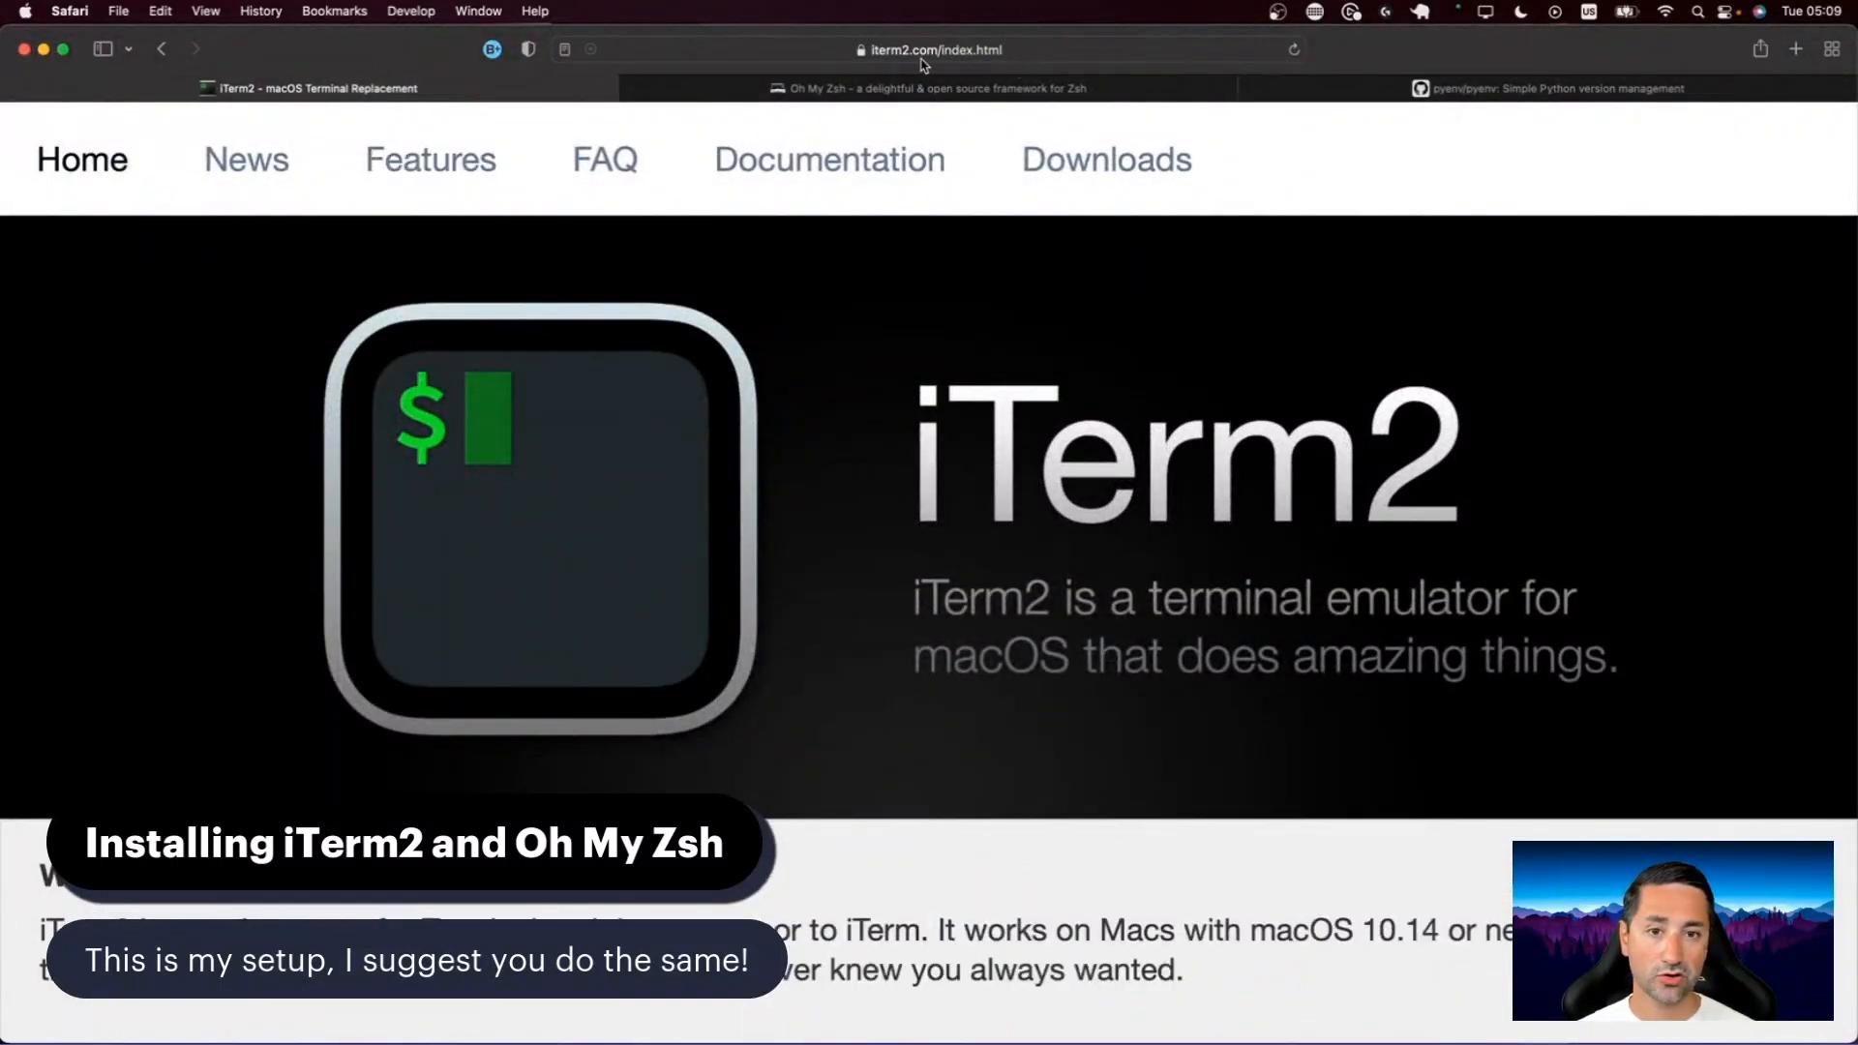
scroll("down", 3)
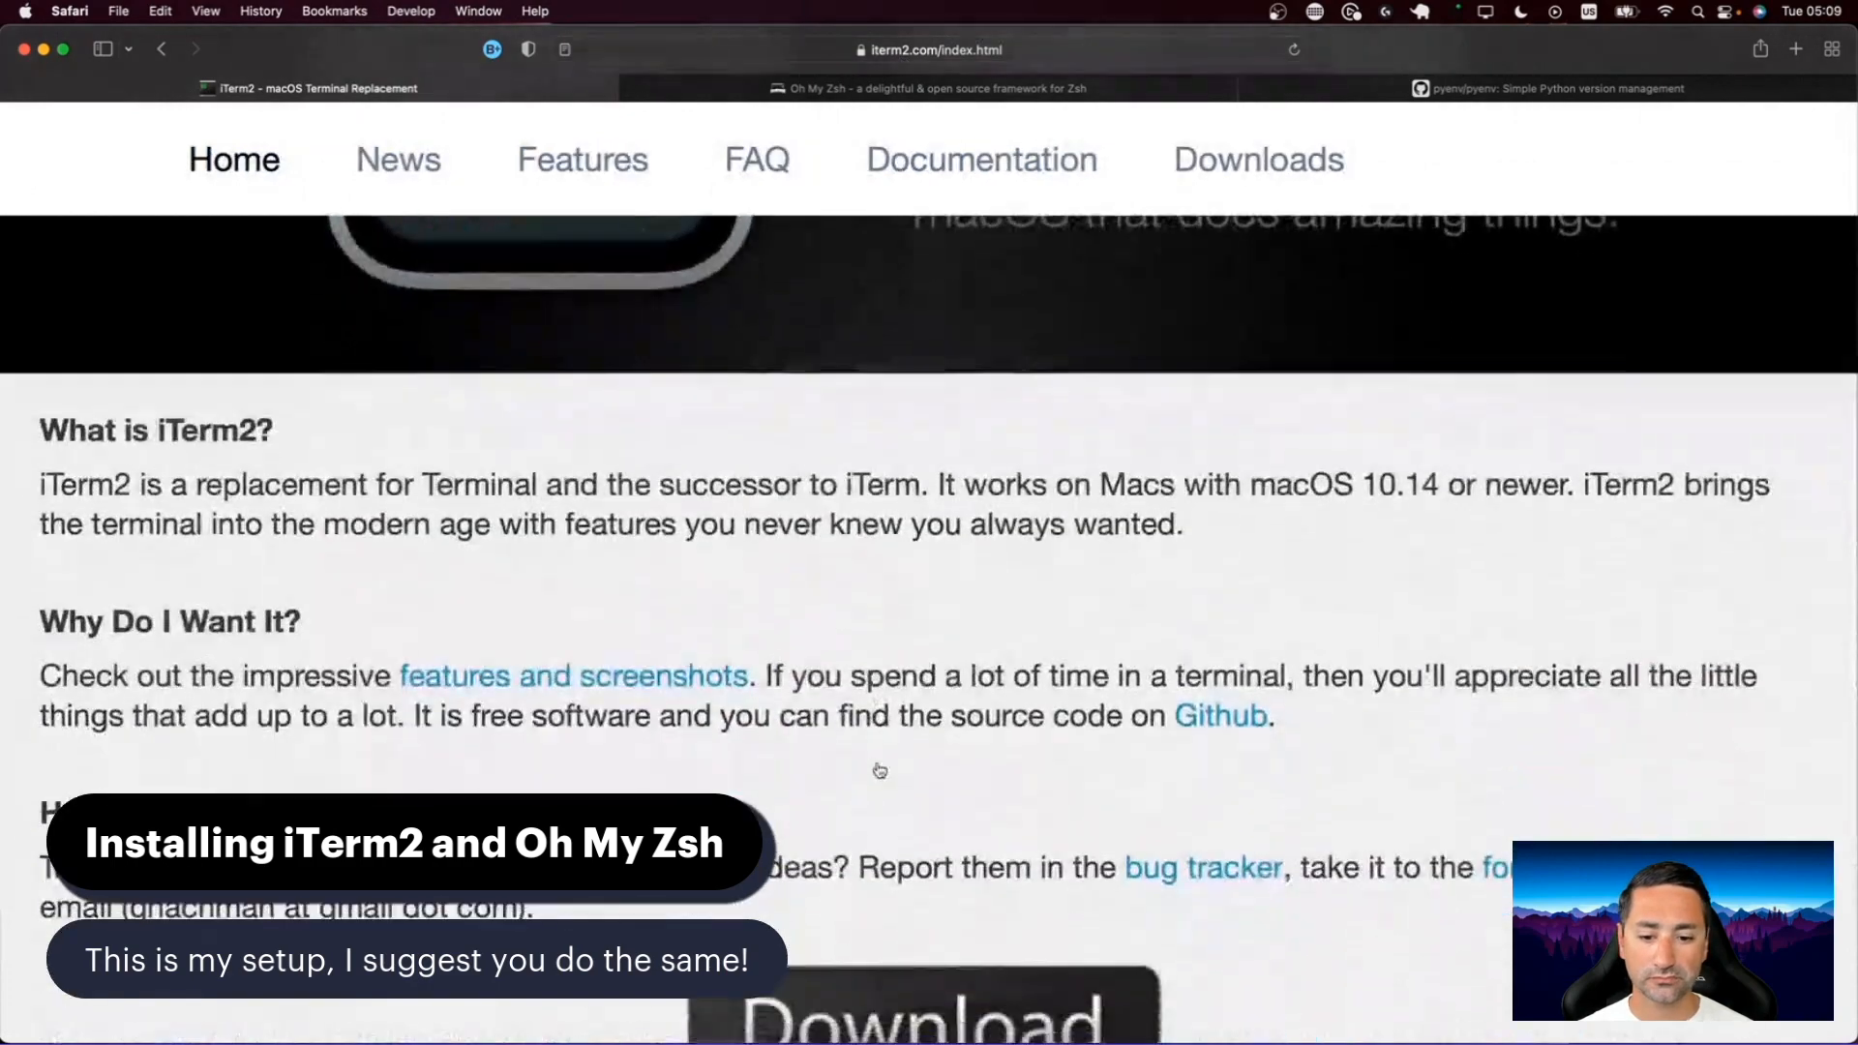
scroll("down", 3)
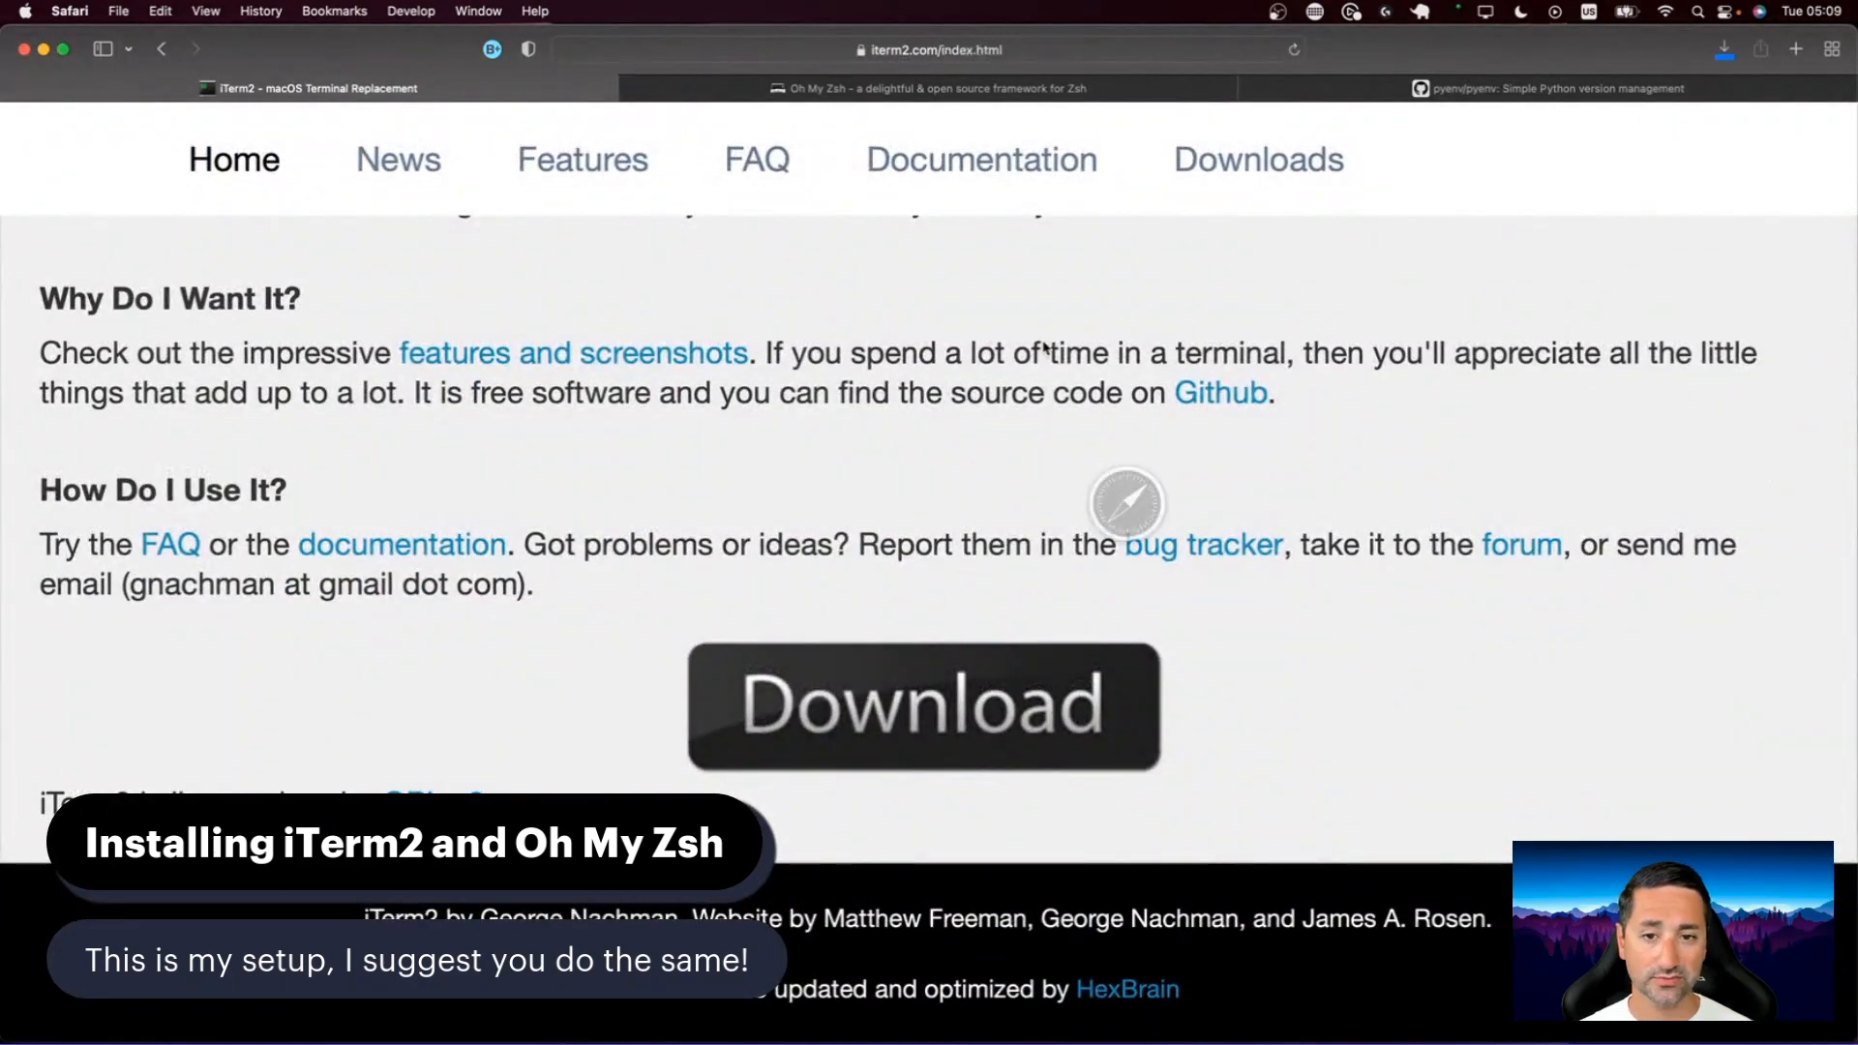
Step: Show the downloaded iTerm app and select iTerm.app in the Applications folder
left_click(1725, 48)
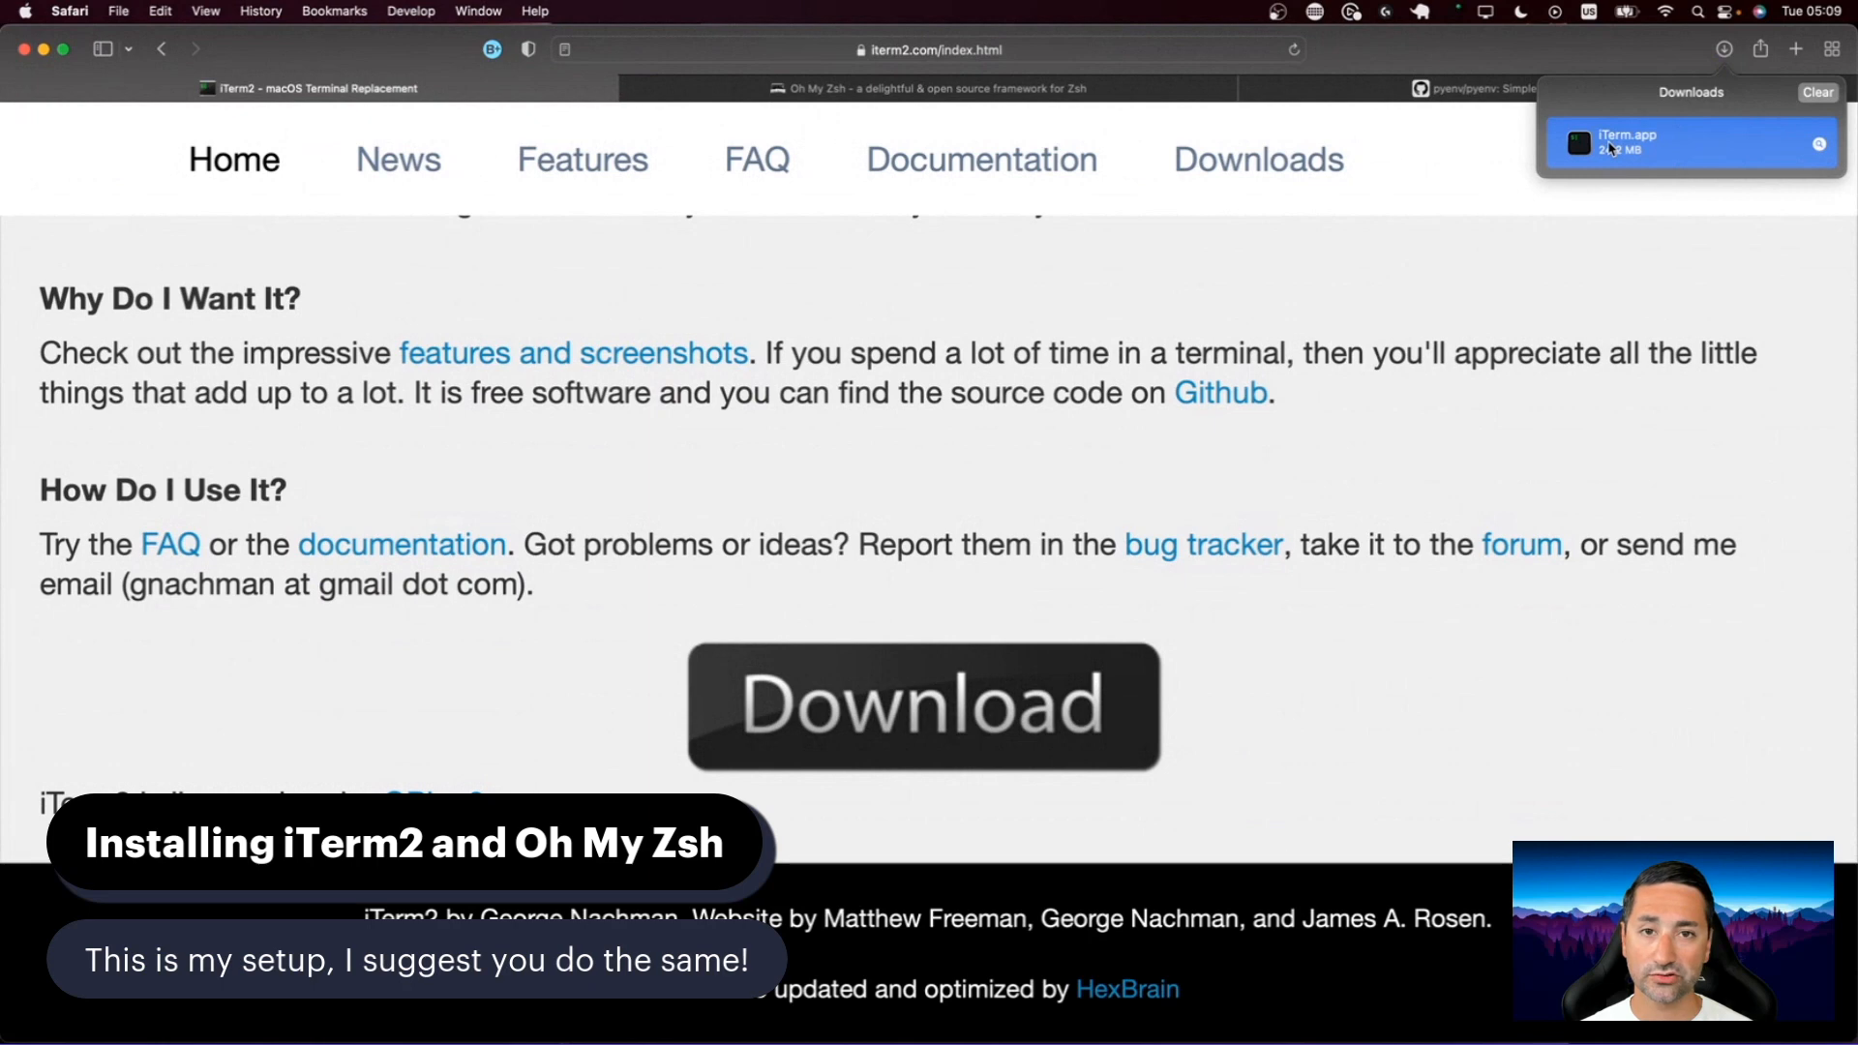
mouse_move(1292, 313)
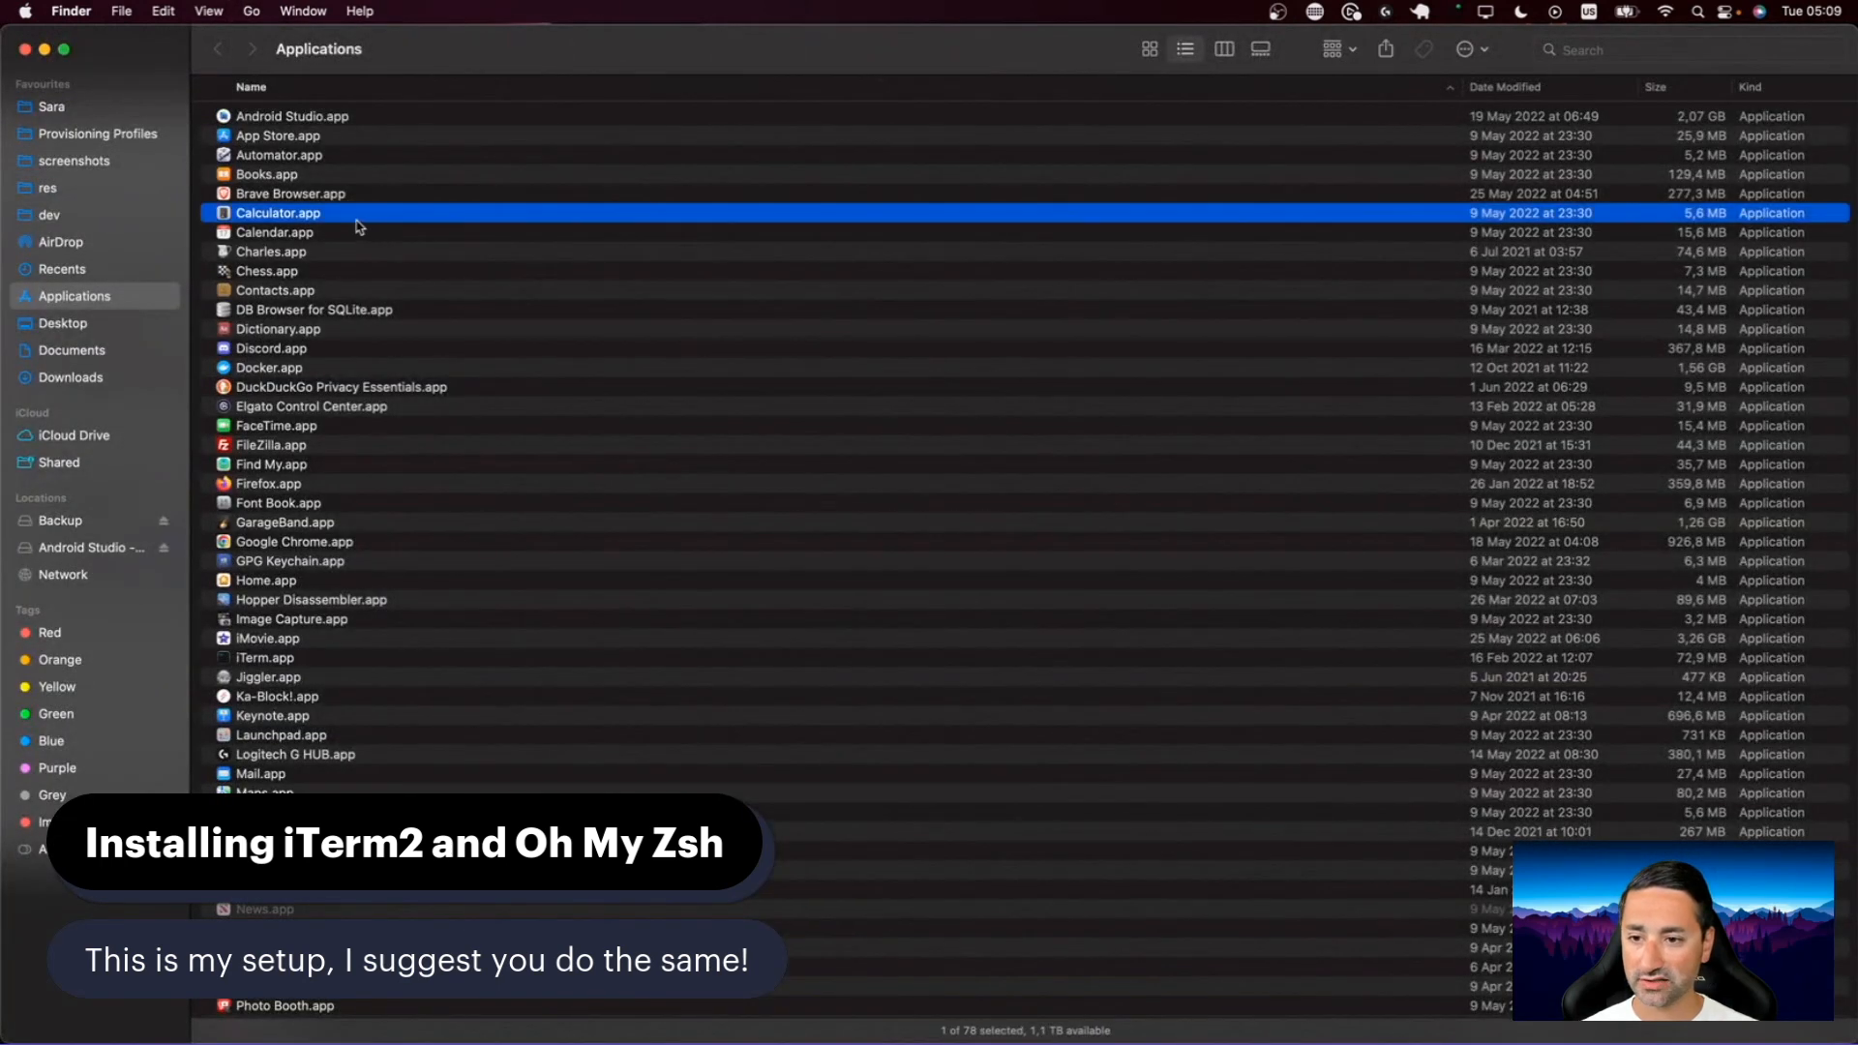
left_click(265, 658)
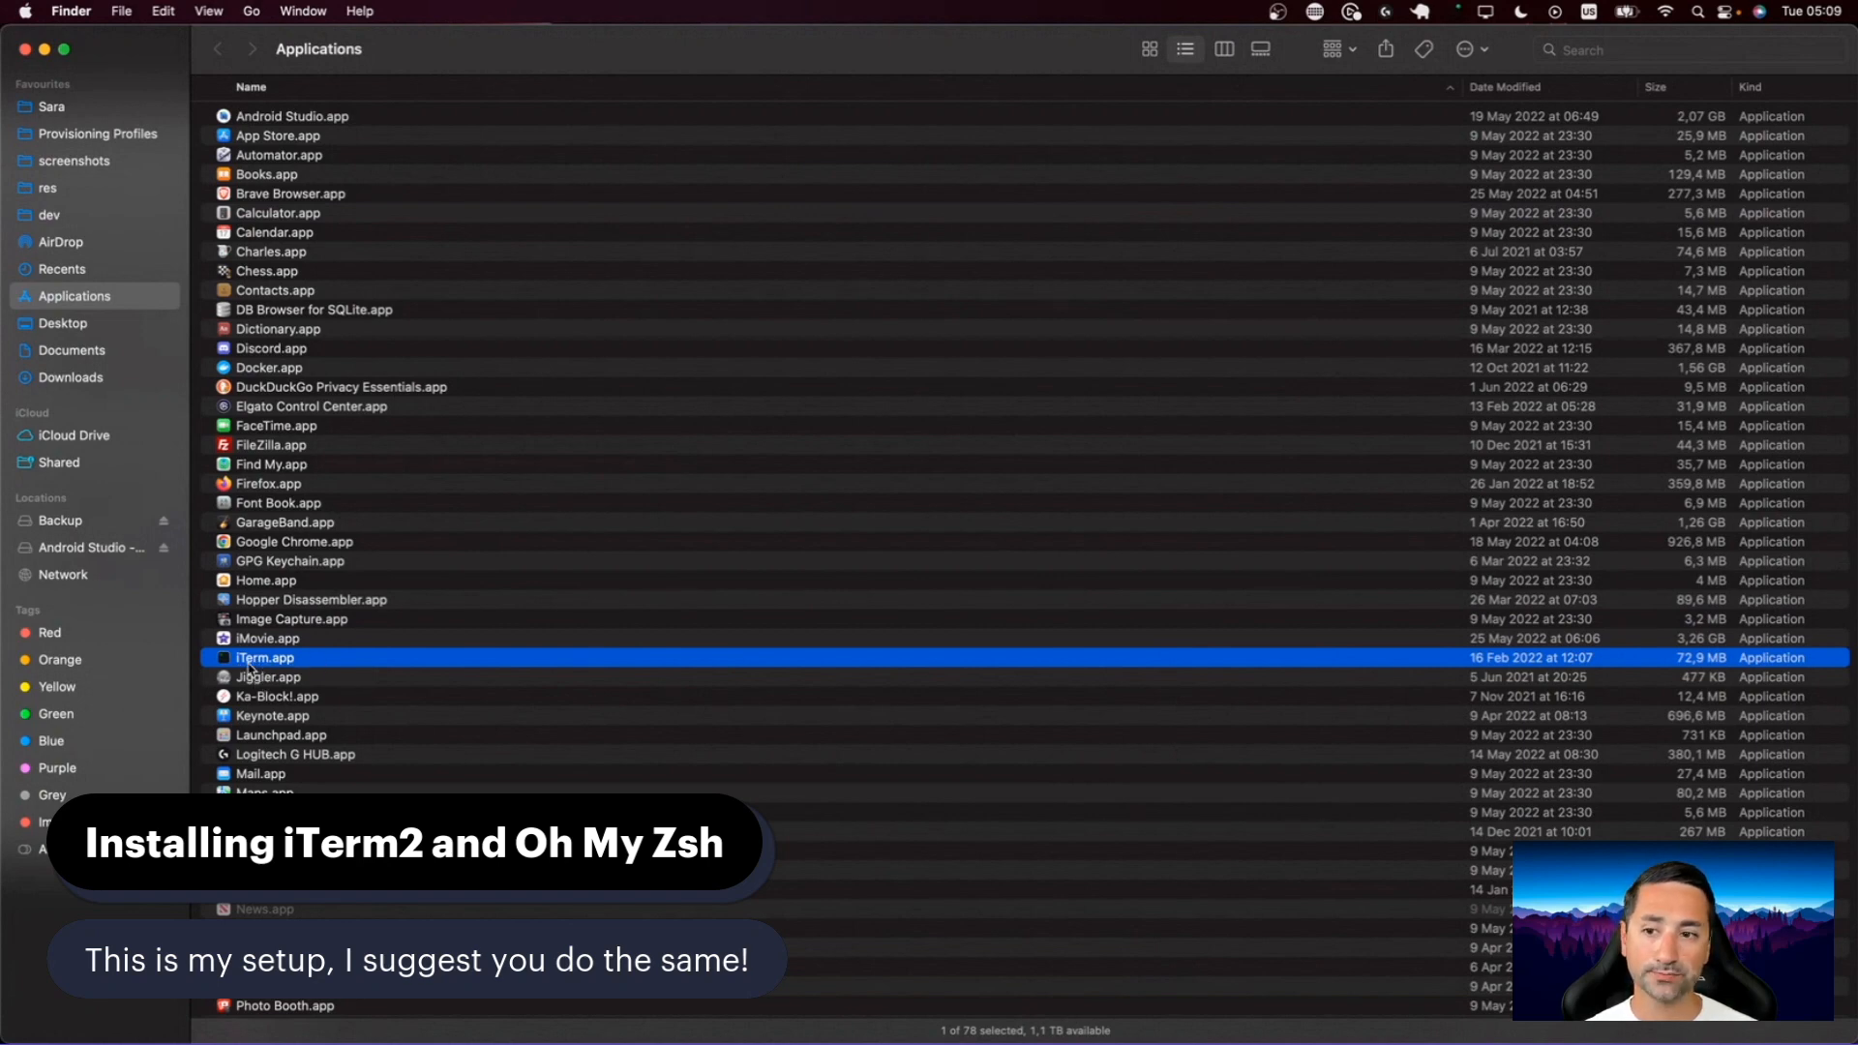
mouse_move(306, 653)
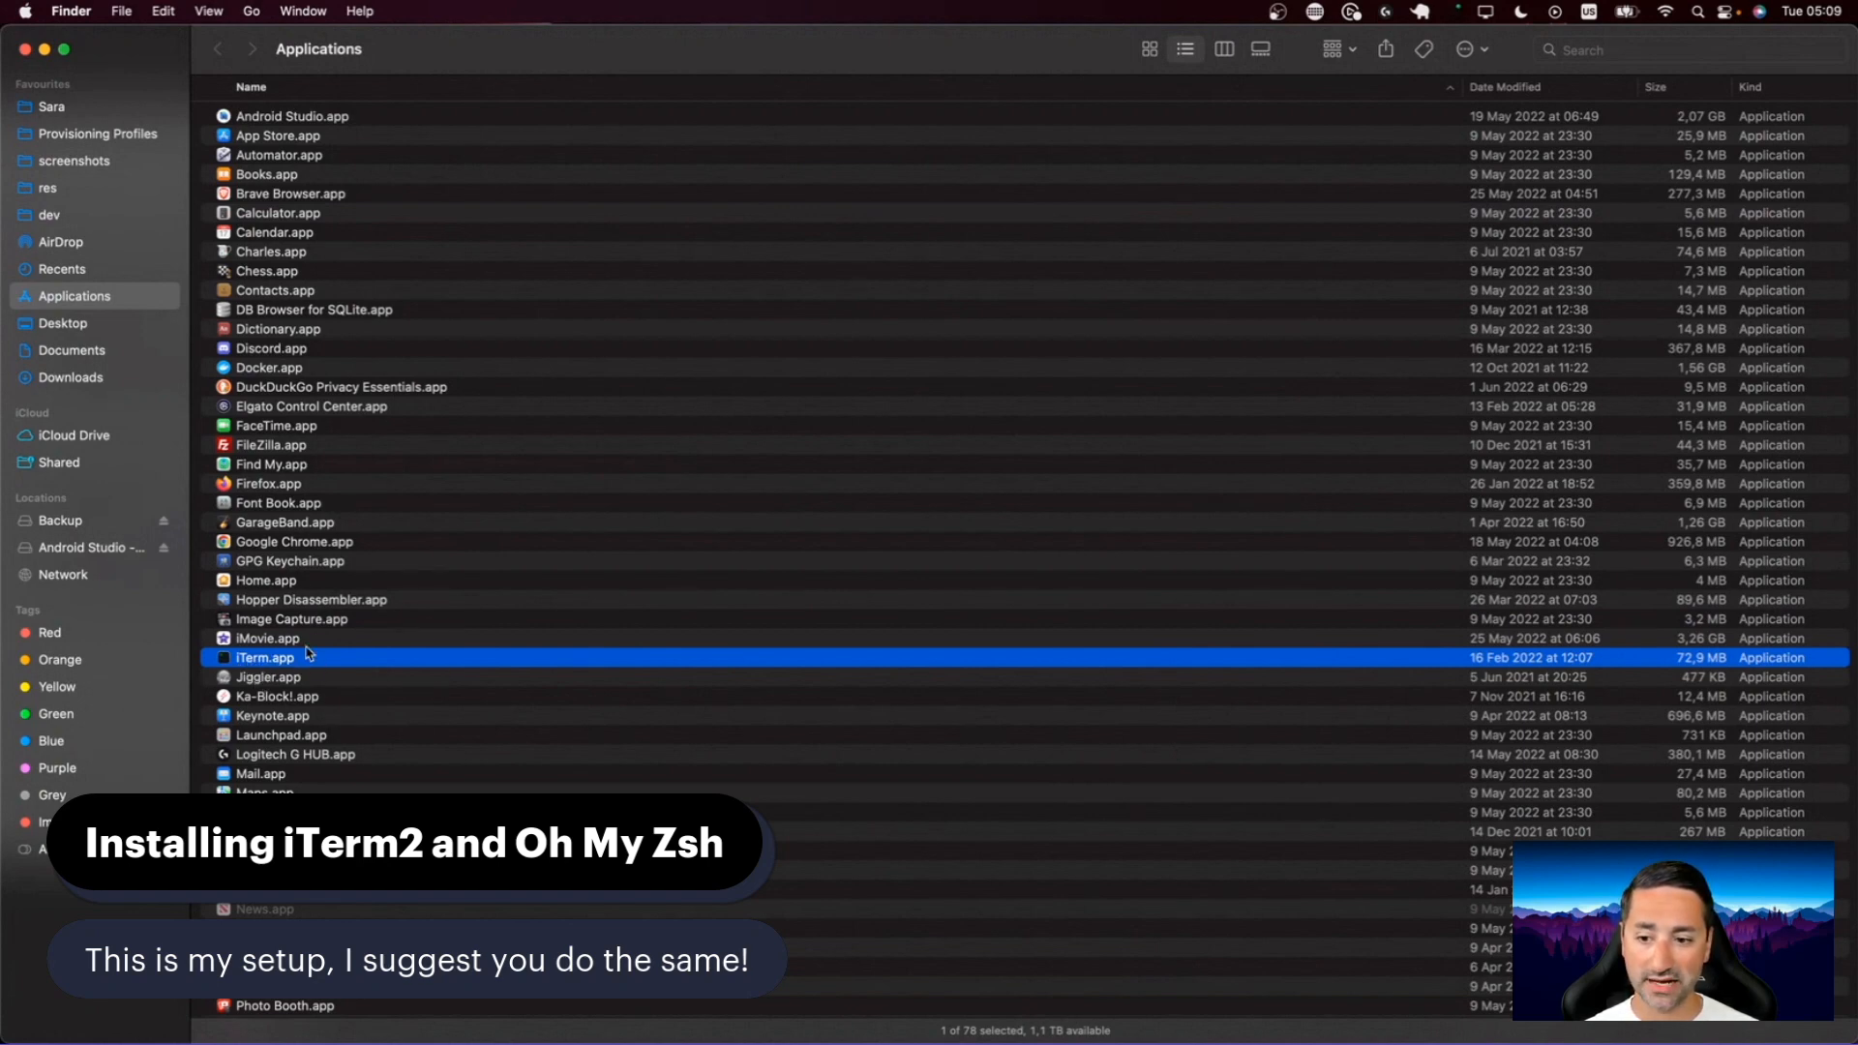
mouse_move(333, 624)
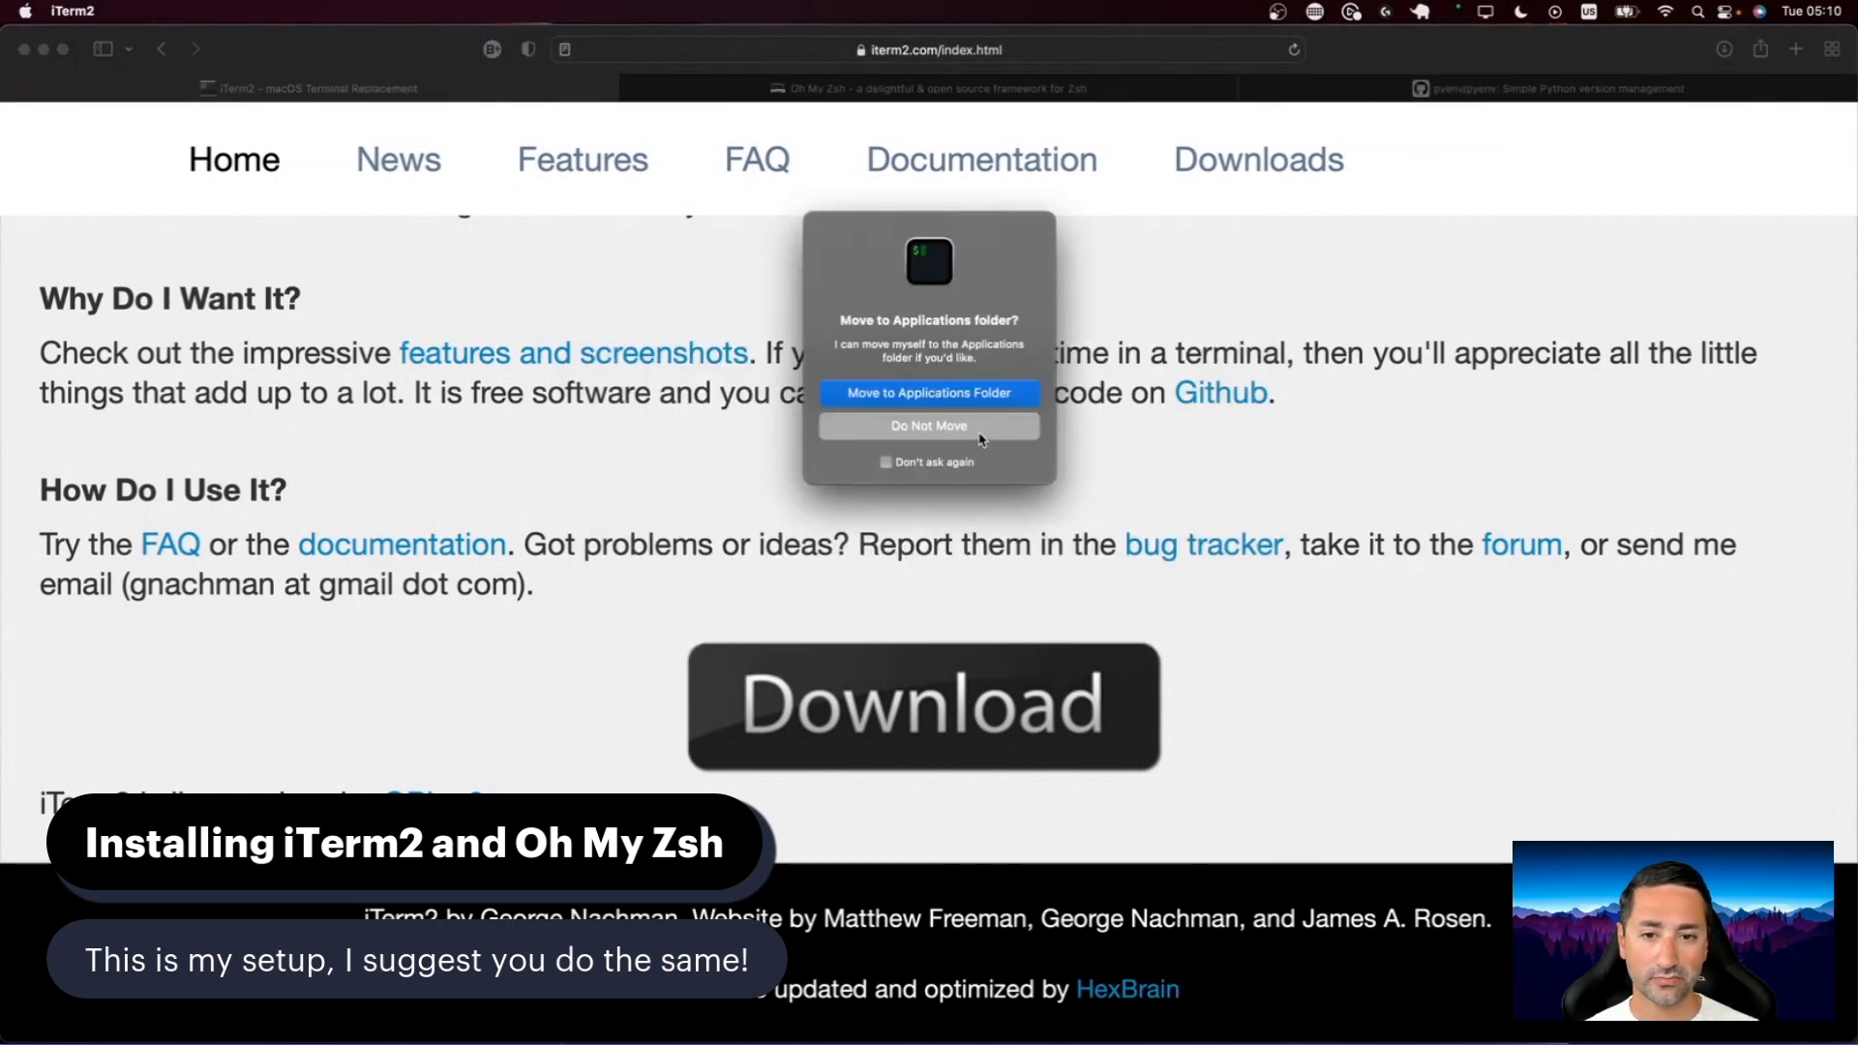
Step: Choose Do Not Move so iTerm2 launches from its current location
left_click(929, 426)
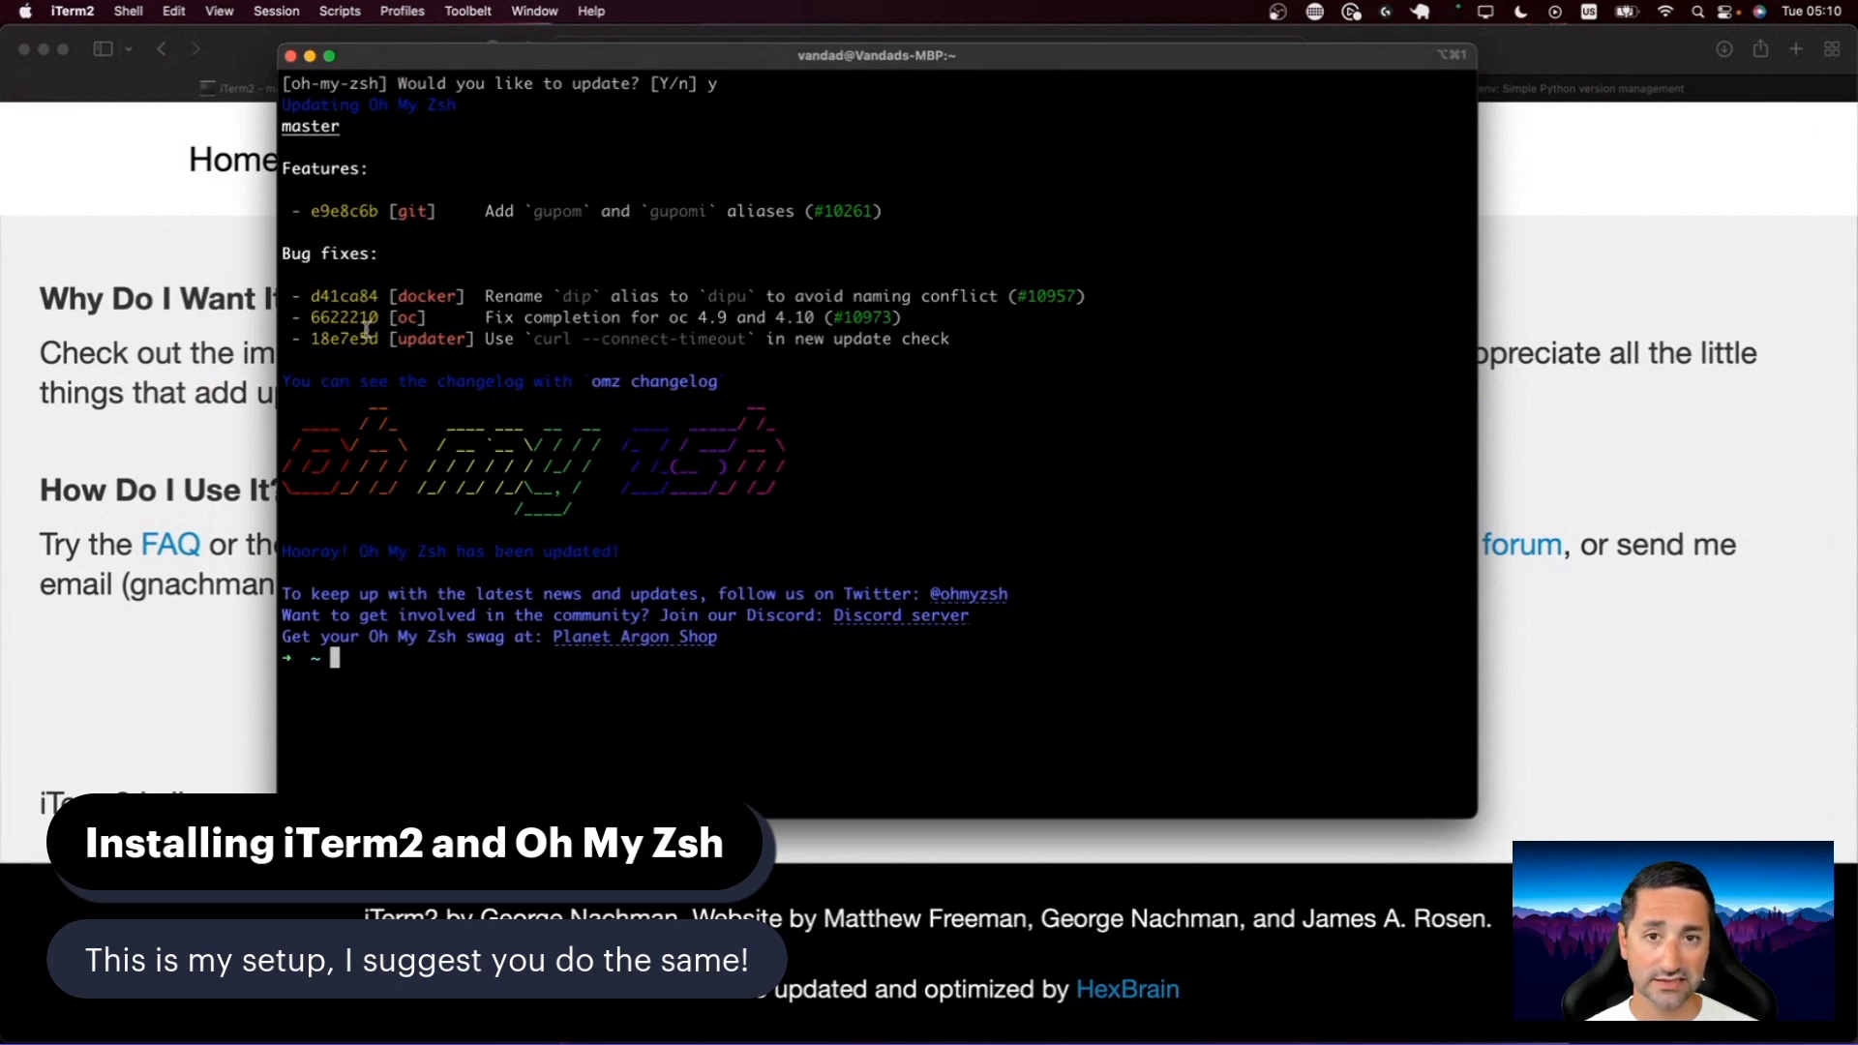
mouse_move(1028, 69)
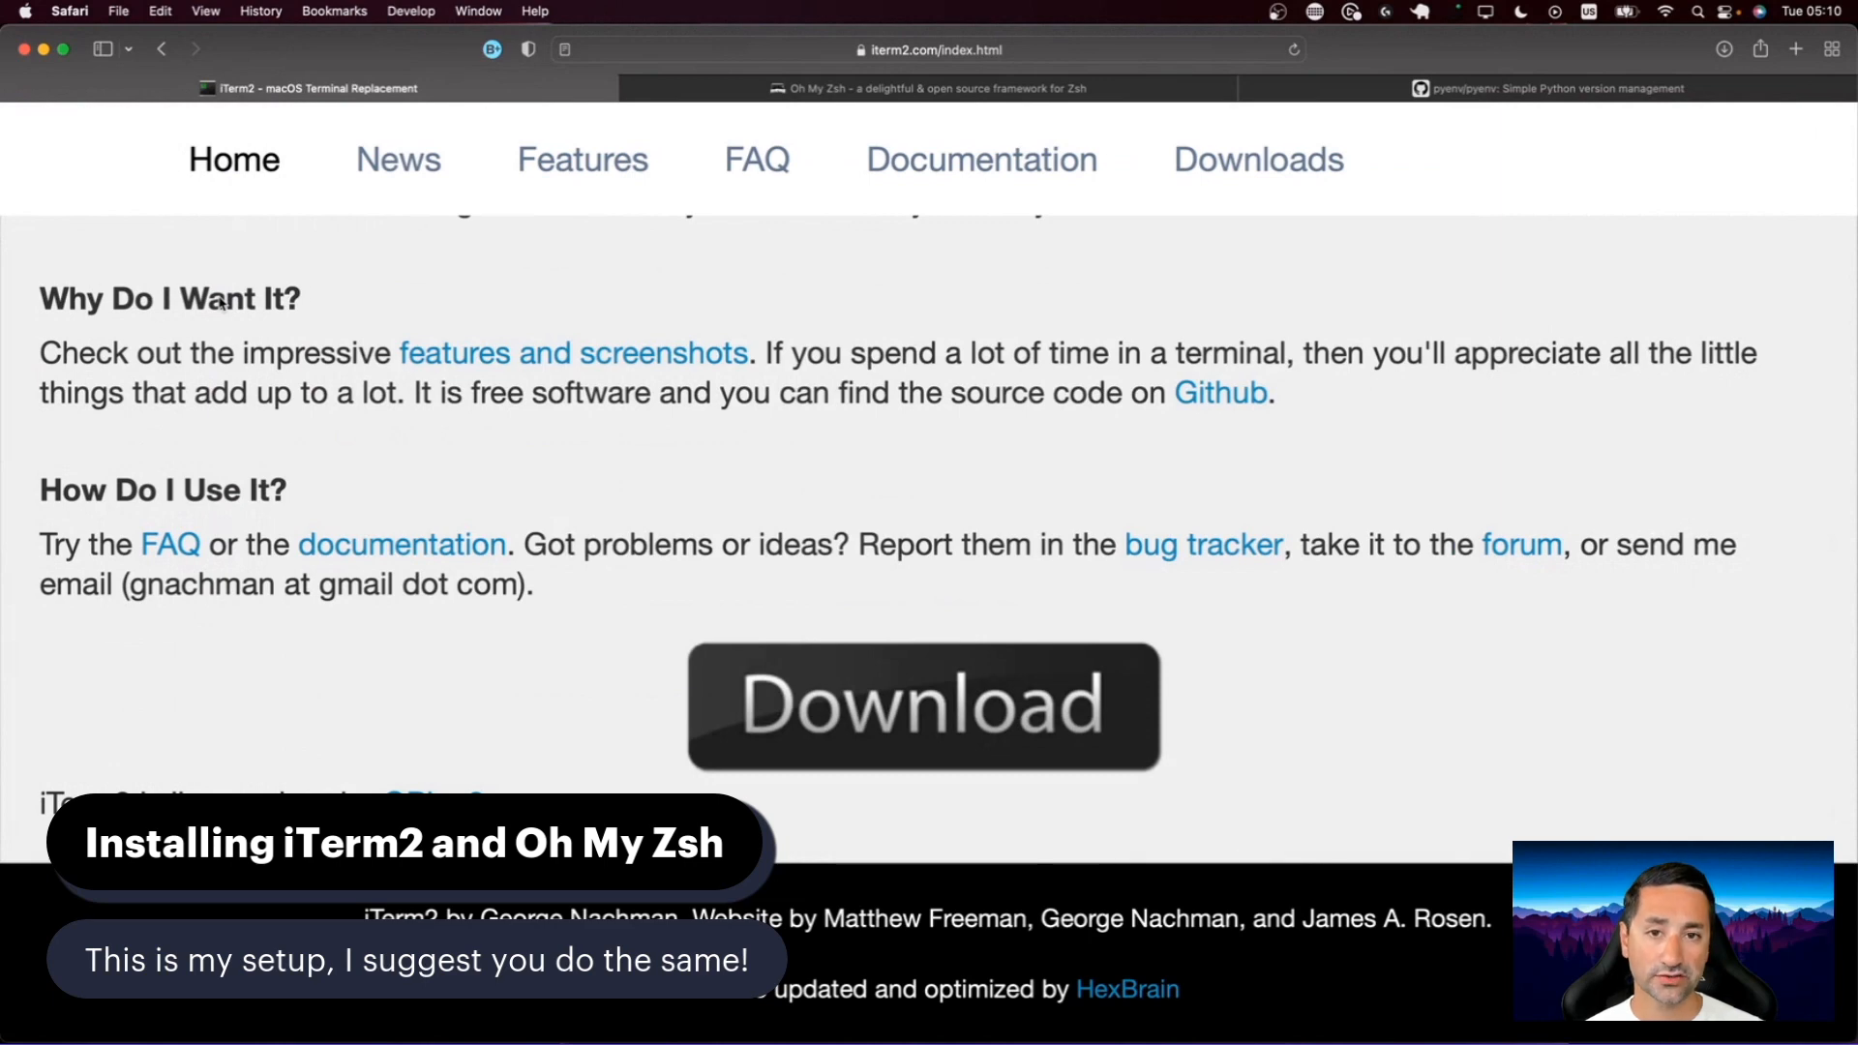
mouse_move(910, 88)
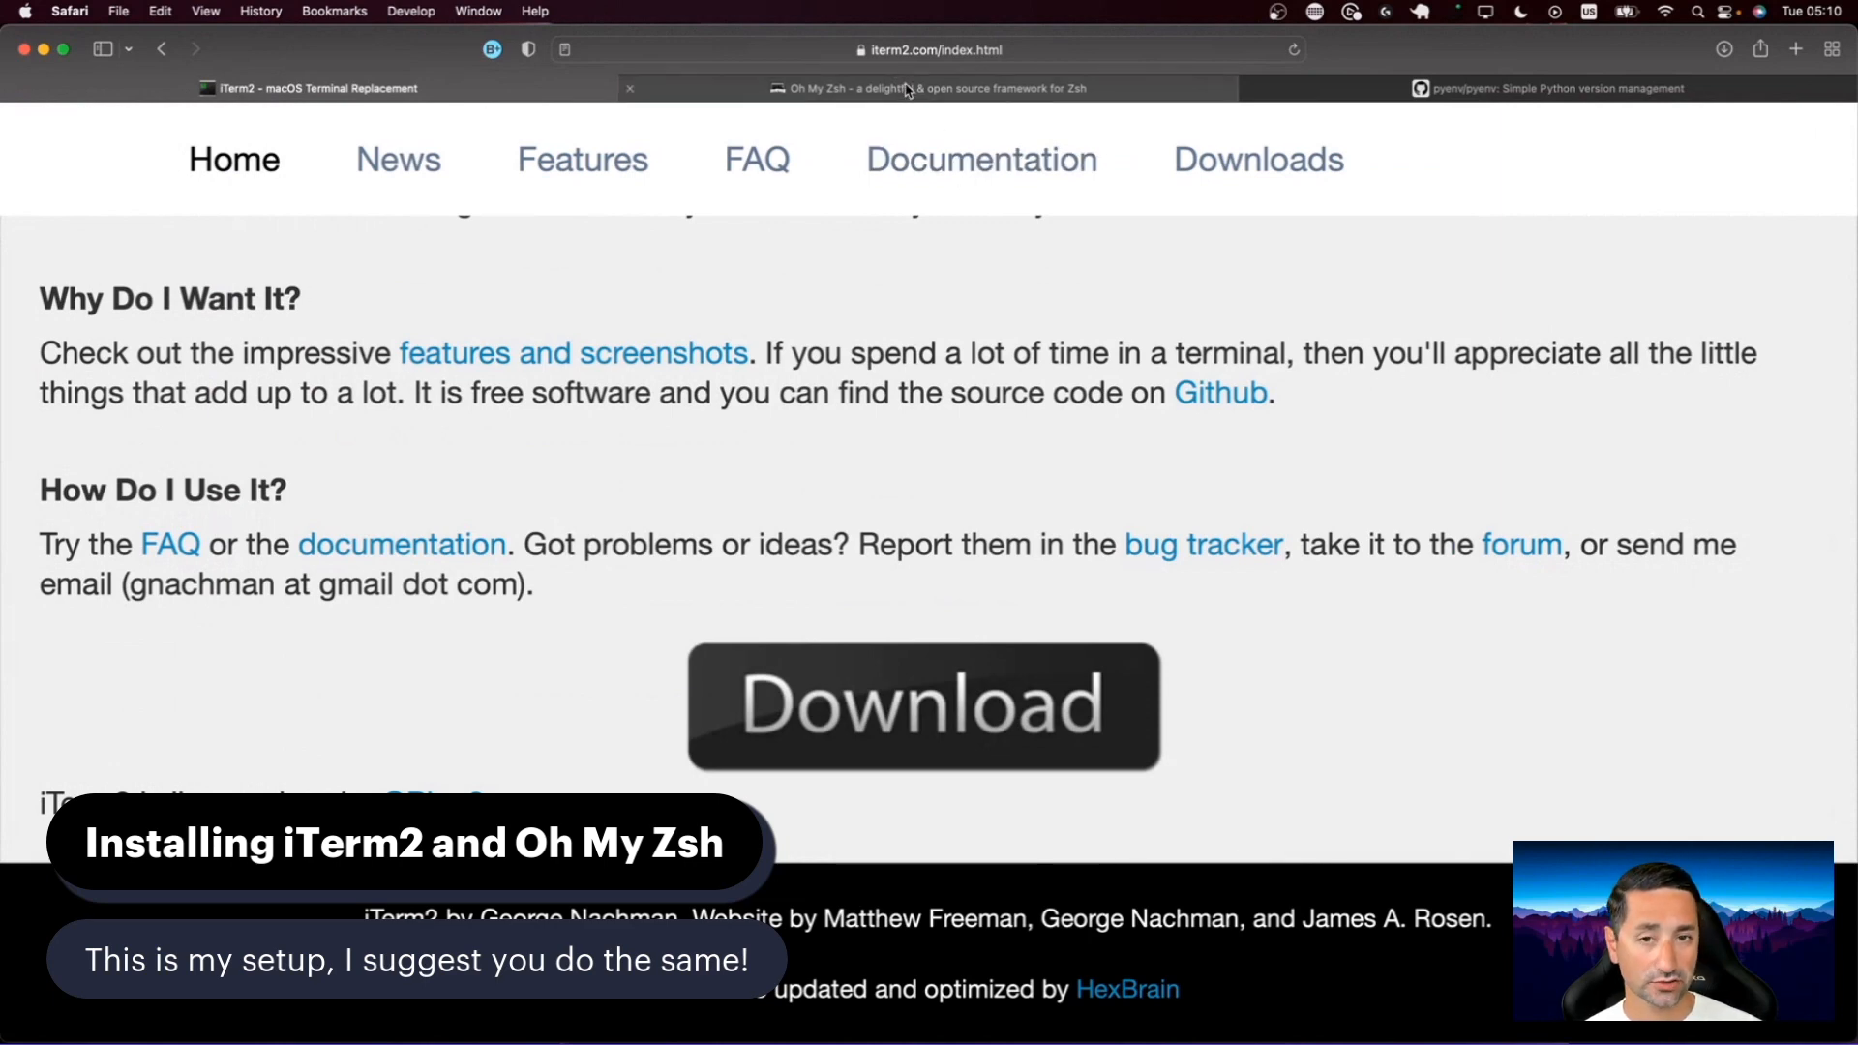
Step: Switch to the Oh My Zsh page and scroll to its install instructions
left_click(926, 88)
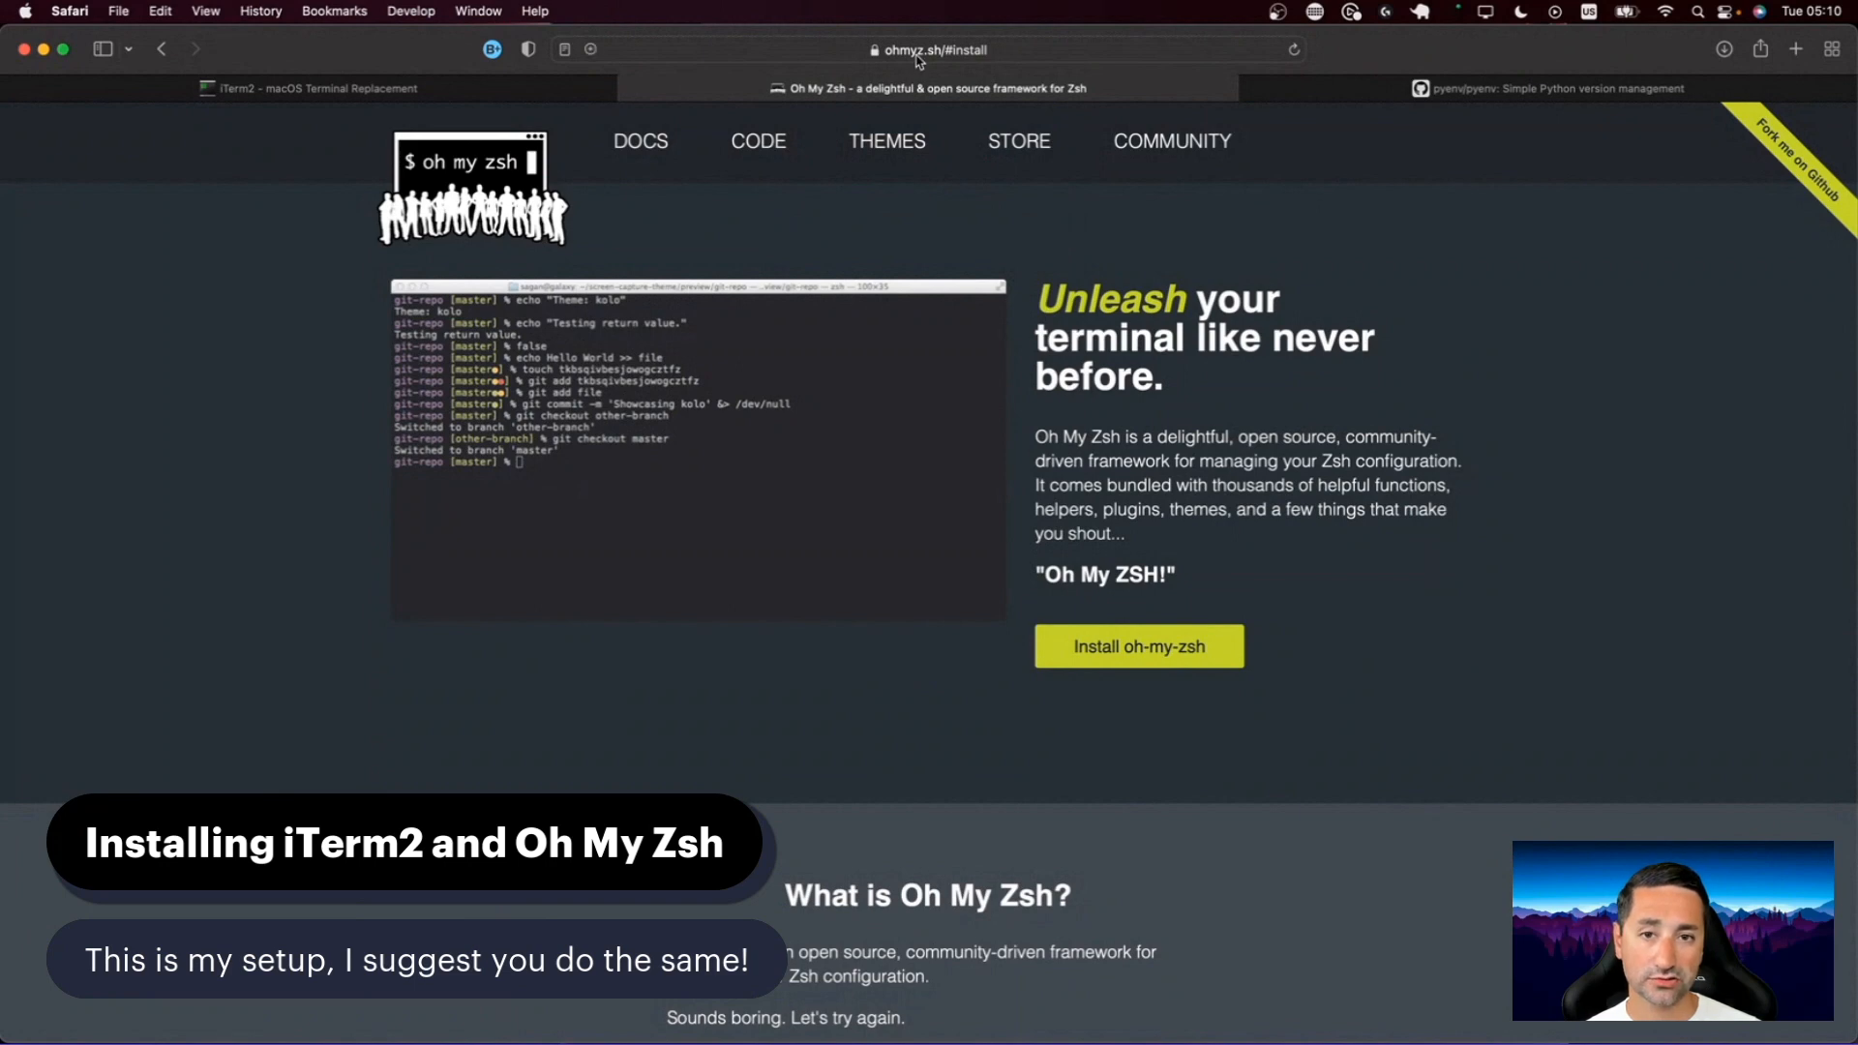
mouse_move(925, 62)
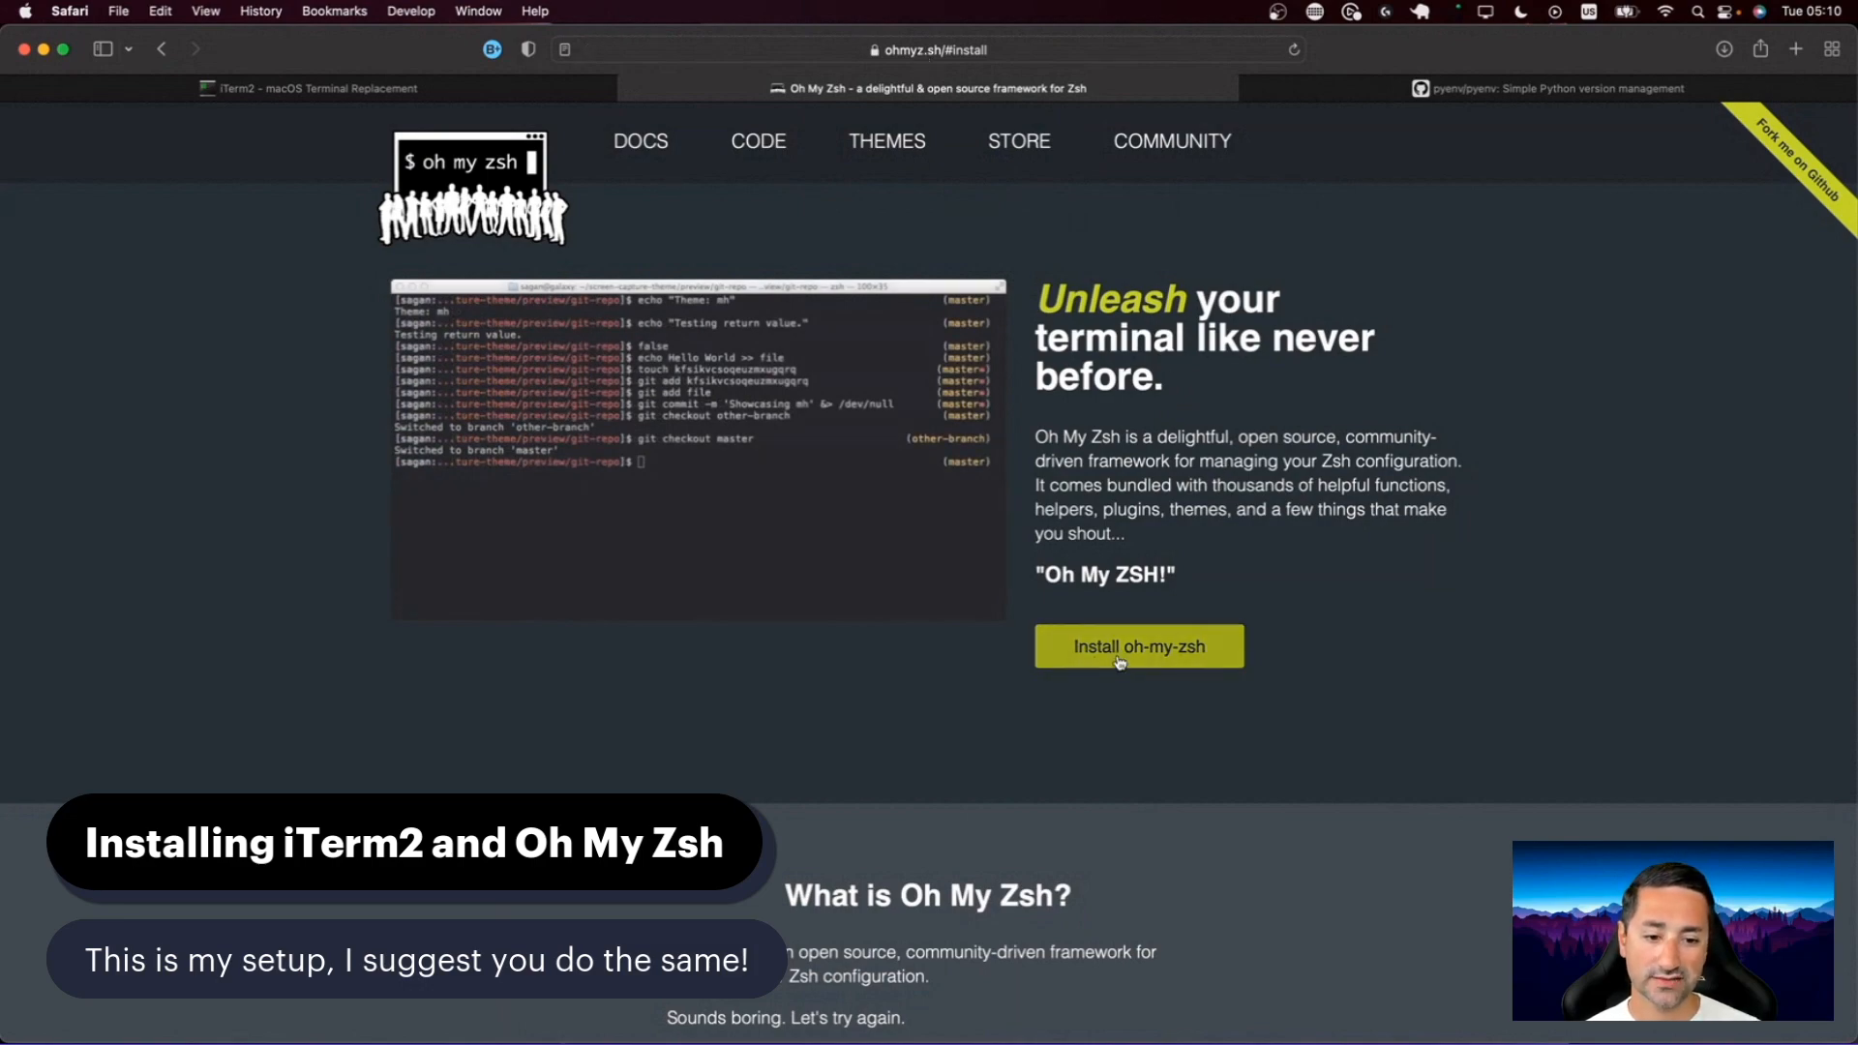
scroll("down", 3)
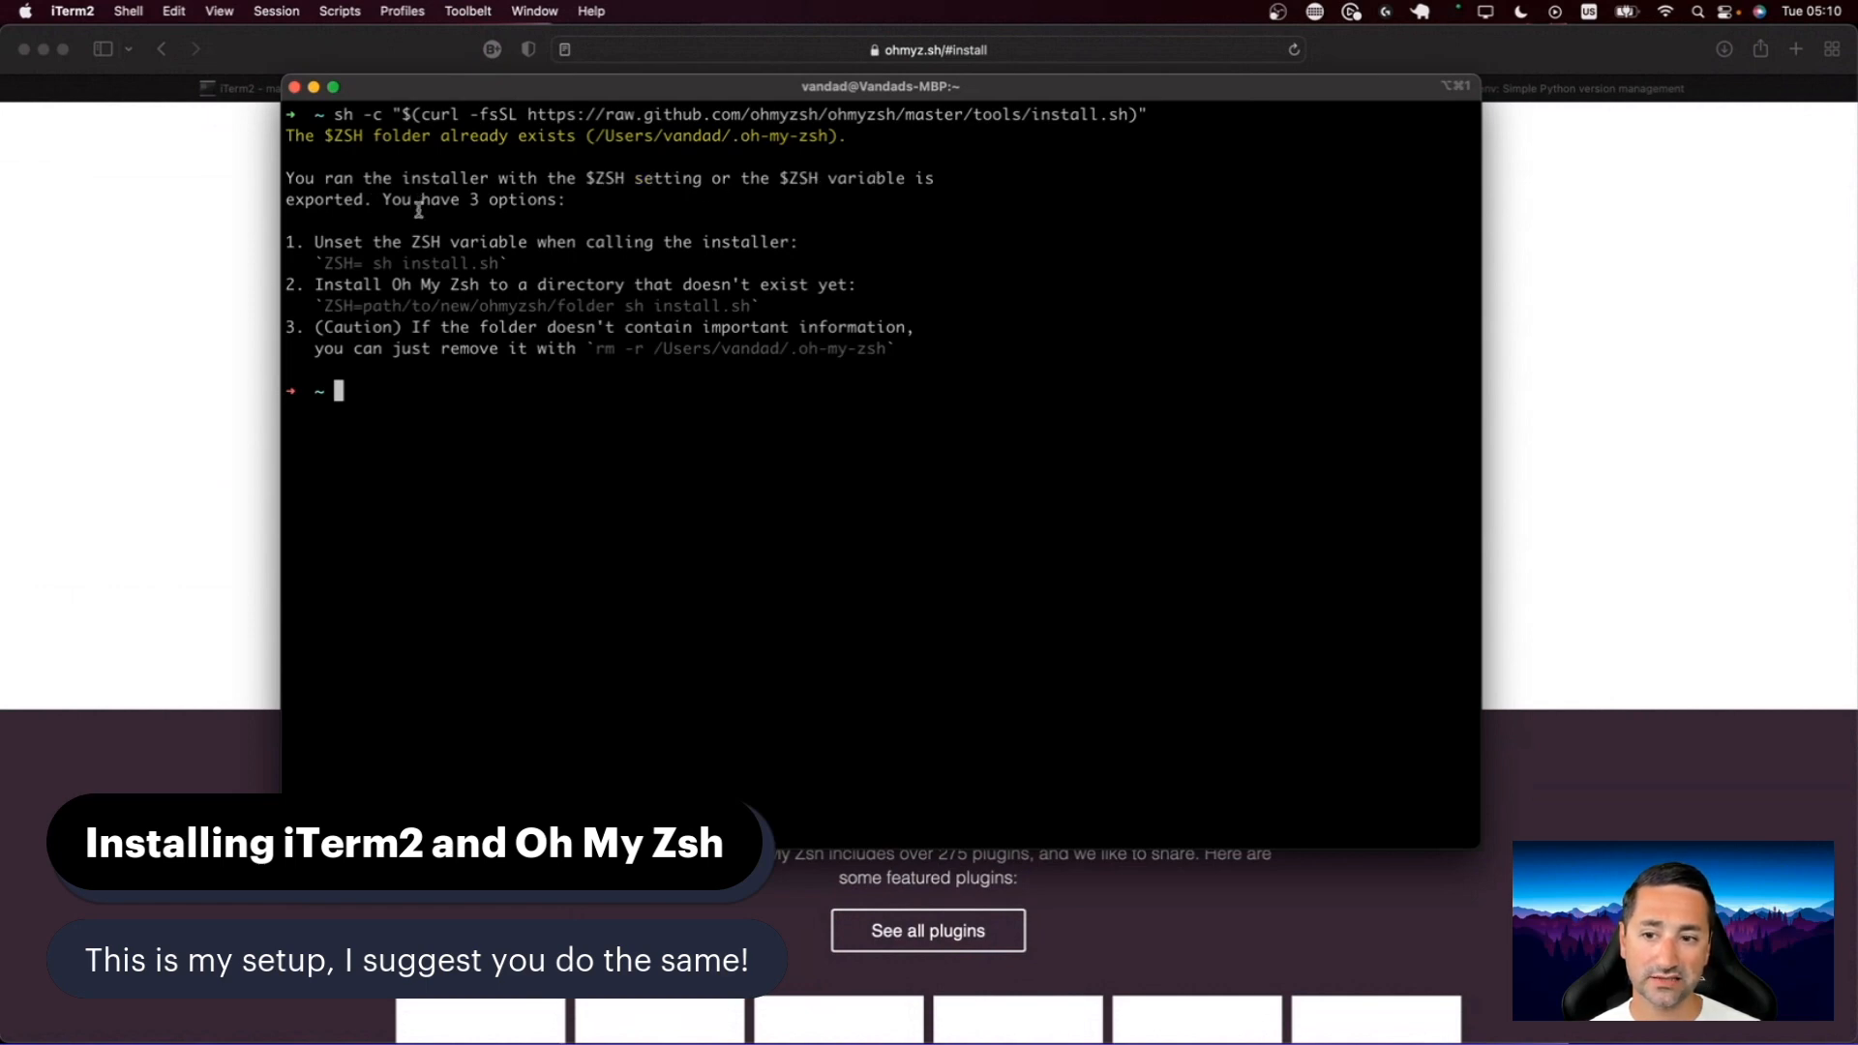
mouse_move(504, 312)
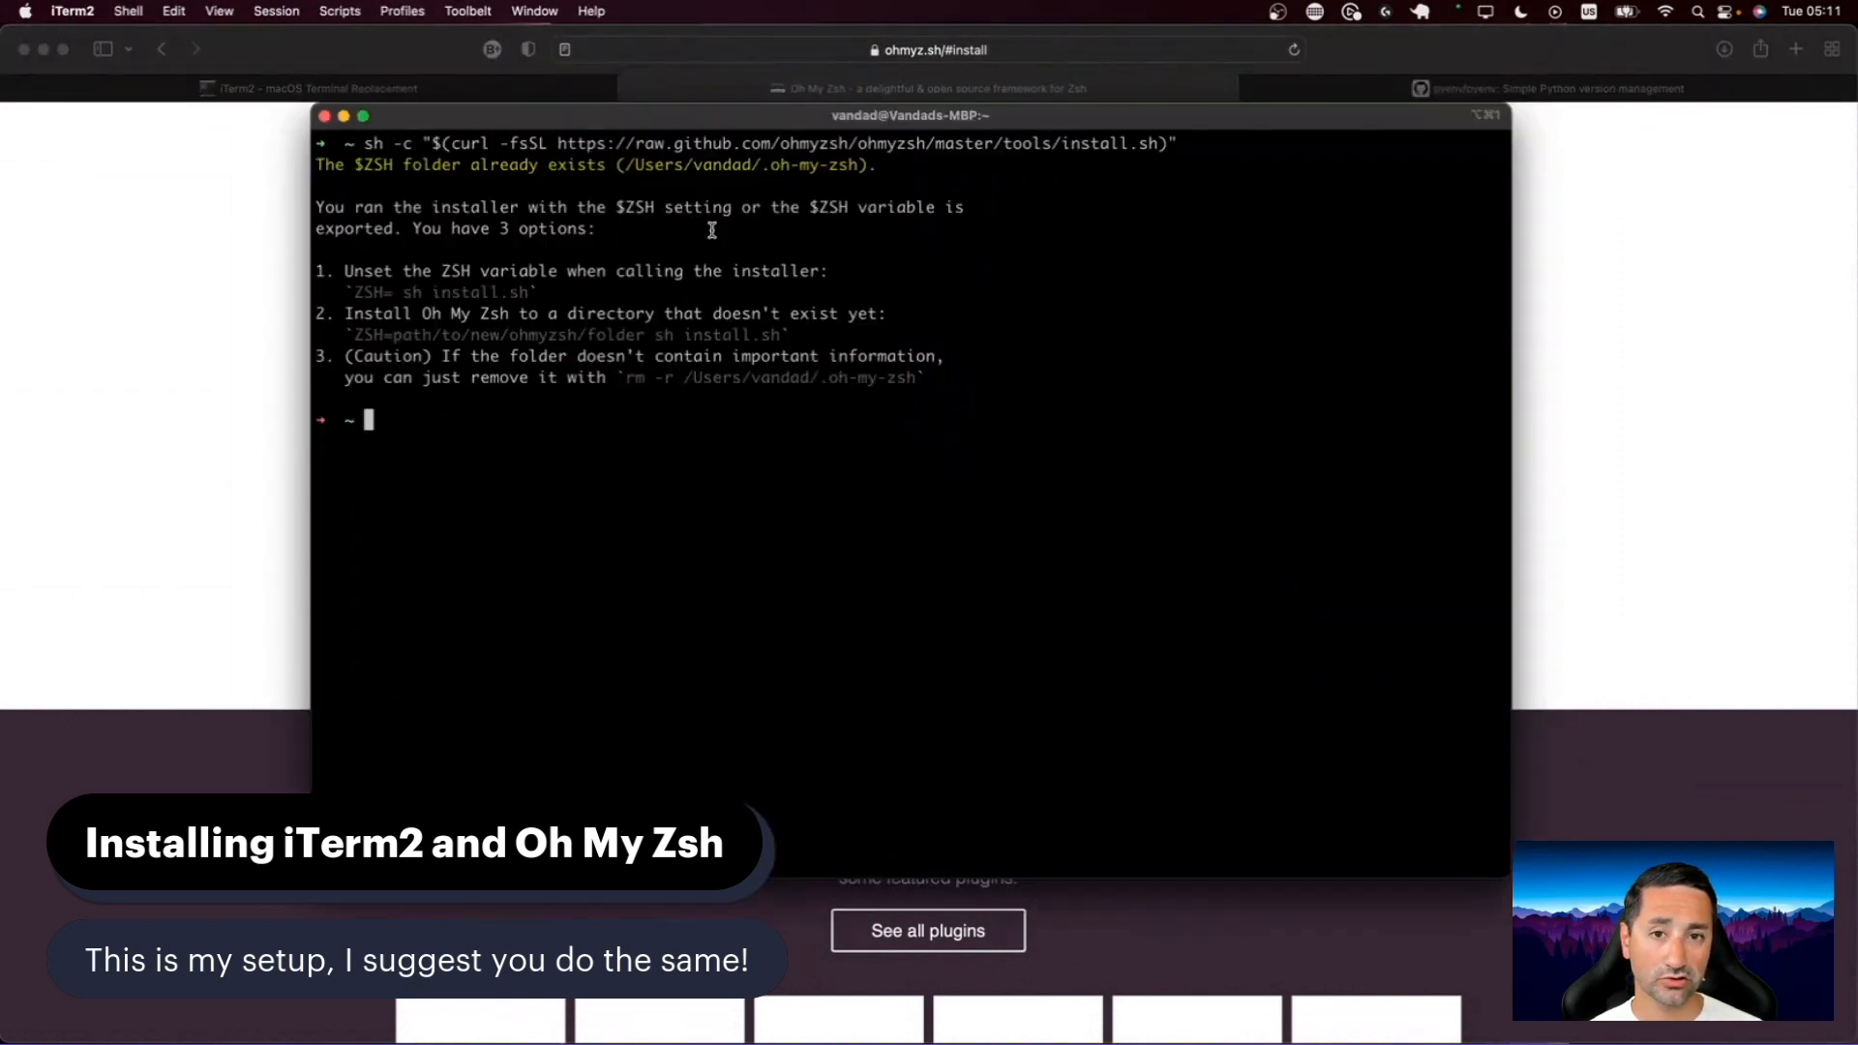
mouse_move(646, 273)
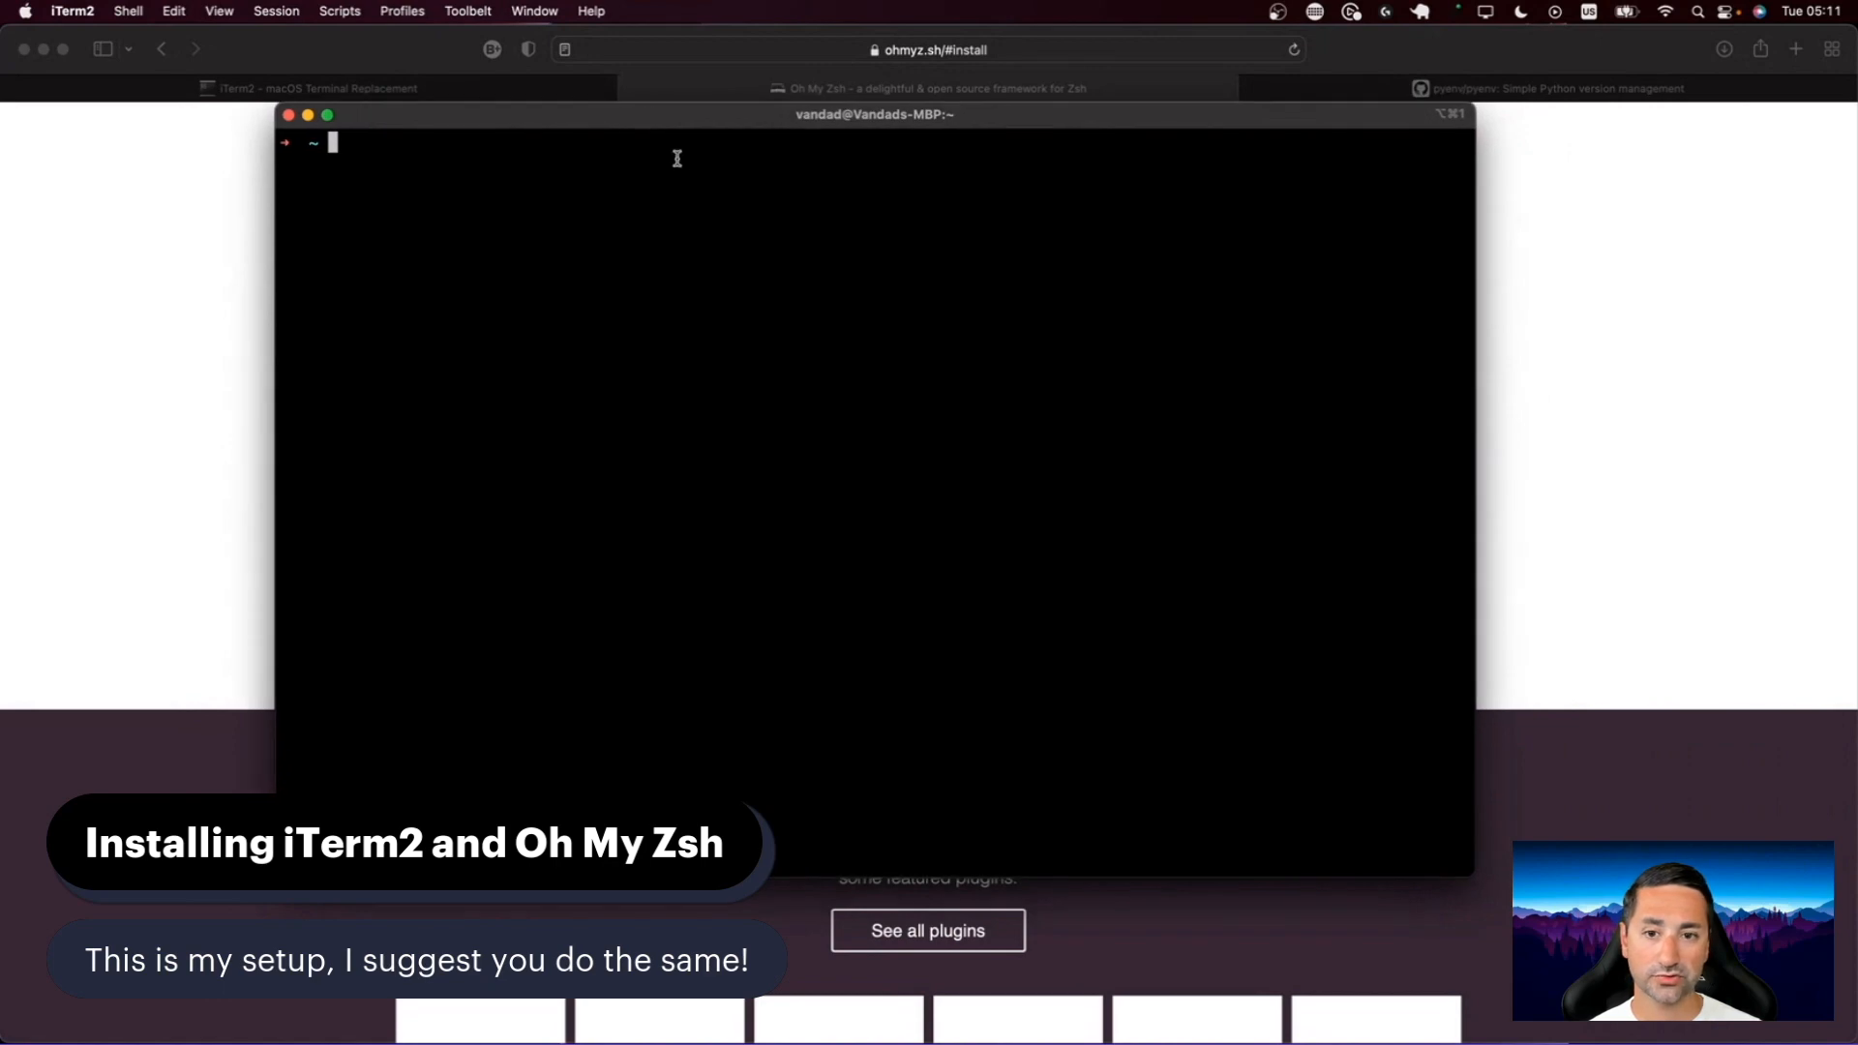
mouse_move(767, 115)
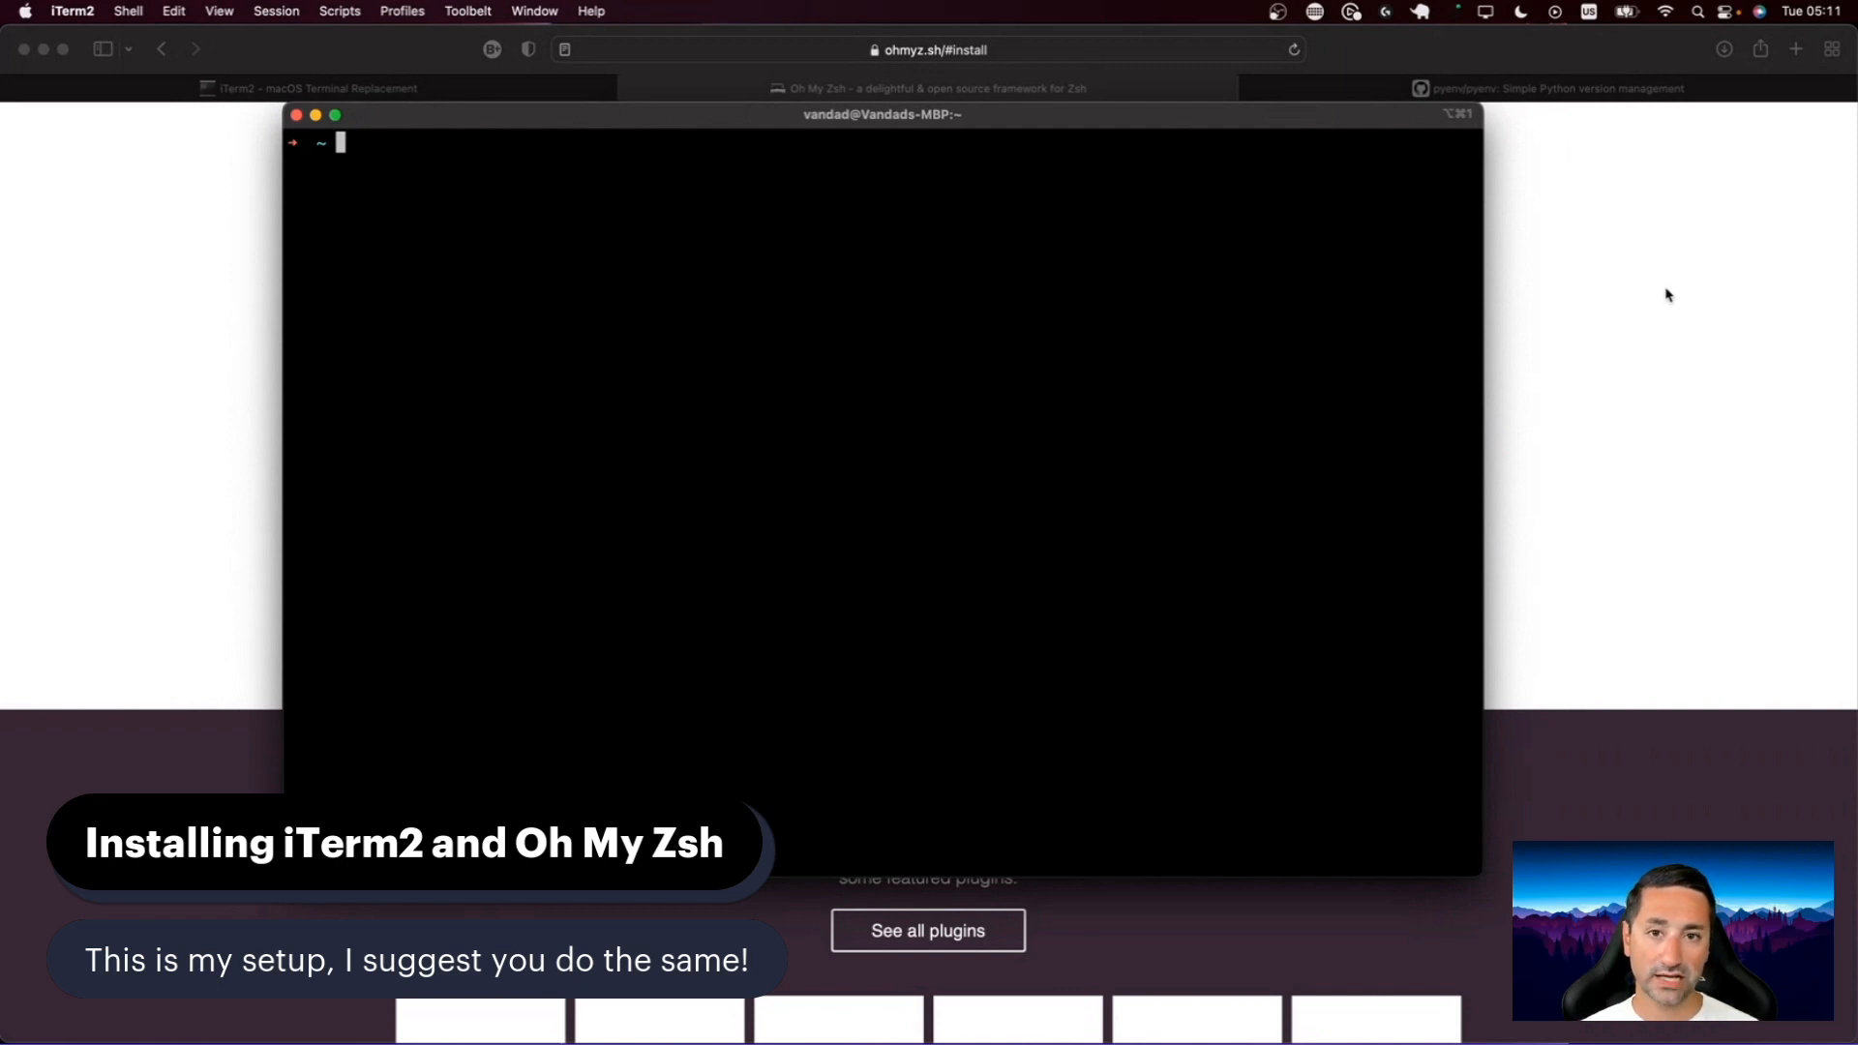
mouse_move(1033, 100)
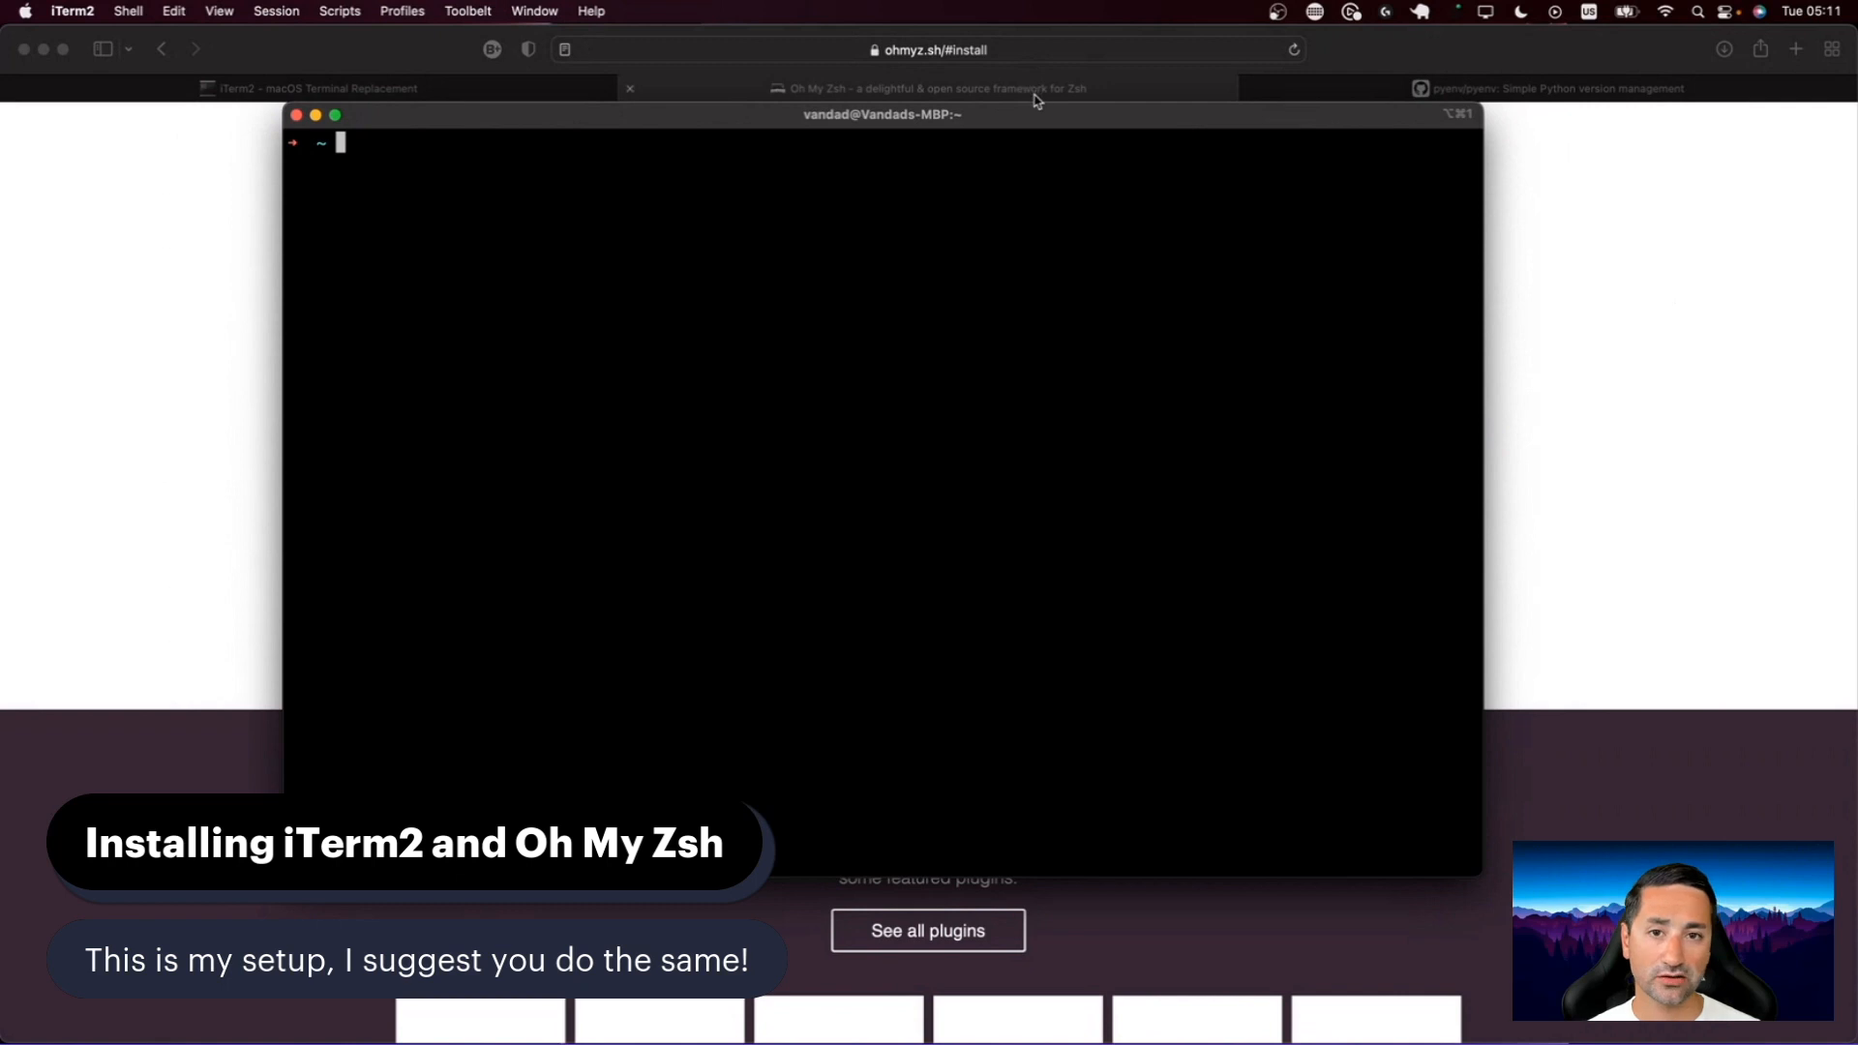
mouse_move(648, 132)
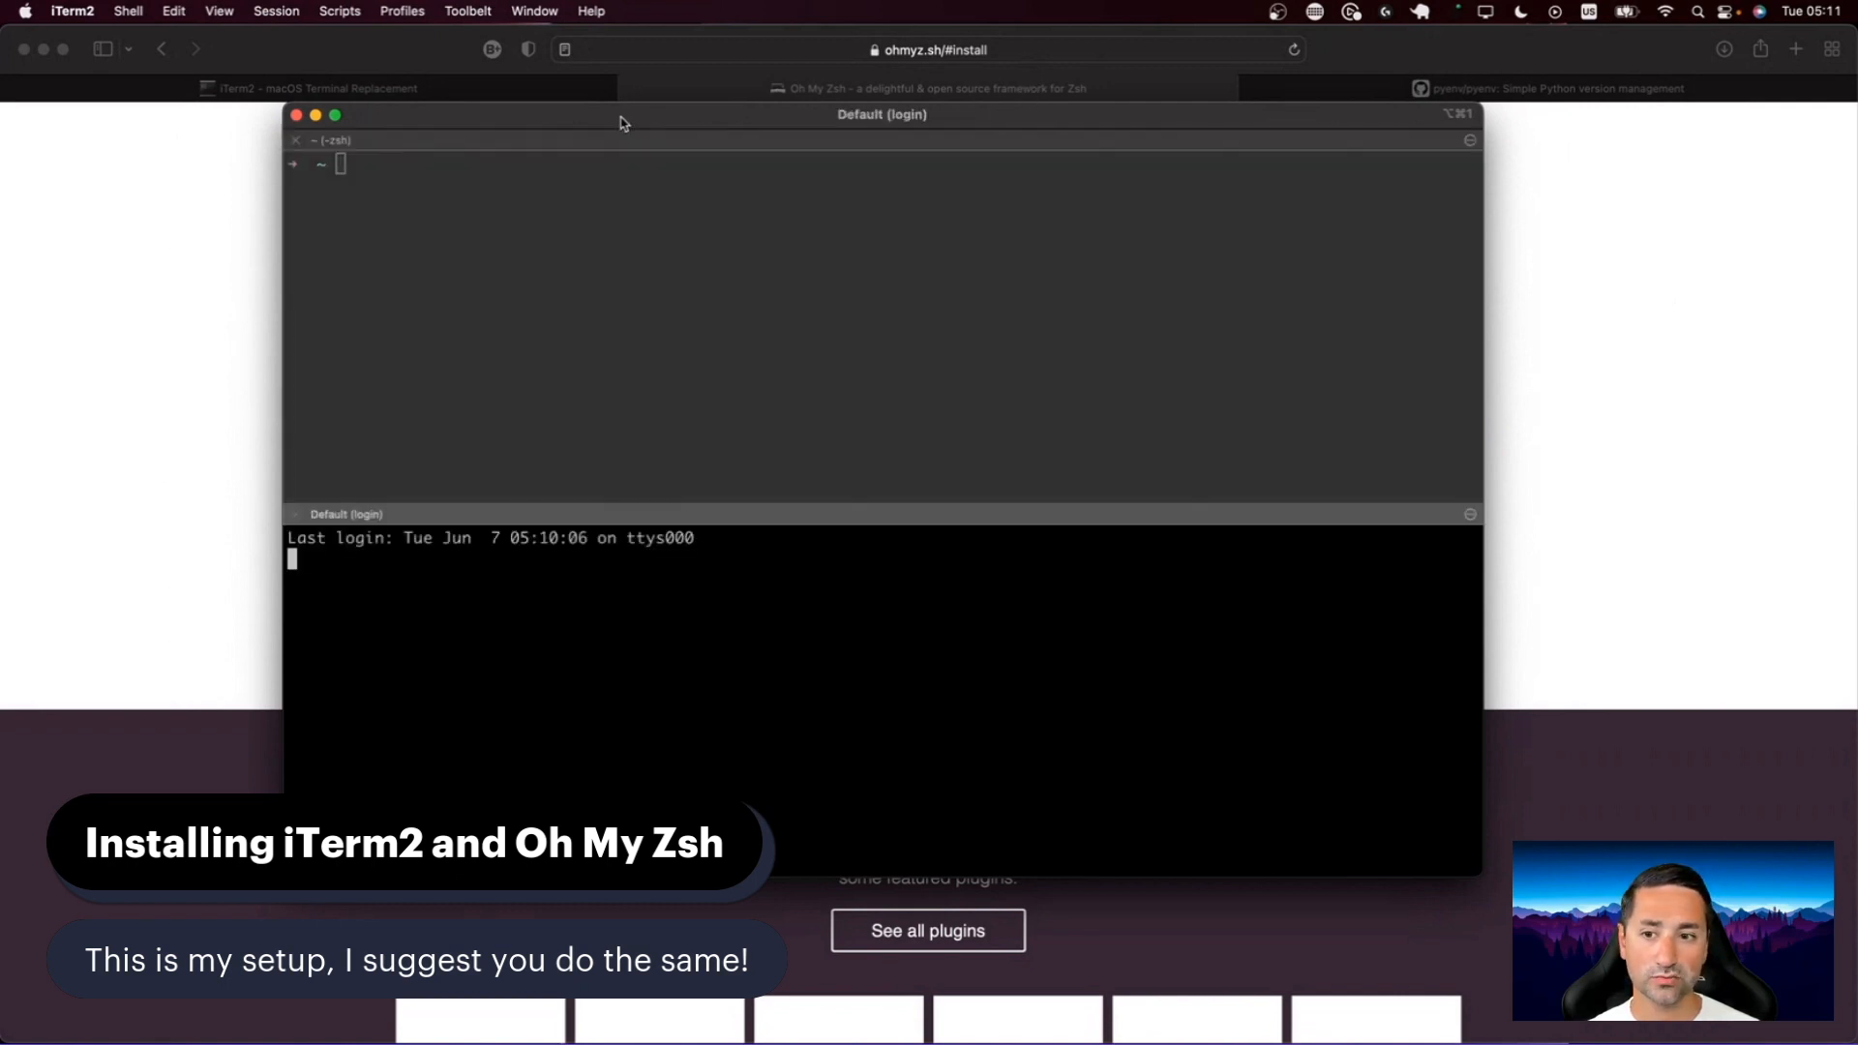
Step: Focus the new lower shell session to start working in it
left_click(334, 115)
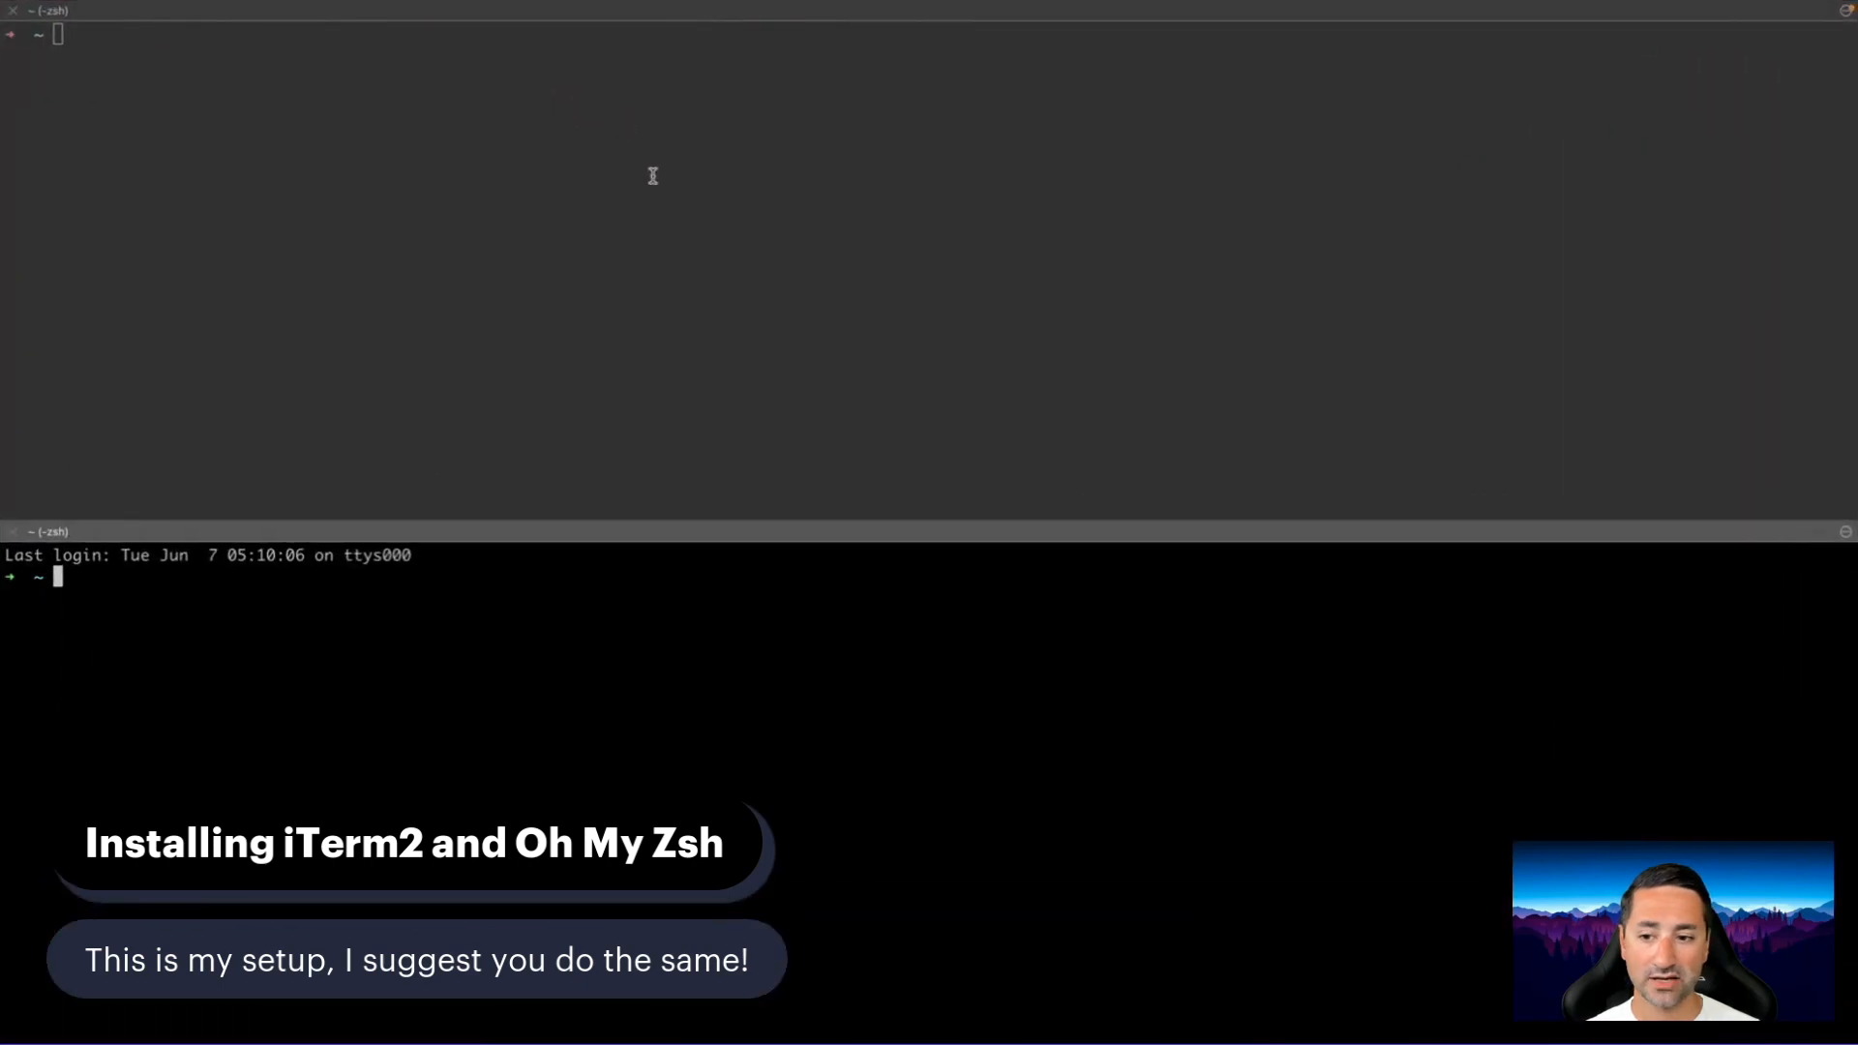
mouse_move(486, 727)
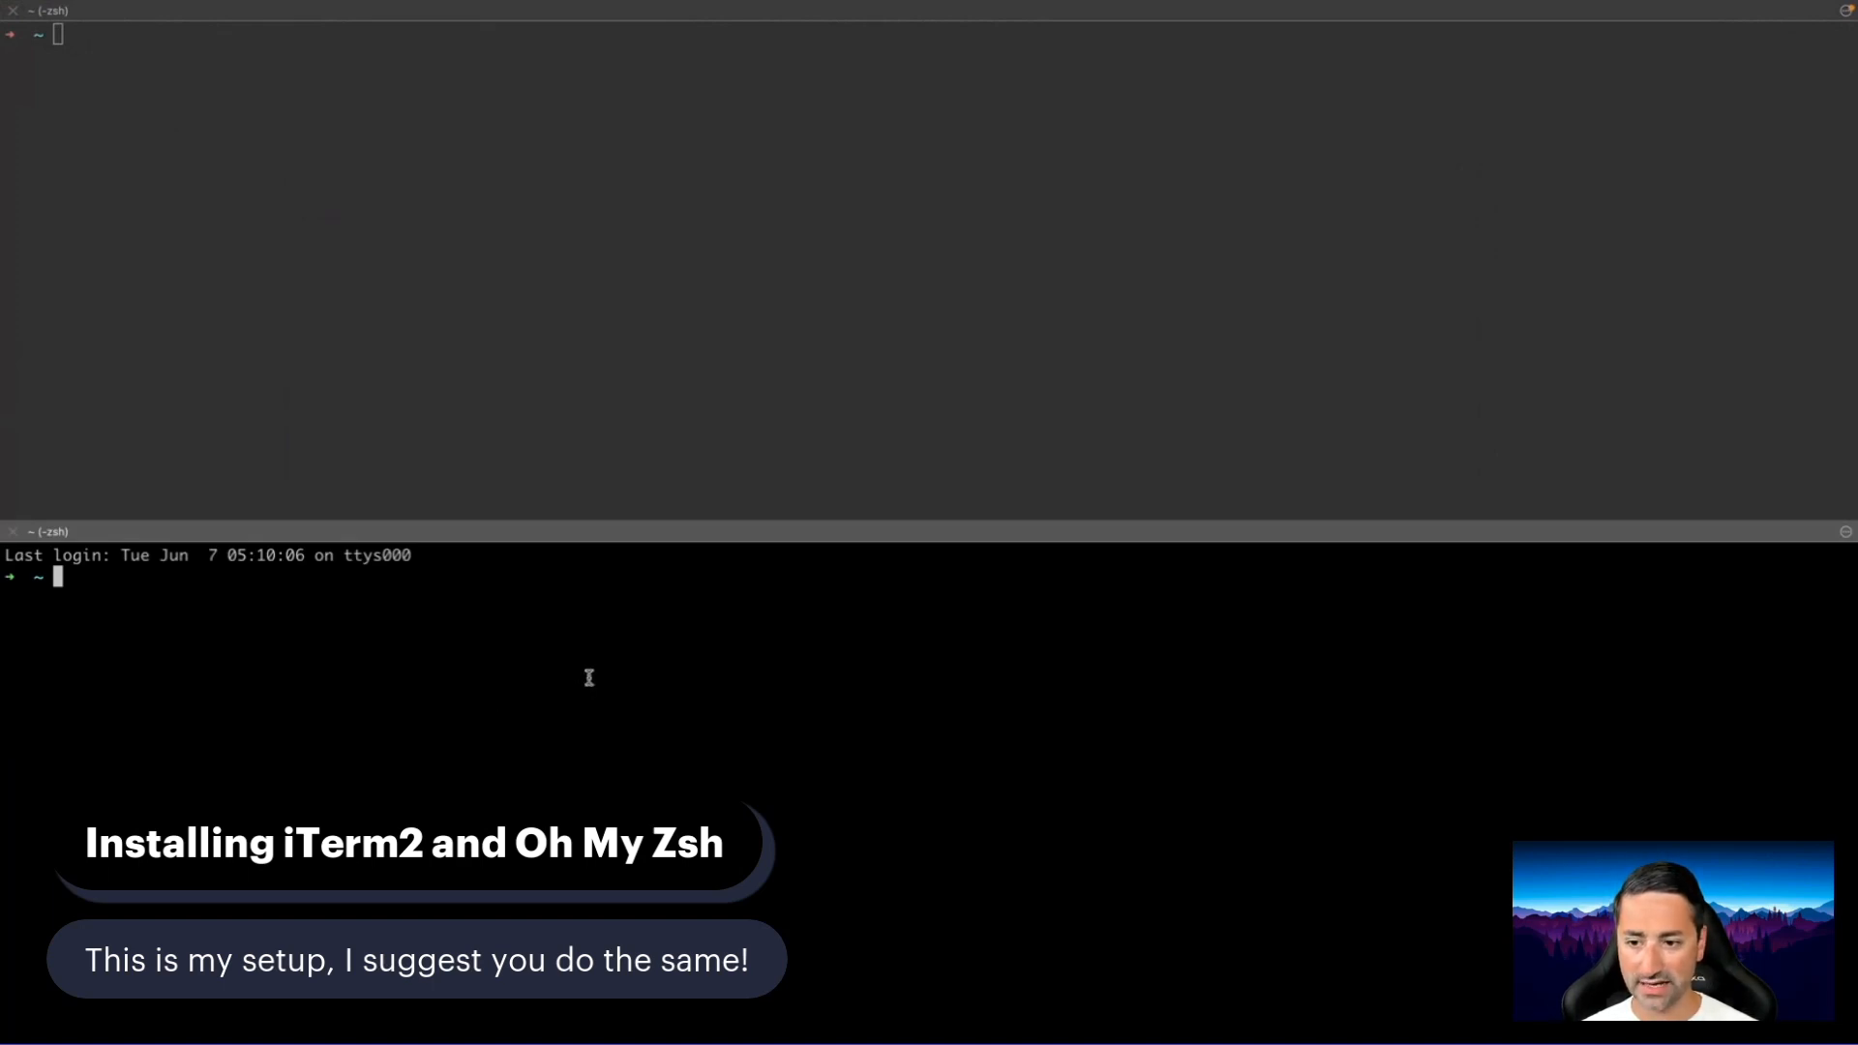
mouse_move(644, 226)
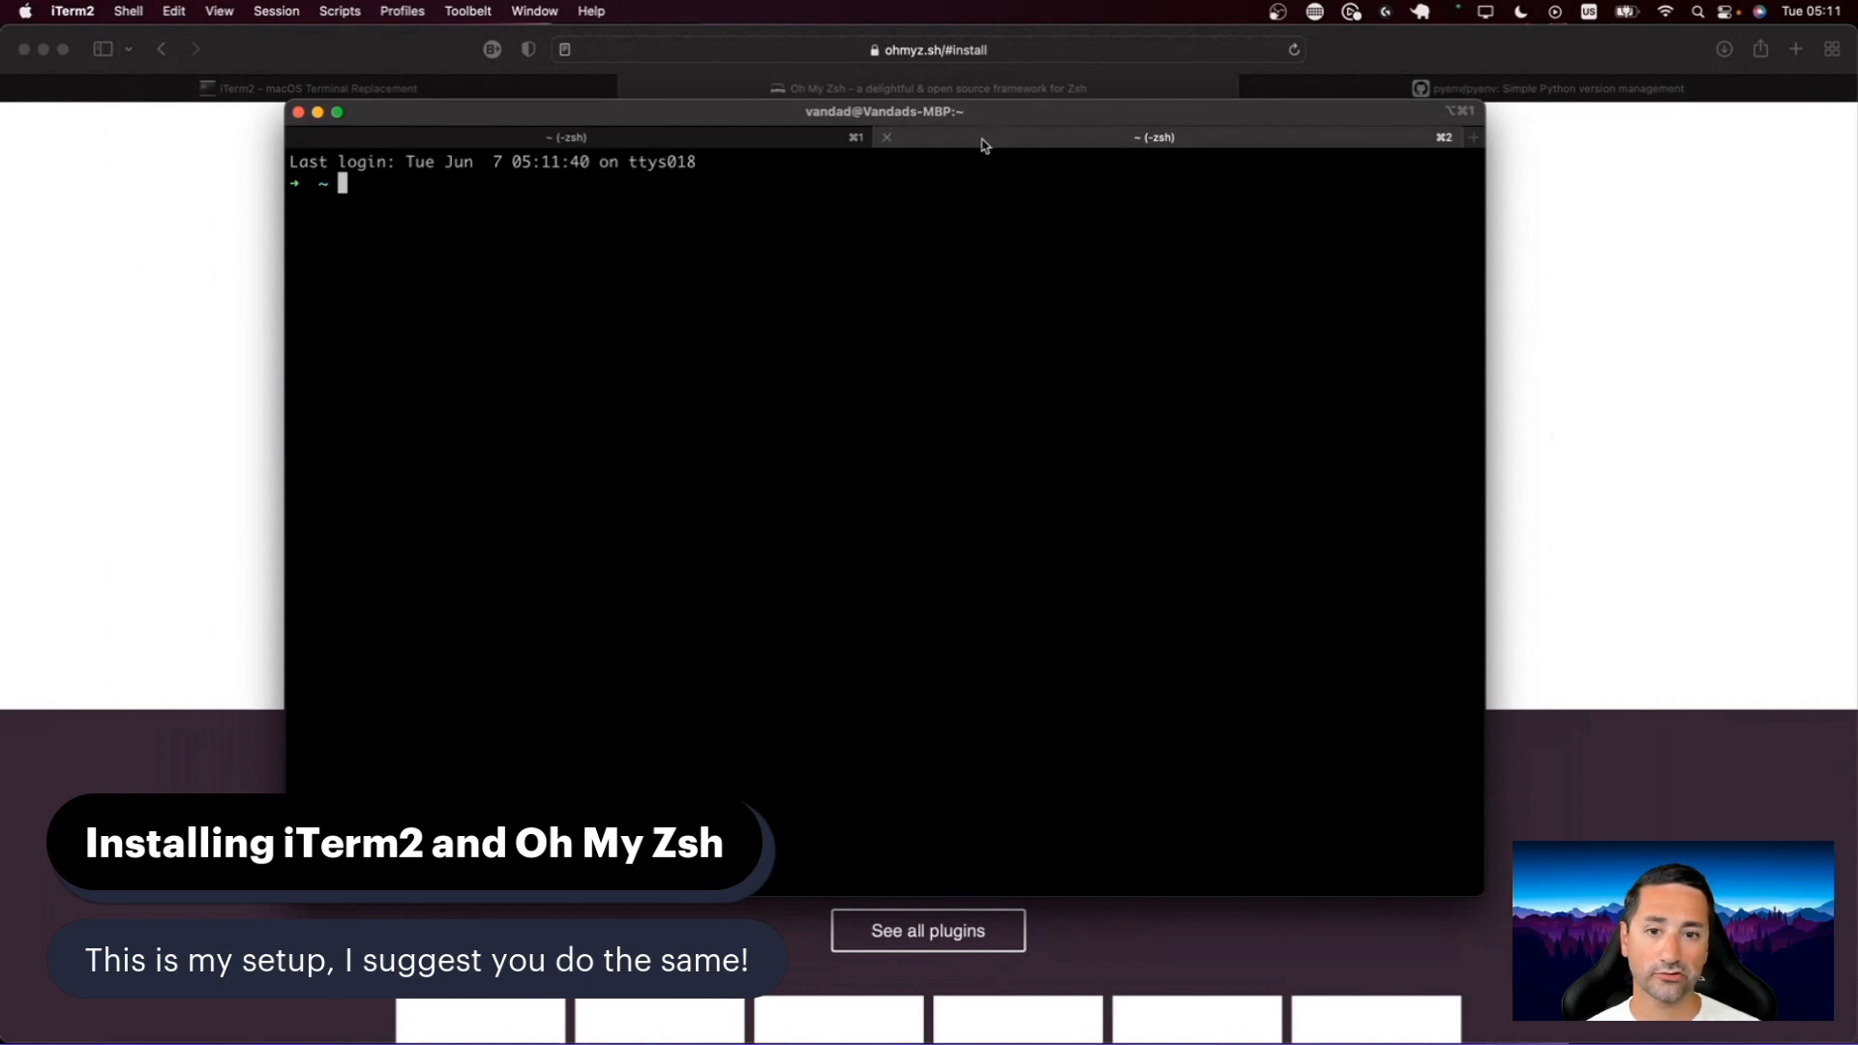
mouse_move(887, 136)
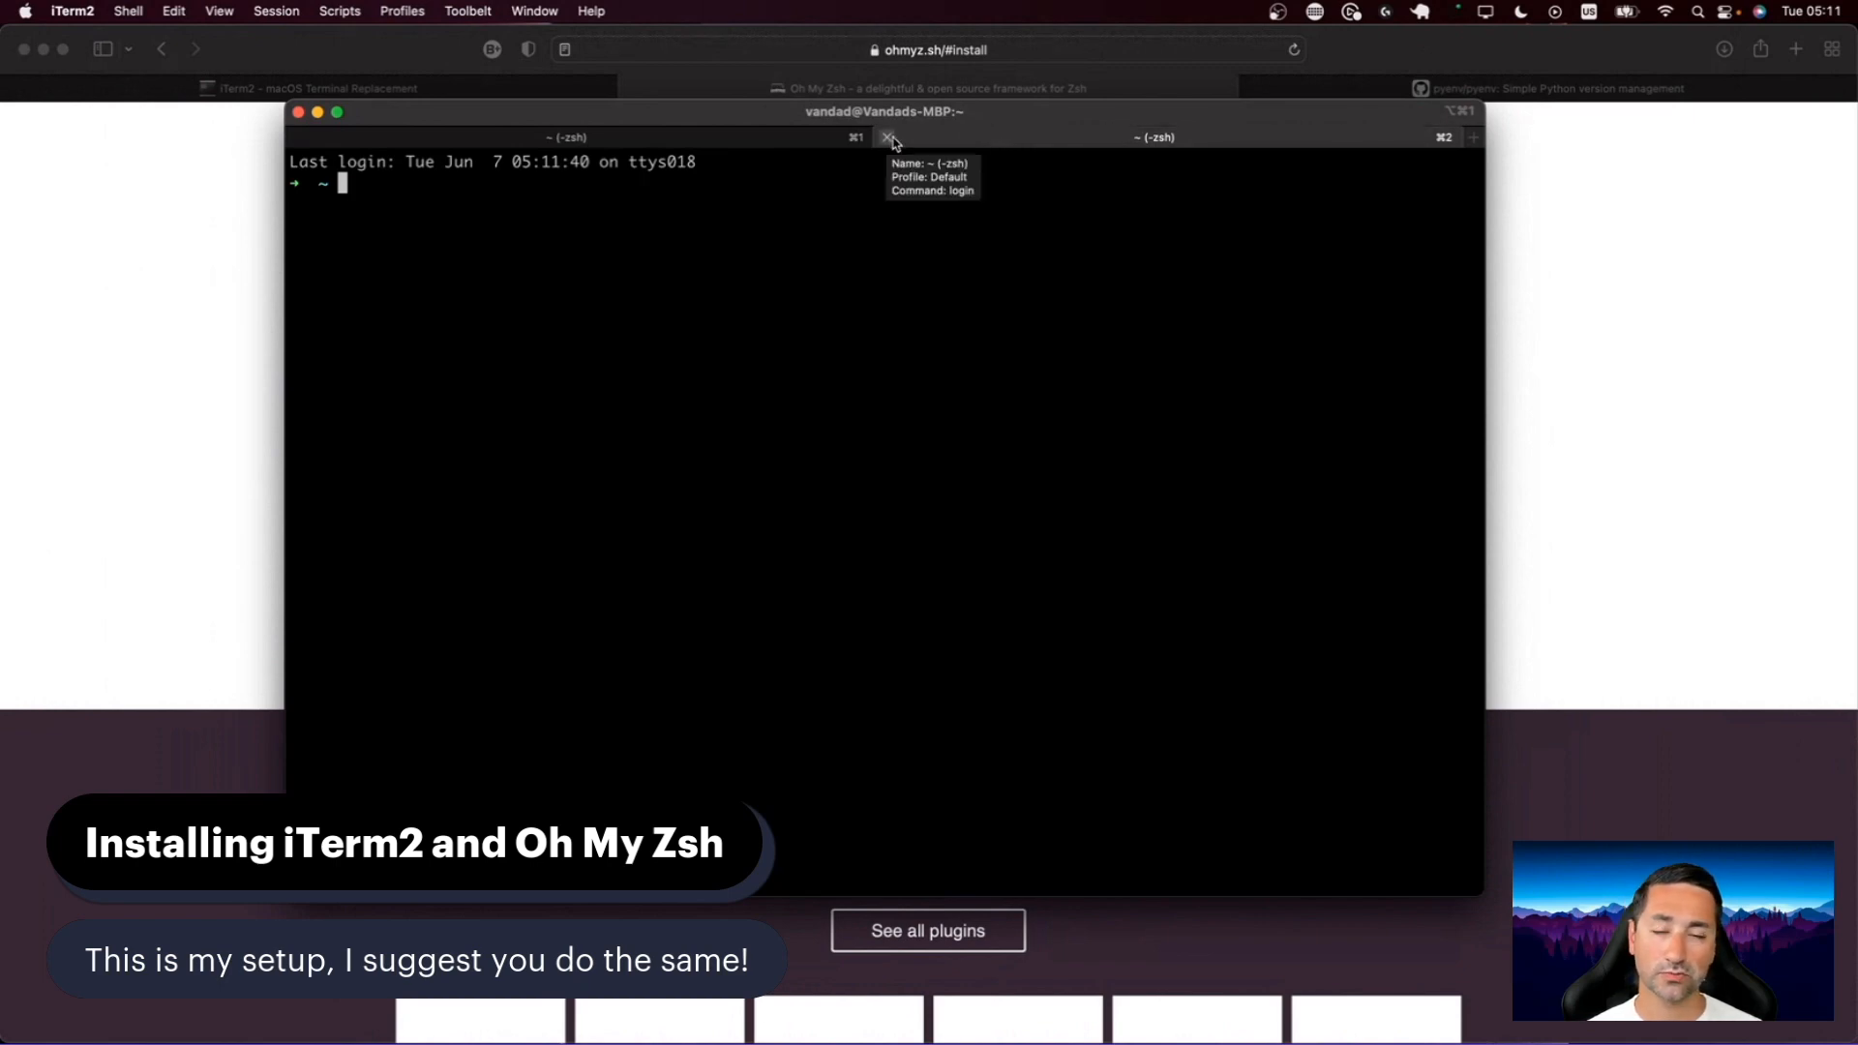
Step: Close the second terminal tab, then browse iTerm2's View and Window menus
left_click(887, 137)
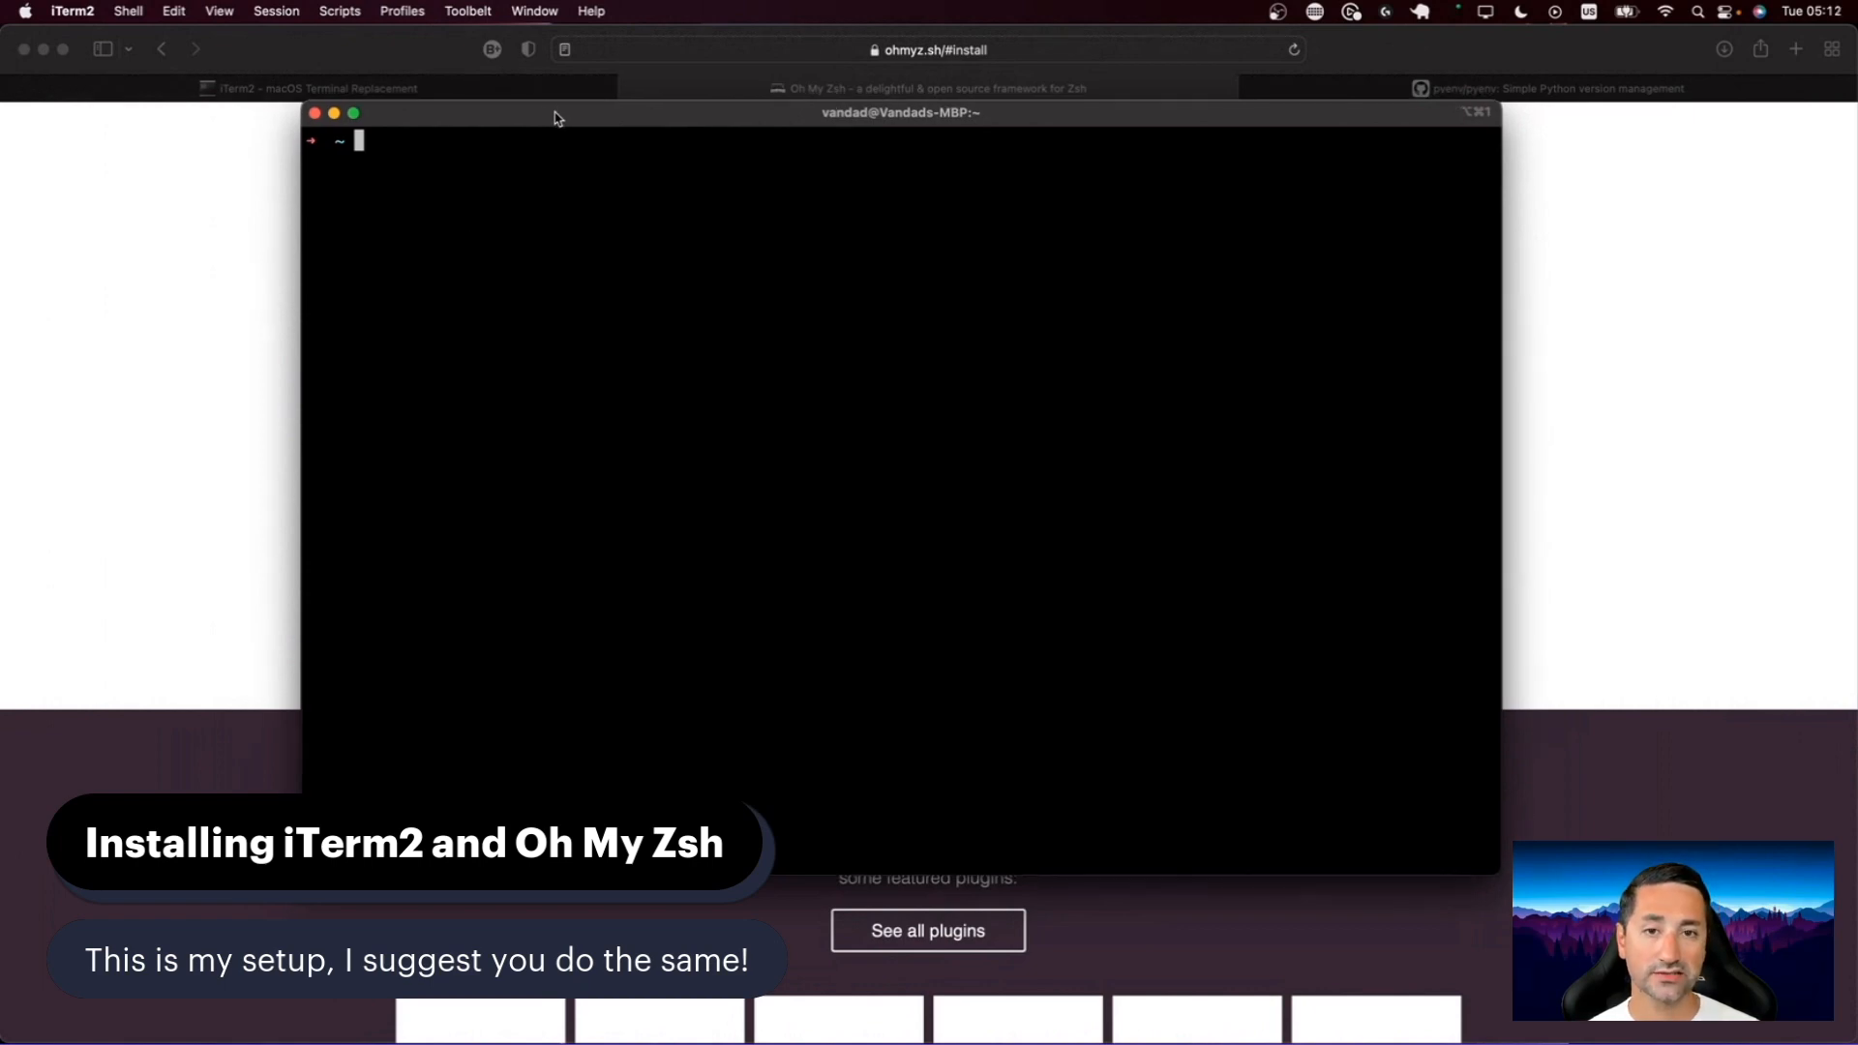
mouse_move(684, 190)
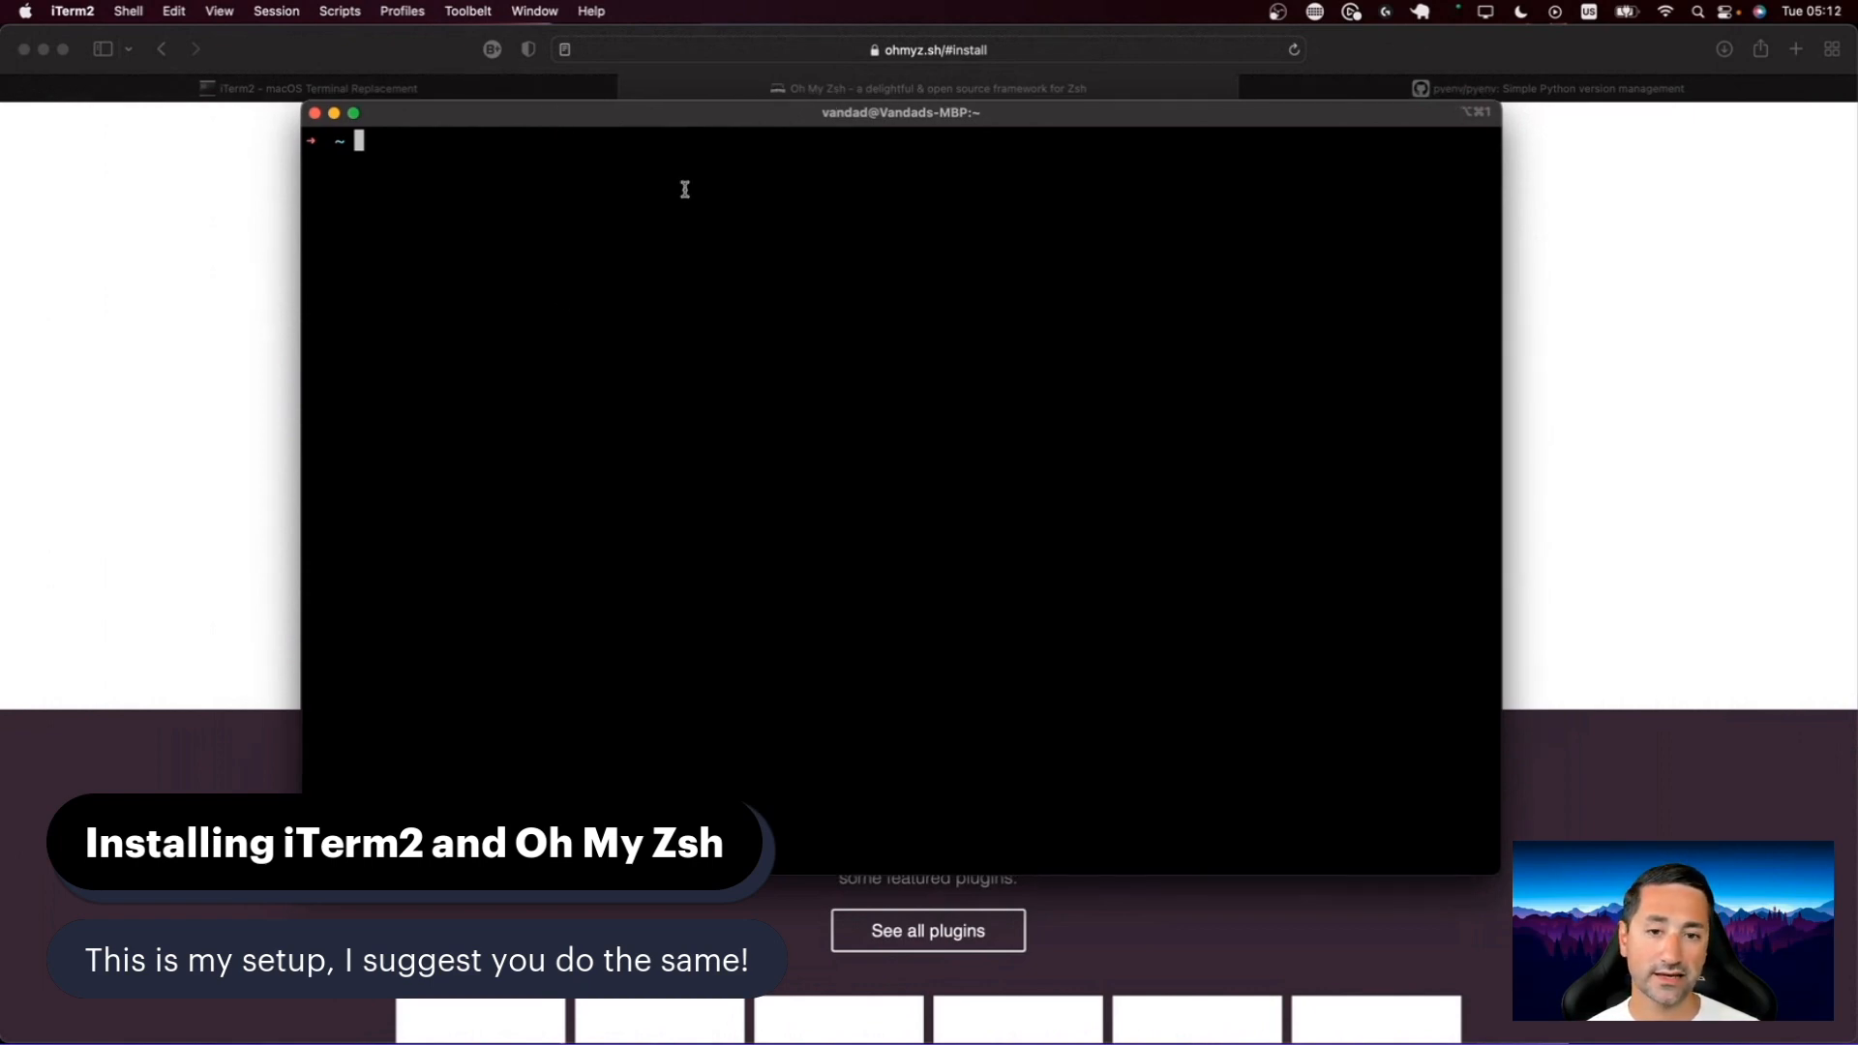
mouse_move(651, 125)
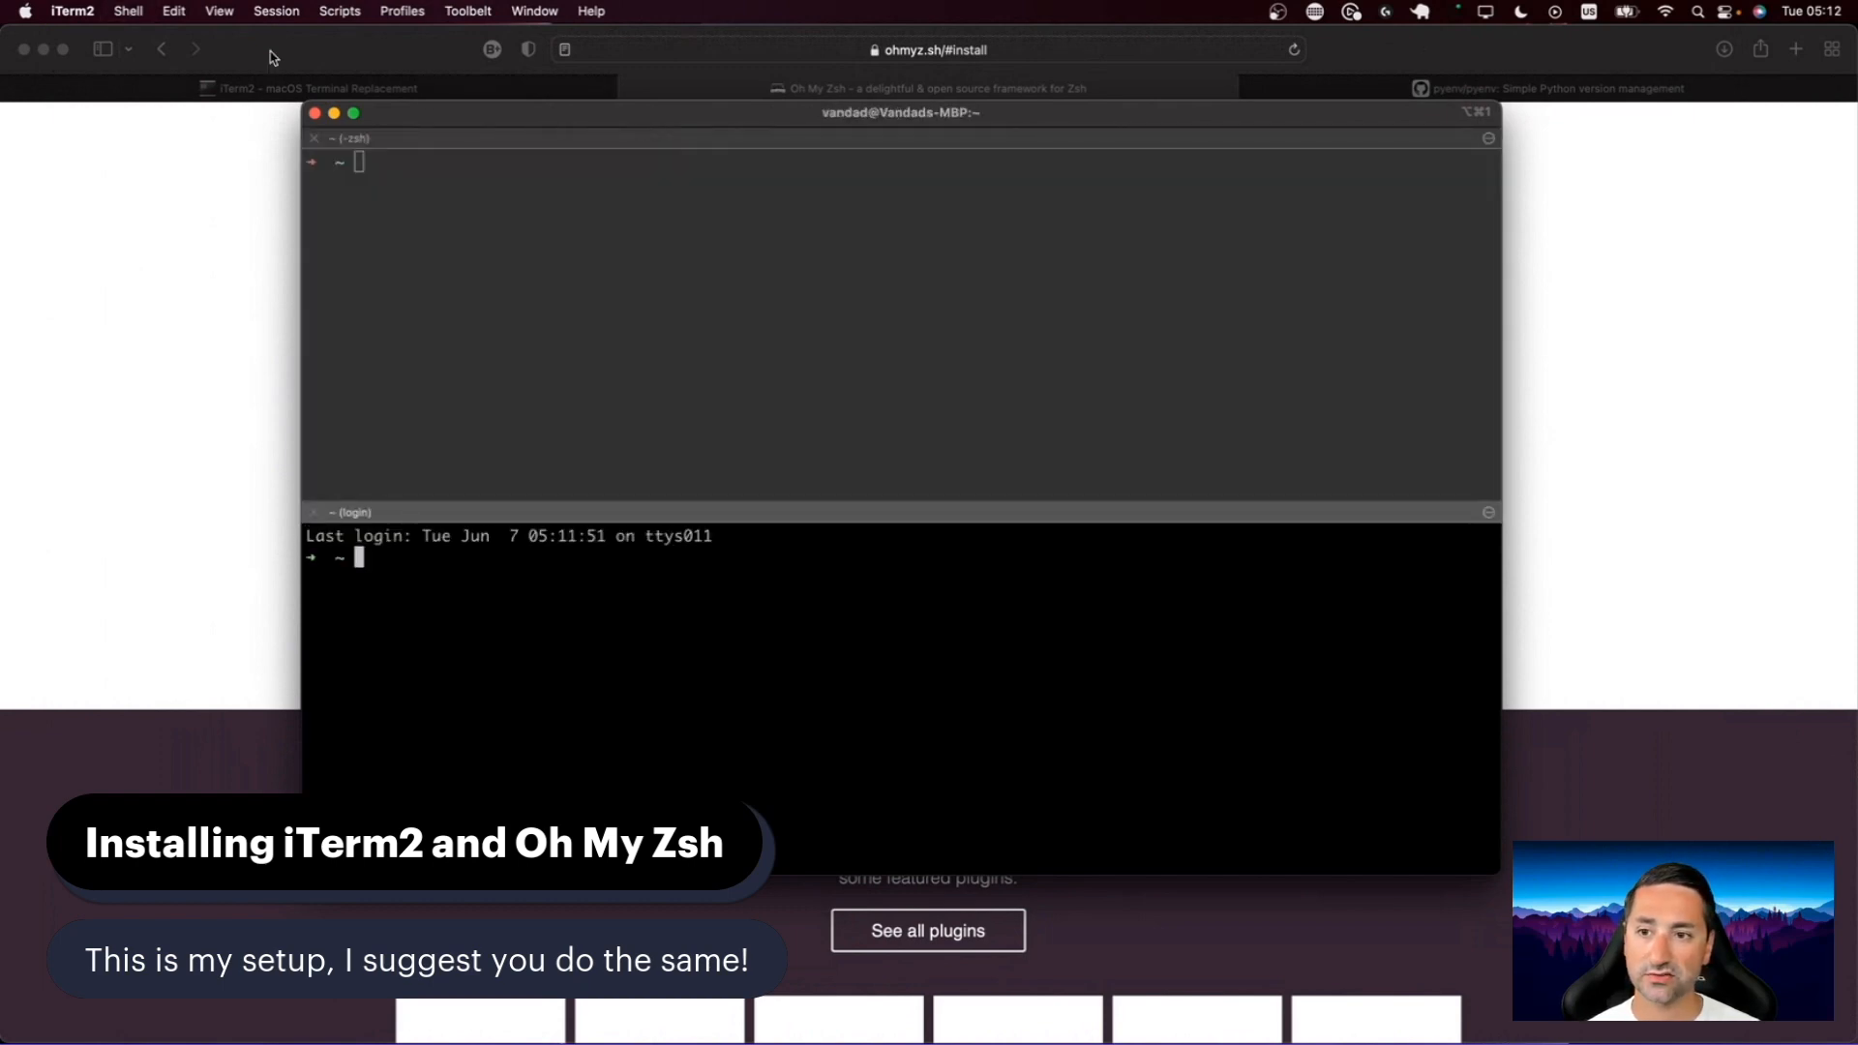
left_click(217, 11)
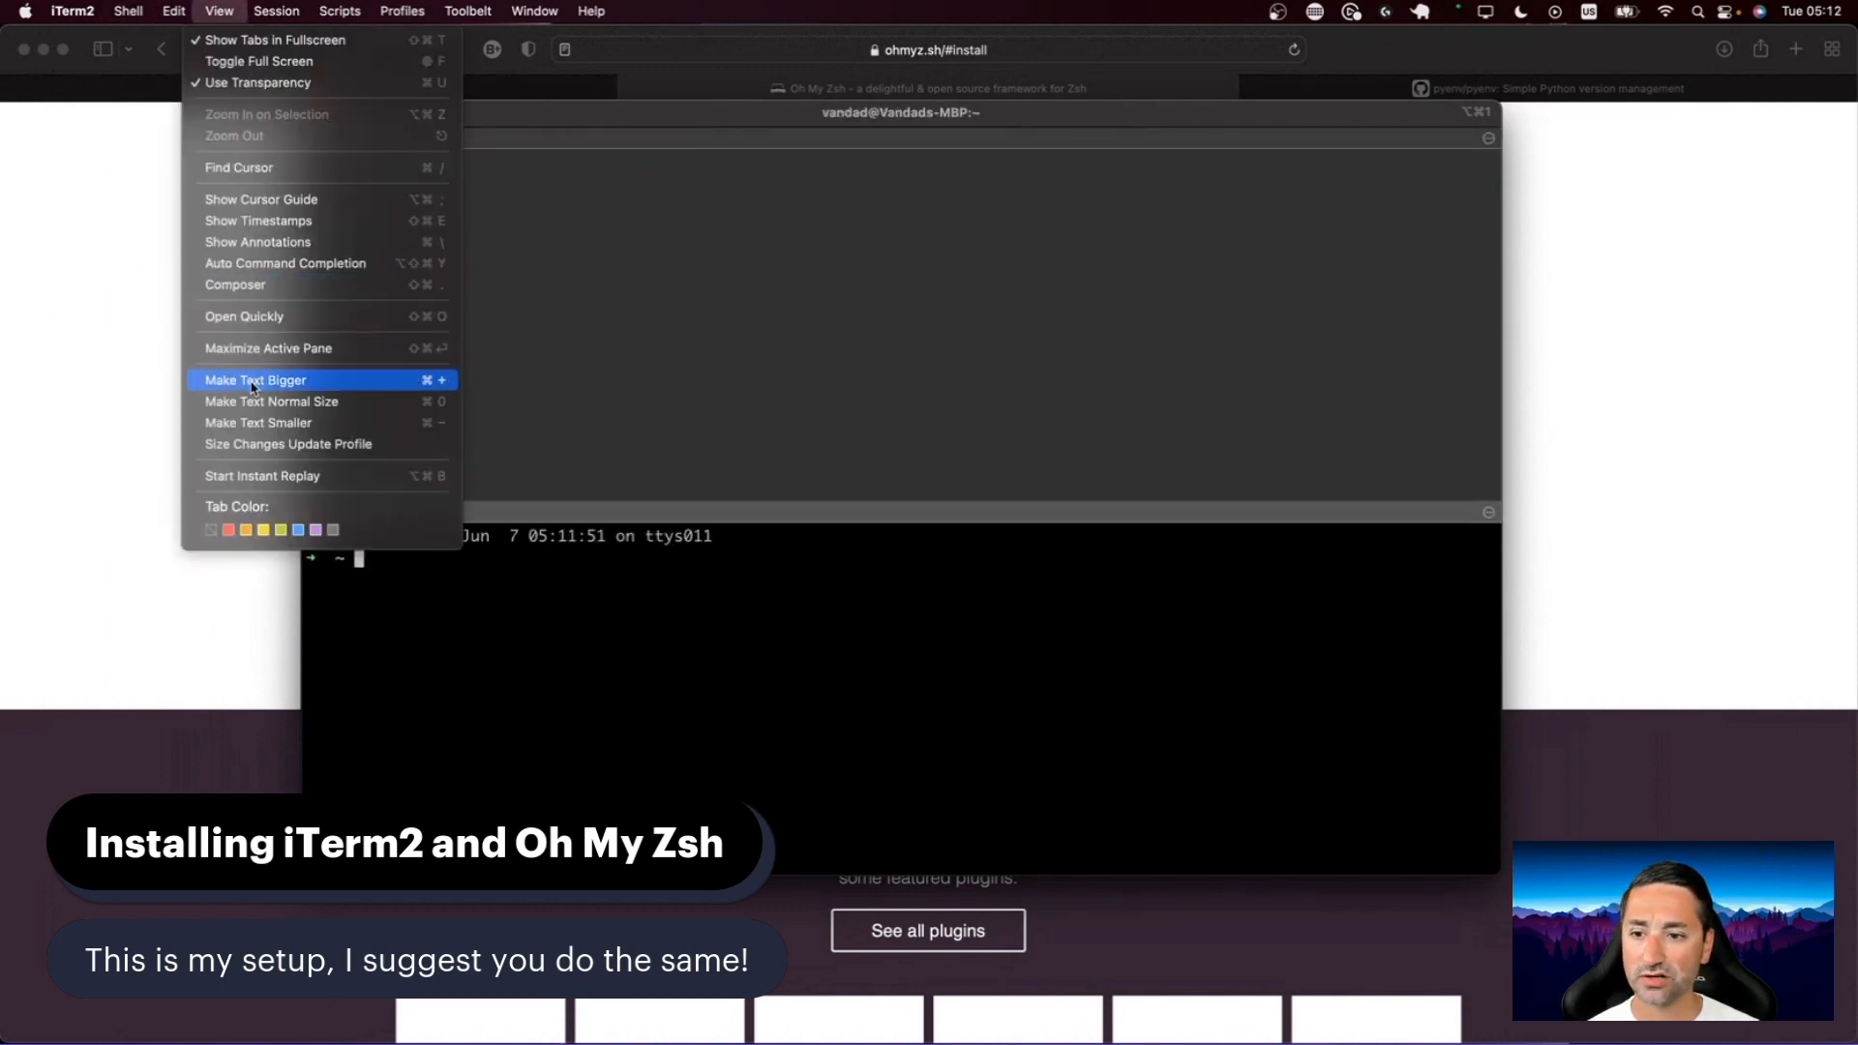
left_click(532, 11)
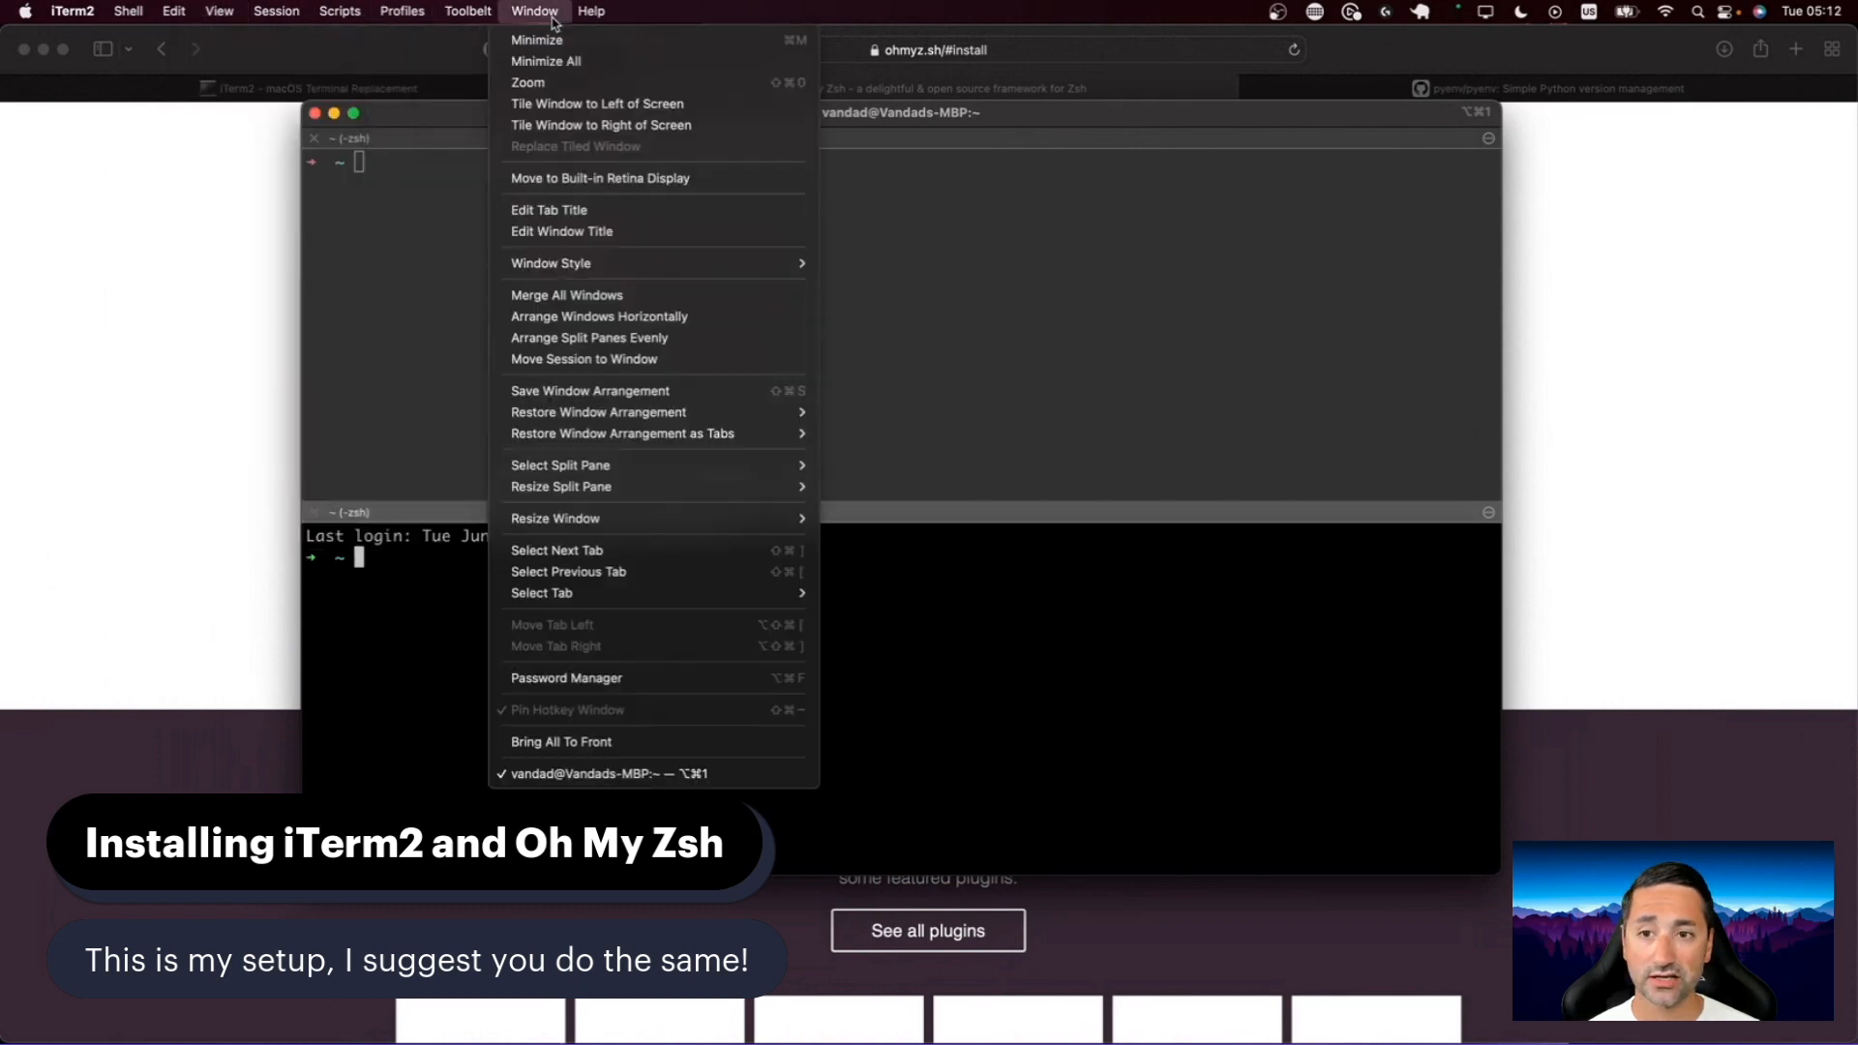
mouse_move(560, 464)
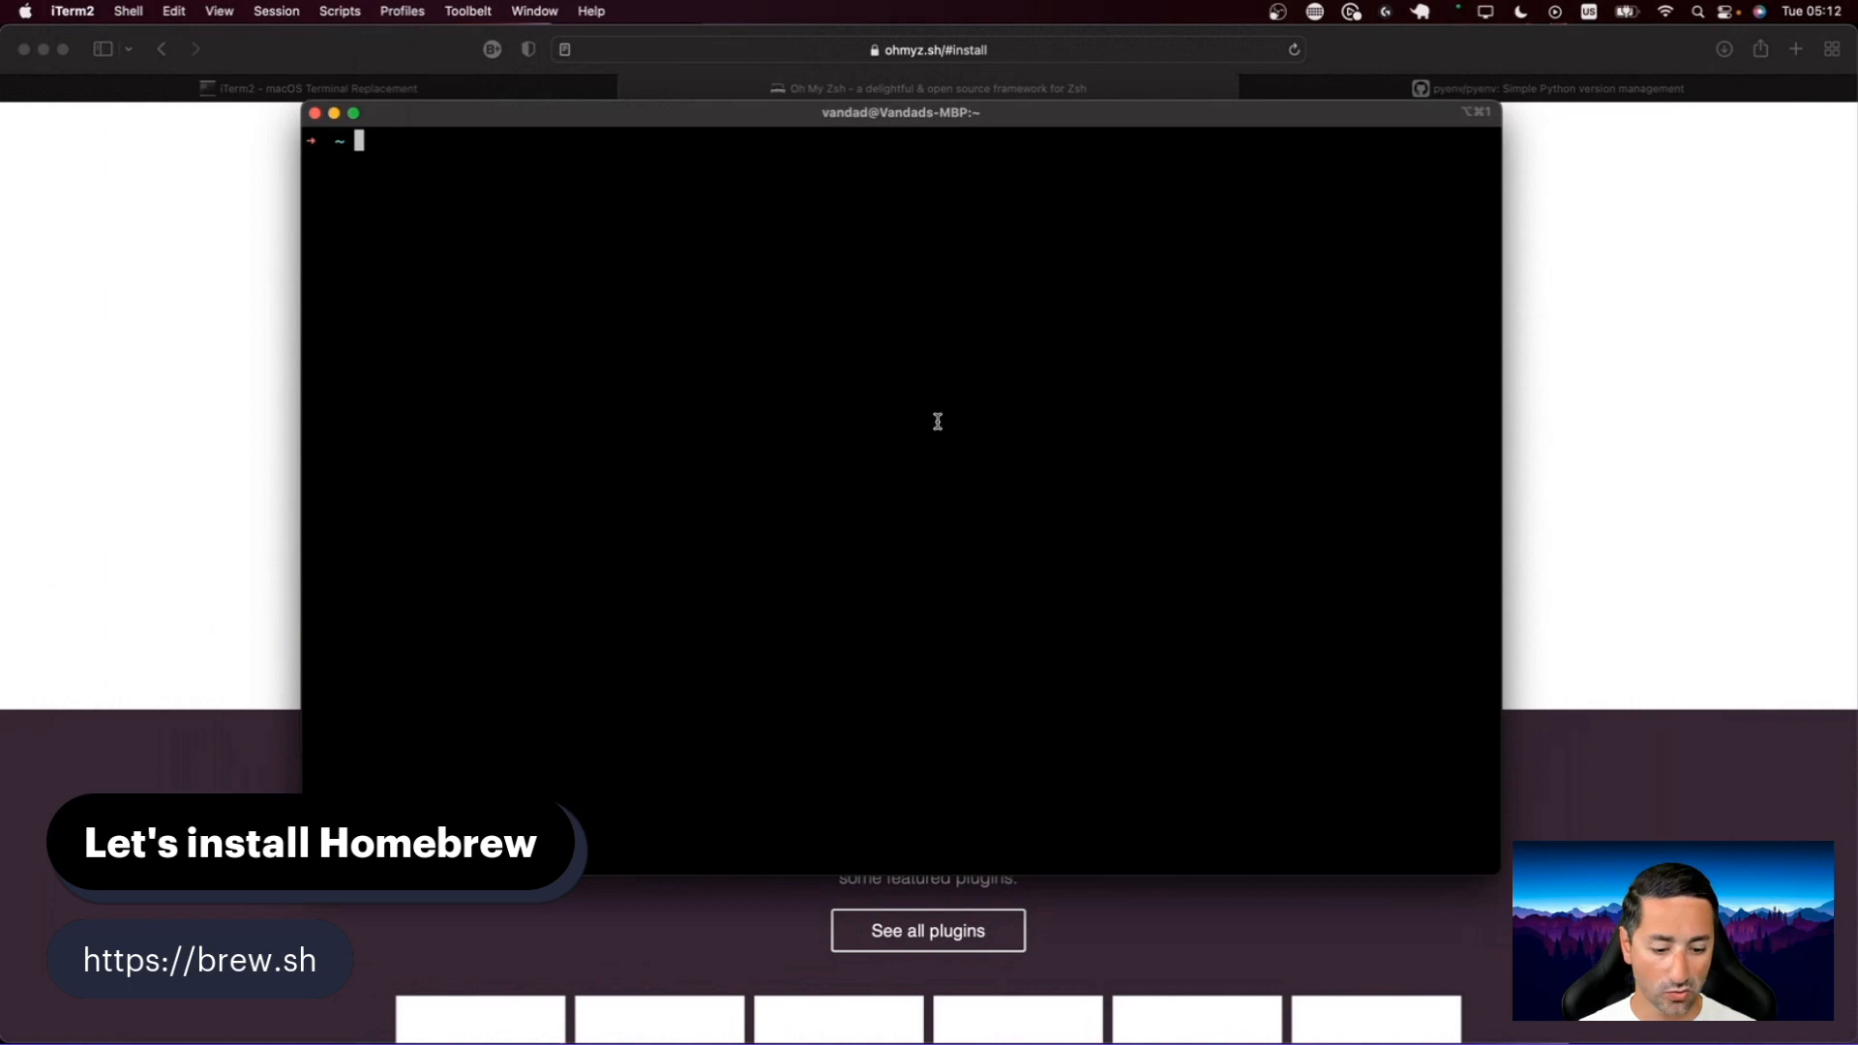
mouse_move(1009, 569)
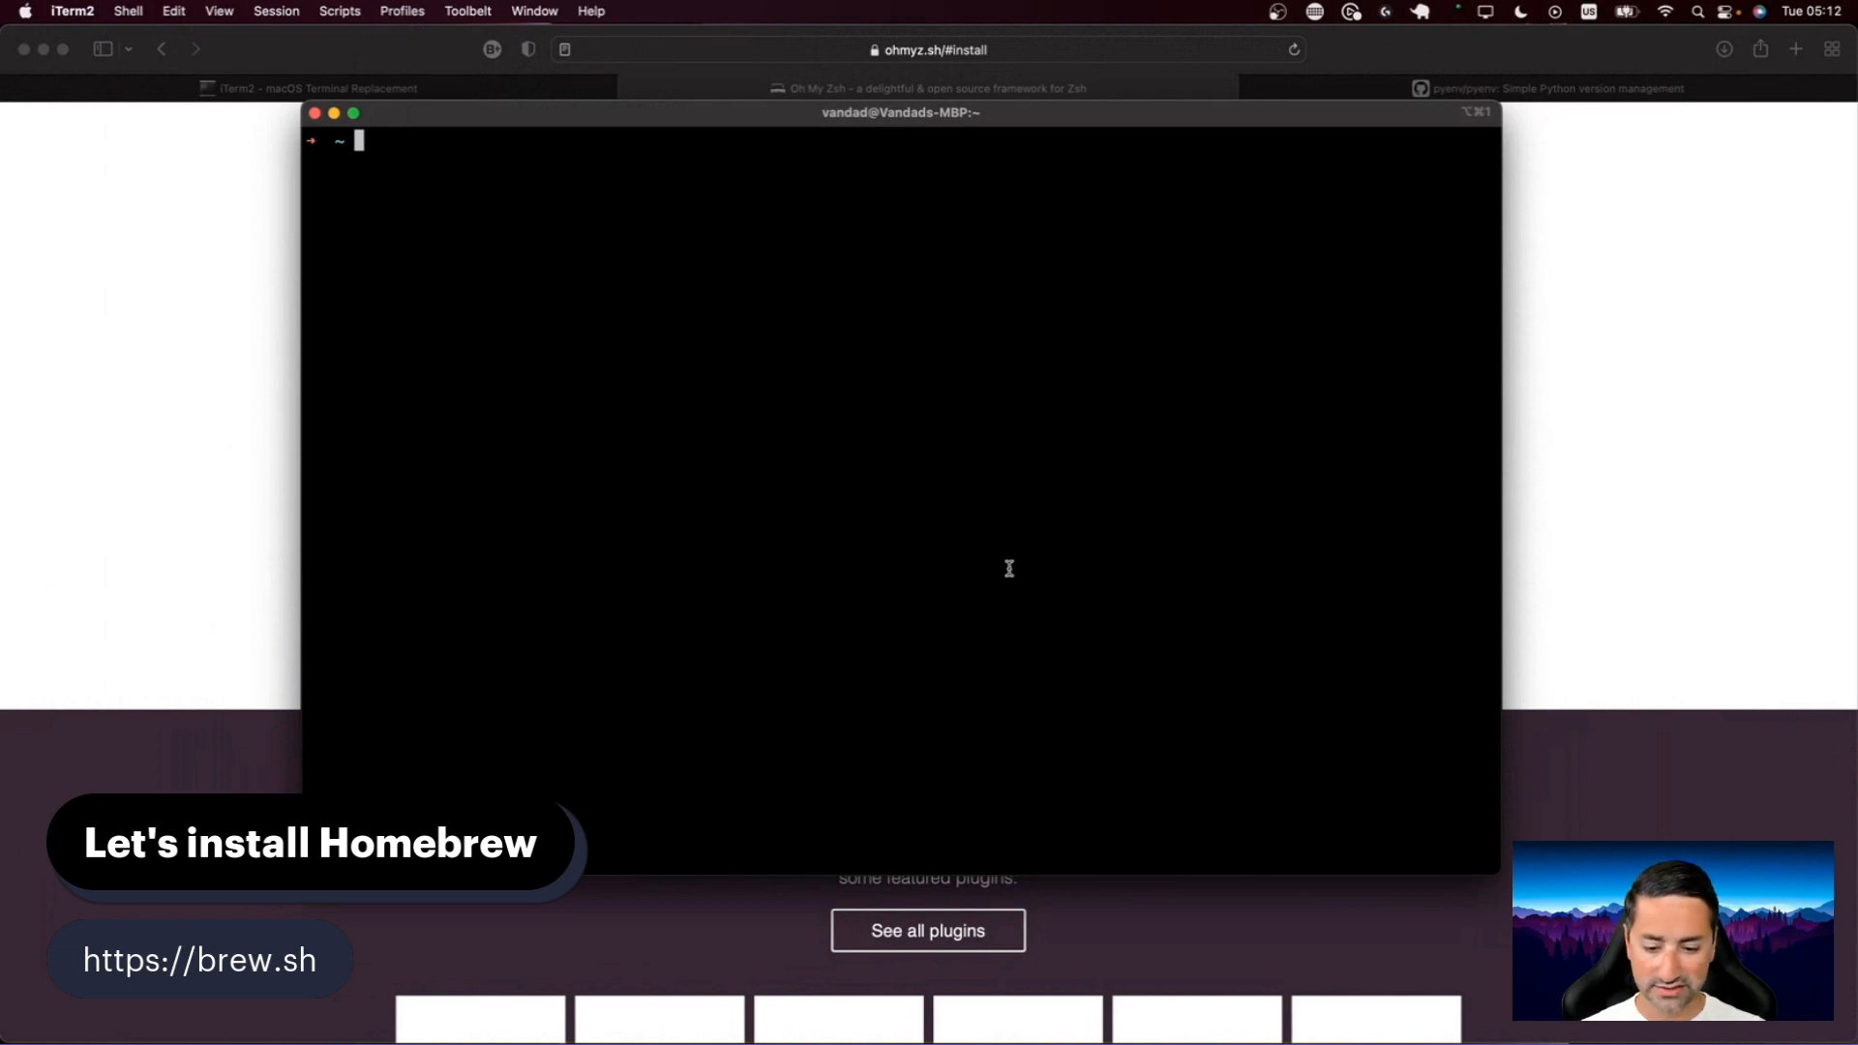
mouse_move(712, 118)
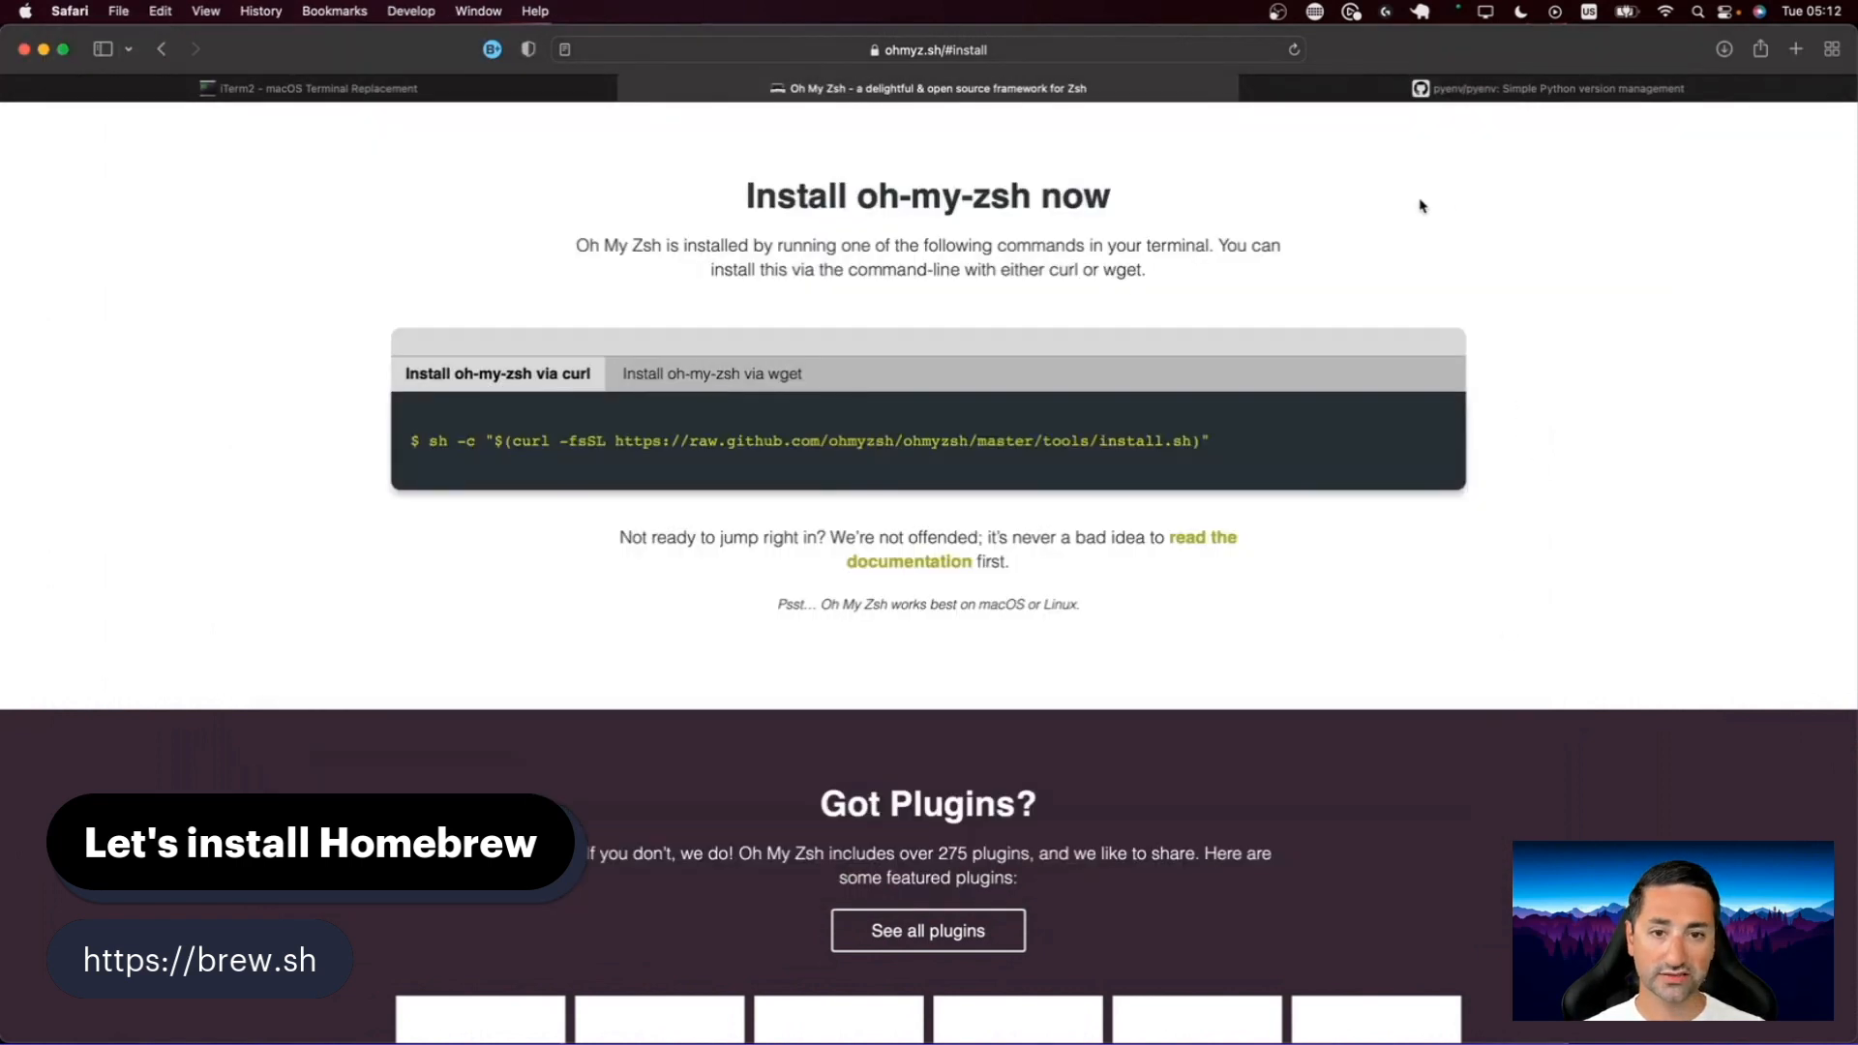
Step: Go to brew.sh and copy the Homebrew install command
left_click(1795, 49)
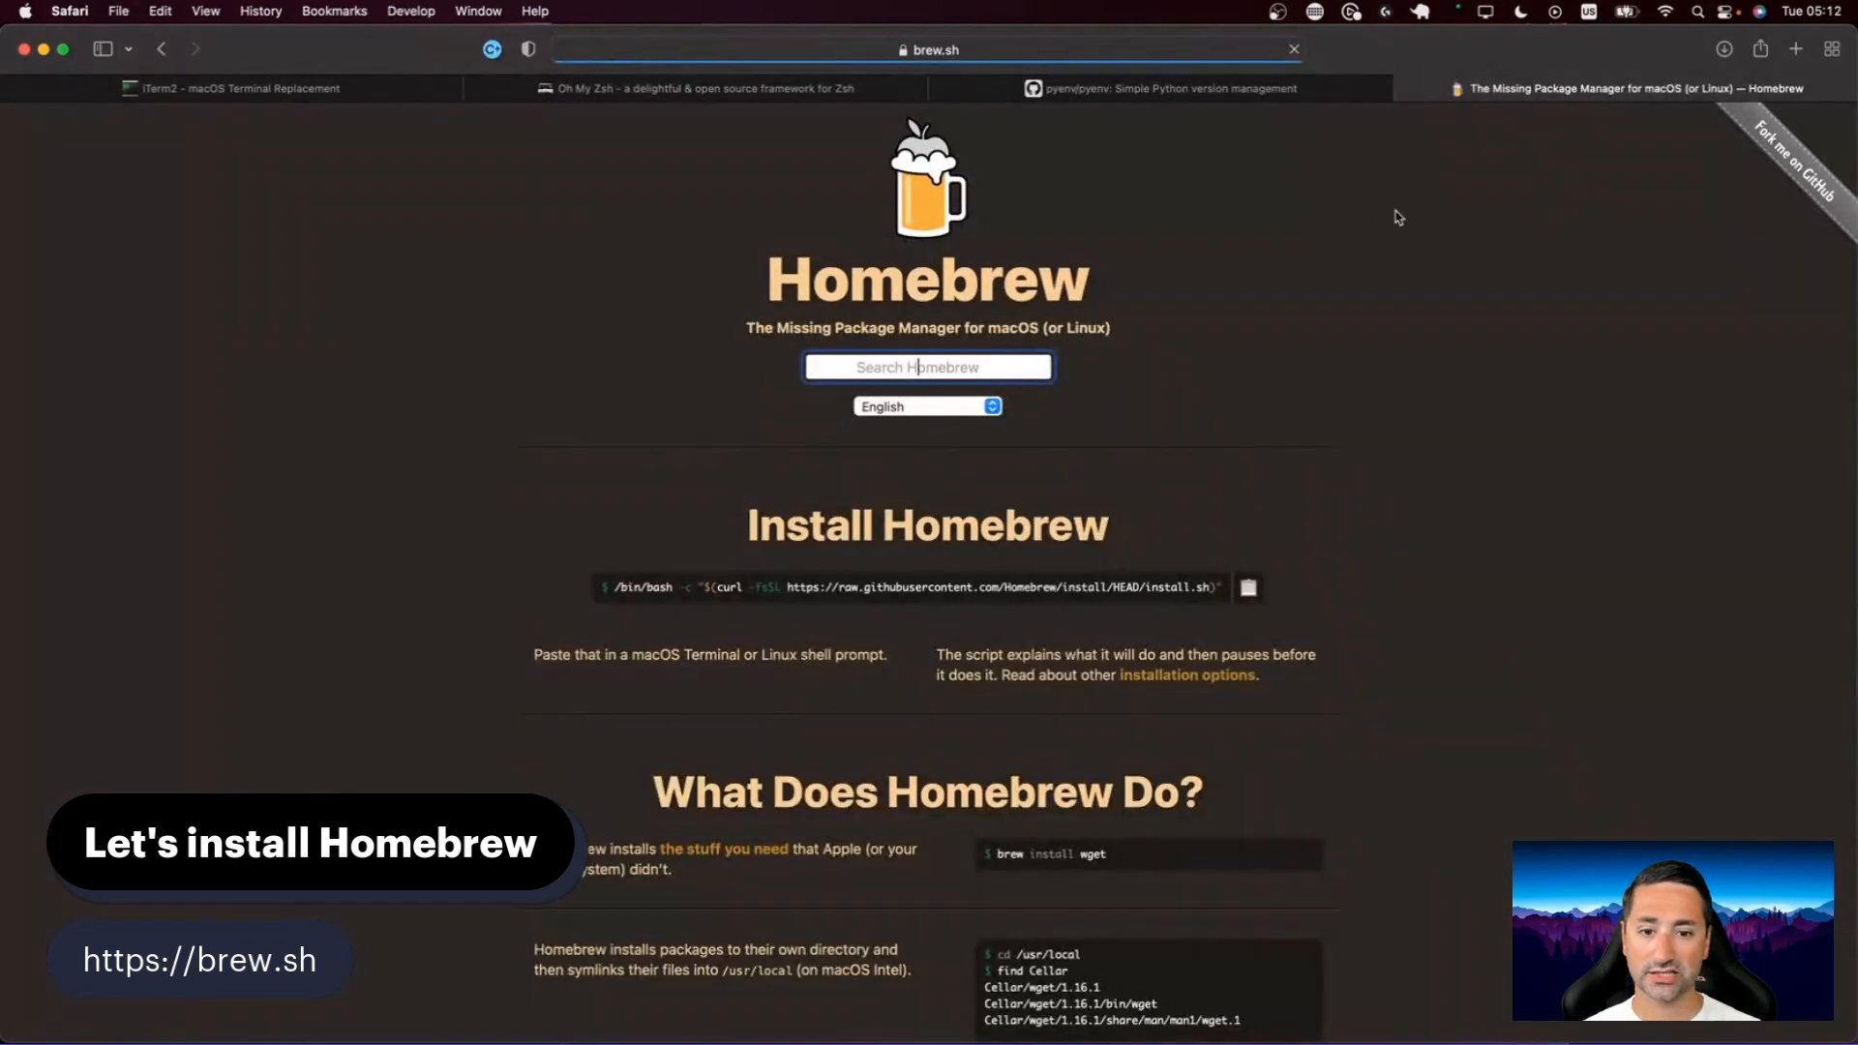
scroll("up", 3)
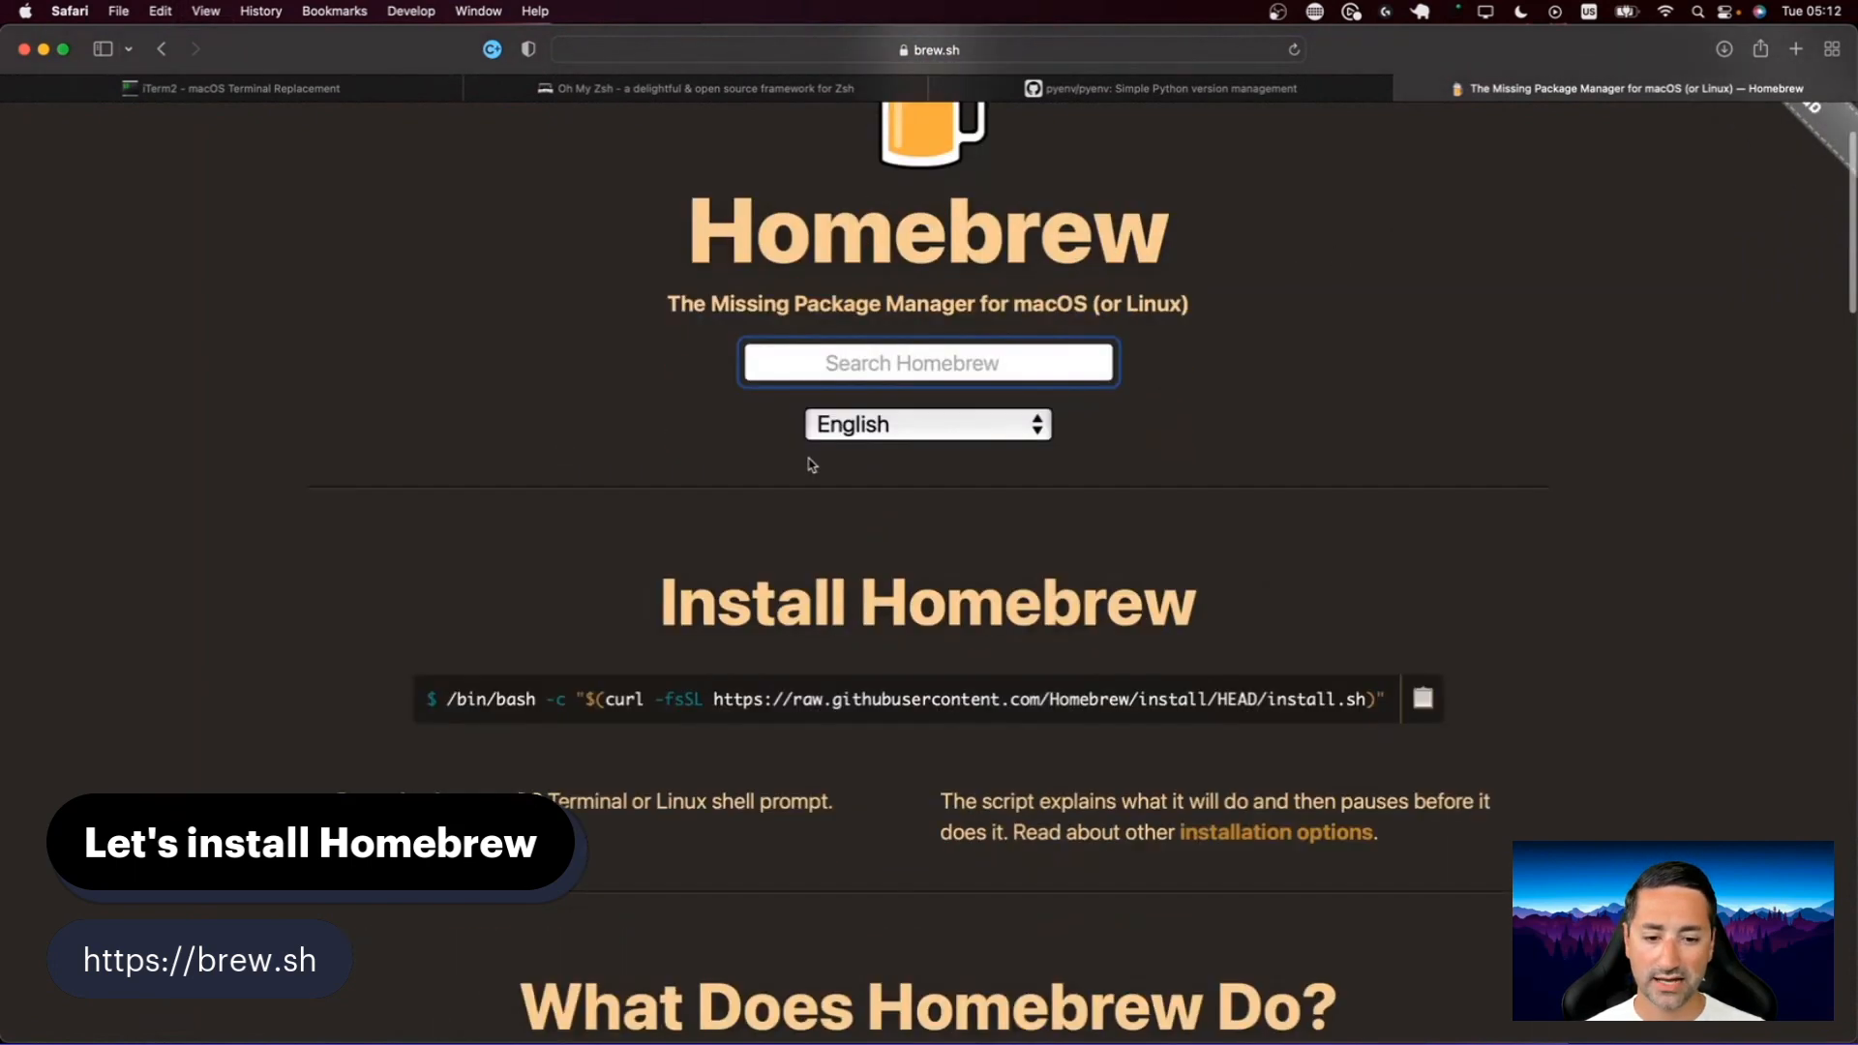
scroll("down", 3)
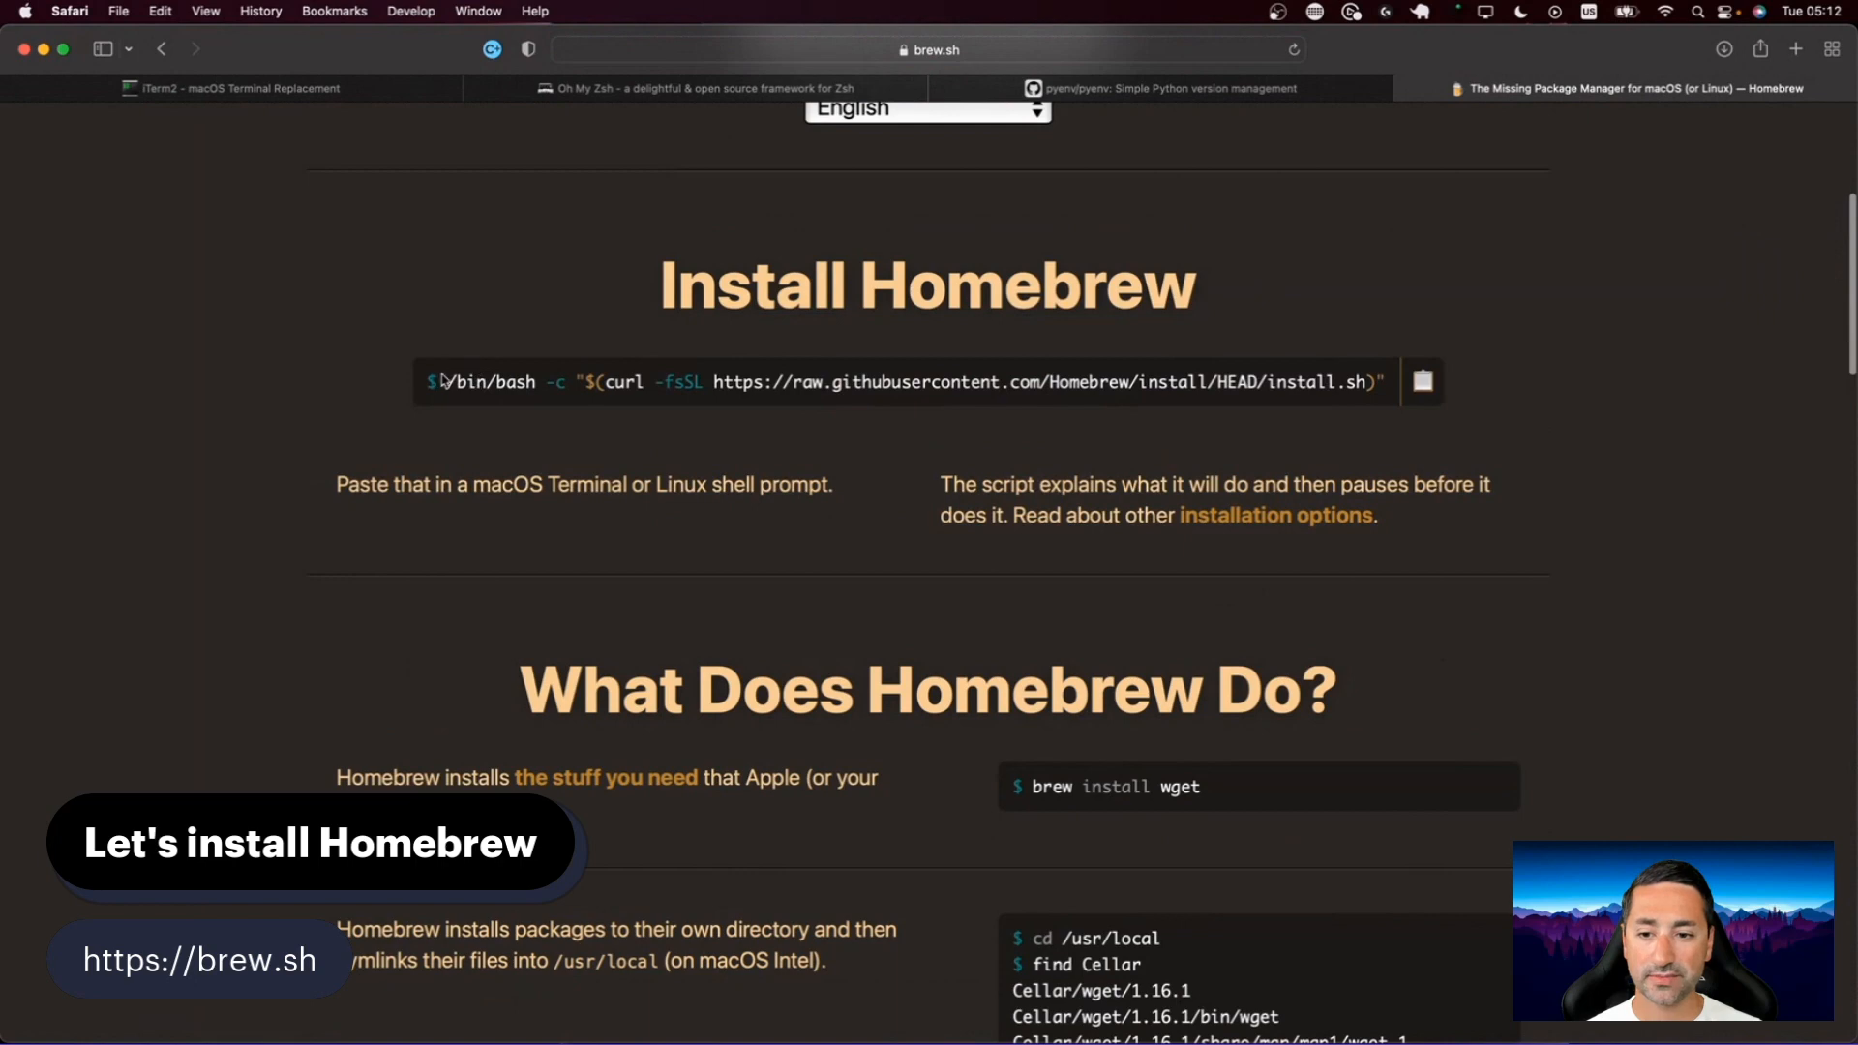
left_click(1421, 381)
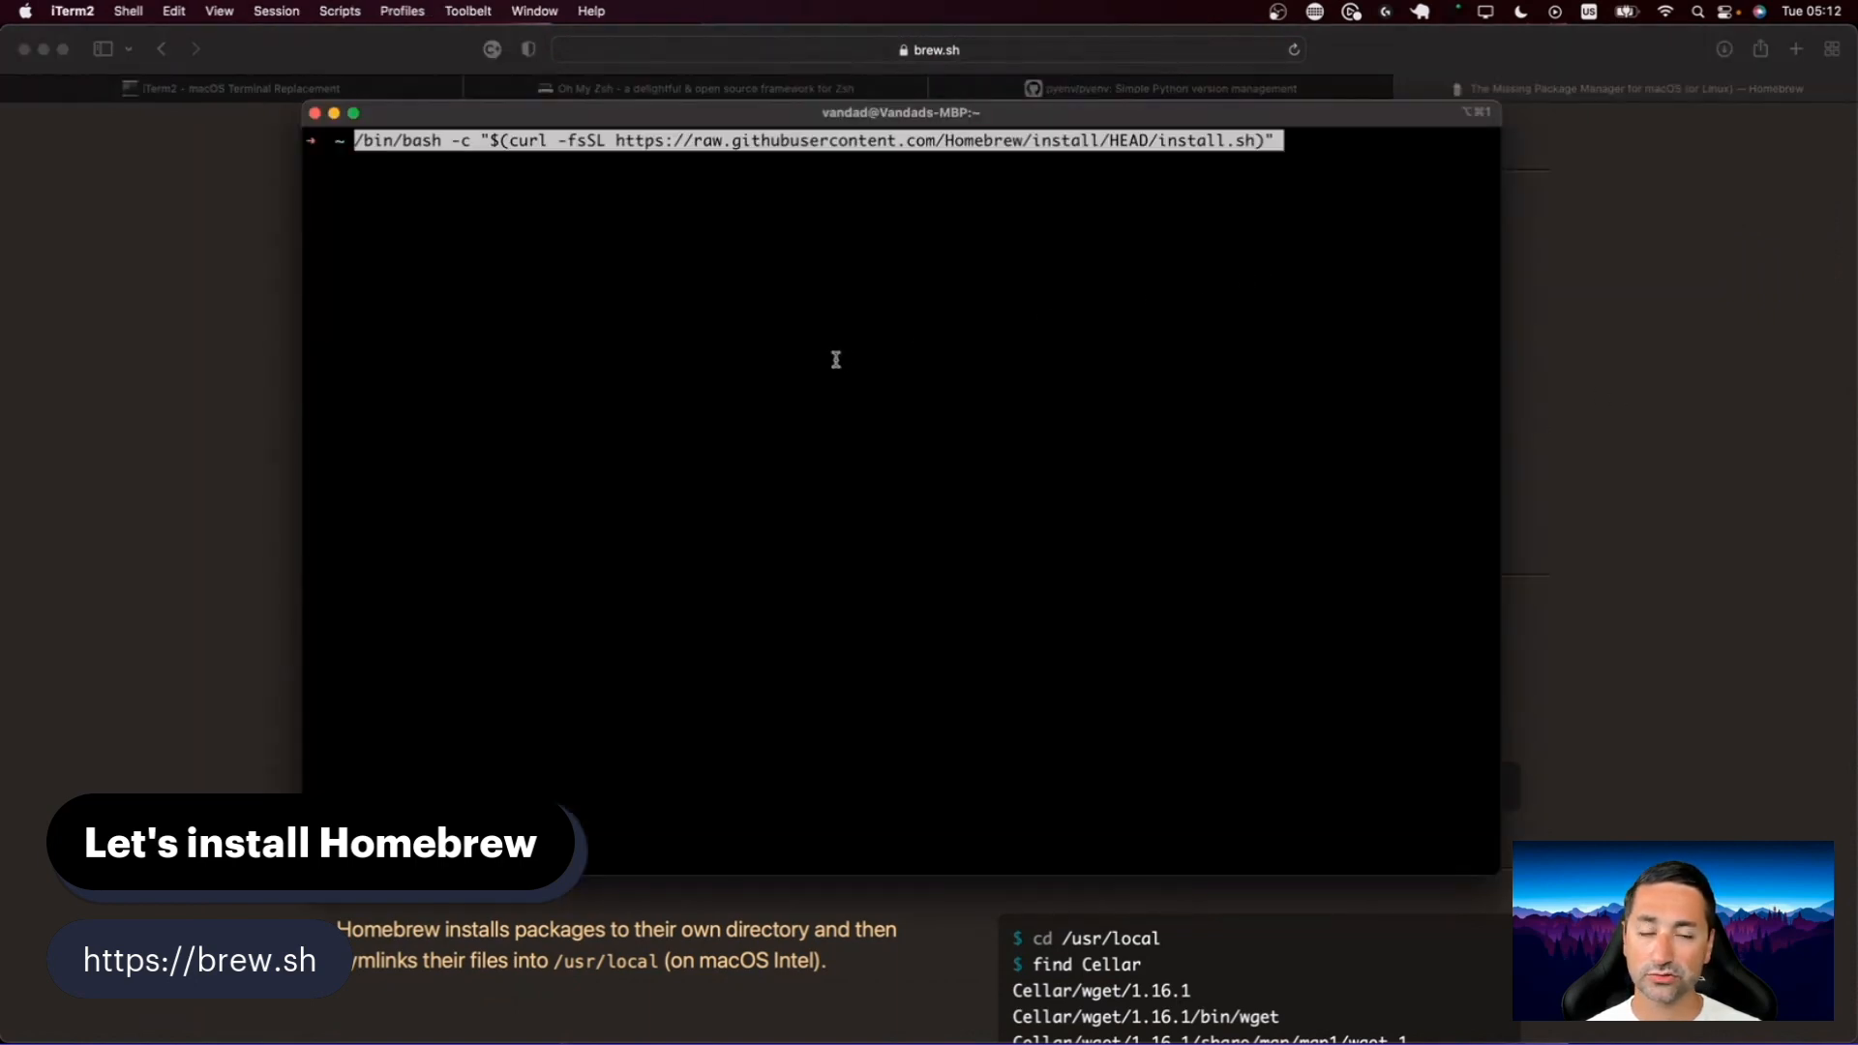
Step: Run the pasted Homebrew install command in the terminal
key("Return")
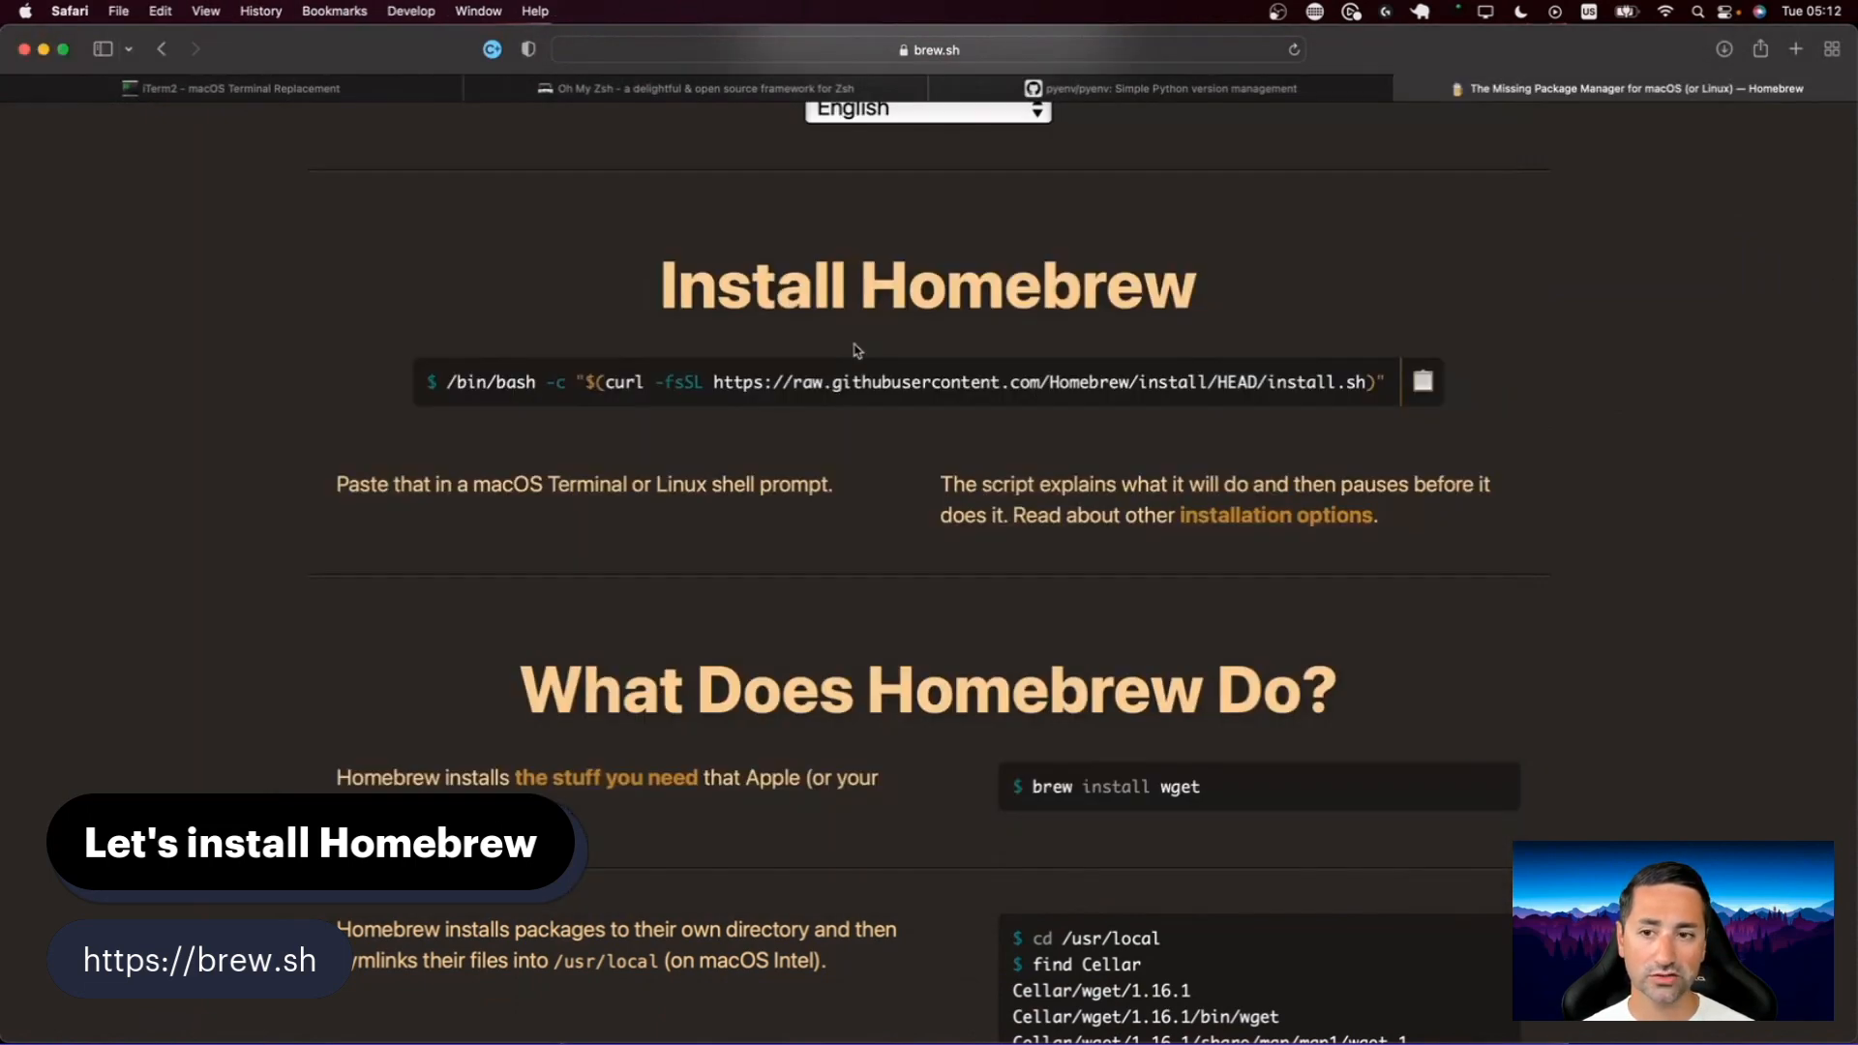
mouse_move(999, 302)
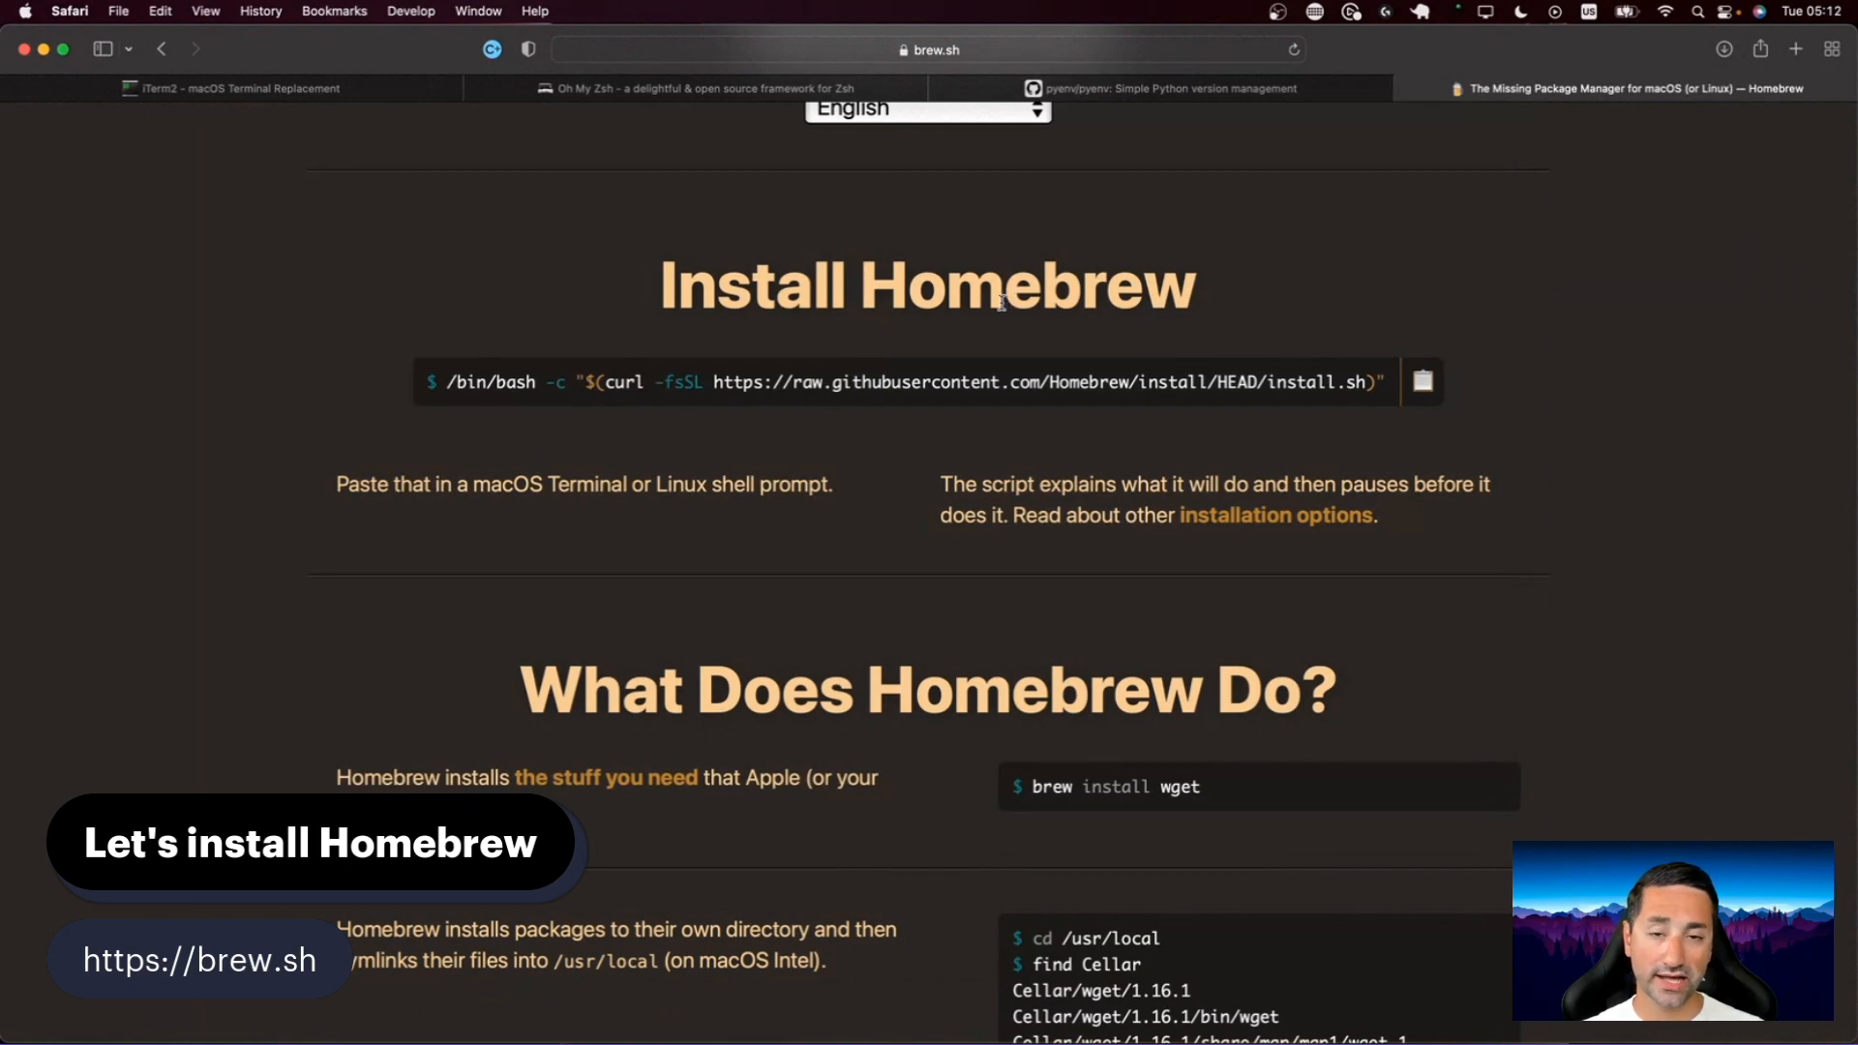
left_click(1421, 382)
type("brew")
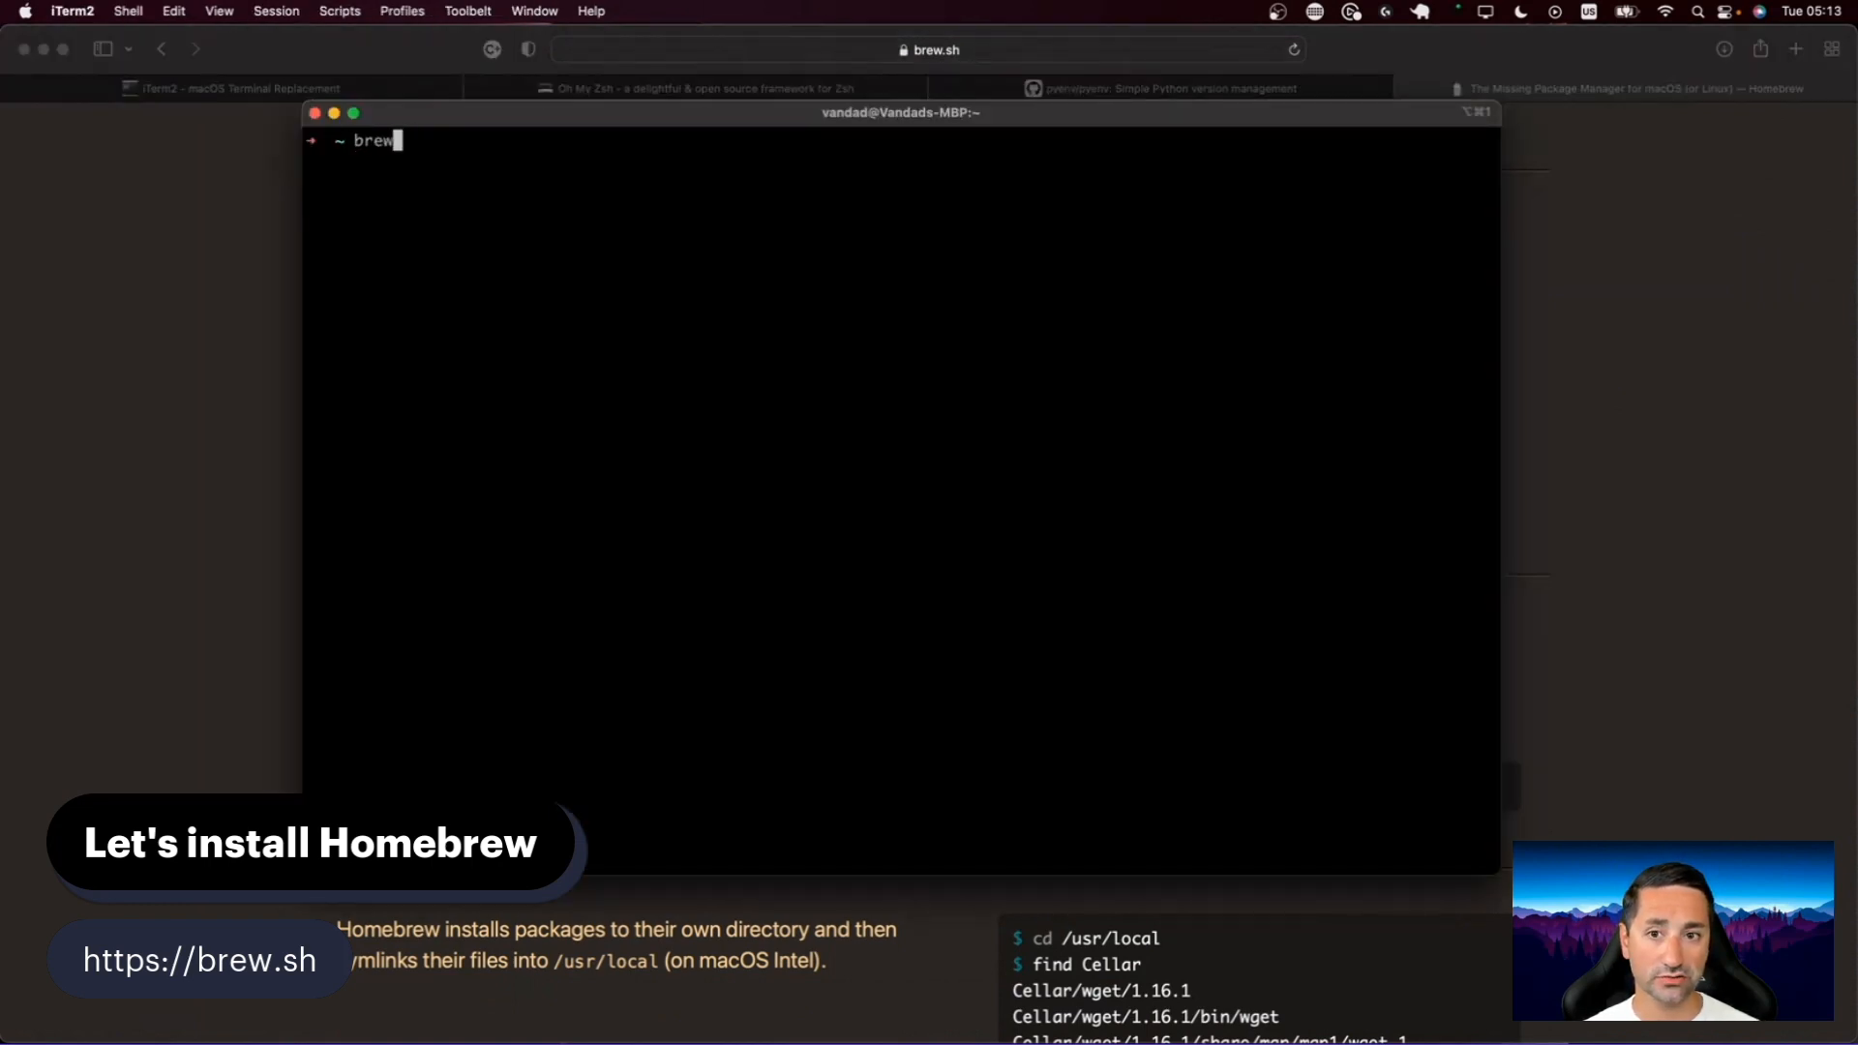
left_click(1639, 88)
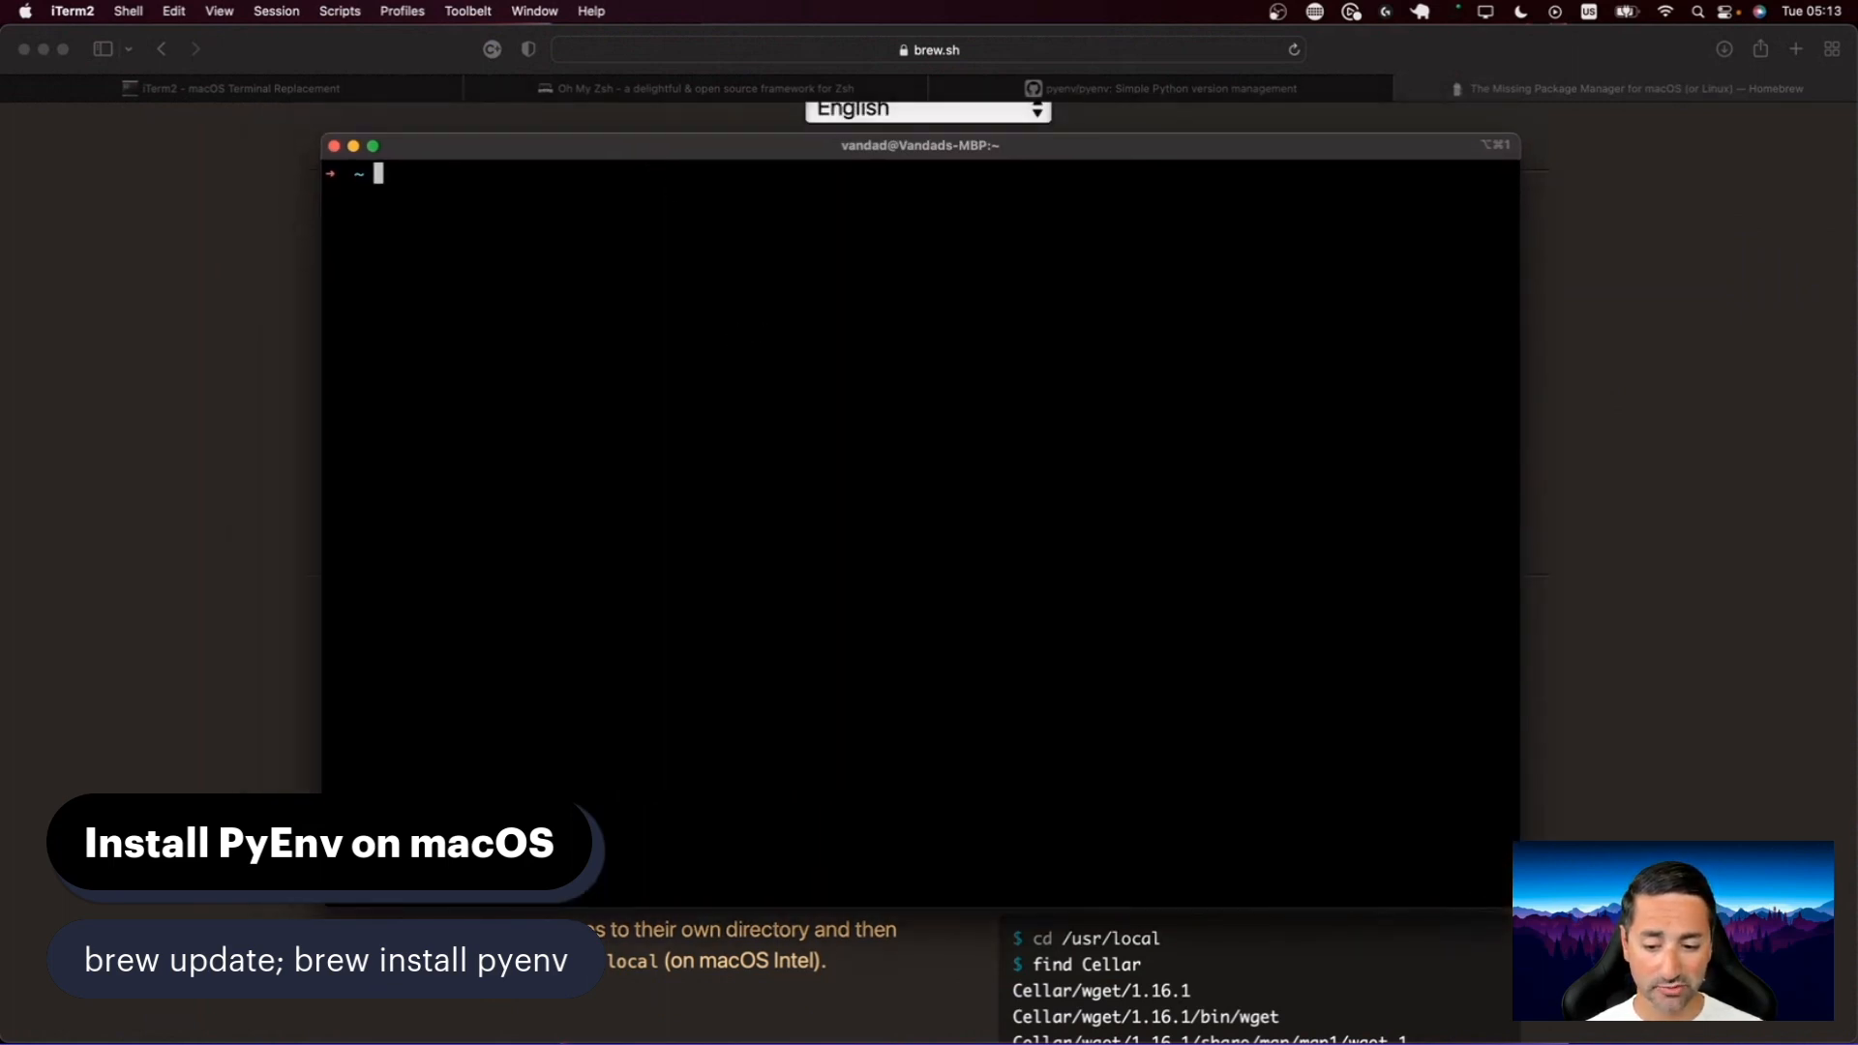
Step: Run `brew update` and `brew install pyenv`, then start typing `which pyenv`
type("brew upda")
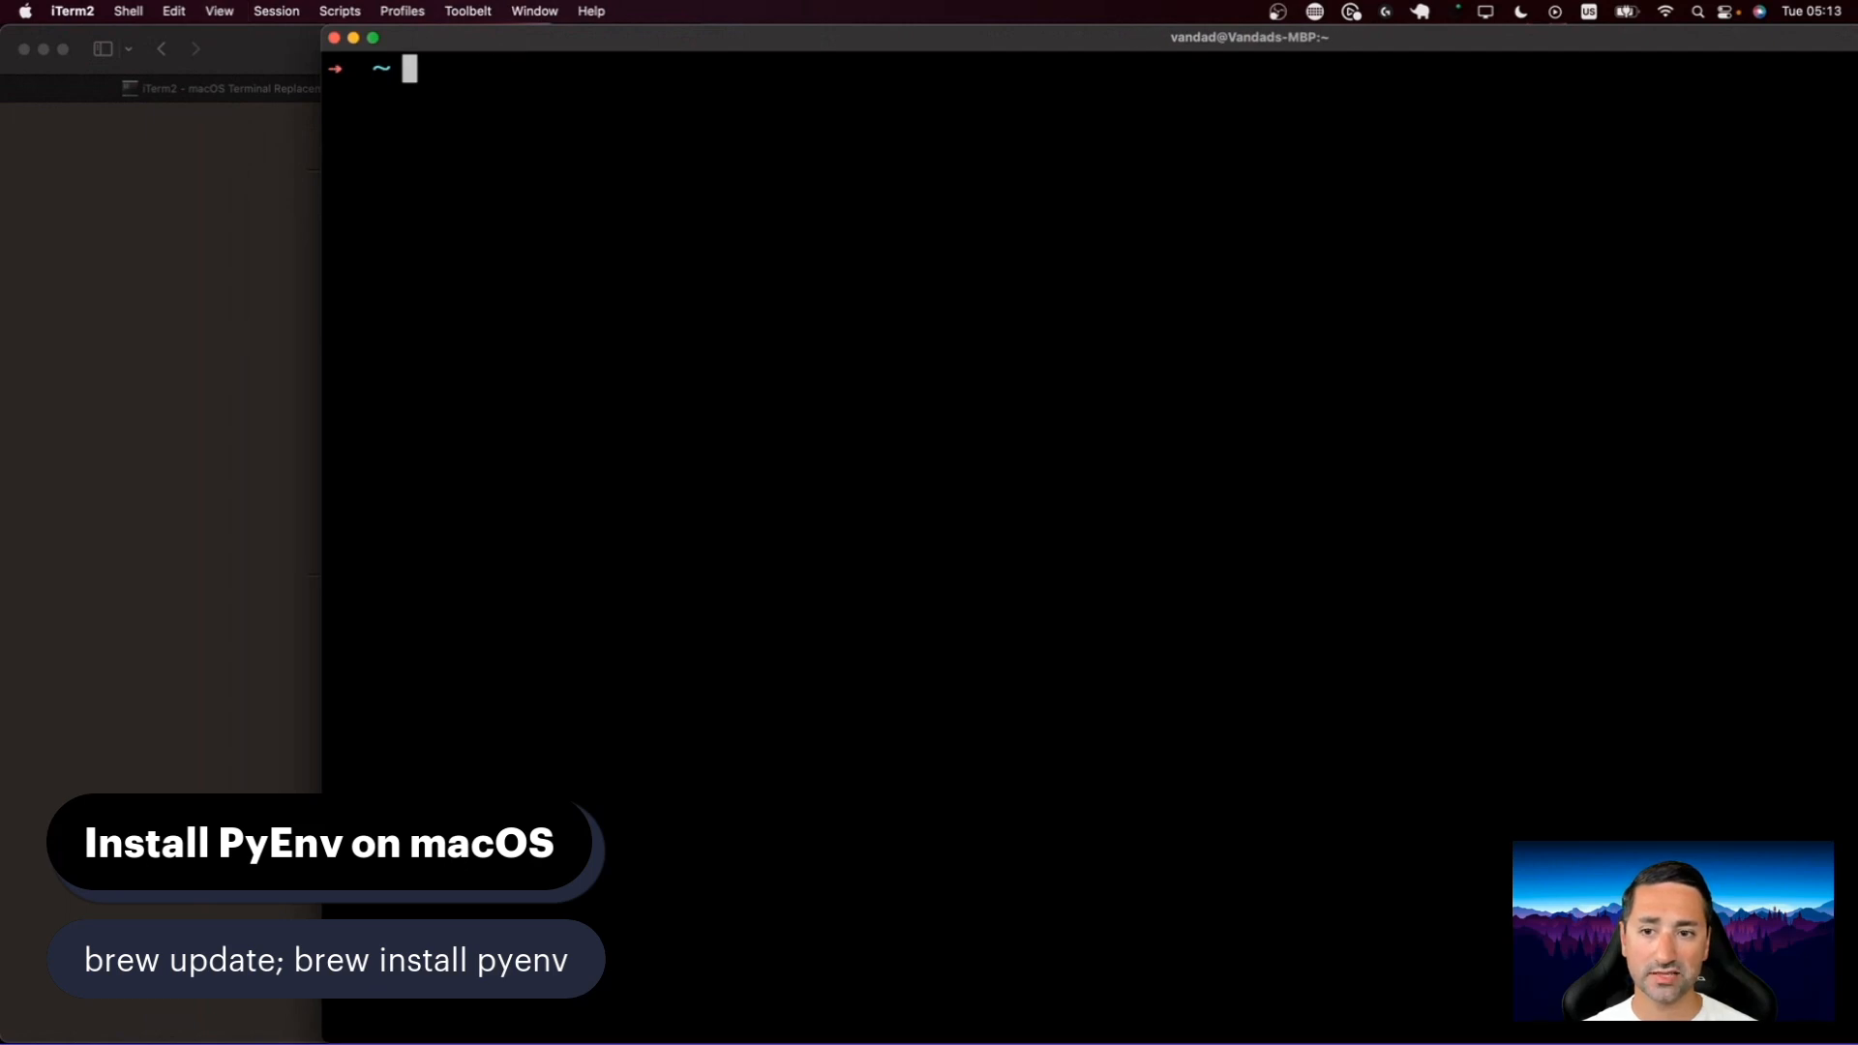
type("brew update")
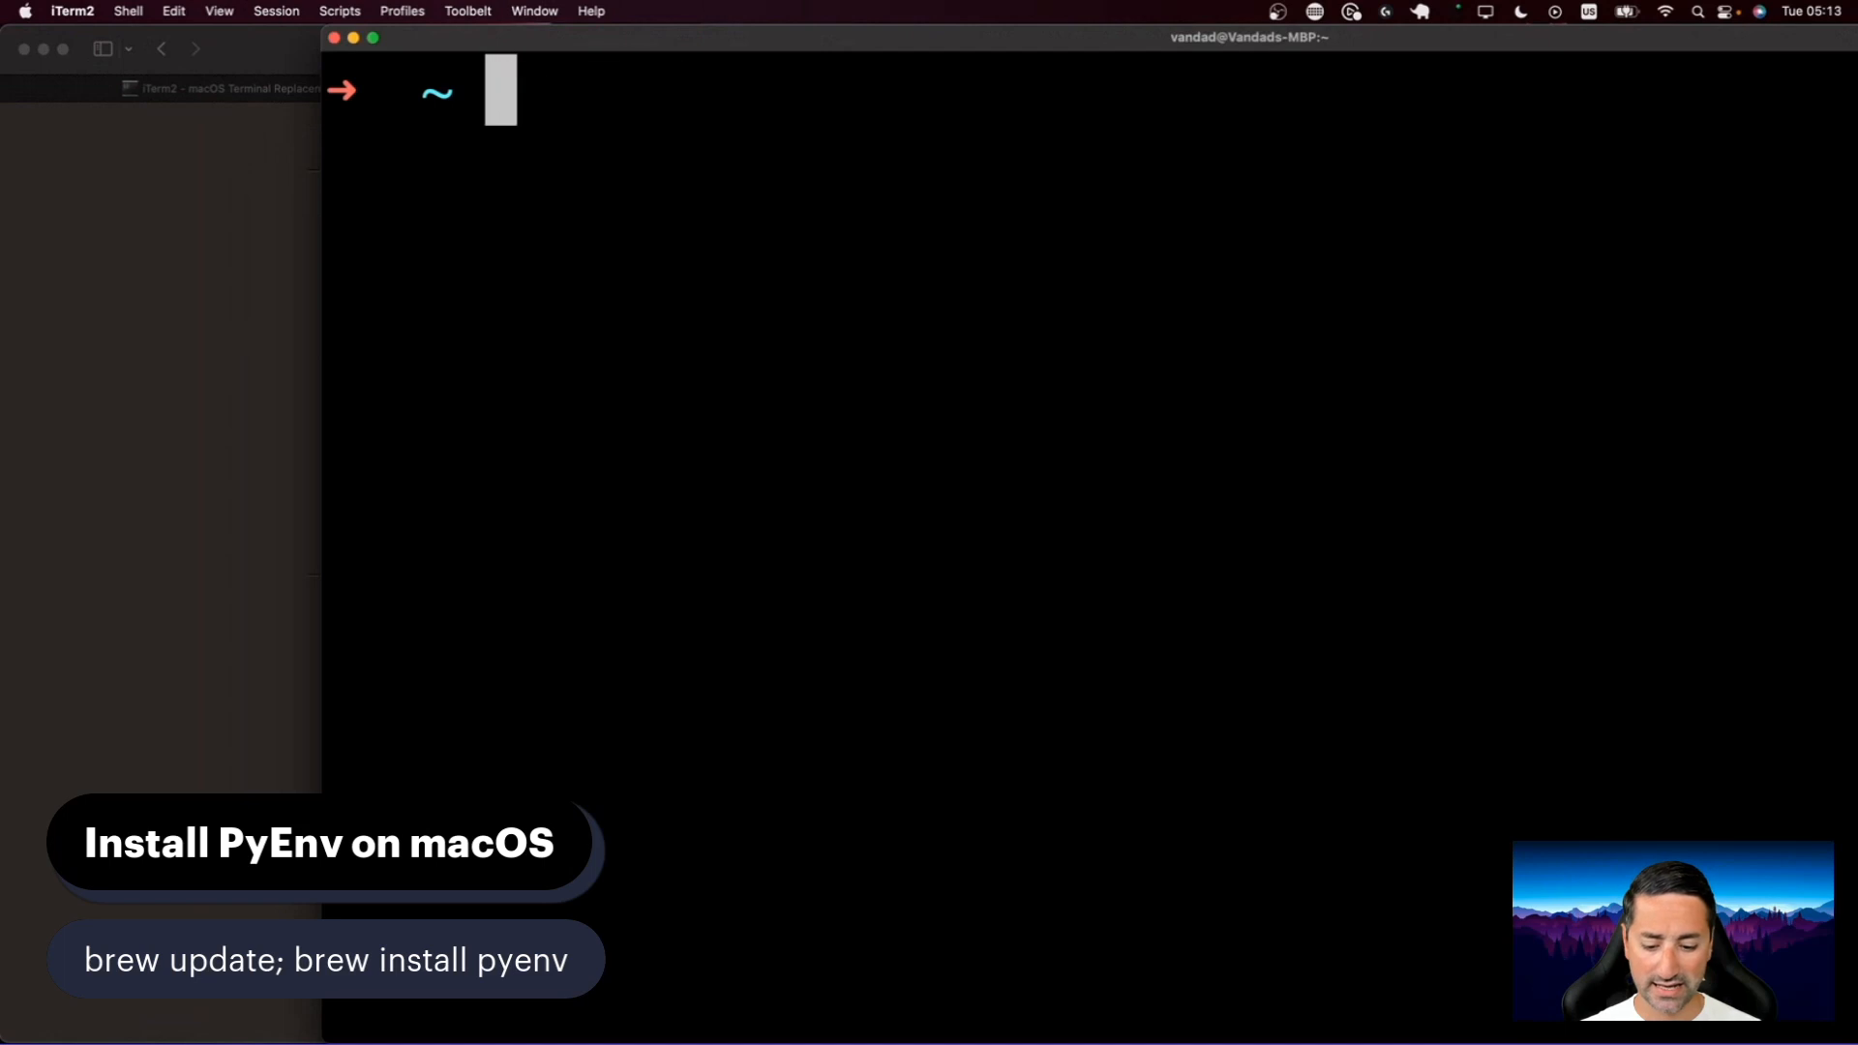
type("brew install pyenv")
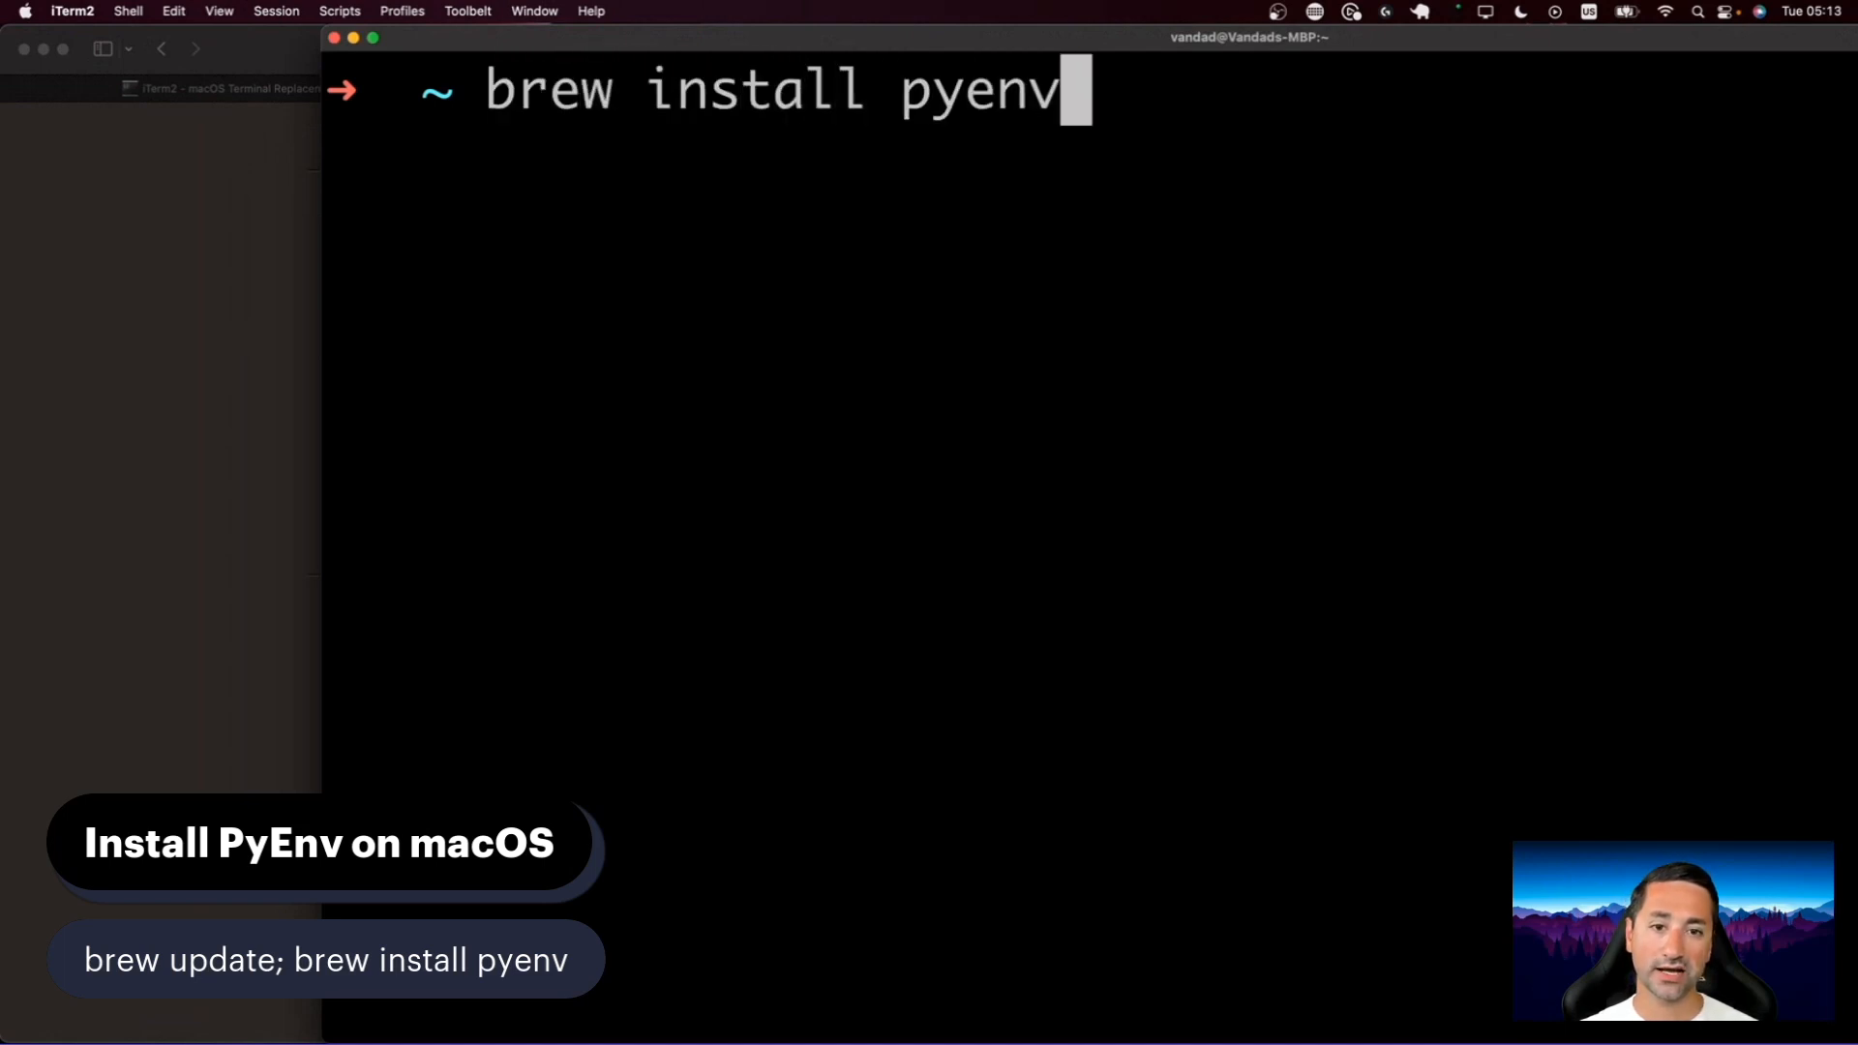
key("Return")
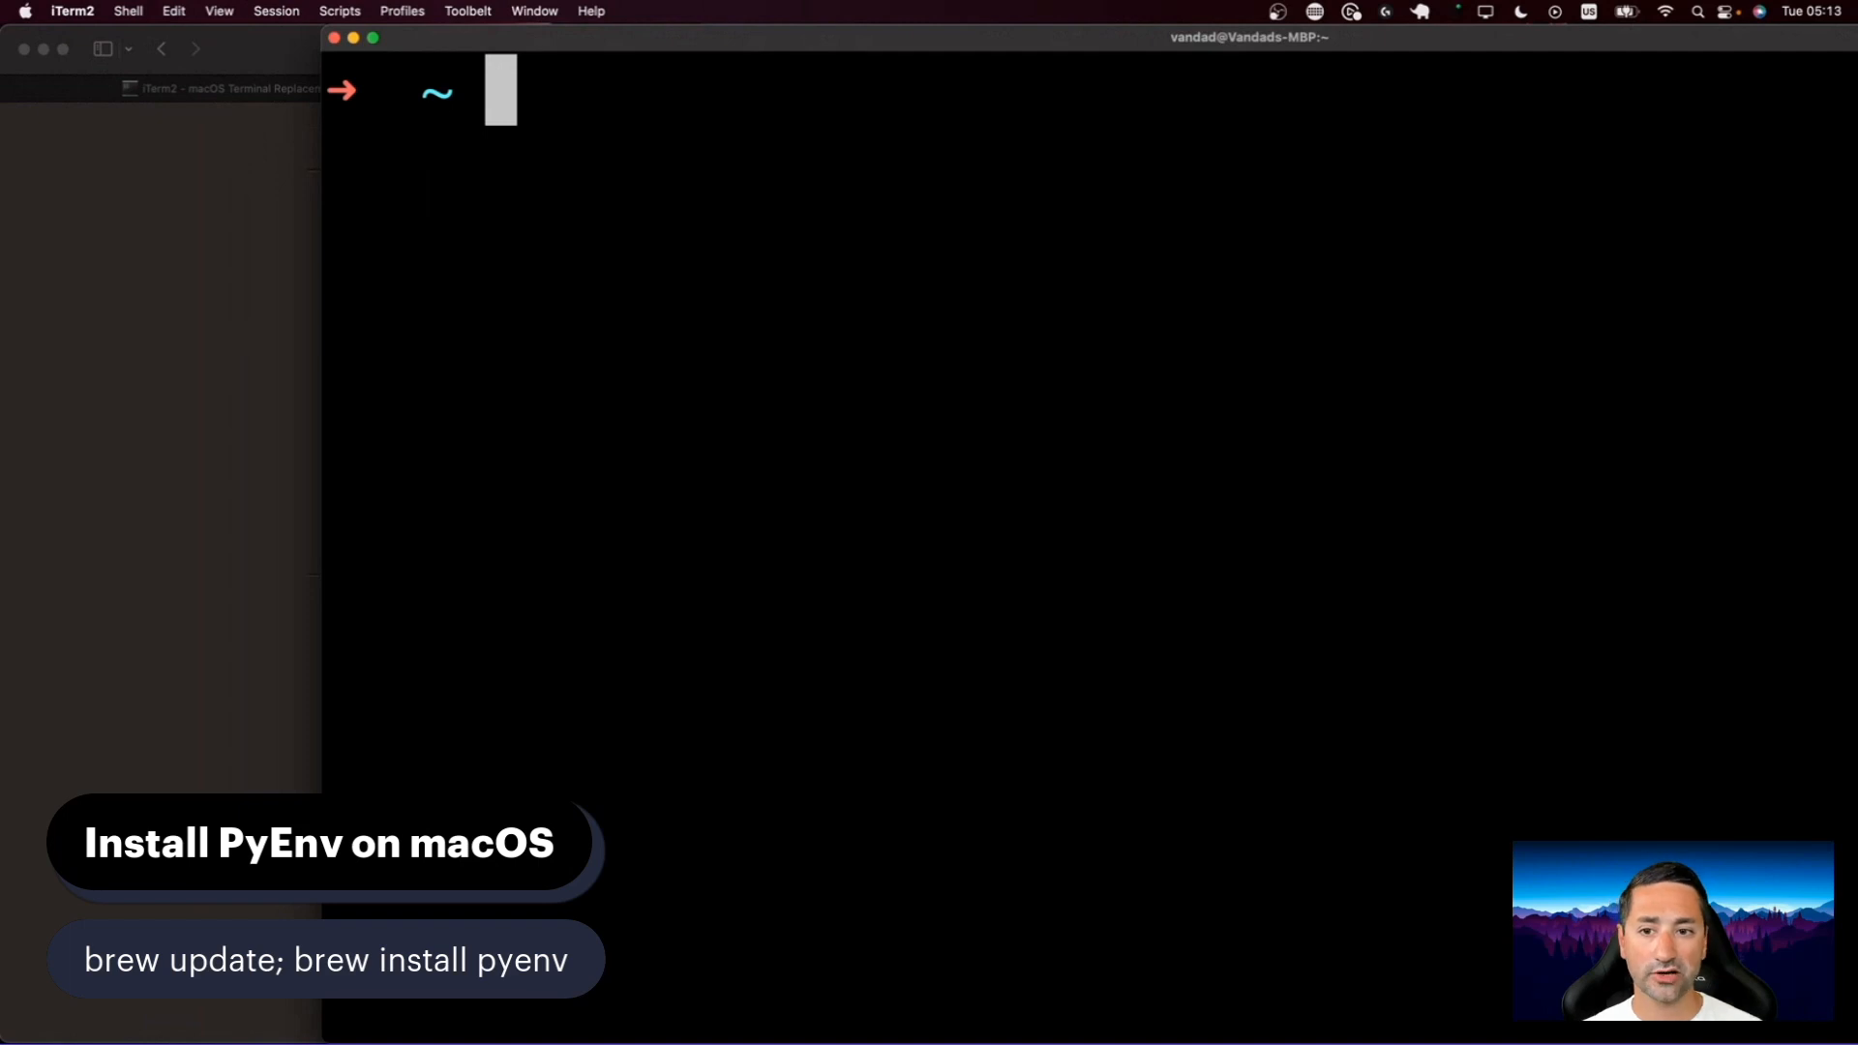
type("which pyenv")
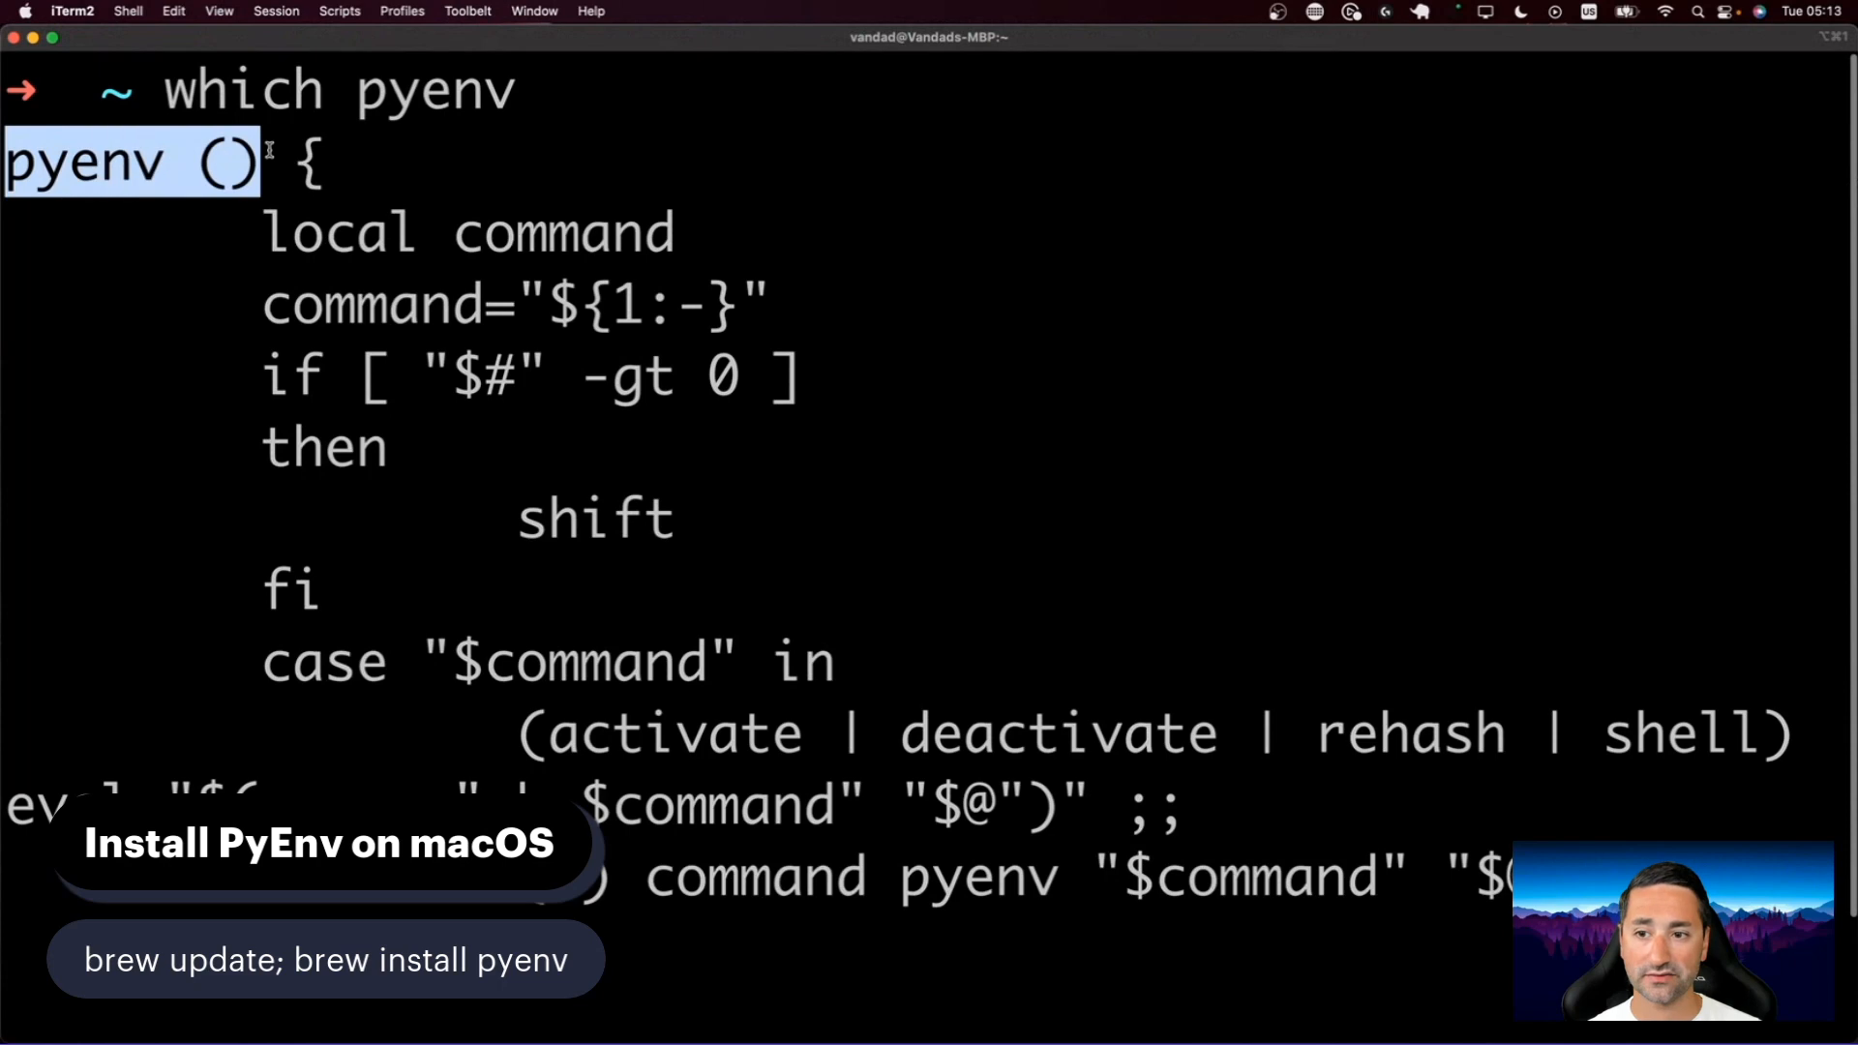
Step: Scroll pyenv's usage output and select the word 'activate'
scroll("down", 3)
type("pyenv")
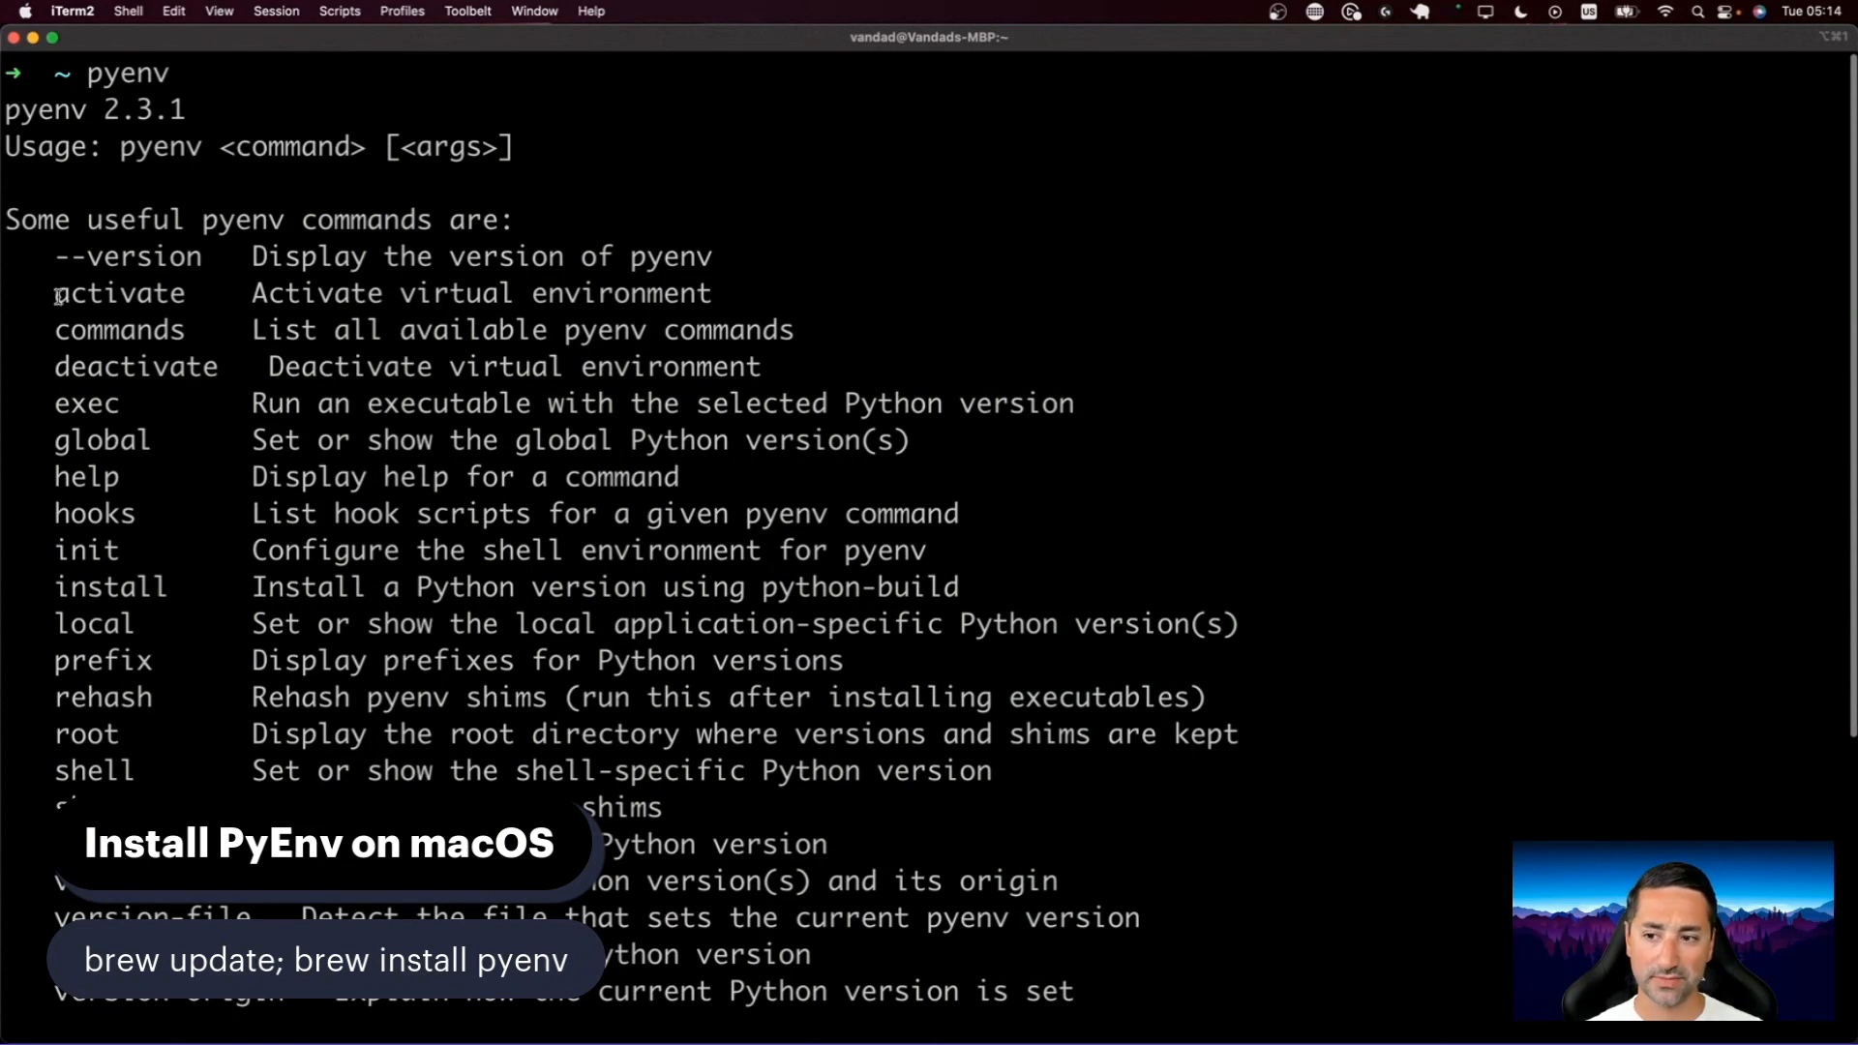
double_click(117, 292)
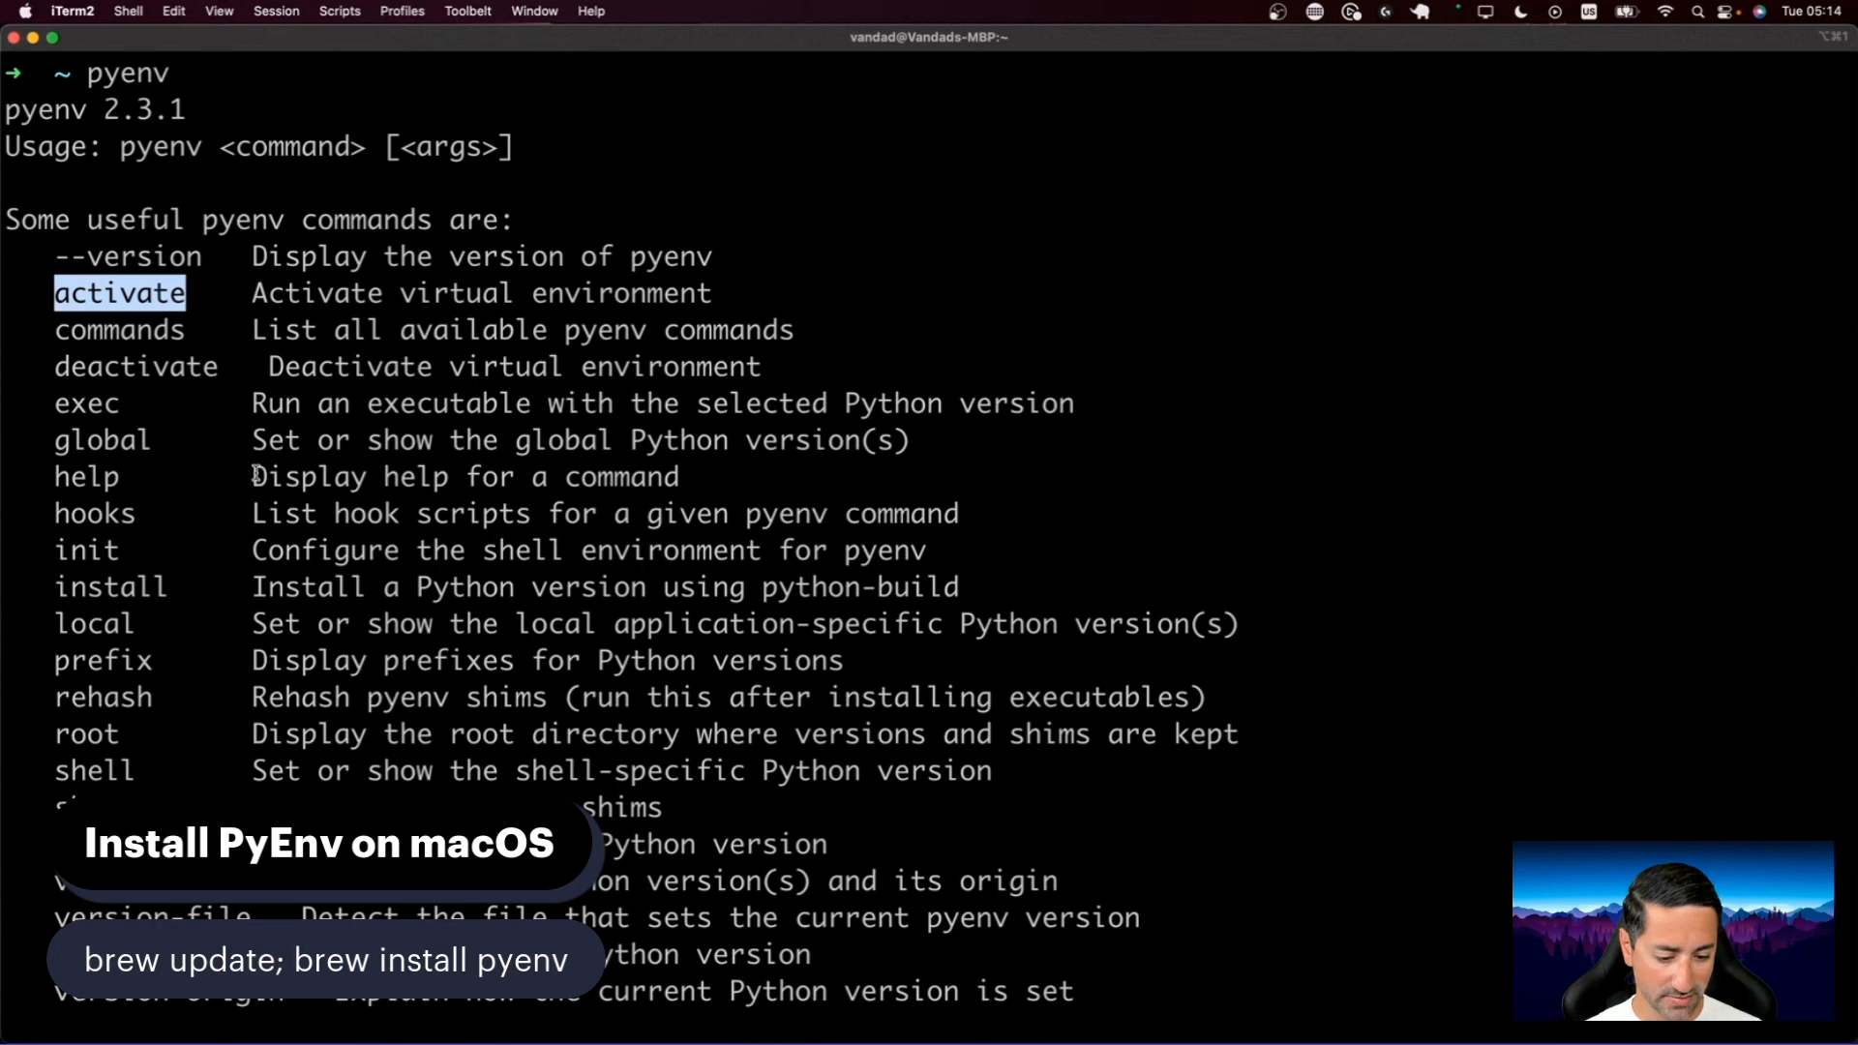
mouse_move(1145, 352)
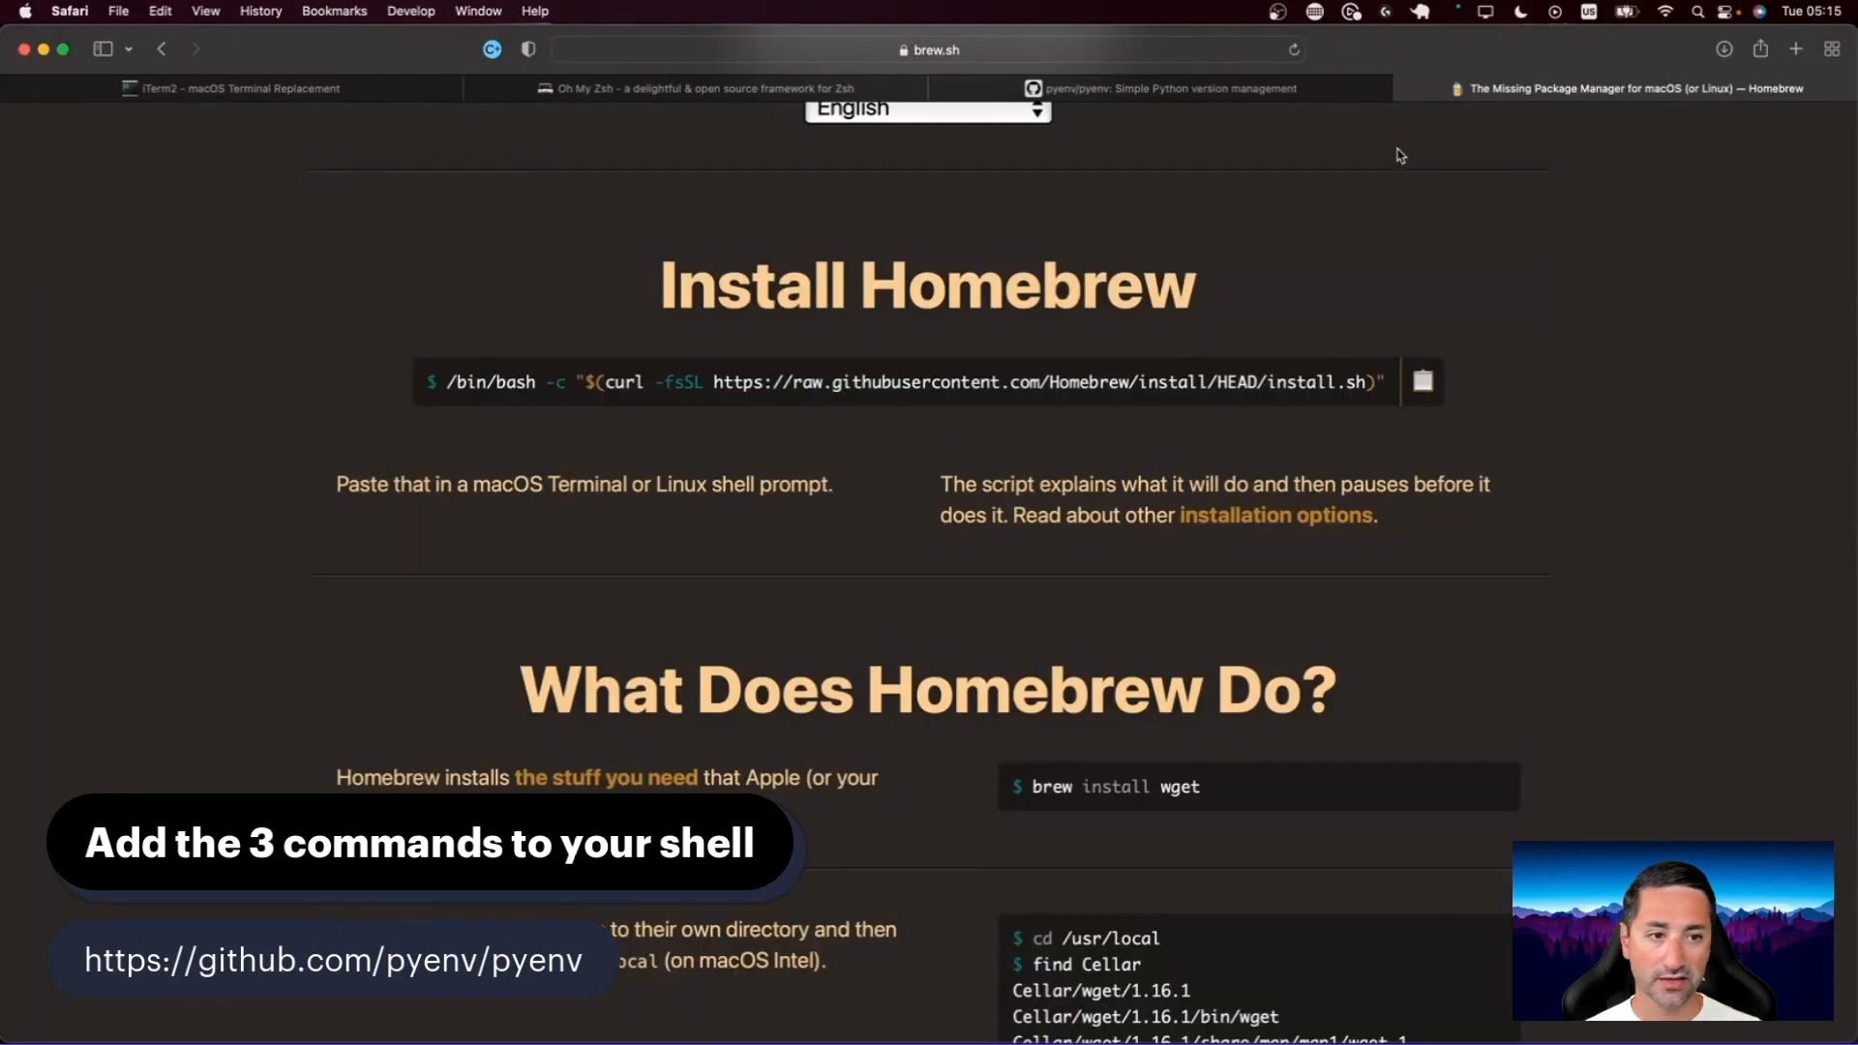
Step: Switch to the pyenv GitHub tab and scroll through the README
left_click(1163, 88)
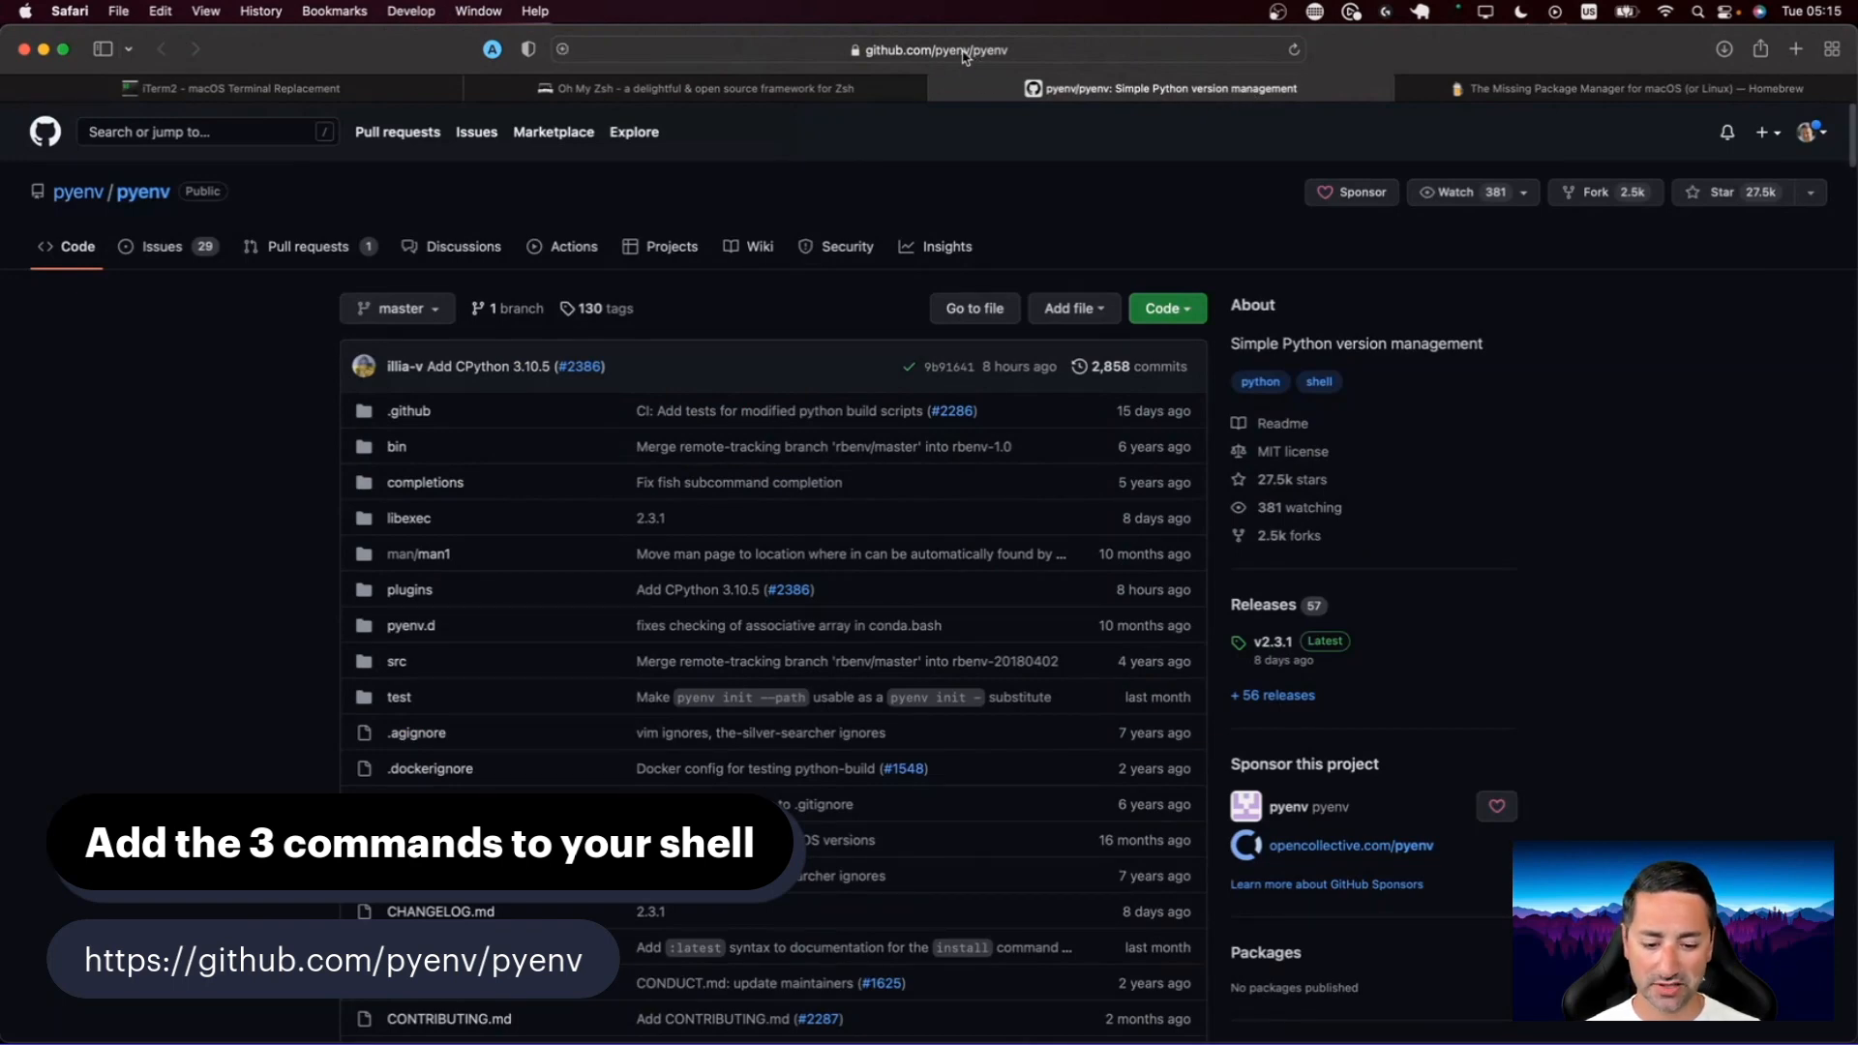
scroll("down", 3)
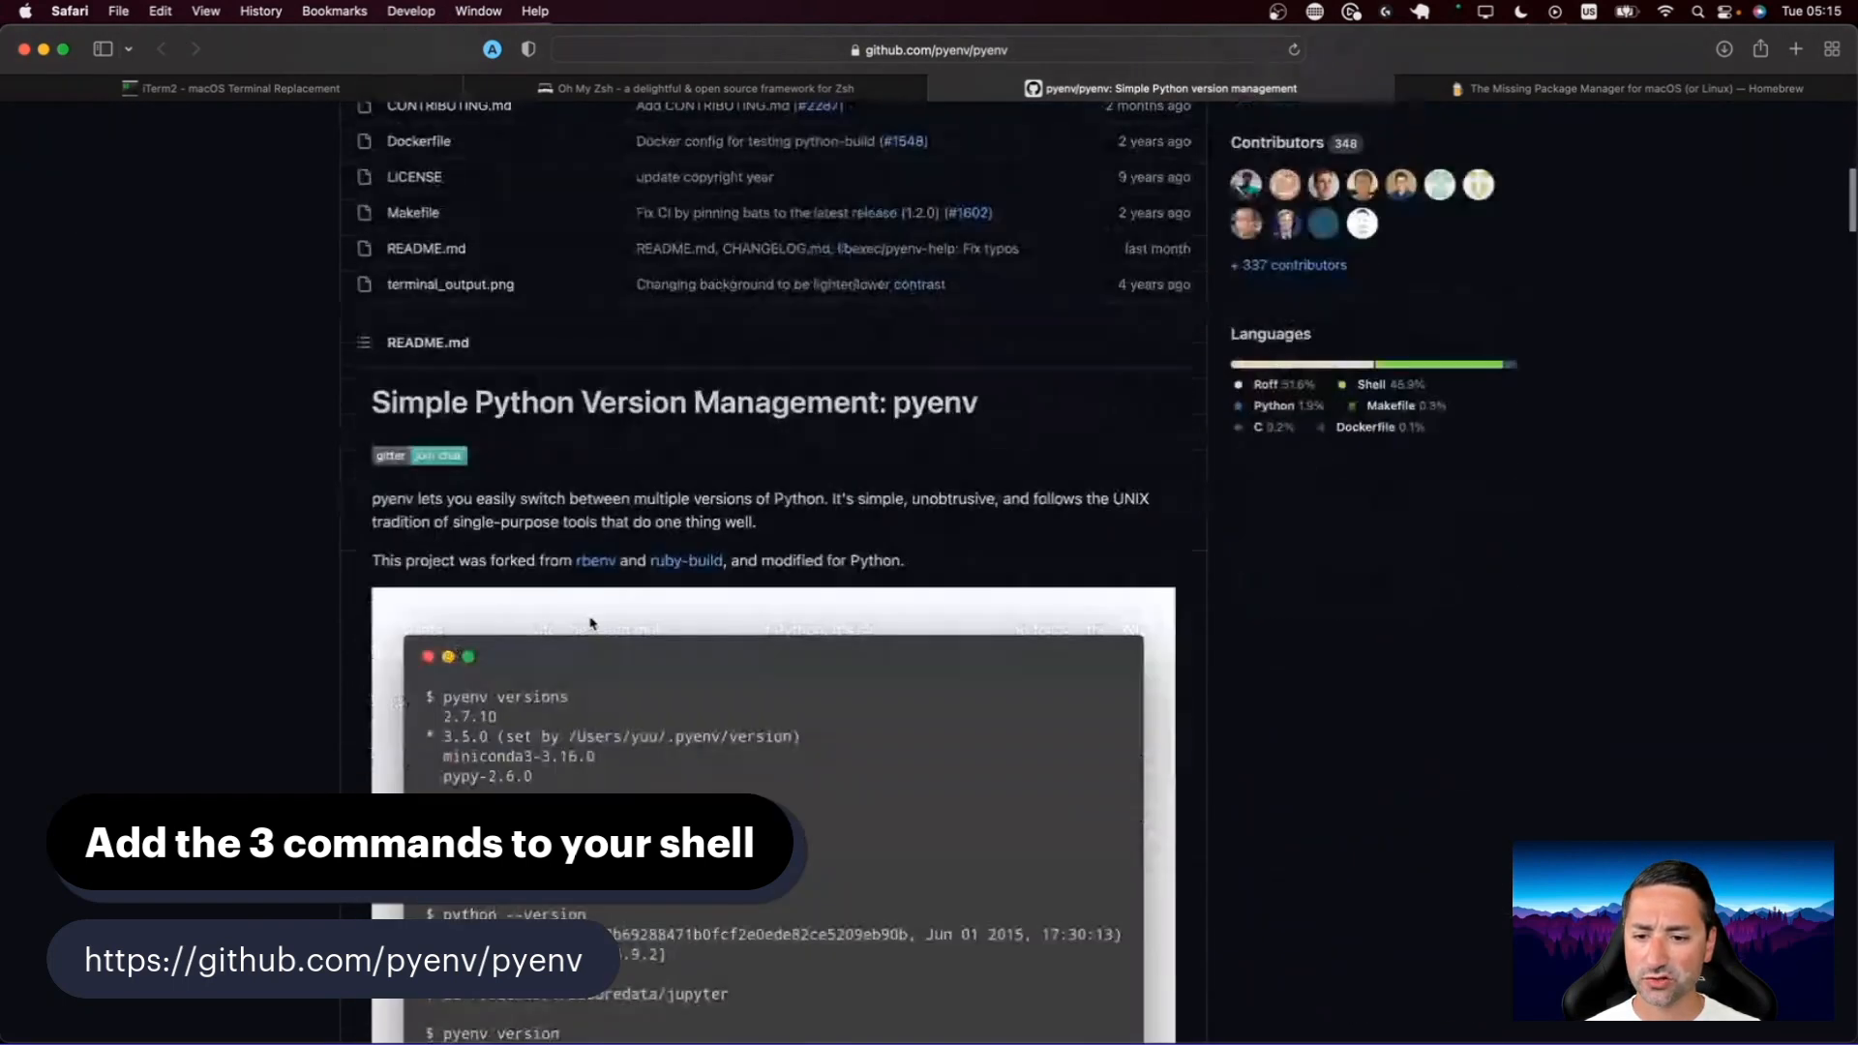
scroll("down", 3)
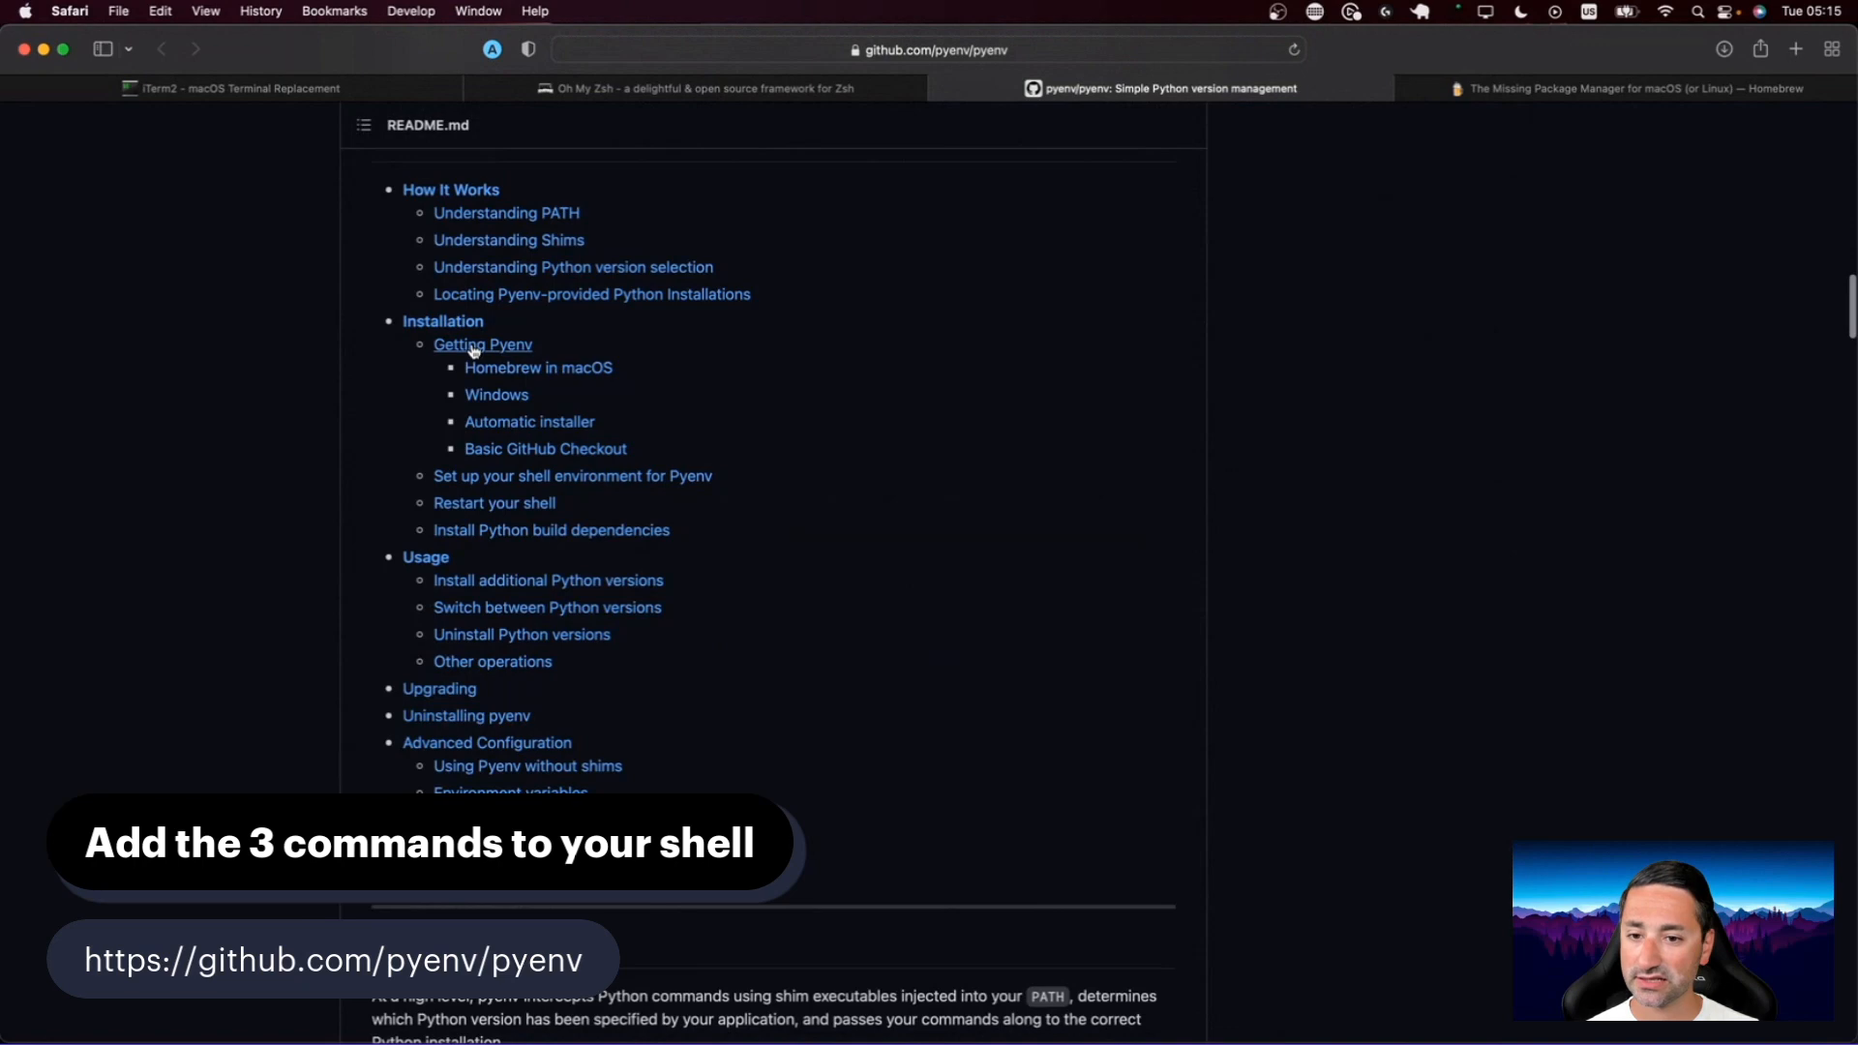
scroll("down", 3)
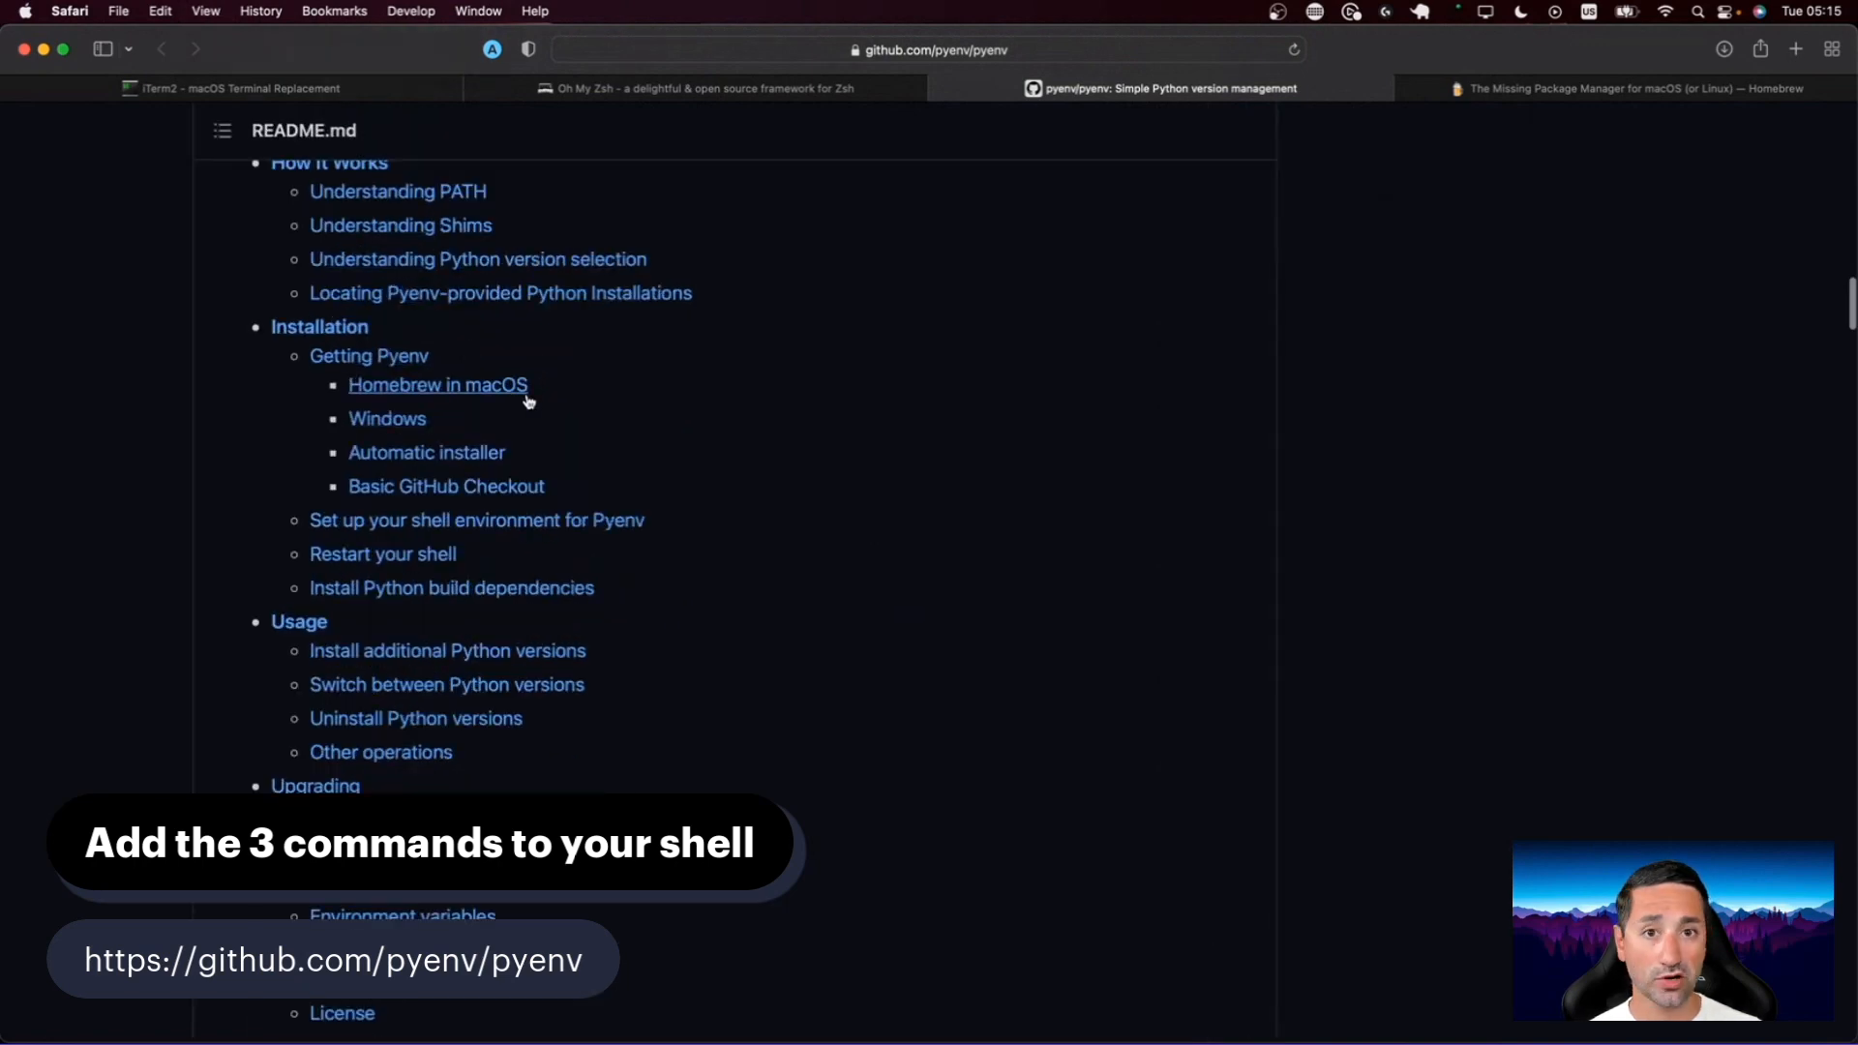
Step: Jump to 'Homebrew in macOS', select the brew commands, and scroll to shell setup
left_click(438, 384)
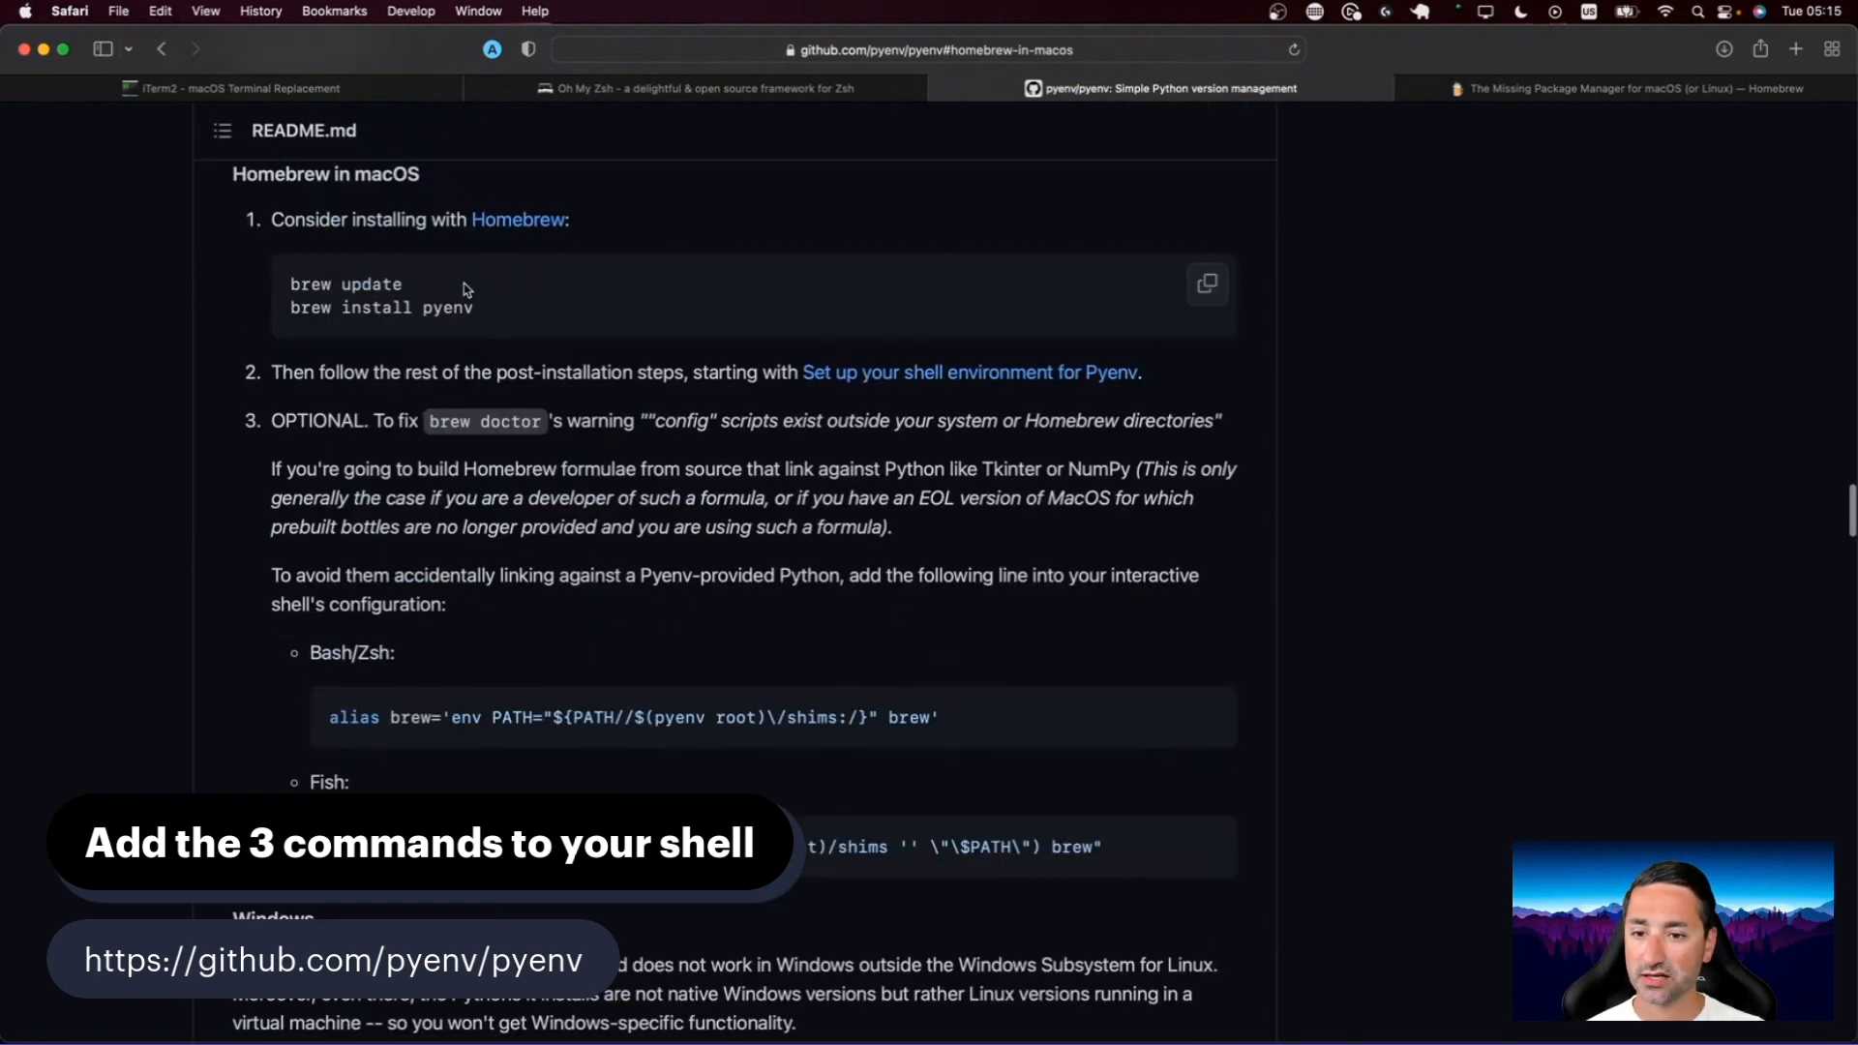
mouse_move(288, 288)
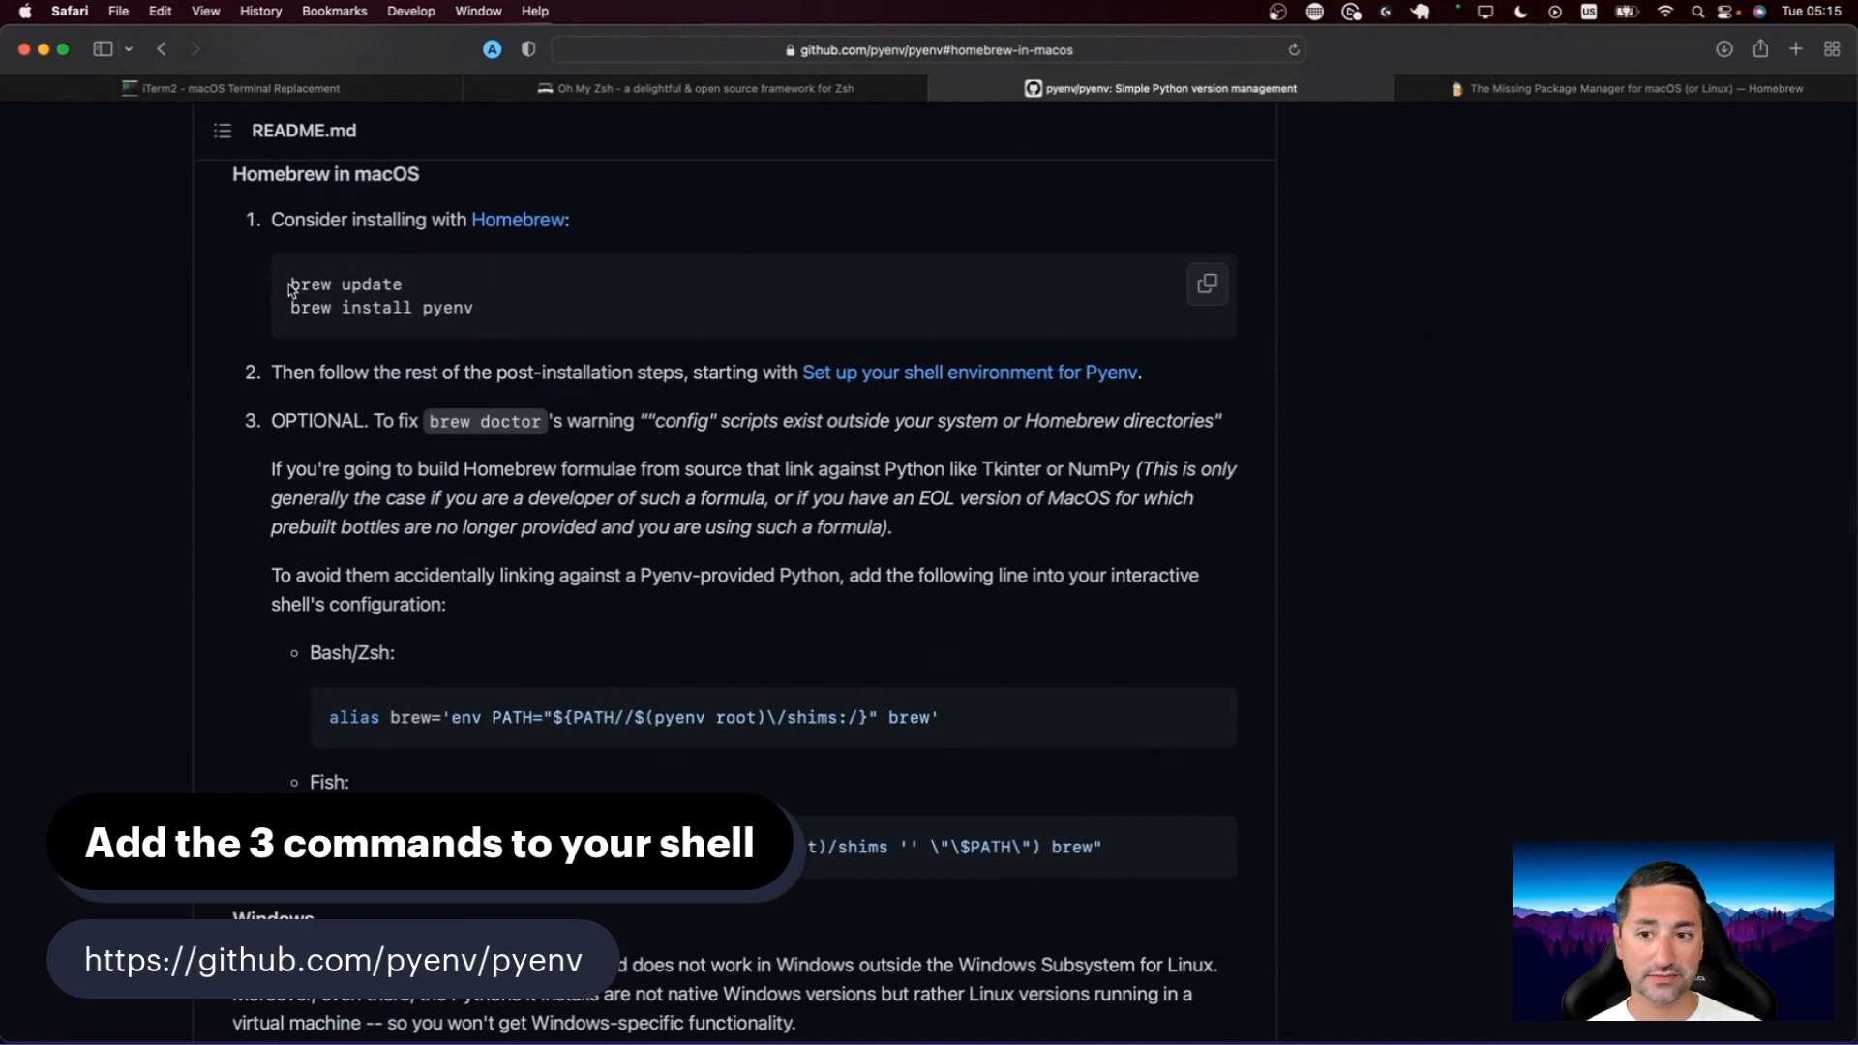
left_click_drag(290, 285, 478, 306)
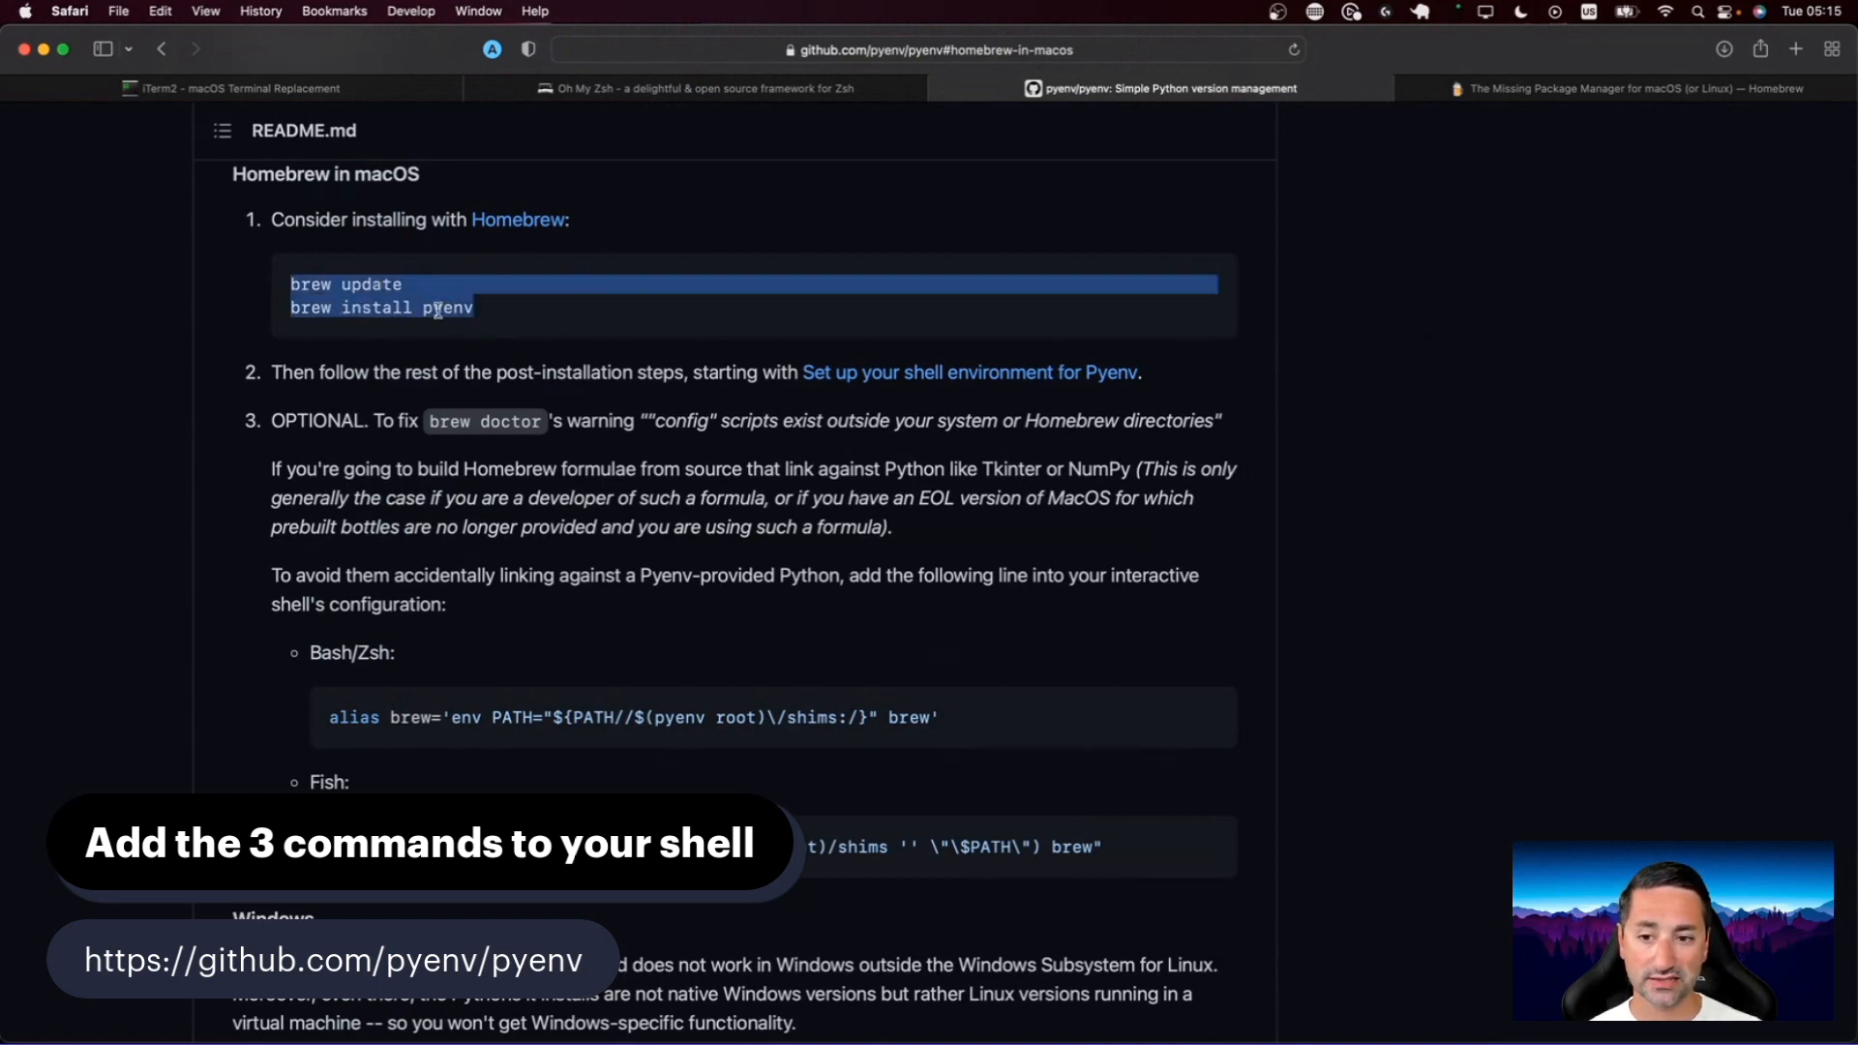
scroll("down", 3)
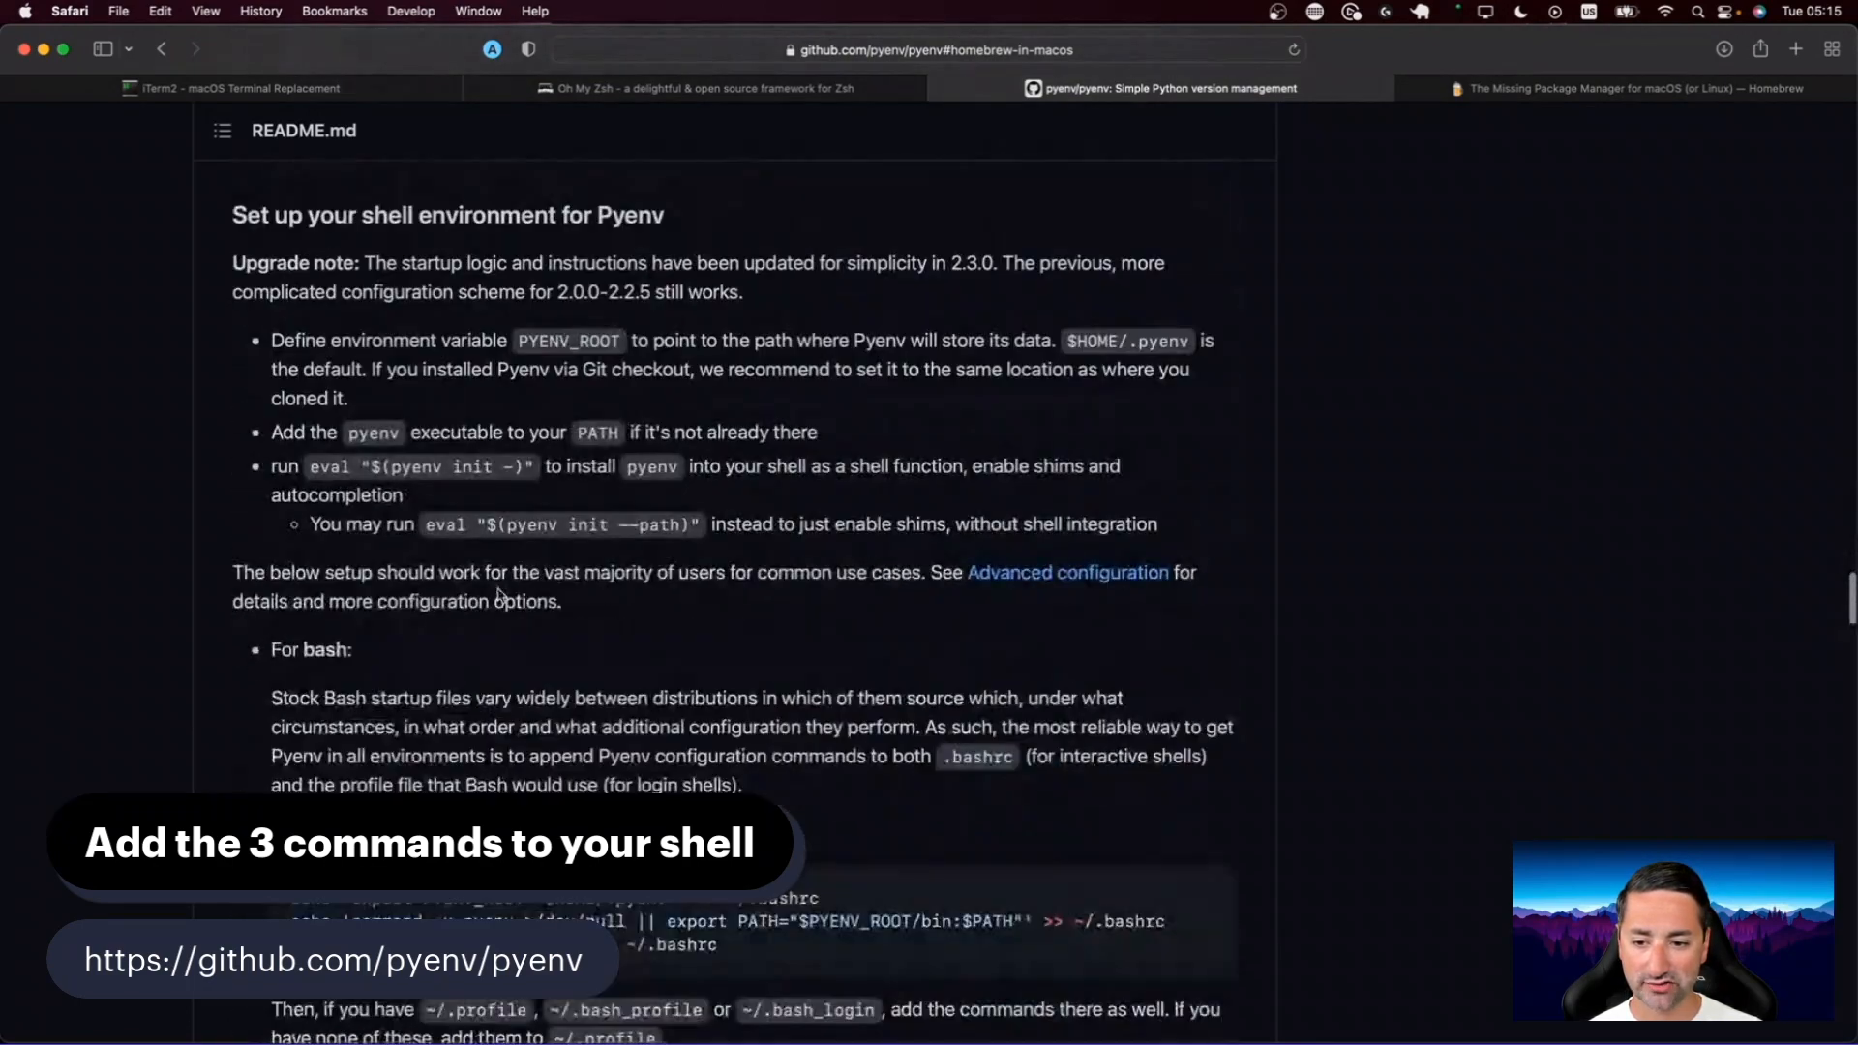
Step: Scroll pyenv's GitHub README to the 'For Zsh' block with its three echo lines
scroll("down", 3)
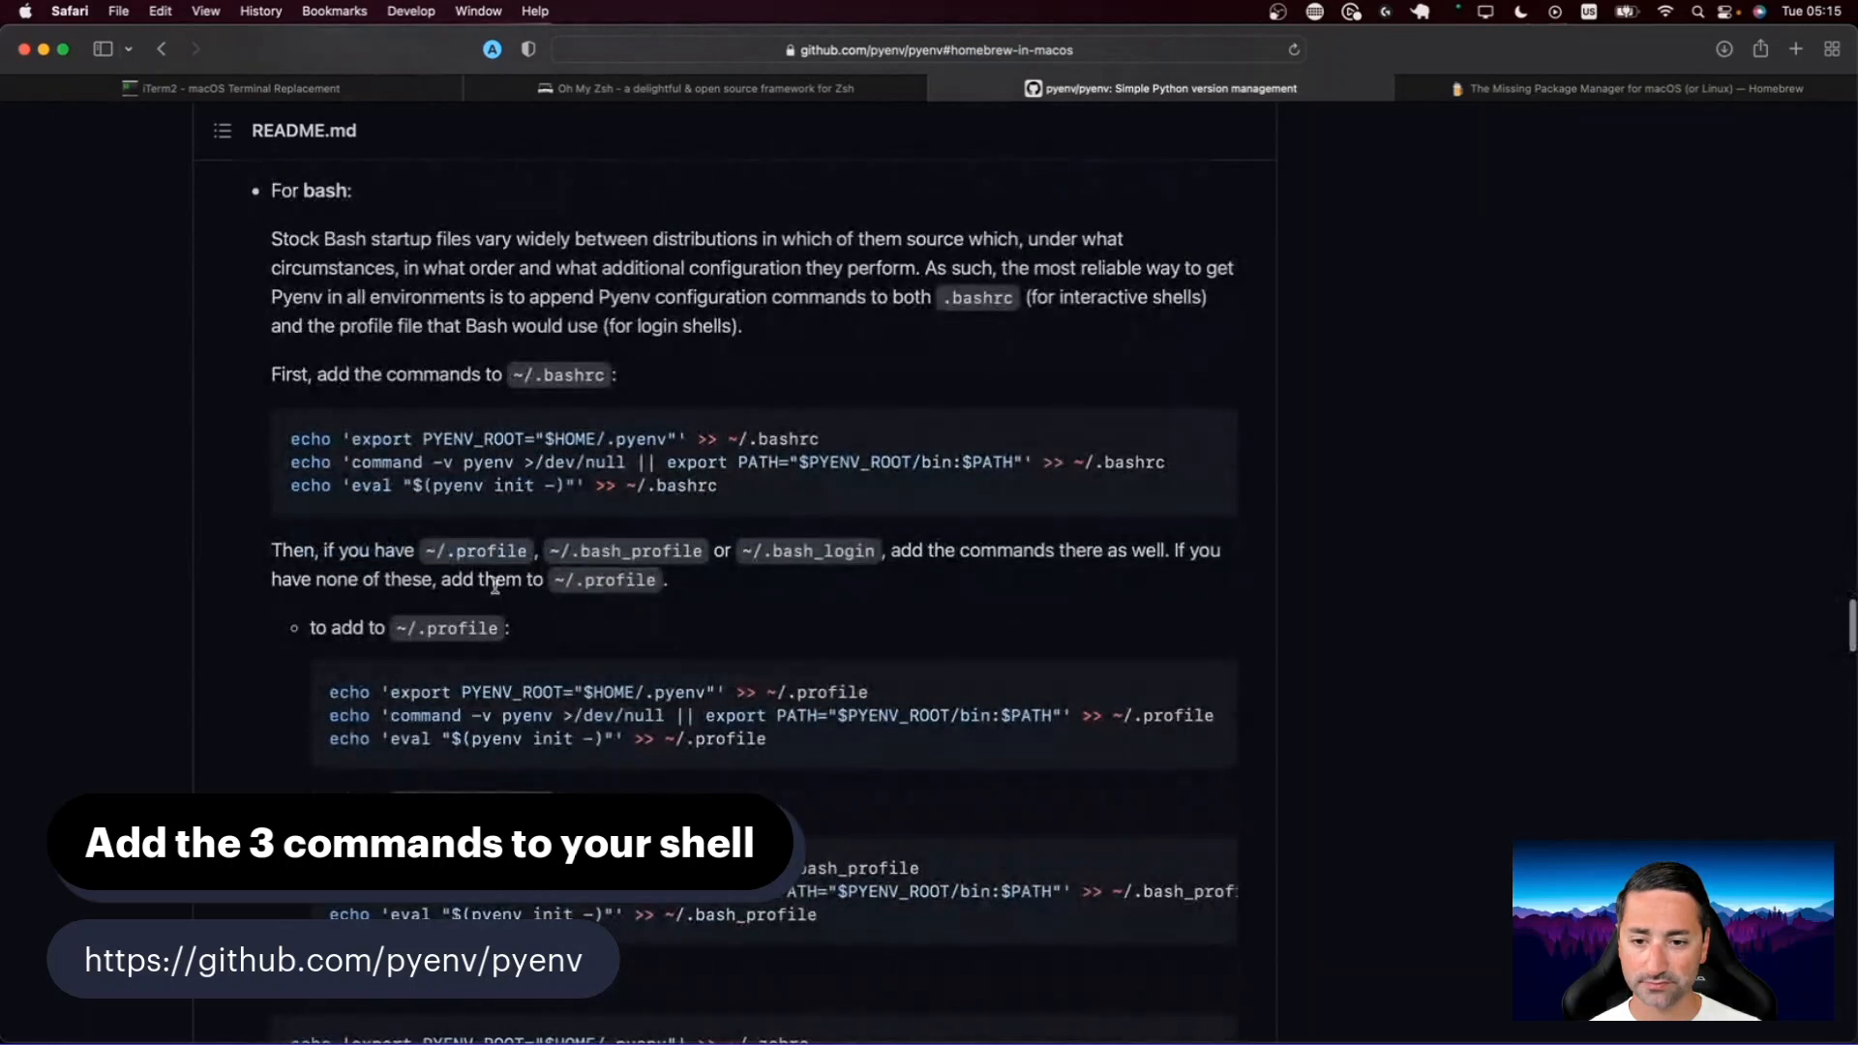
scroll("down", 3)
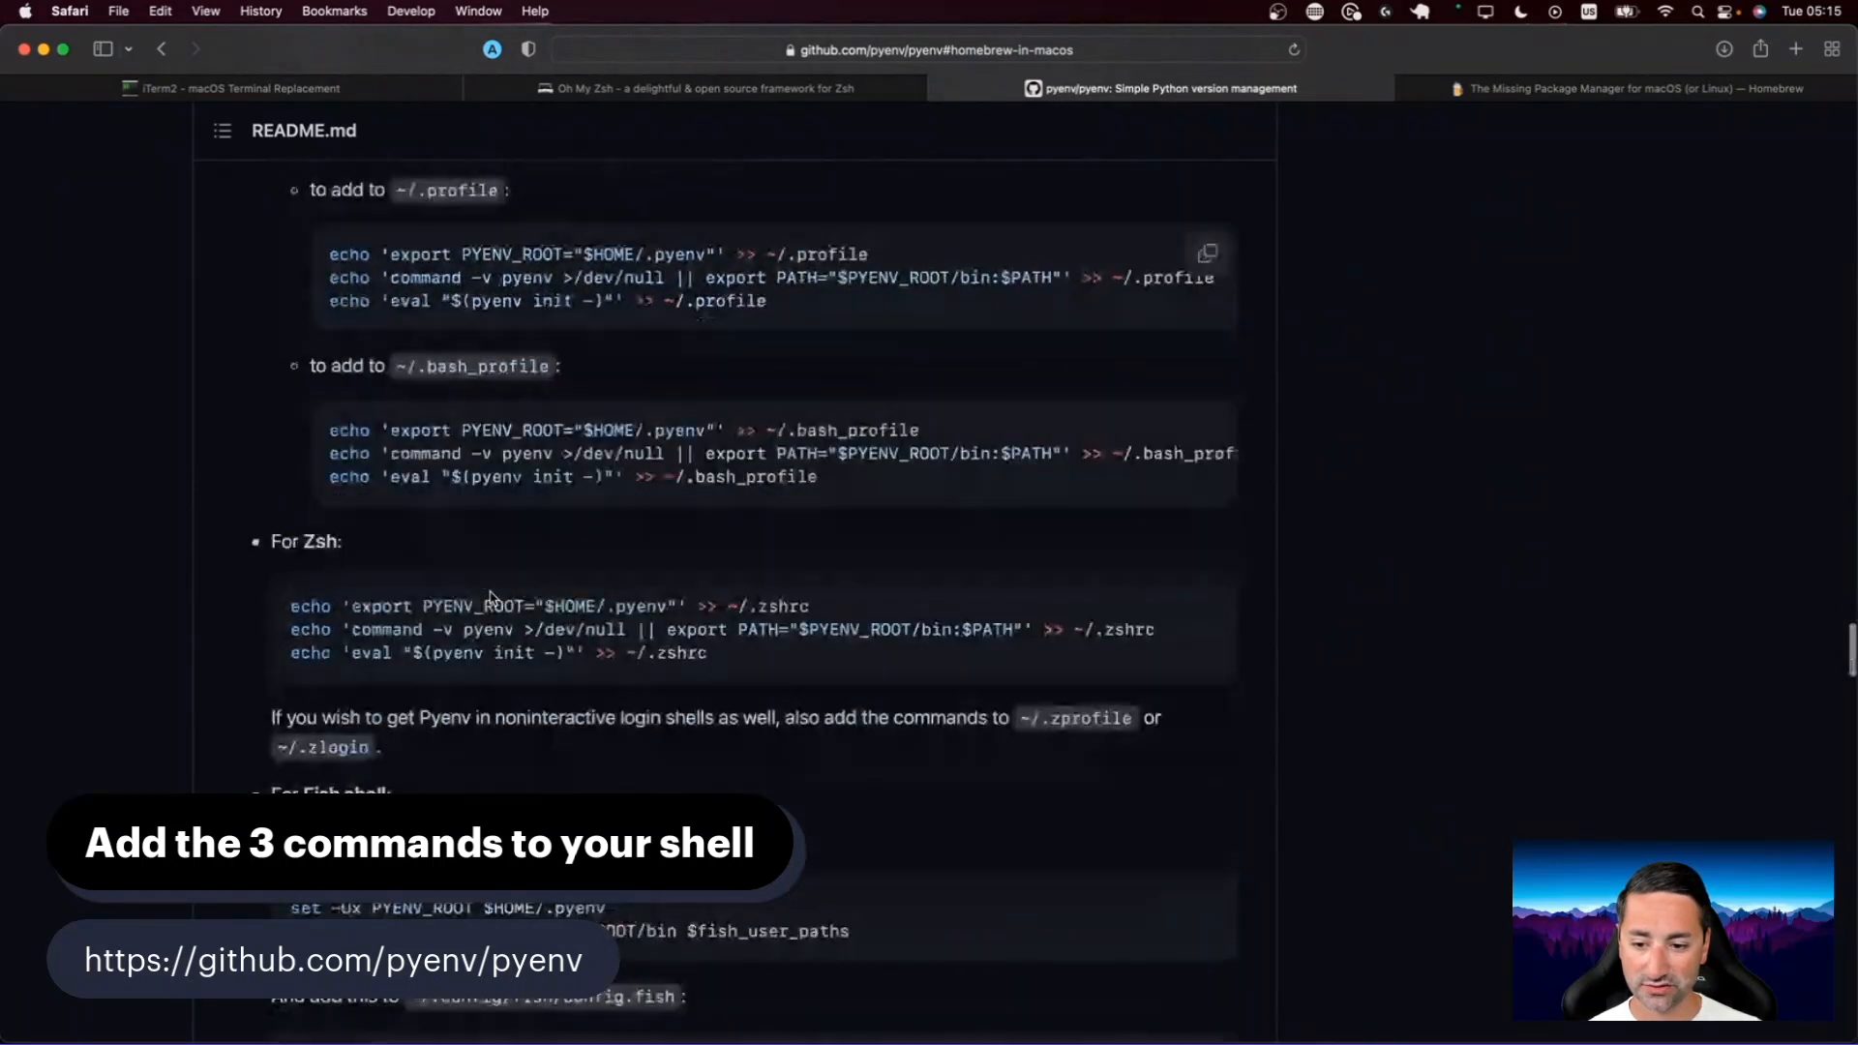
scroll("down", 3)
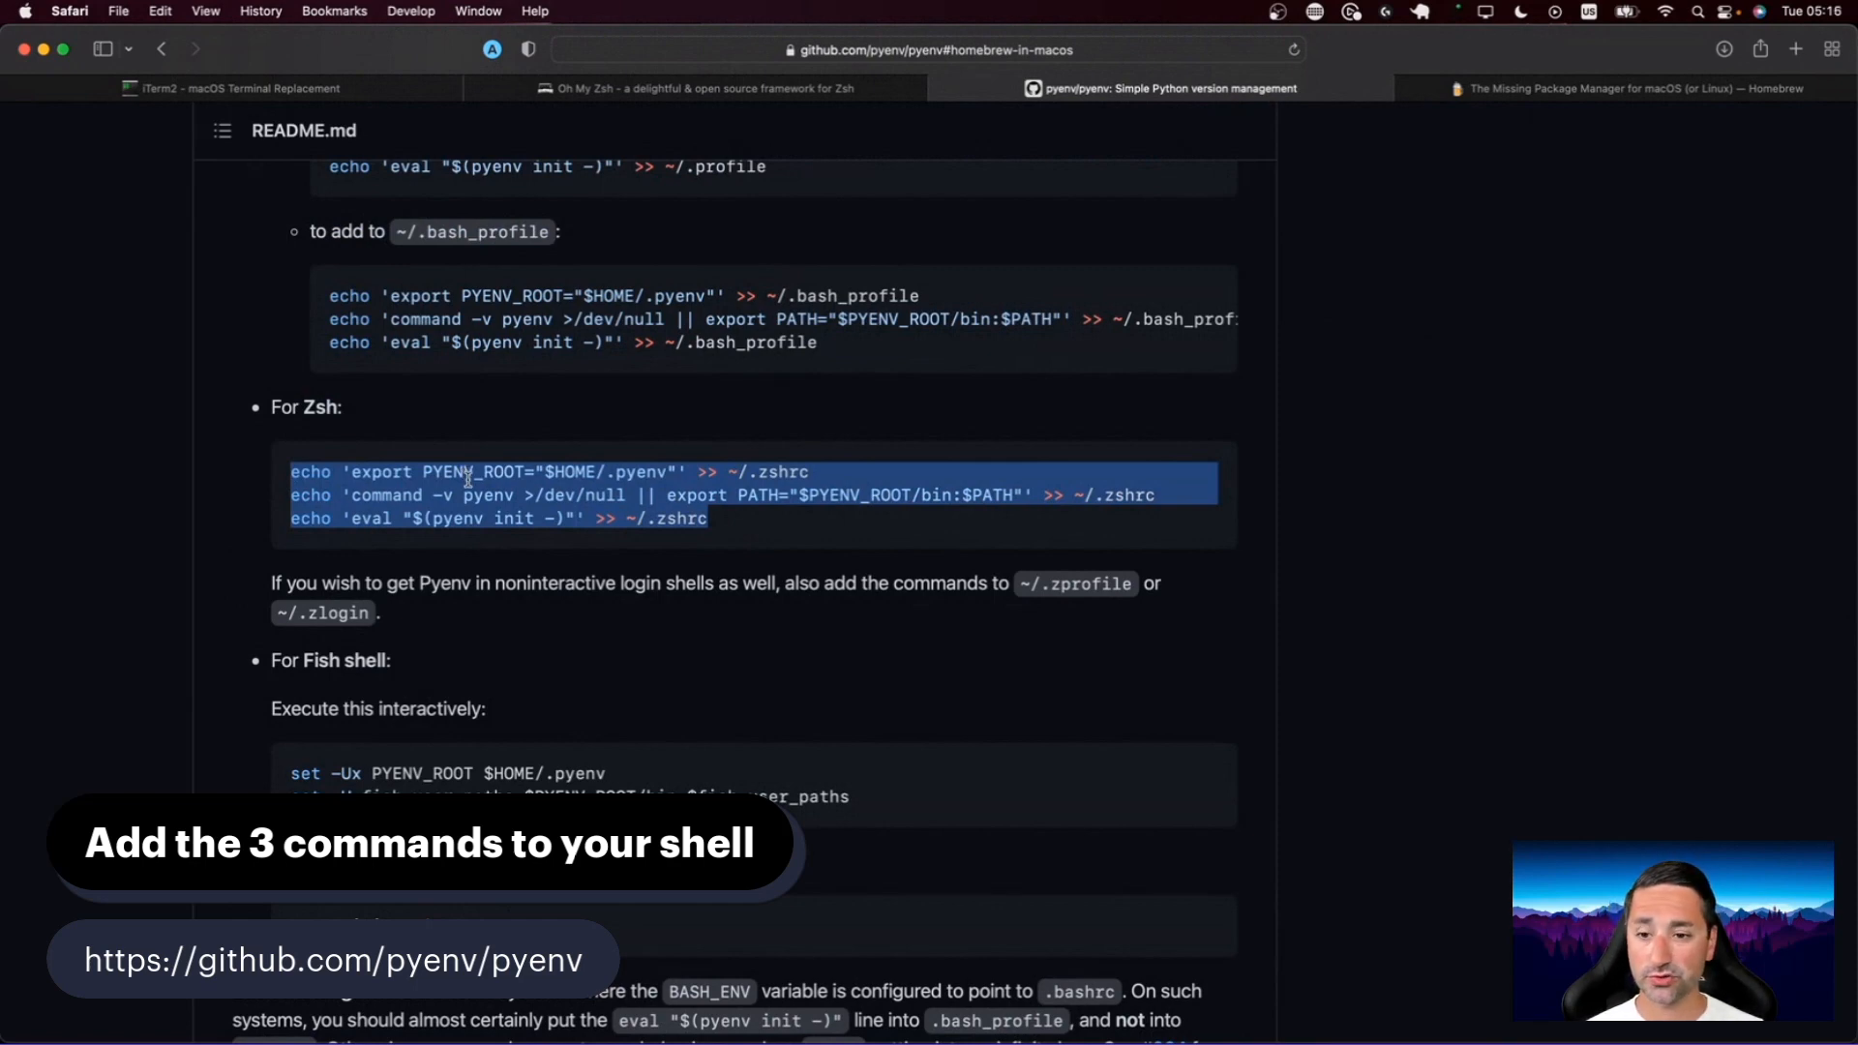
scroll("up", 3)
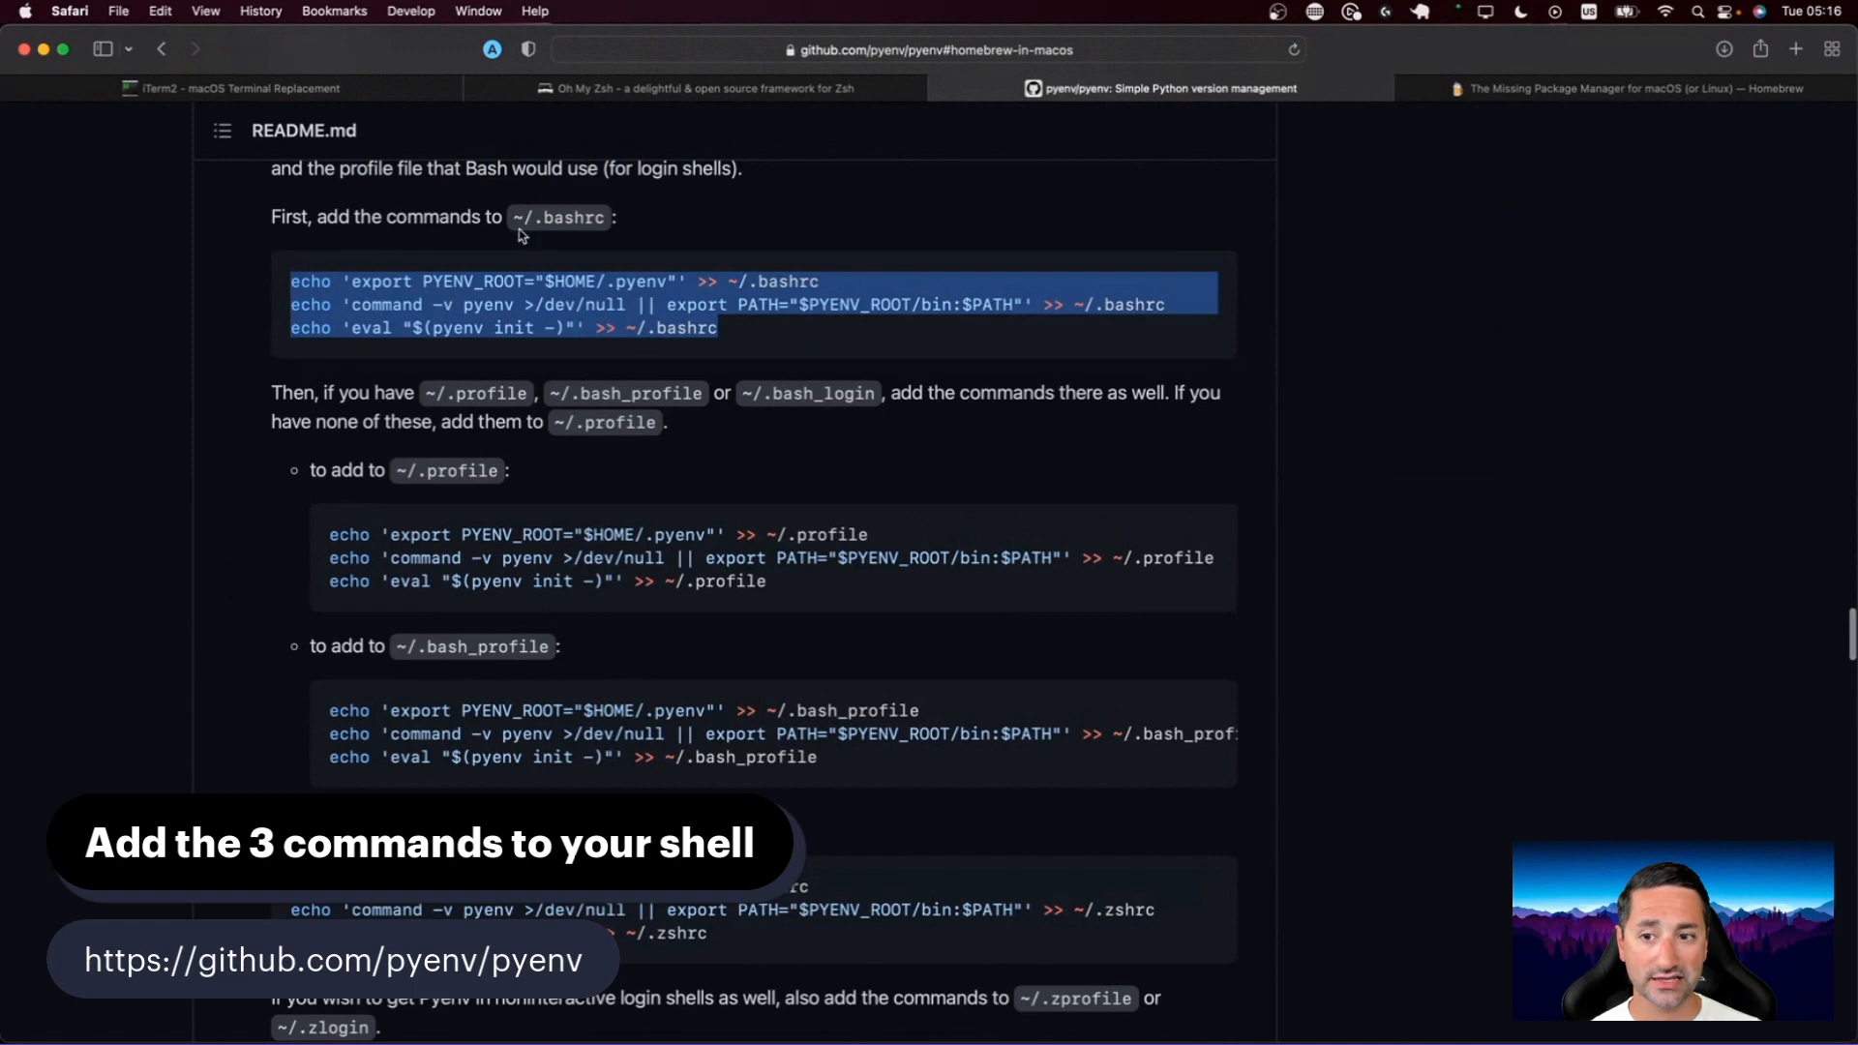
scroll("down", 3)
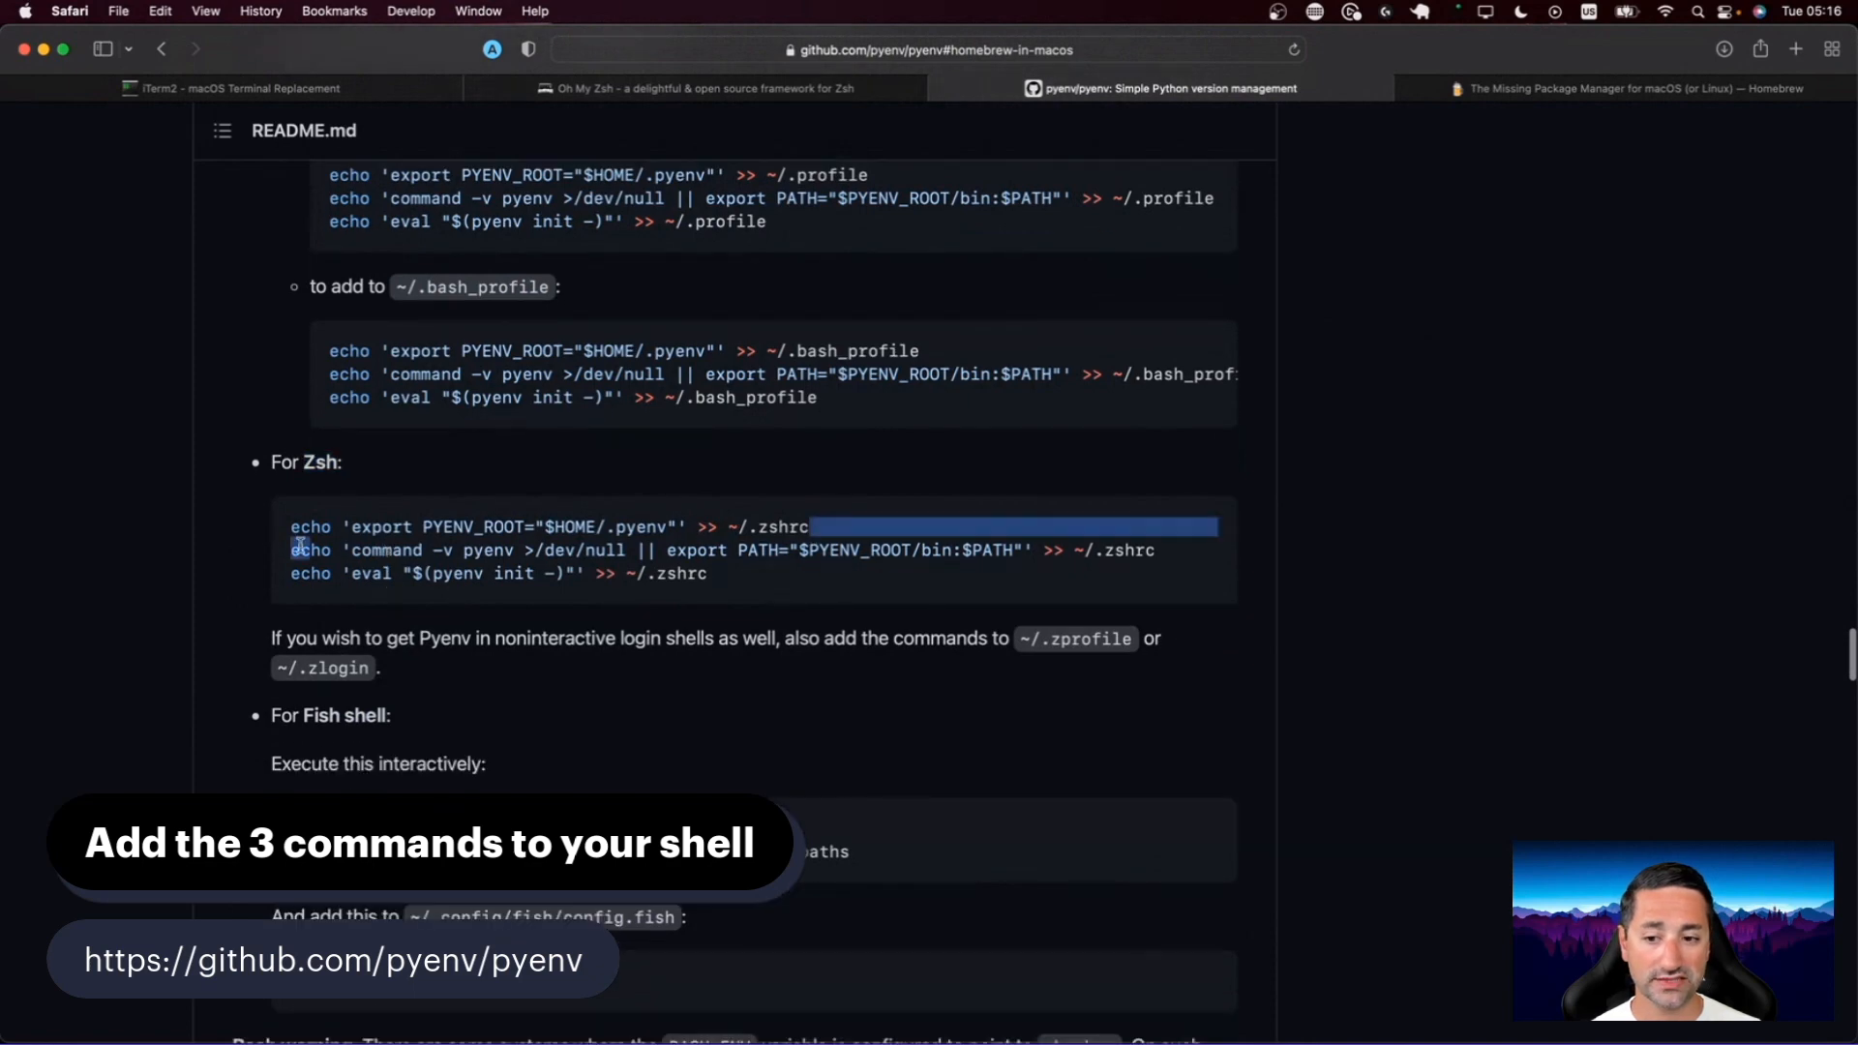
scroll("down", 3)
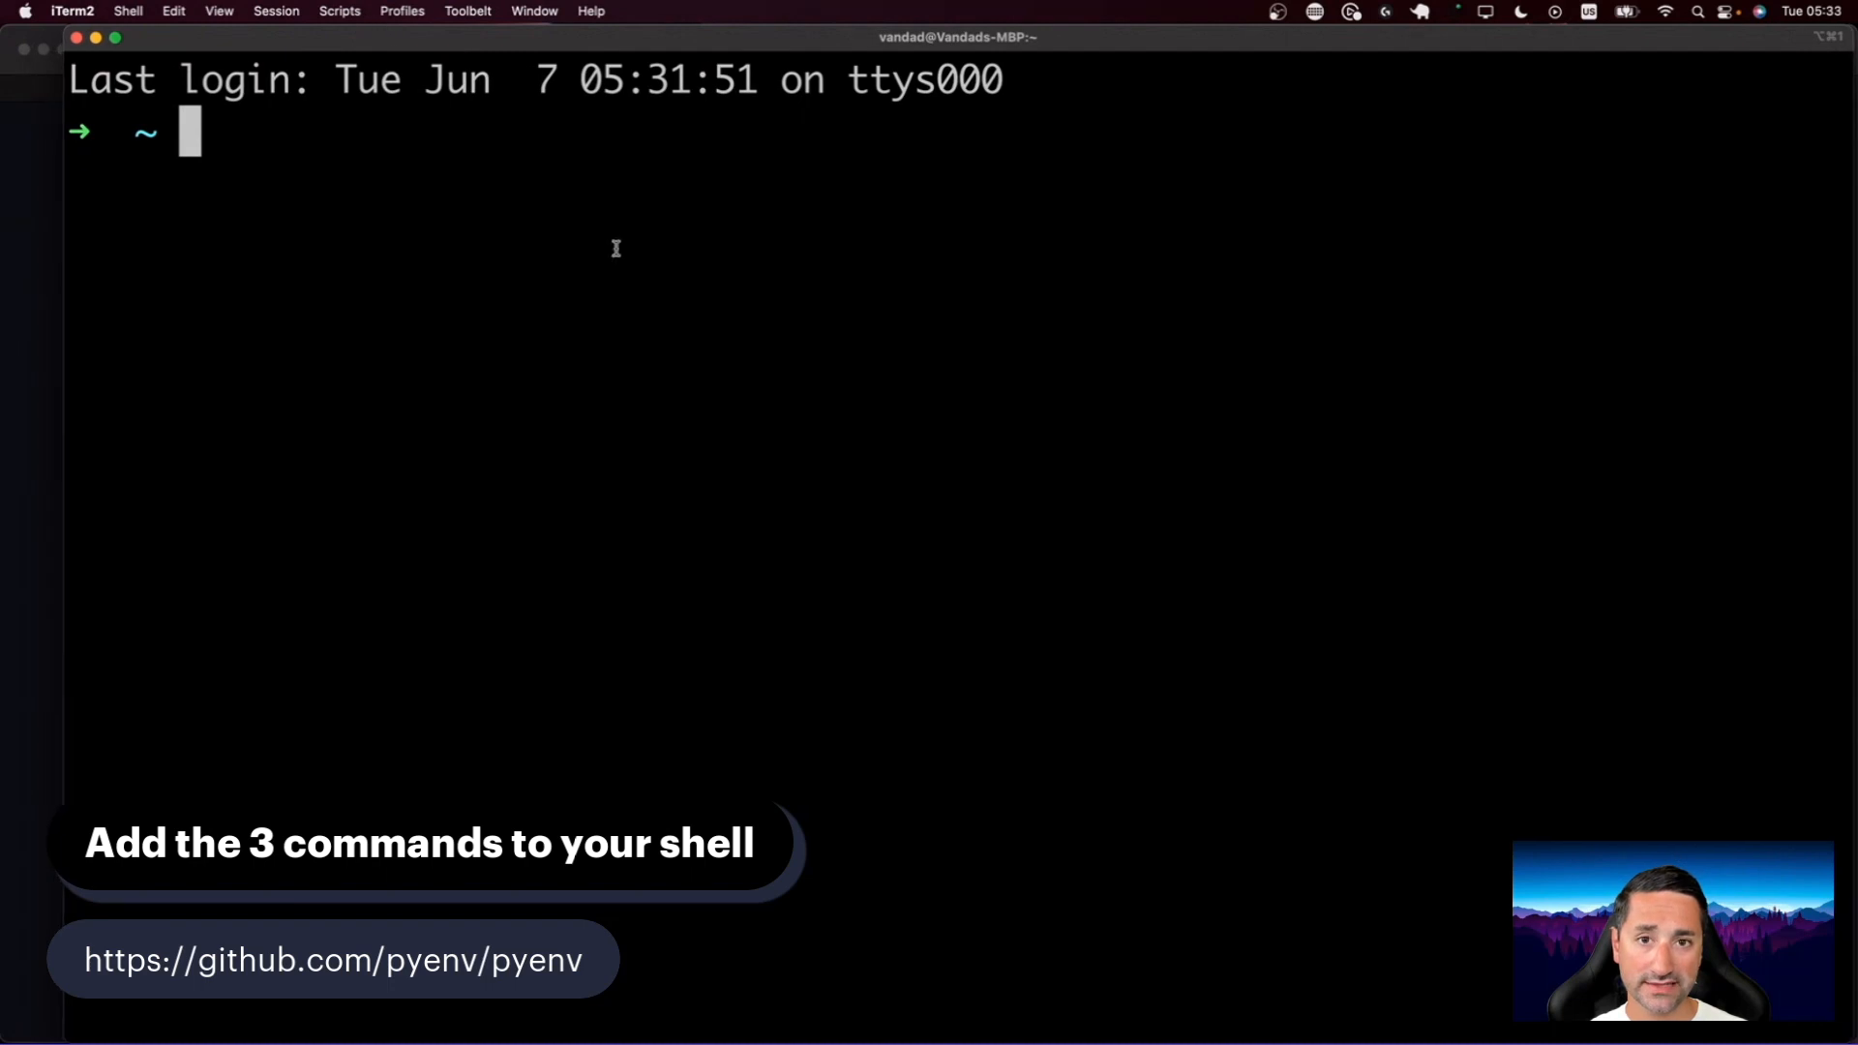
mouse_move(876, 462)
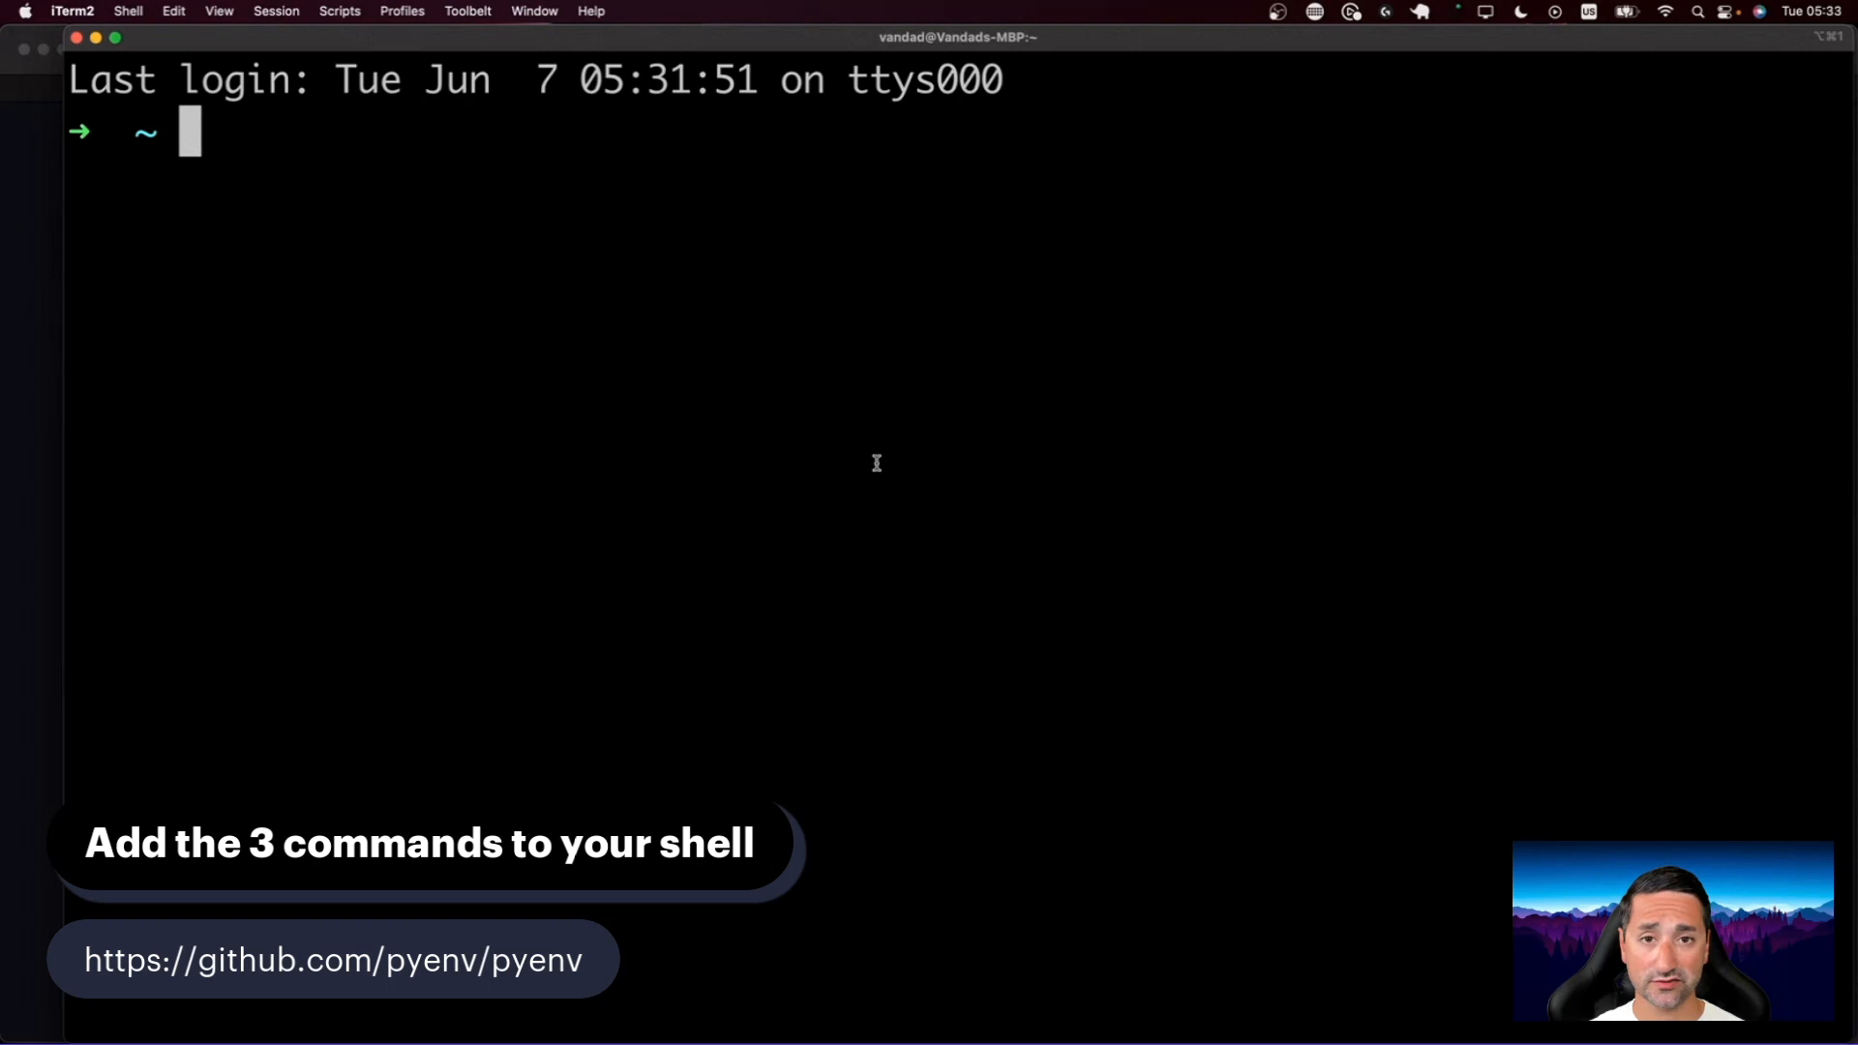
Step: Append the three pyenv echo lines to ~/.zshrc and print the file with cat
type("x")
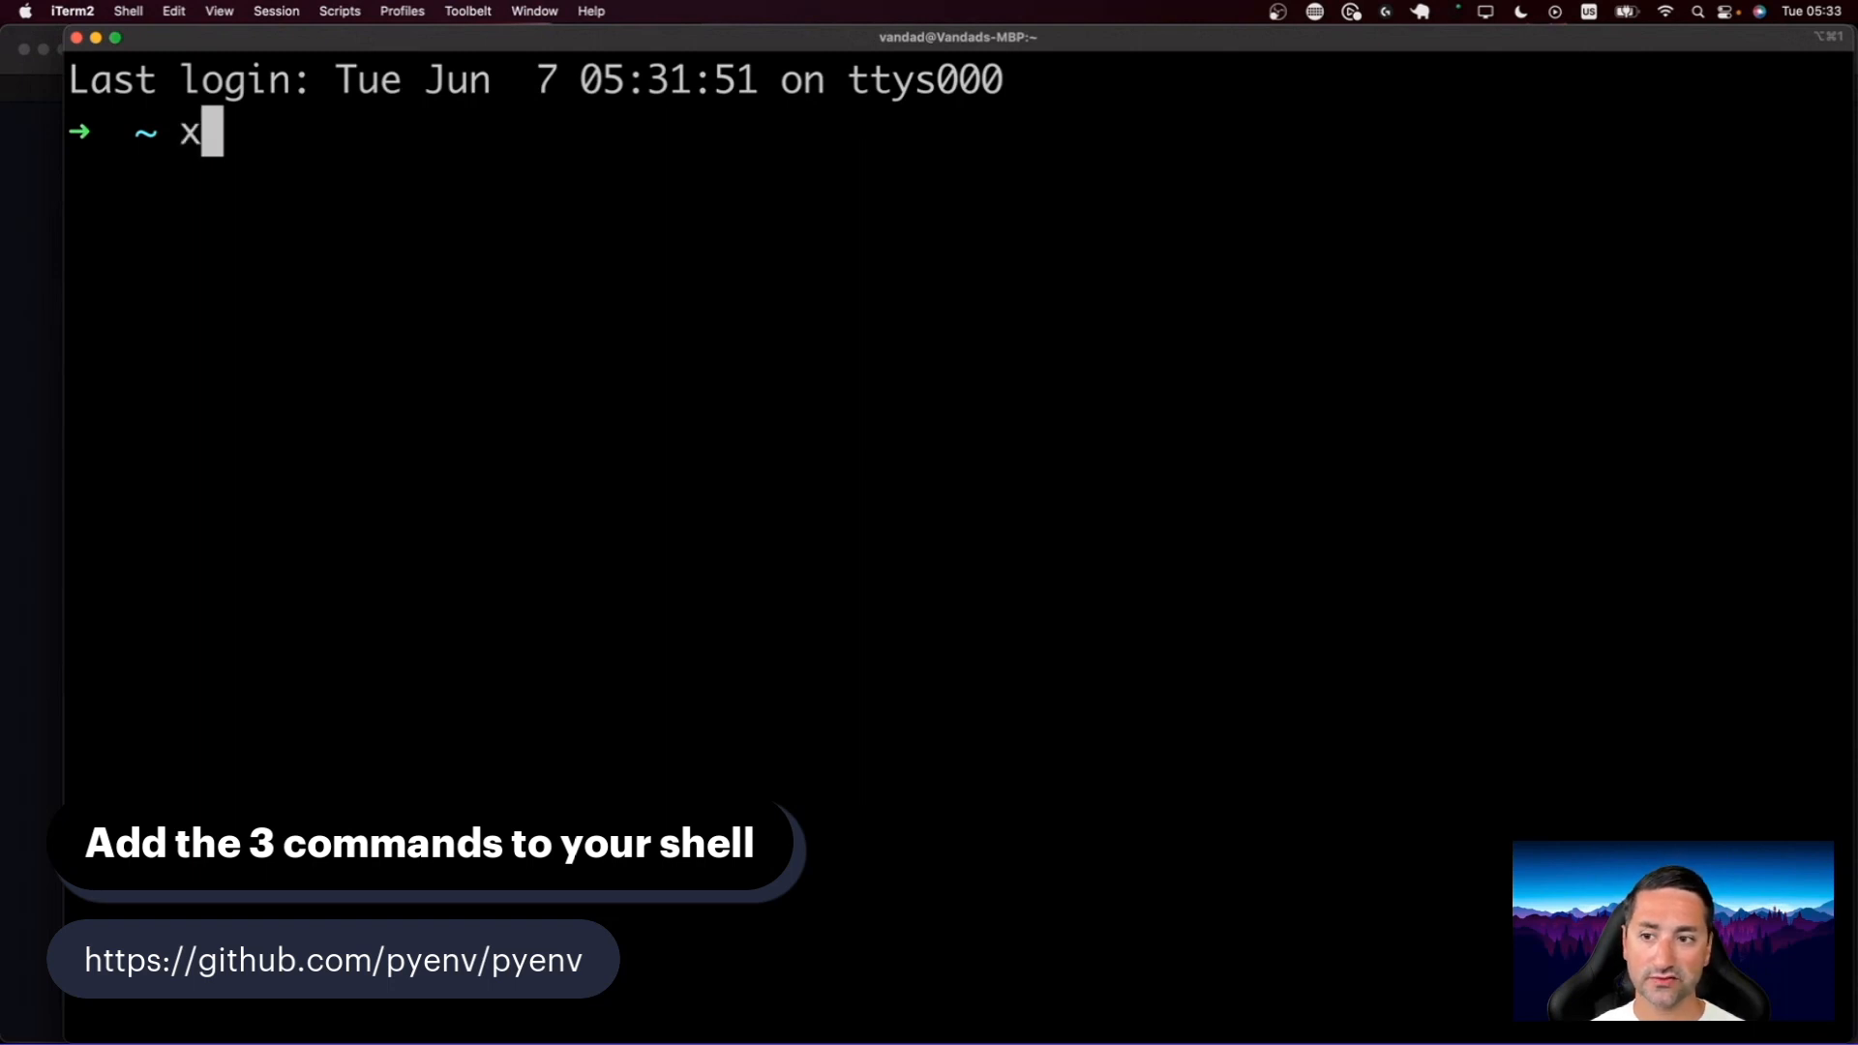
type("CAT ~")
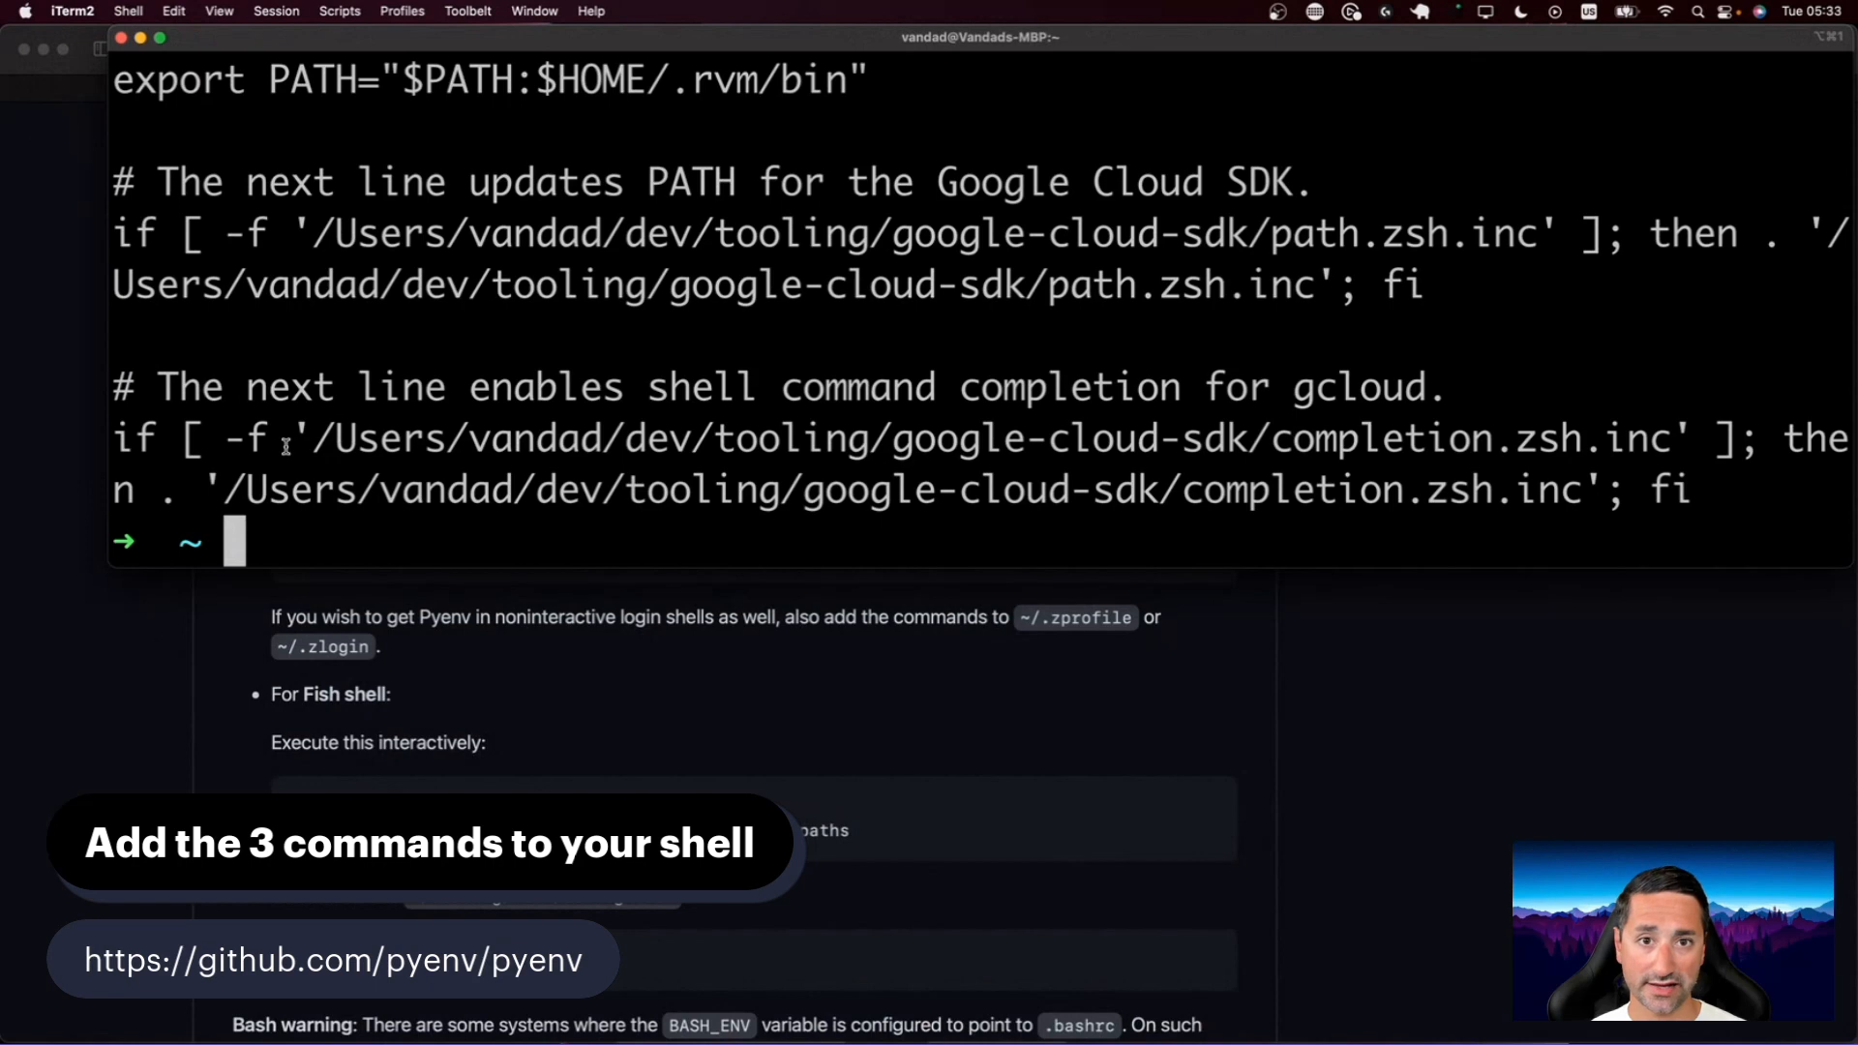
mouse_move(368, 397)
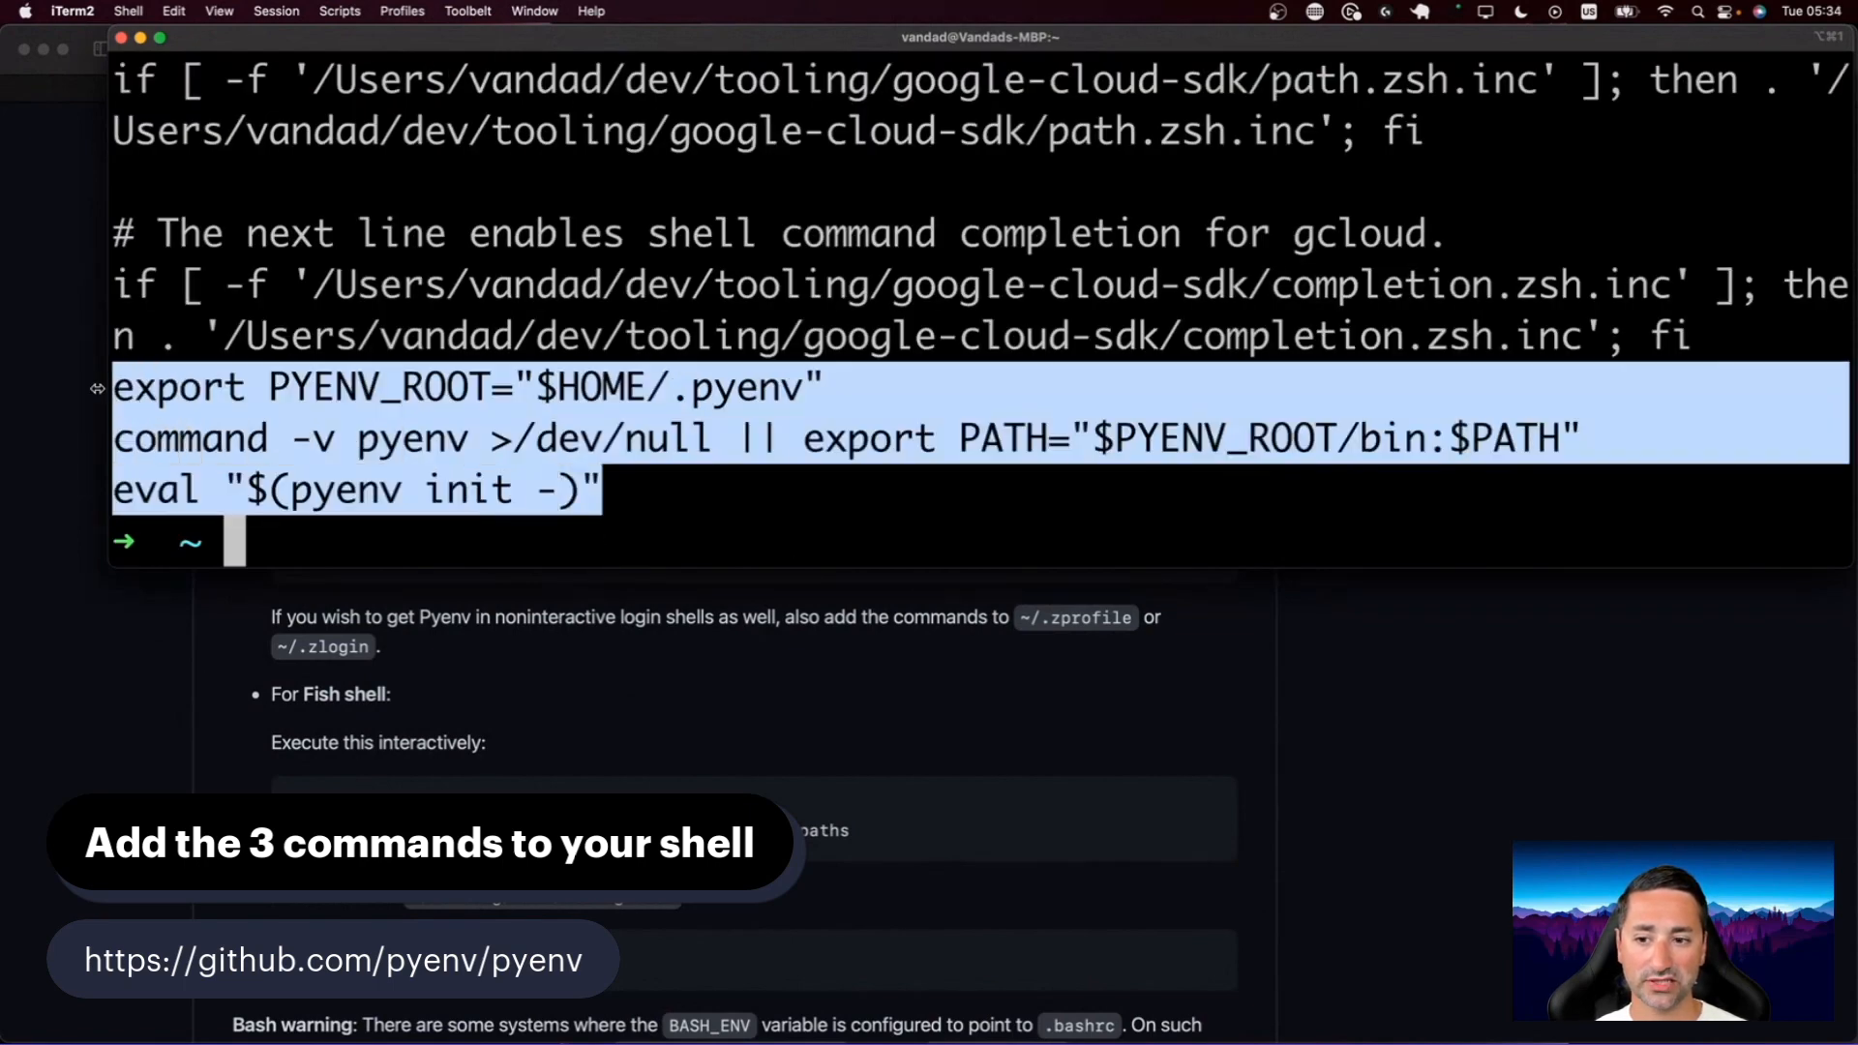
mouse_move(512, 423)
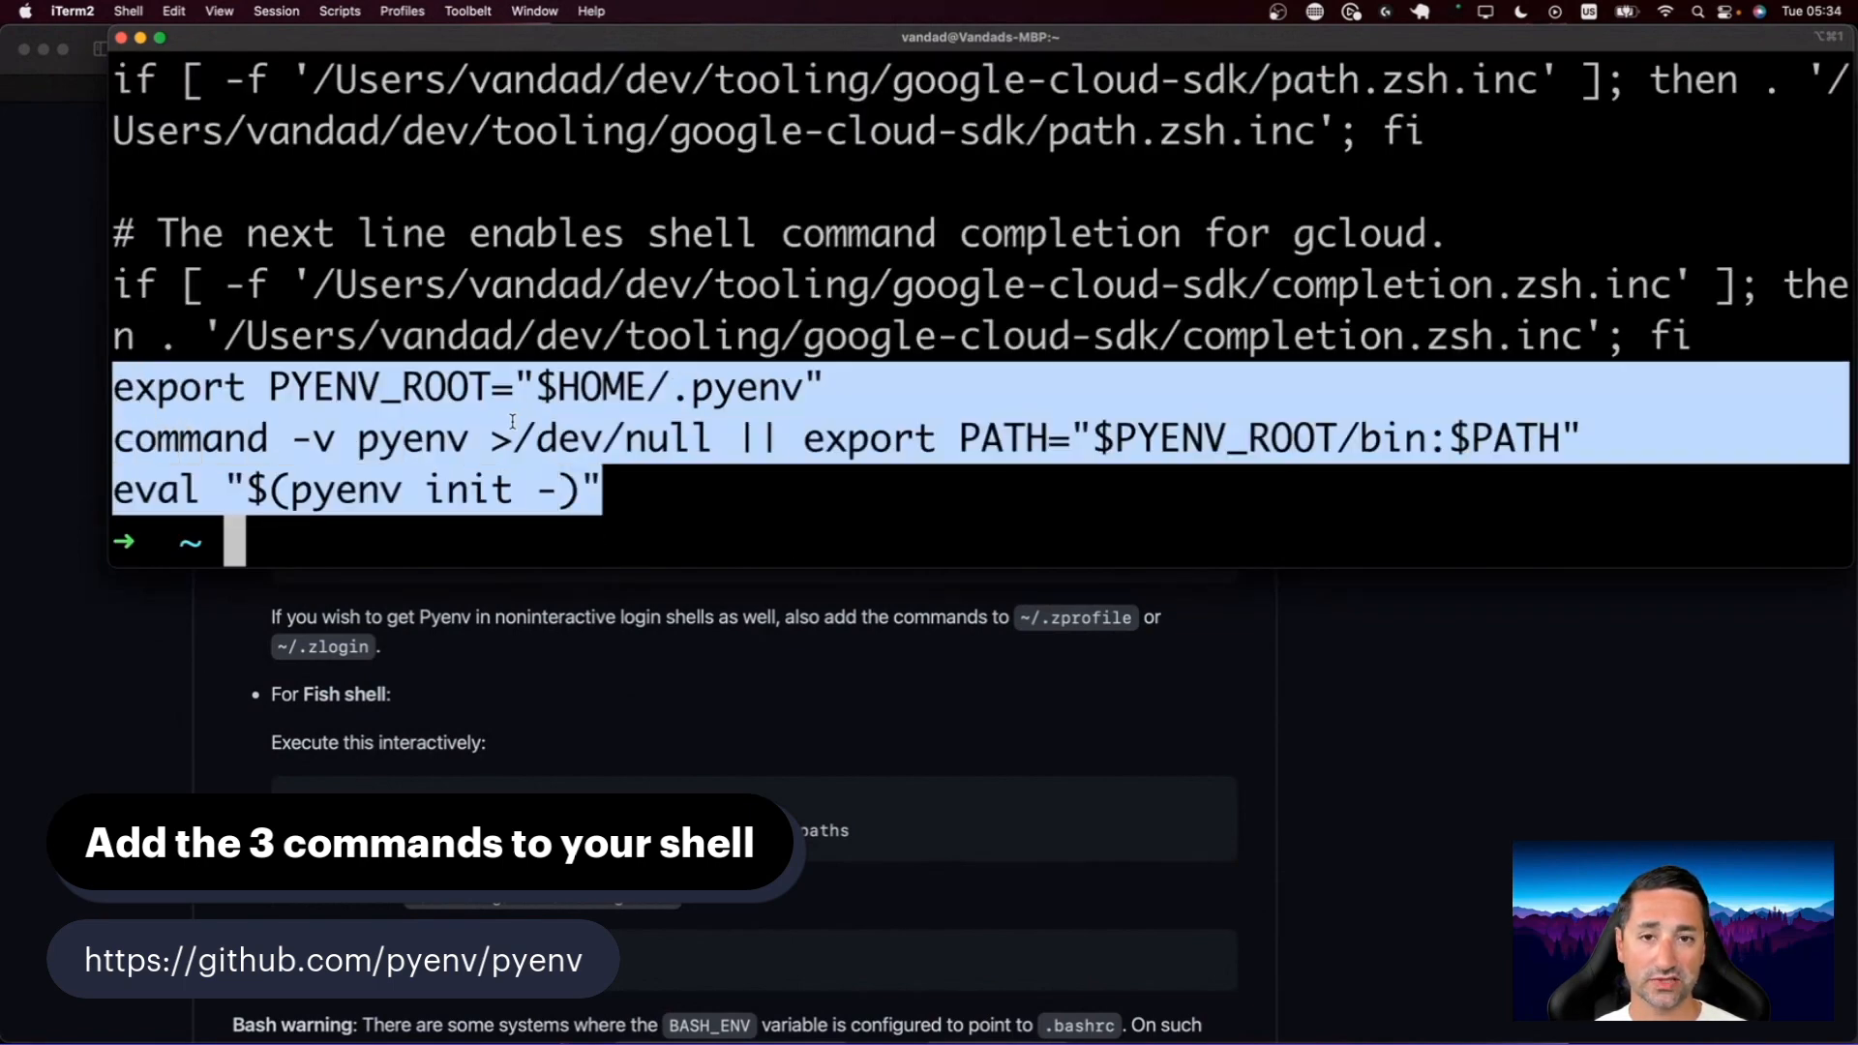
mouse_move(512, 322)
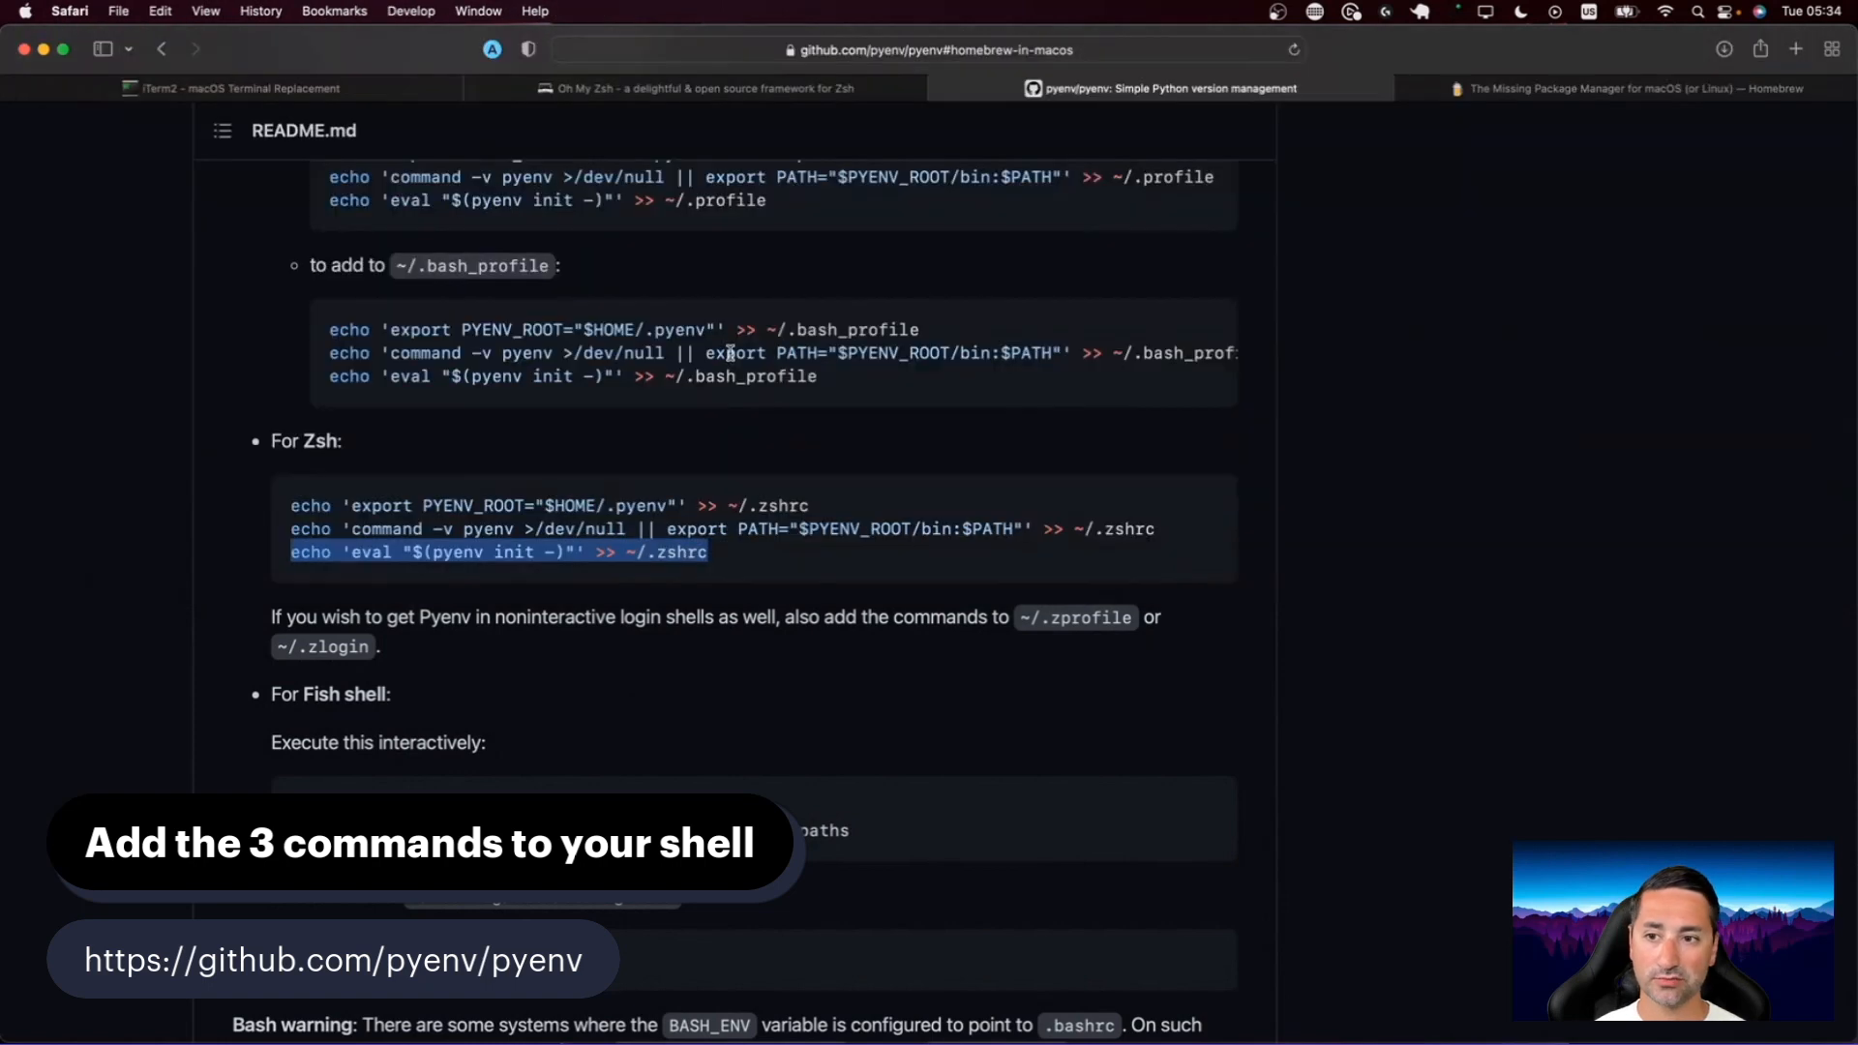
mouse_move(729, 353)
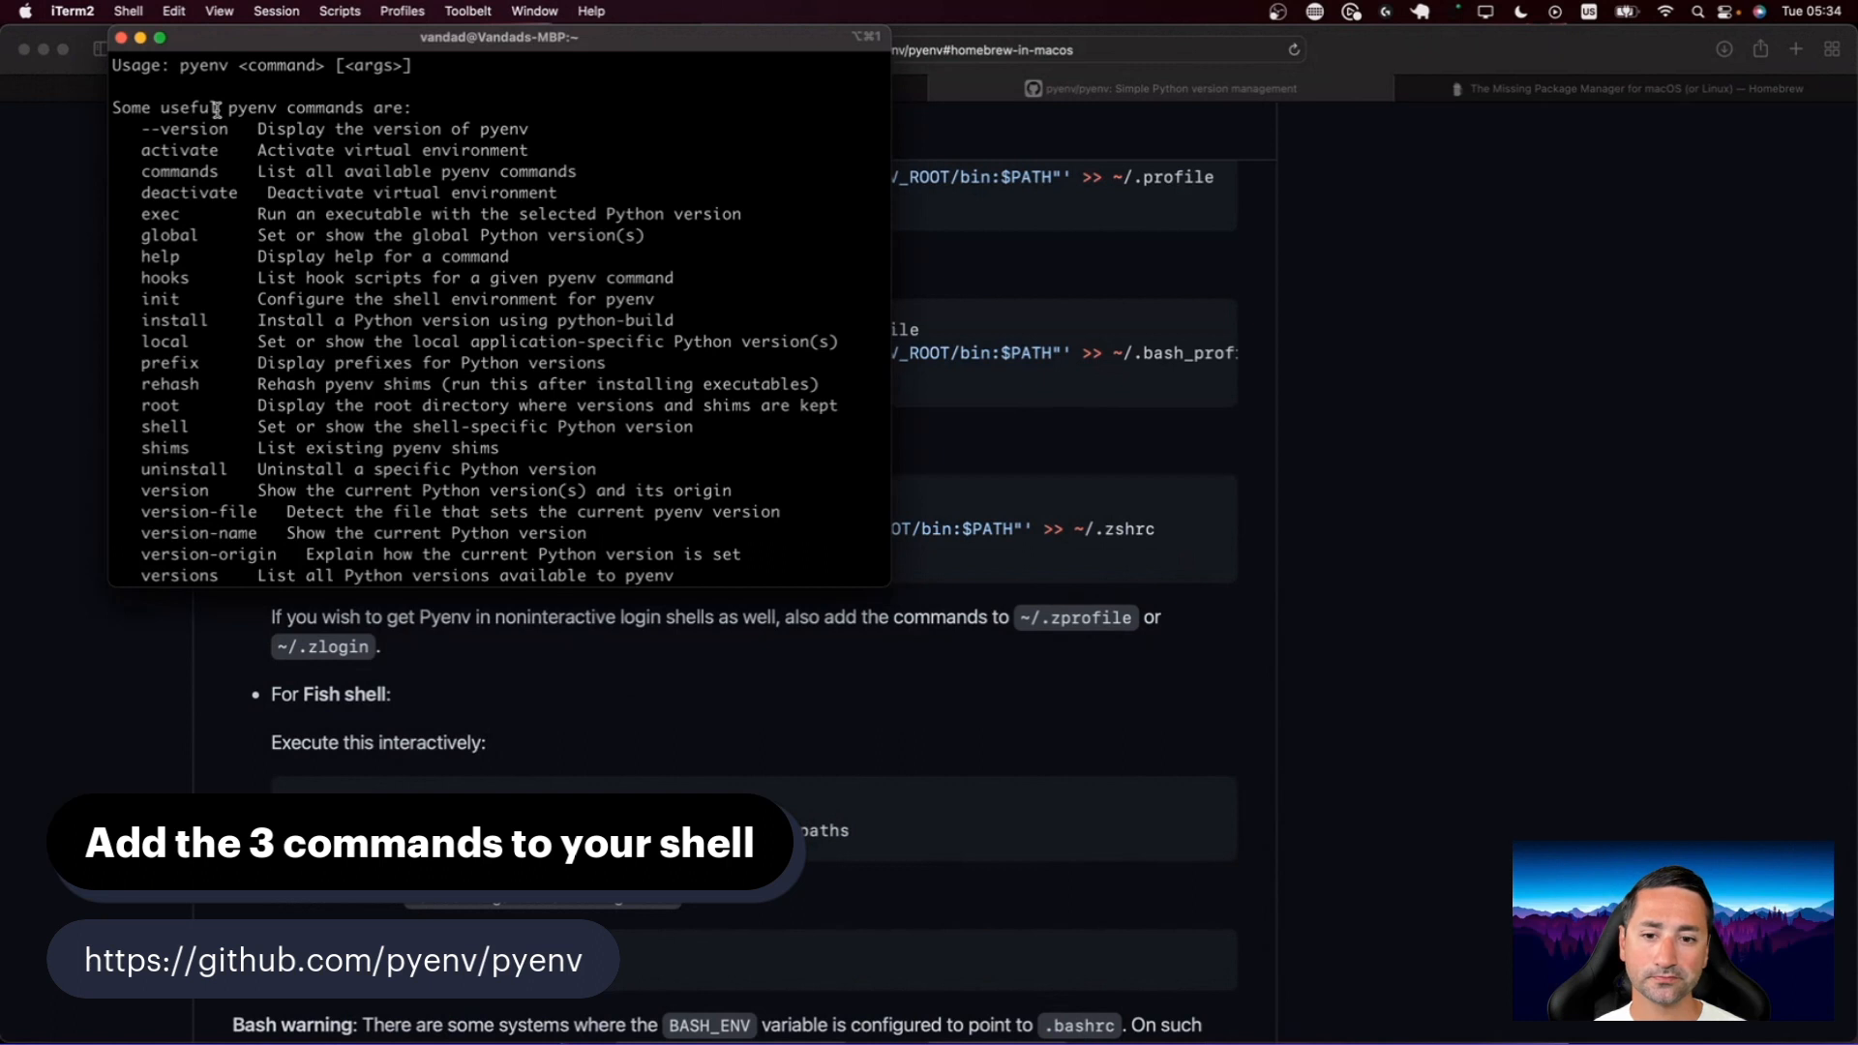
mouse_move(676, 270)
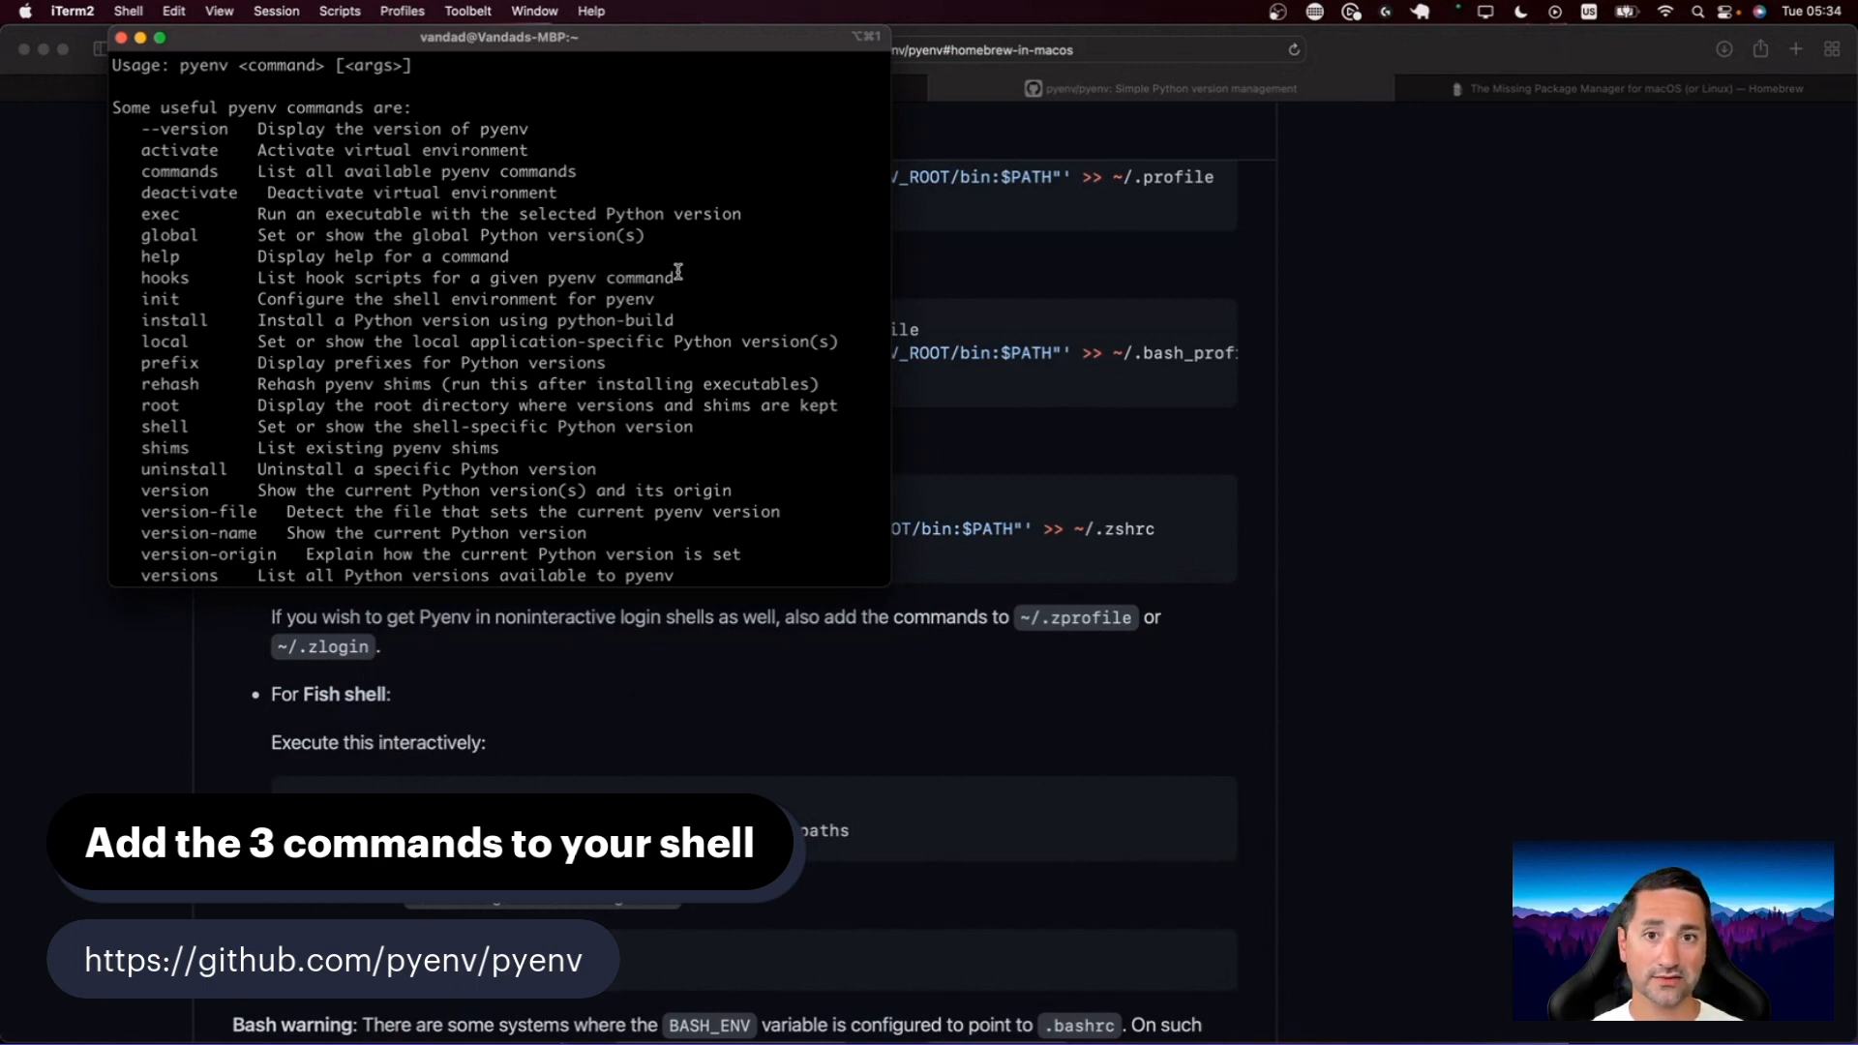
Step: Select the last Zsh setup line for copying
left_click_drag(498, 37, 687, 220)
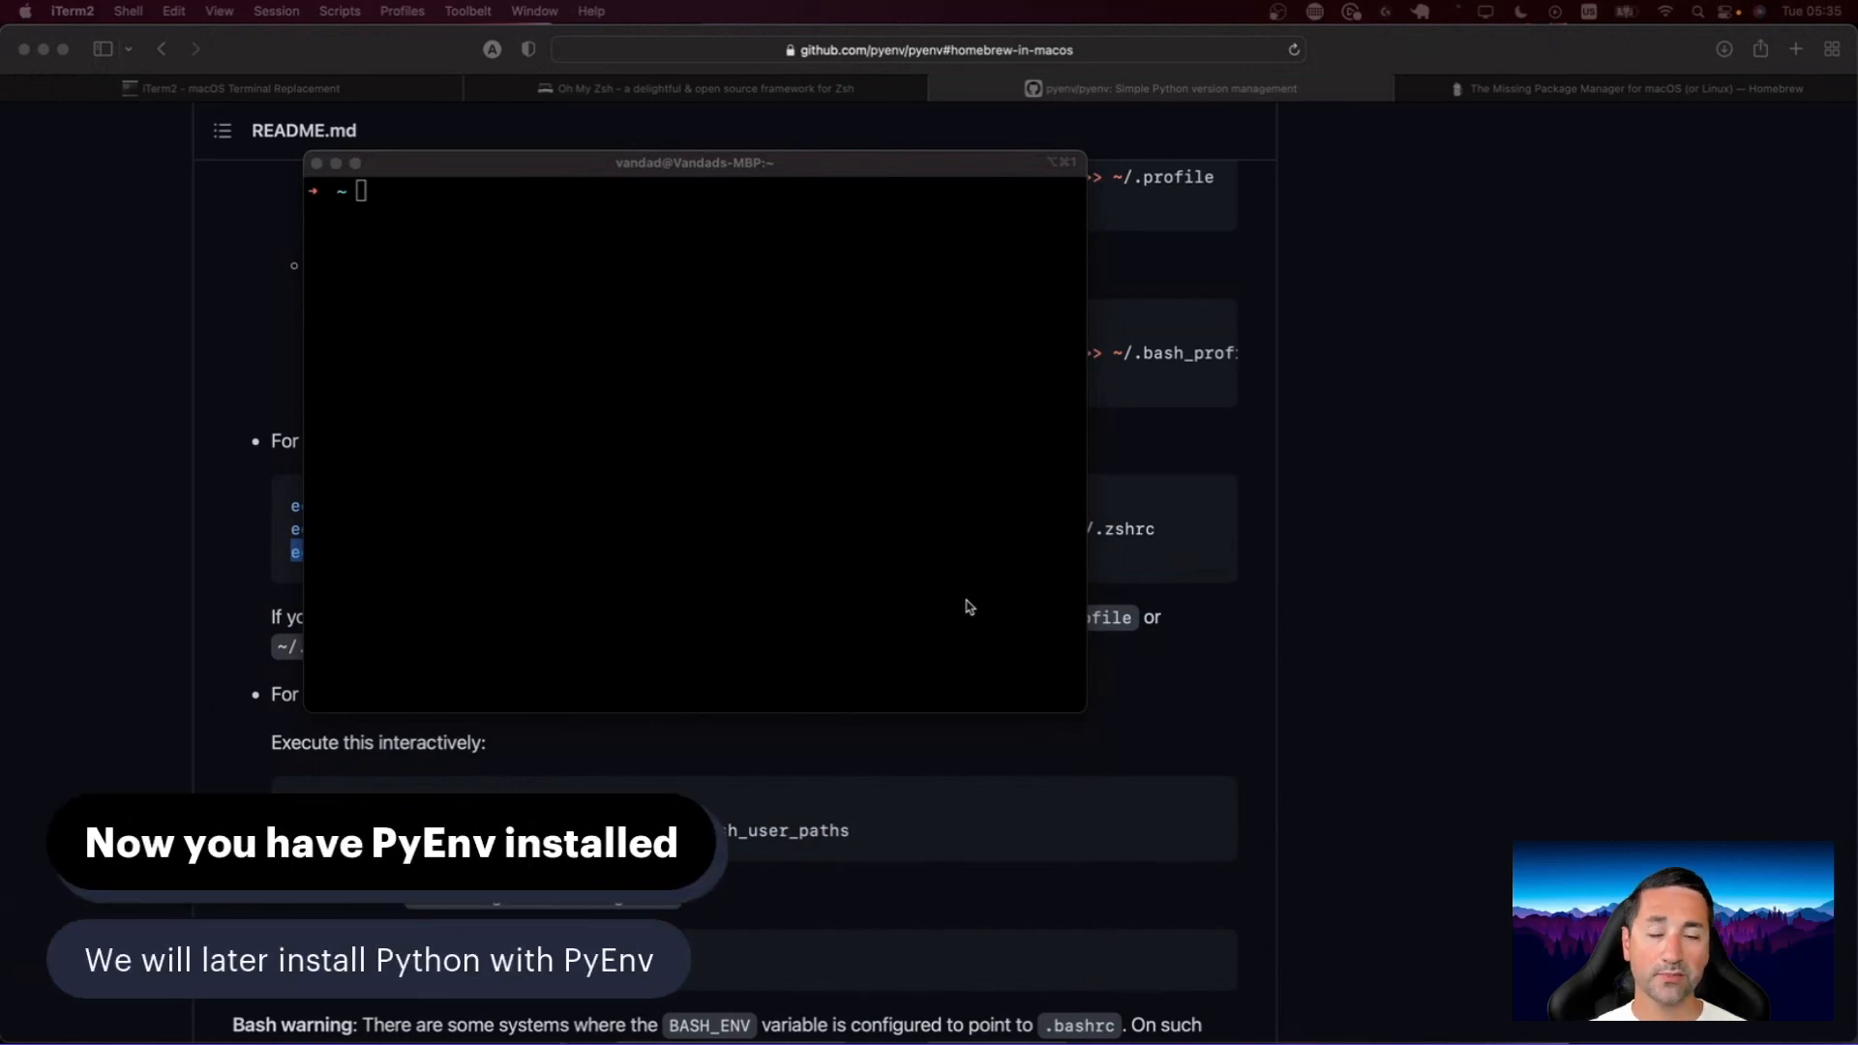
Step: Run pyenv in the new shell to print its full command list
type("p")
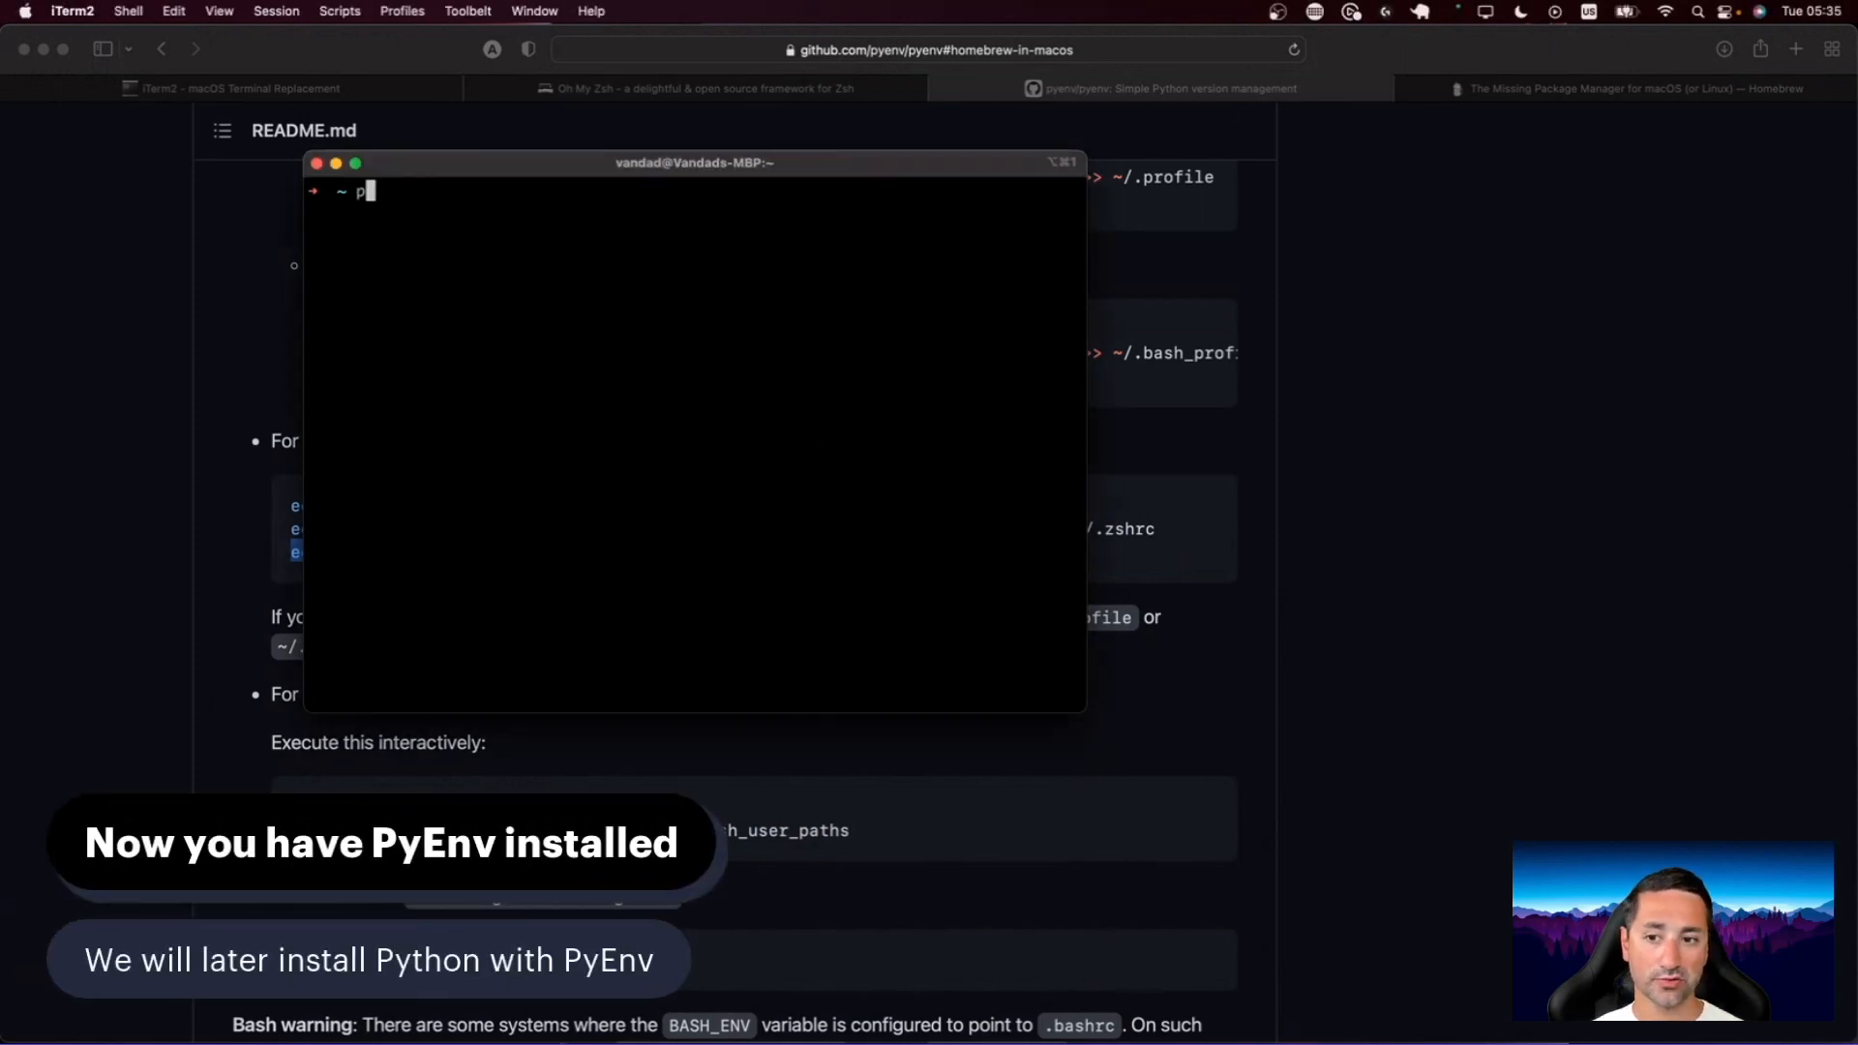
key("Return")
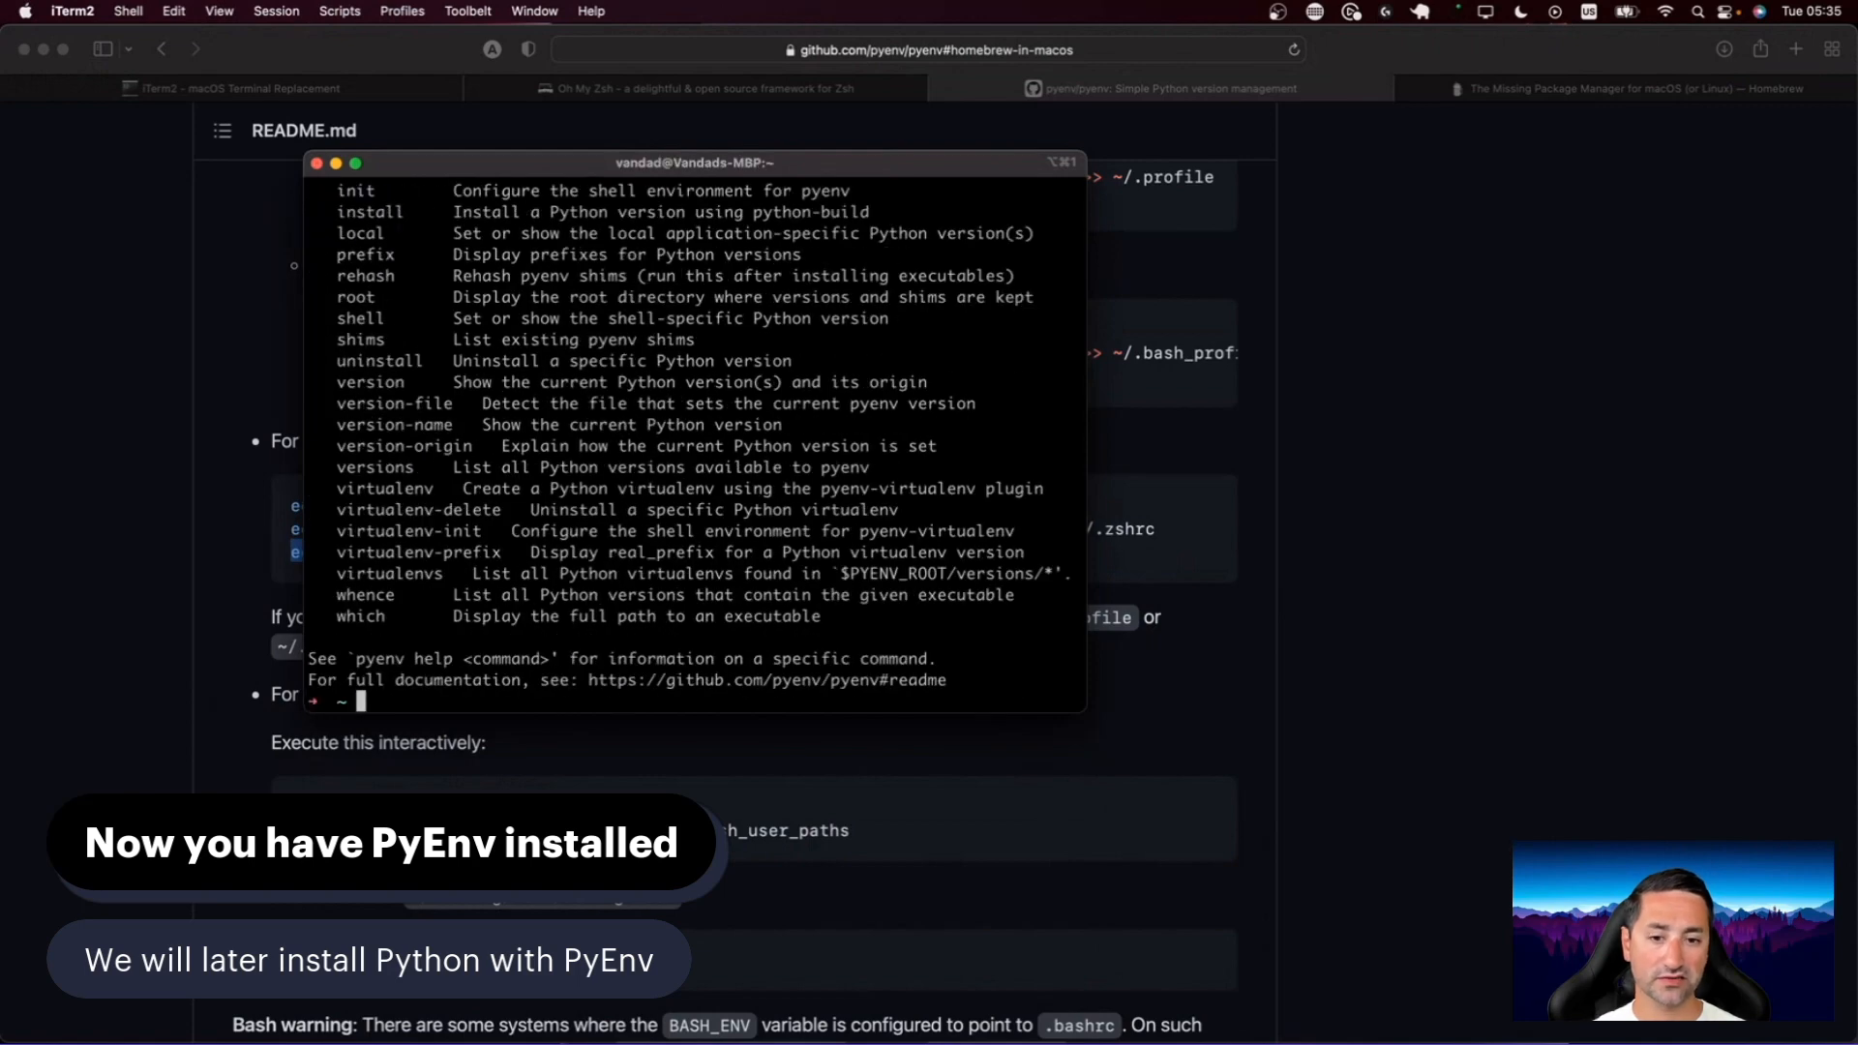